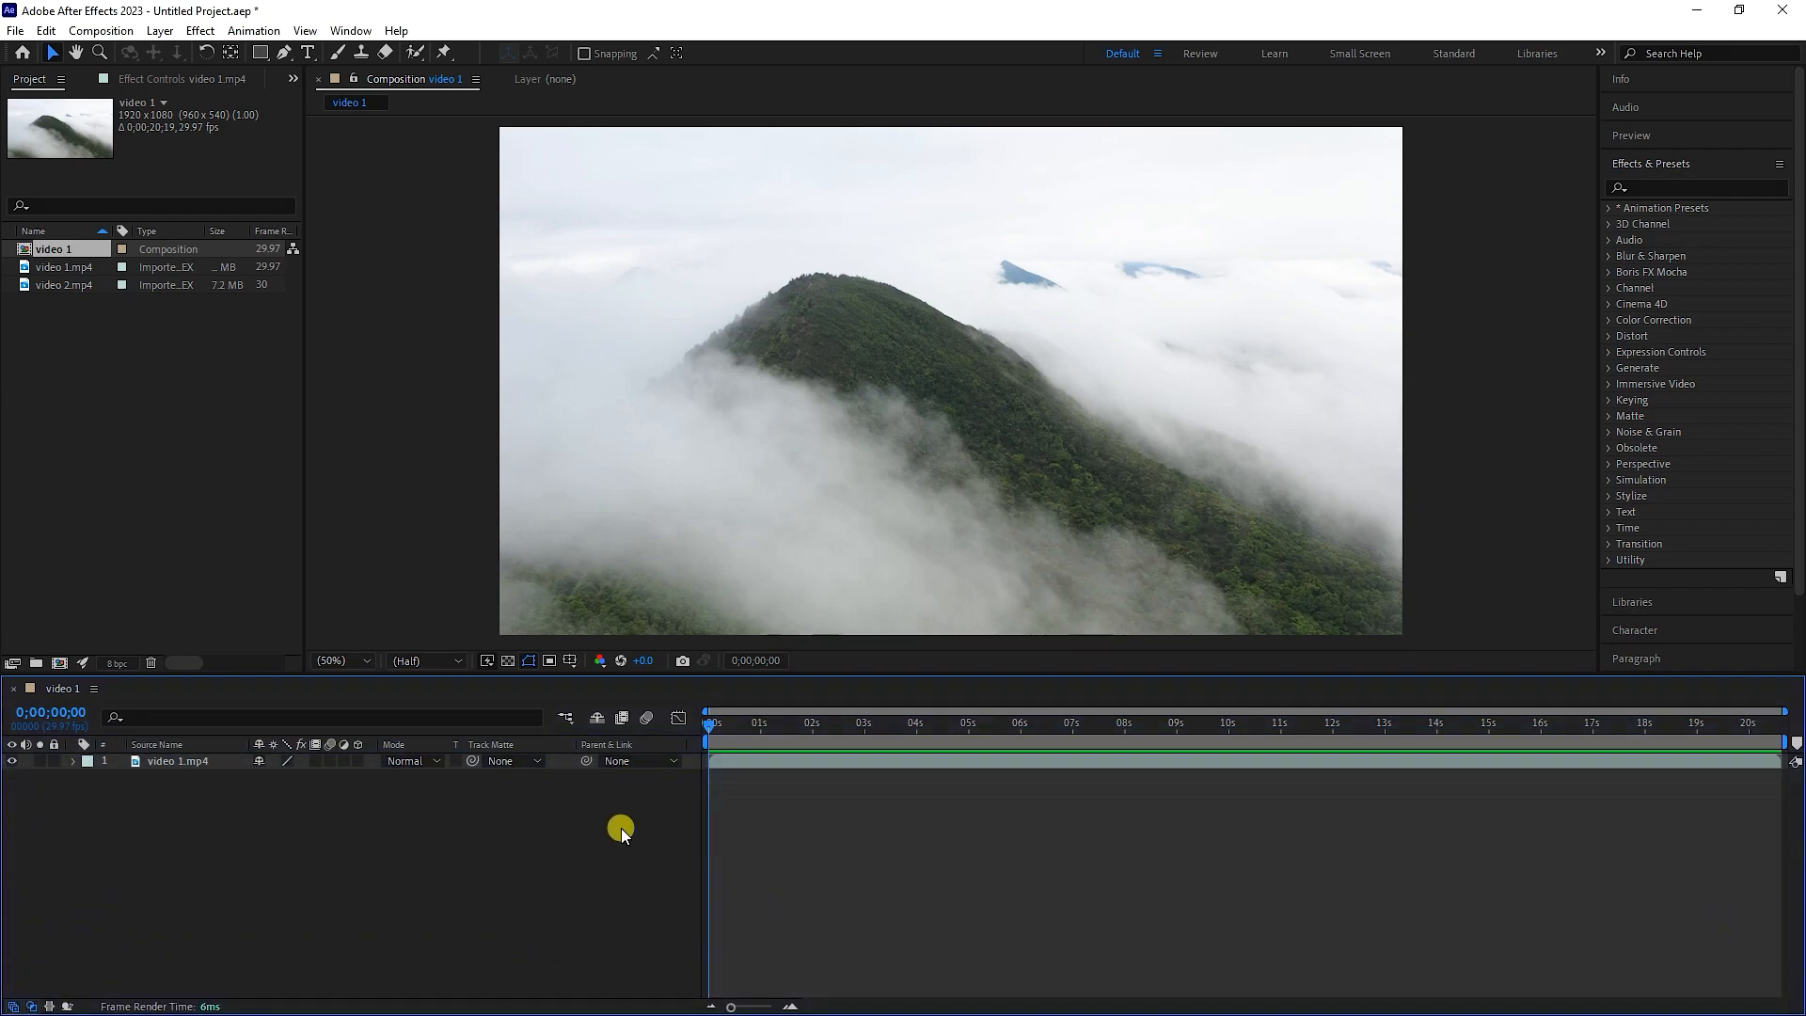
Preview the mountain footage, trim its in point near 3:23 and move the clip back to start at 0
{"action": "left_click", "coordinate": [1382, 722]}
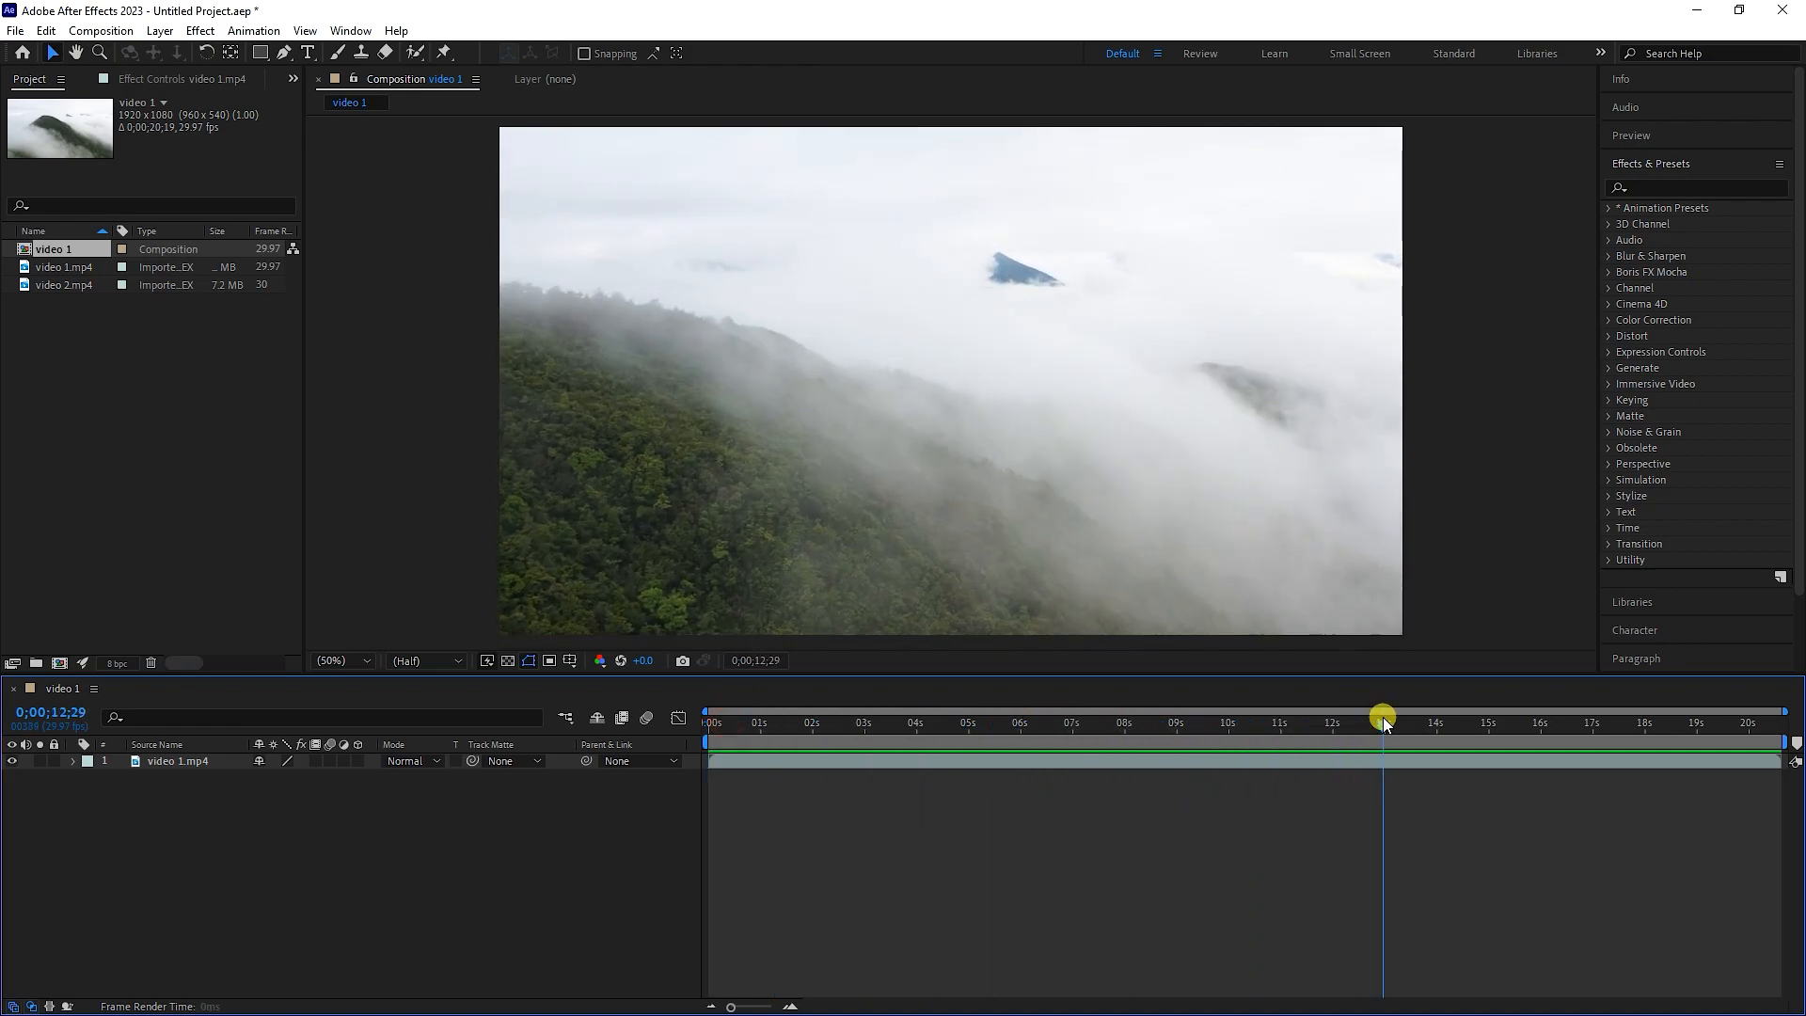
{"action": "left_click_drag", "start_coordinate": [1382, 718], "coordinate": [909, 718]}
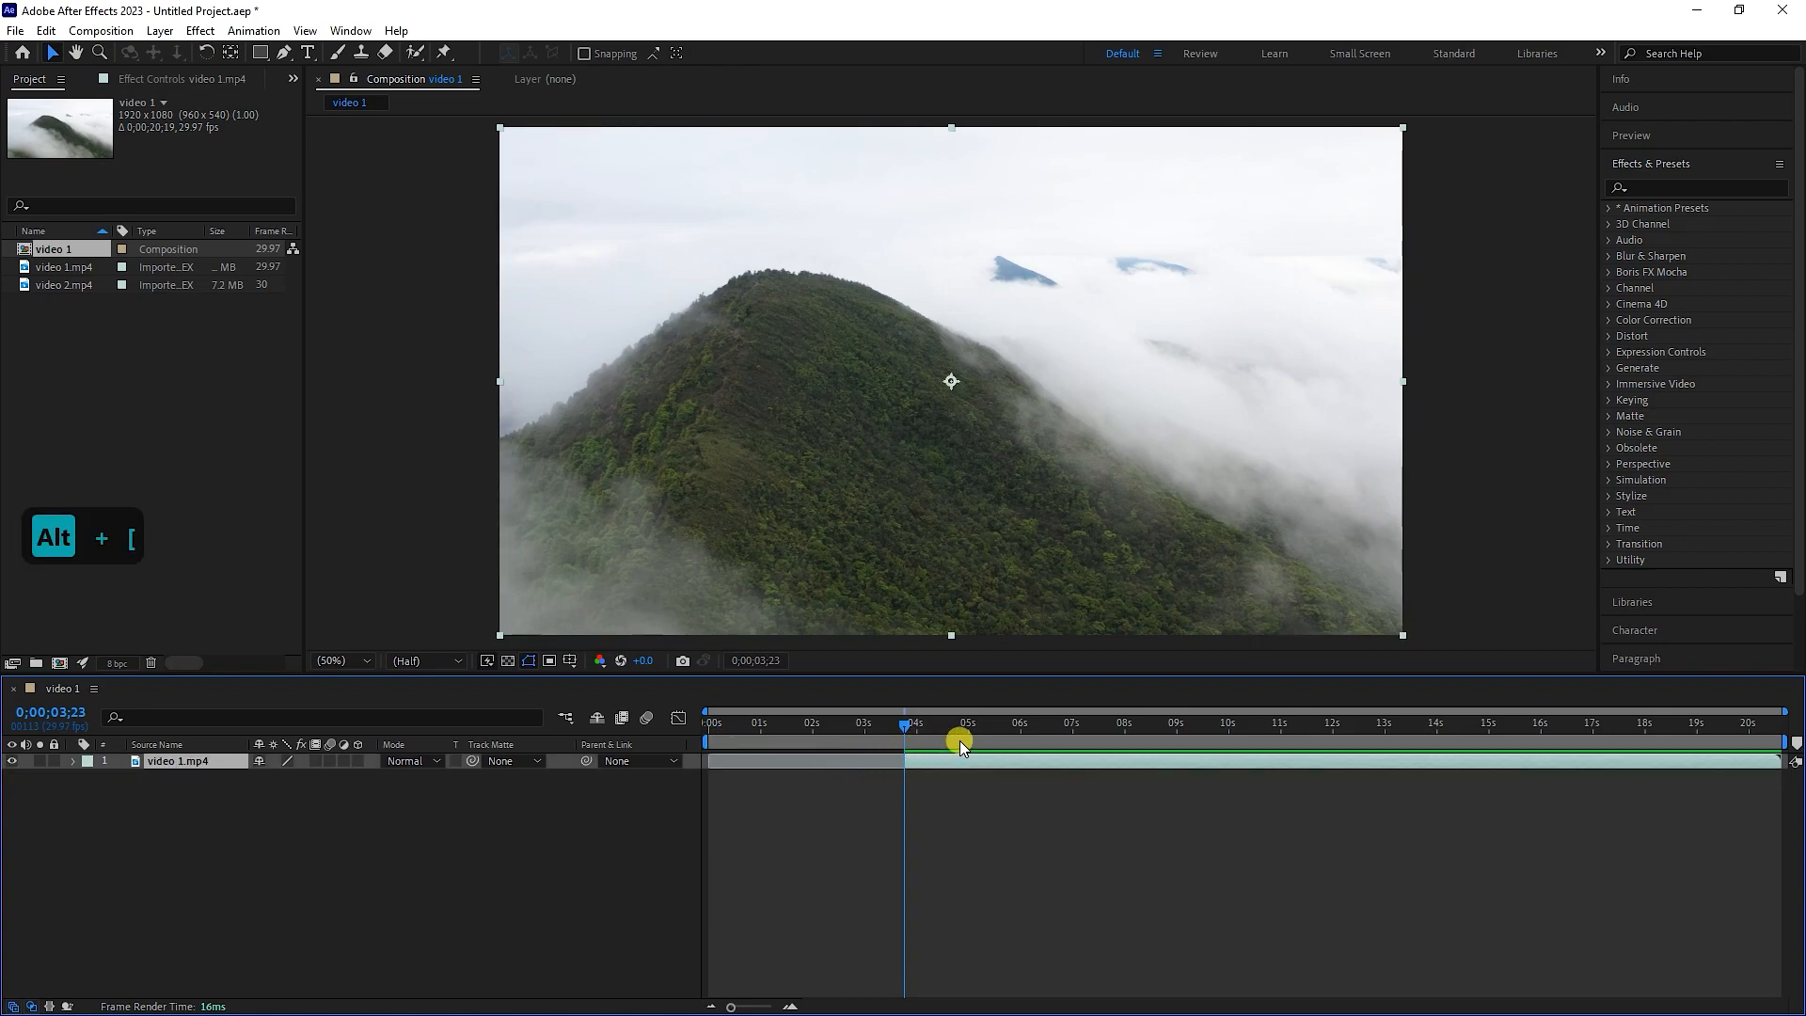
{"action": "left_click_drag", "start_coordinate": [962, 737], "coordinate": [1493, 706]}
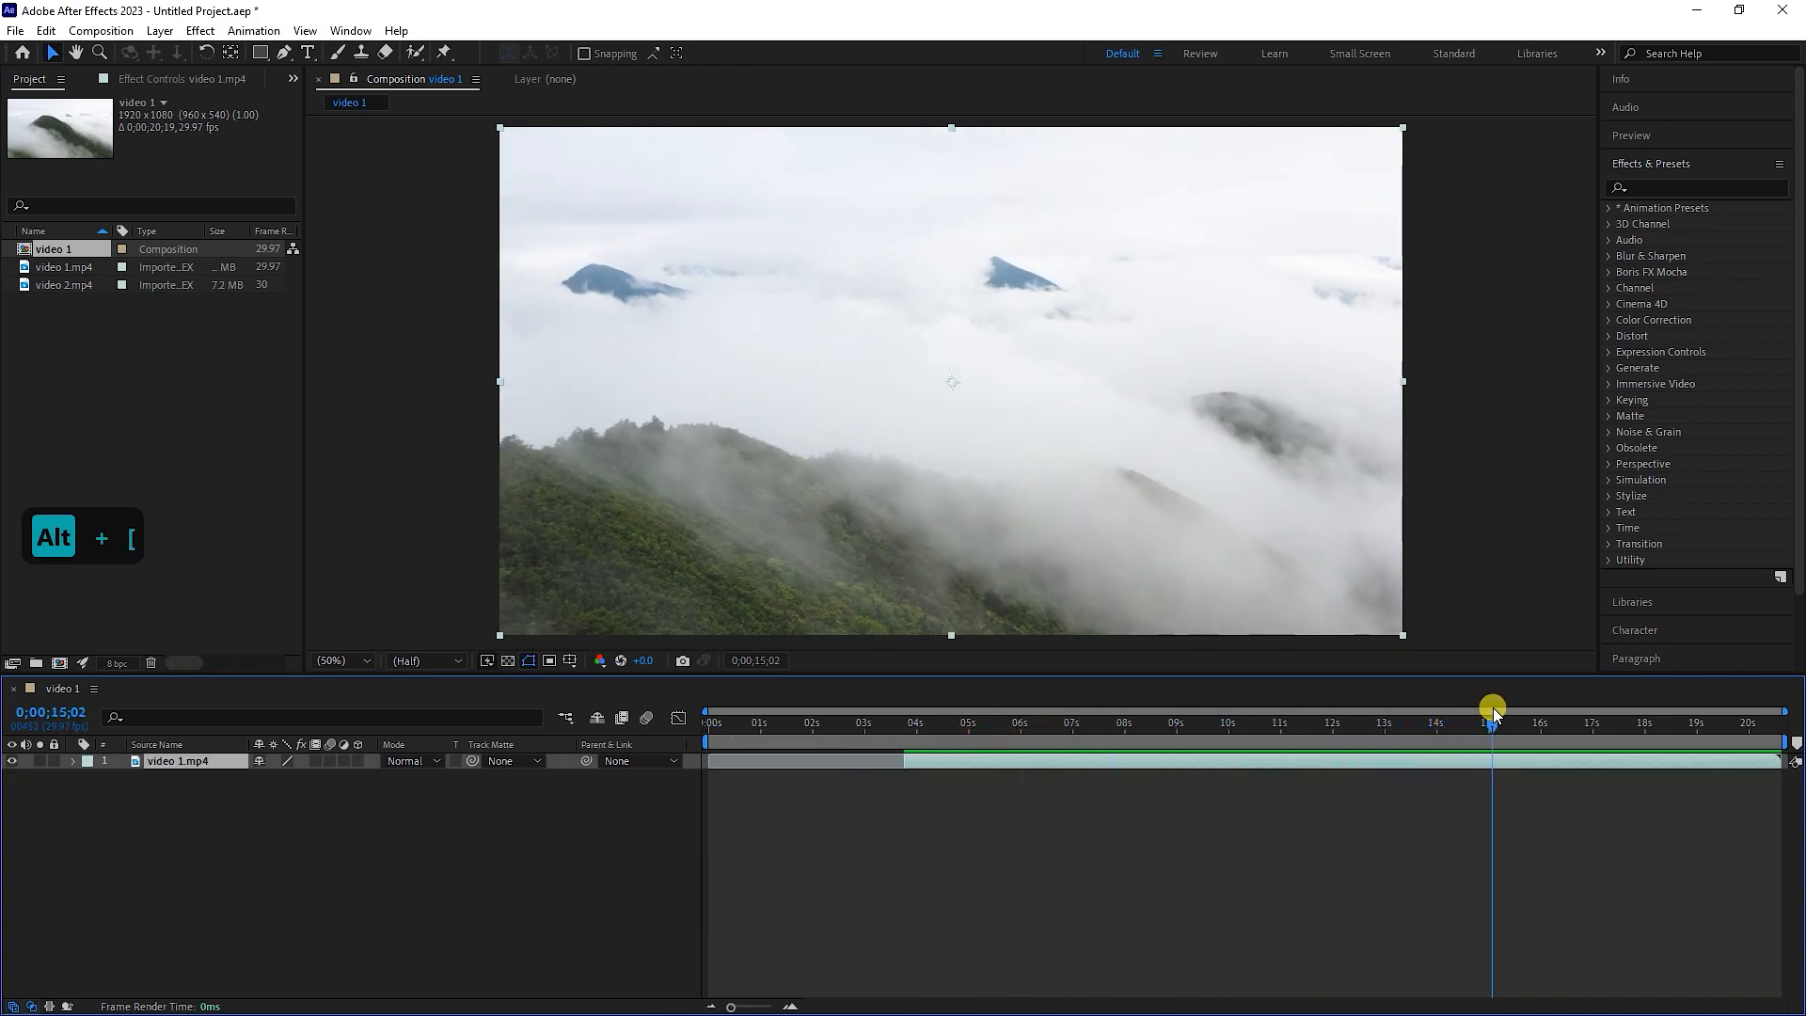
{"action": "left_click_drag", "start_coordinate": [1493, 708], "coordinate": [1488, 708]}
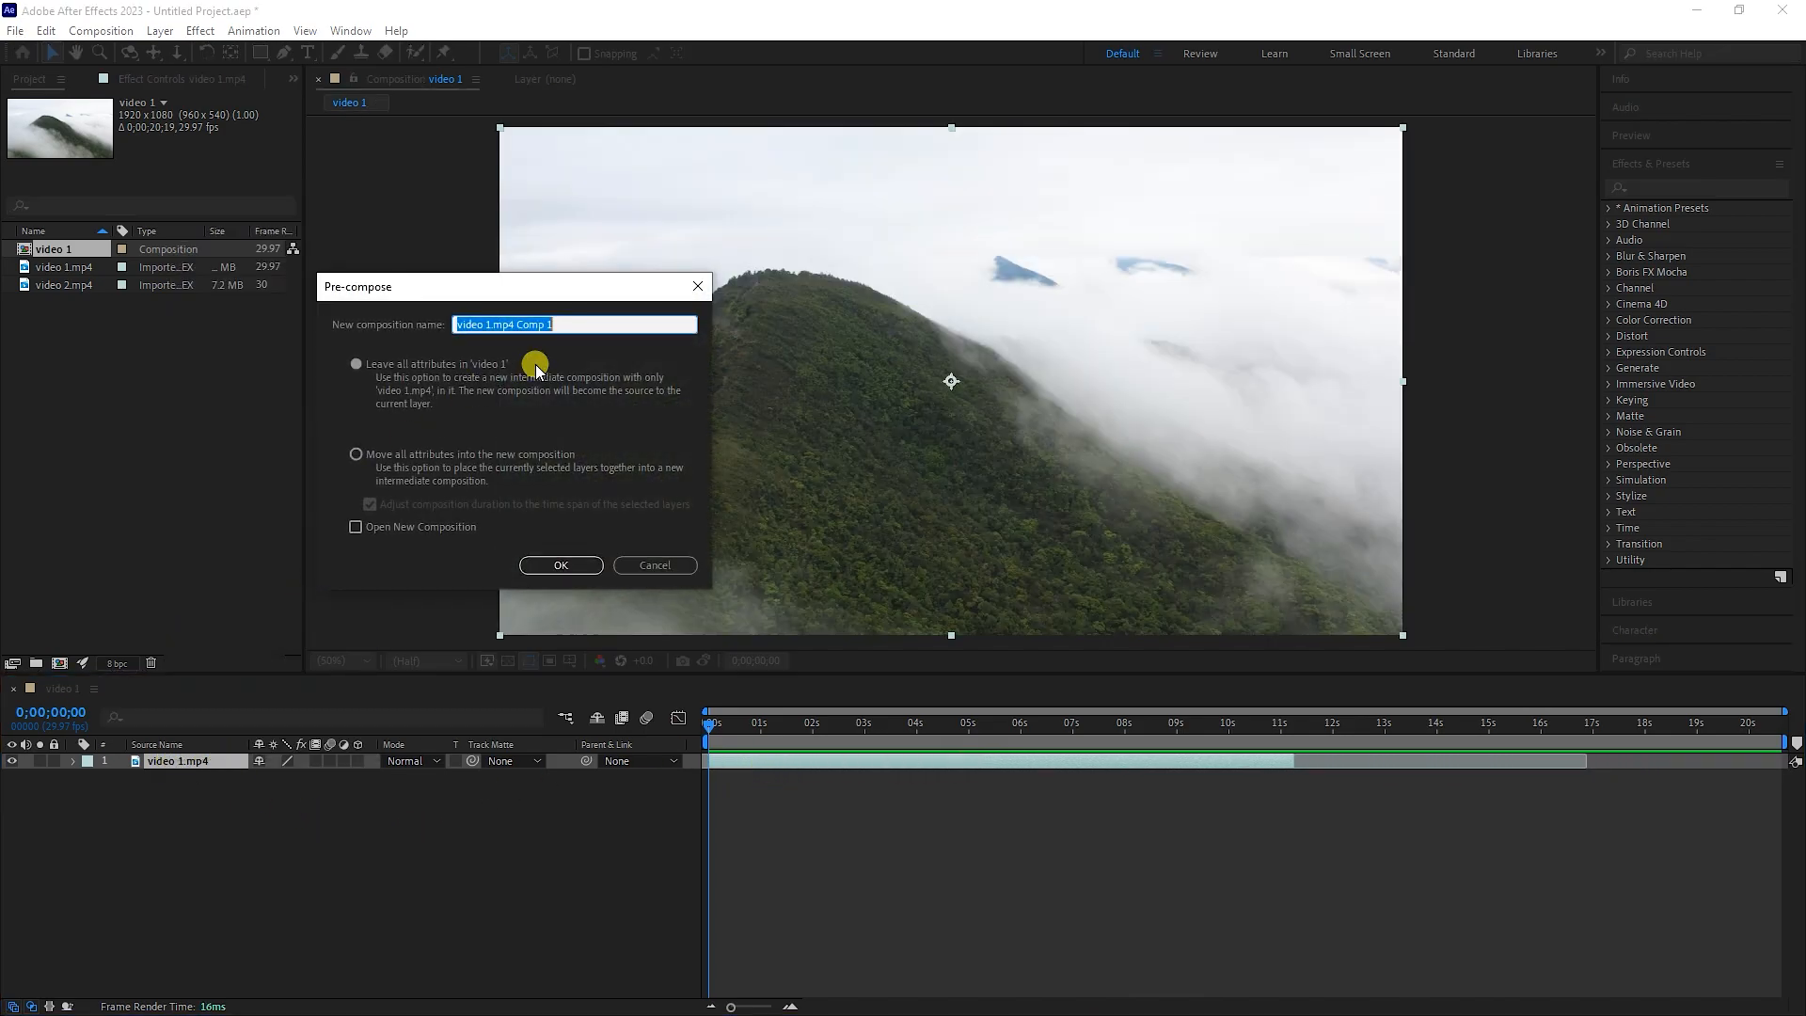
Pre-compose the mountain clip into a new composition named v1, moving all attributes
{"action": "type", "text": "v1"}
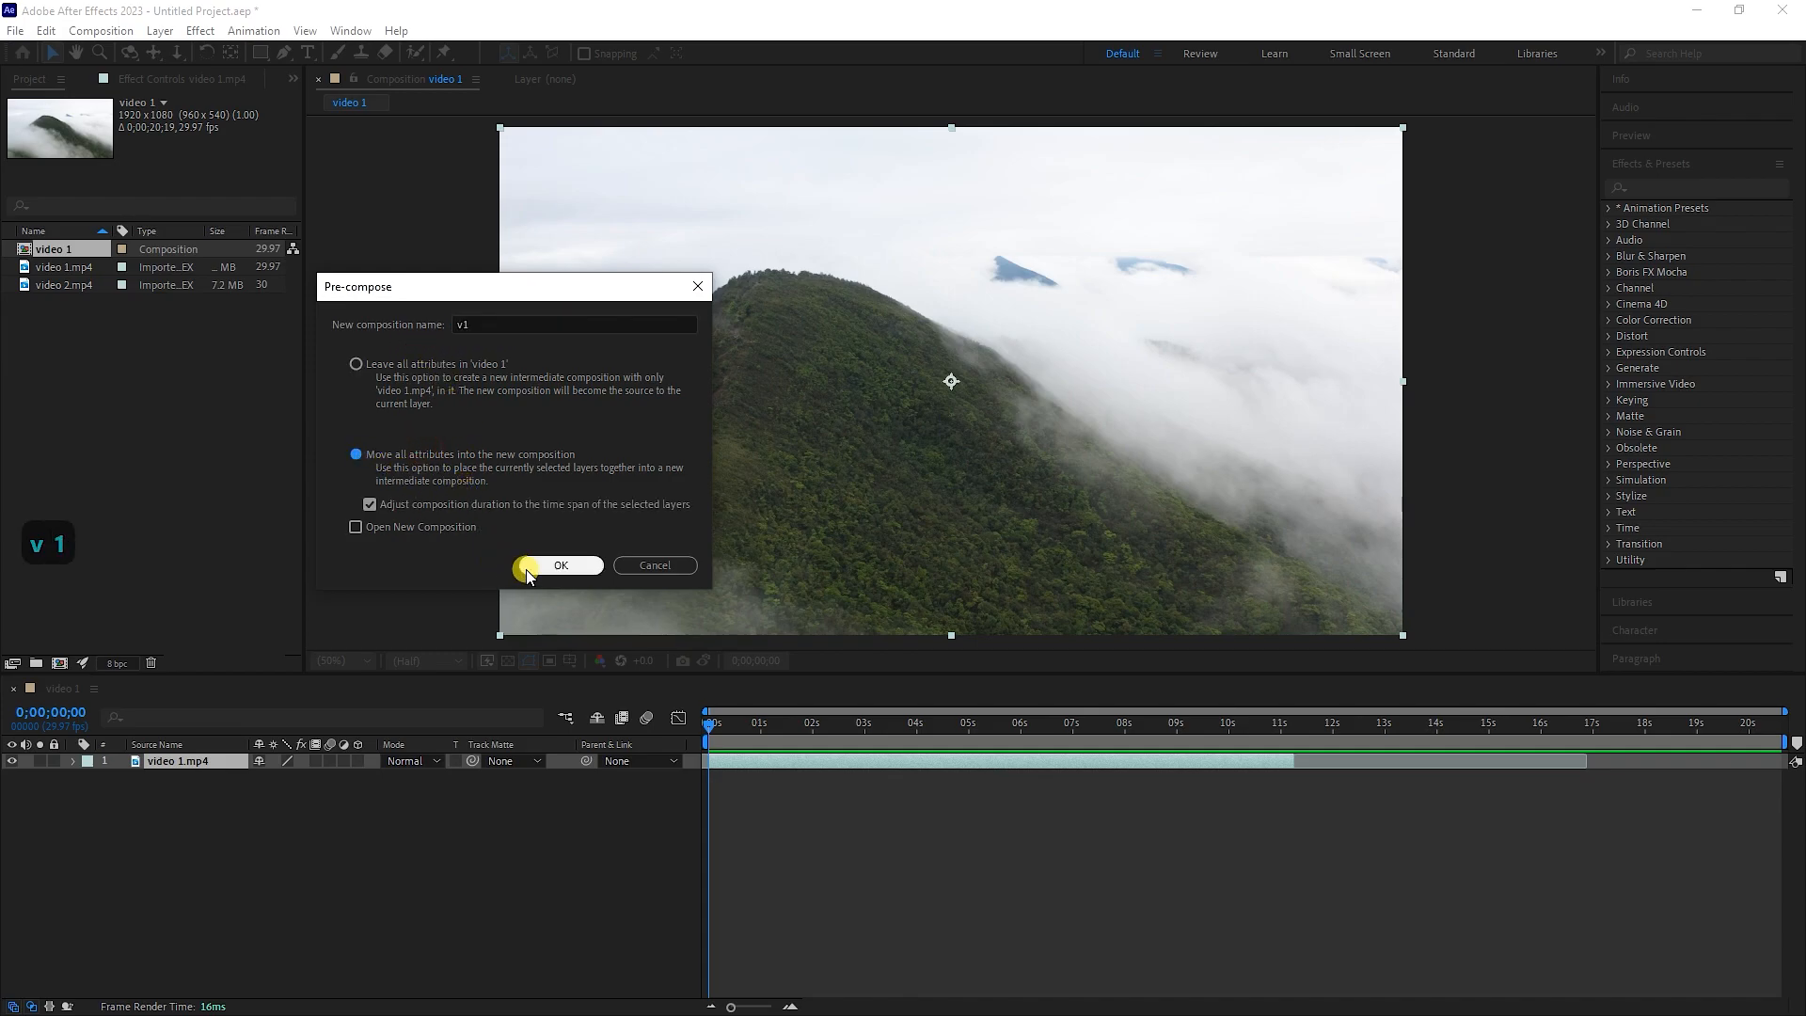
{"action": "left_click", "coordinate": [560, 565]}
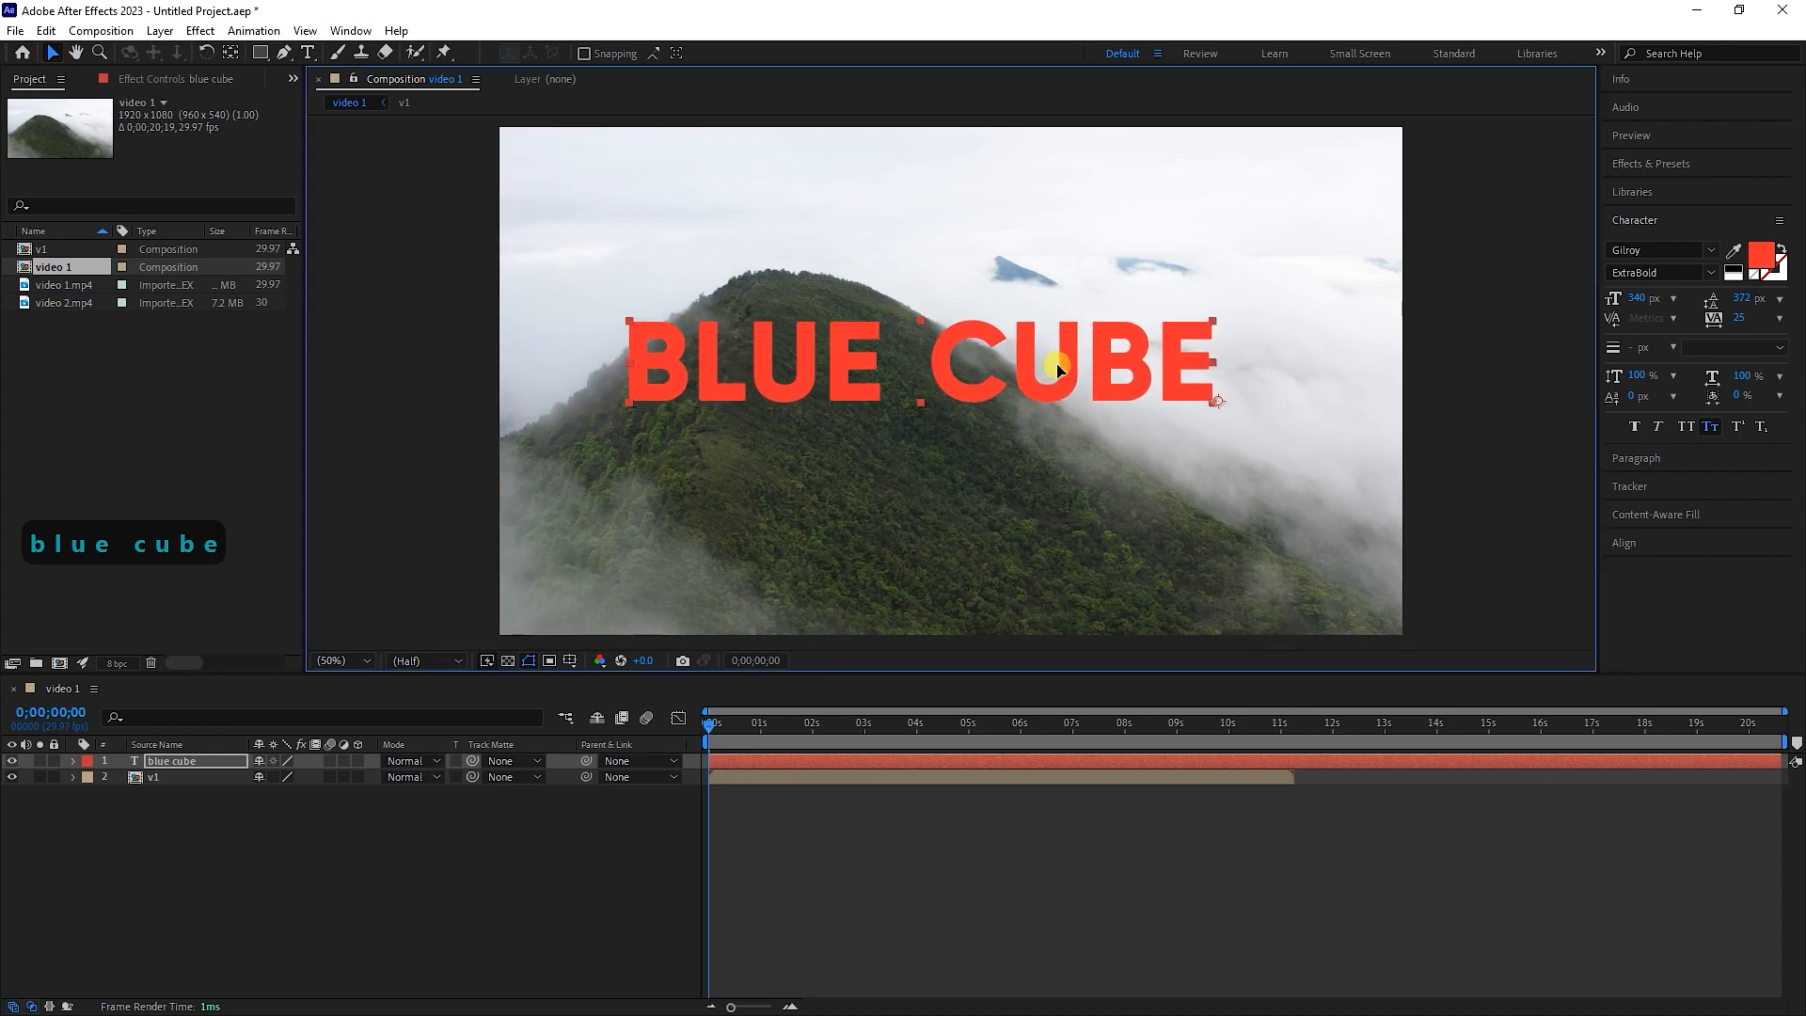
{"action": "mouse_move", "coordinate": [1761, 262]}
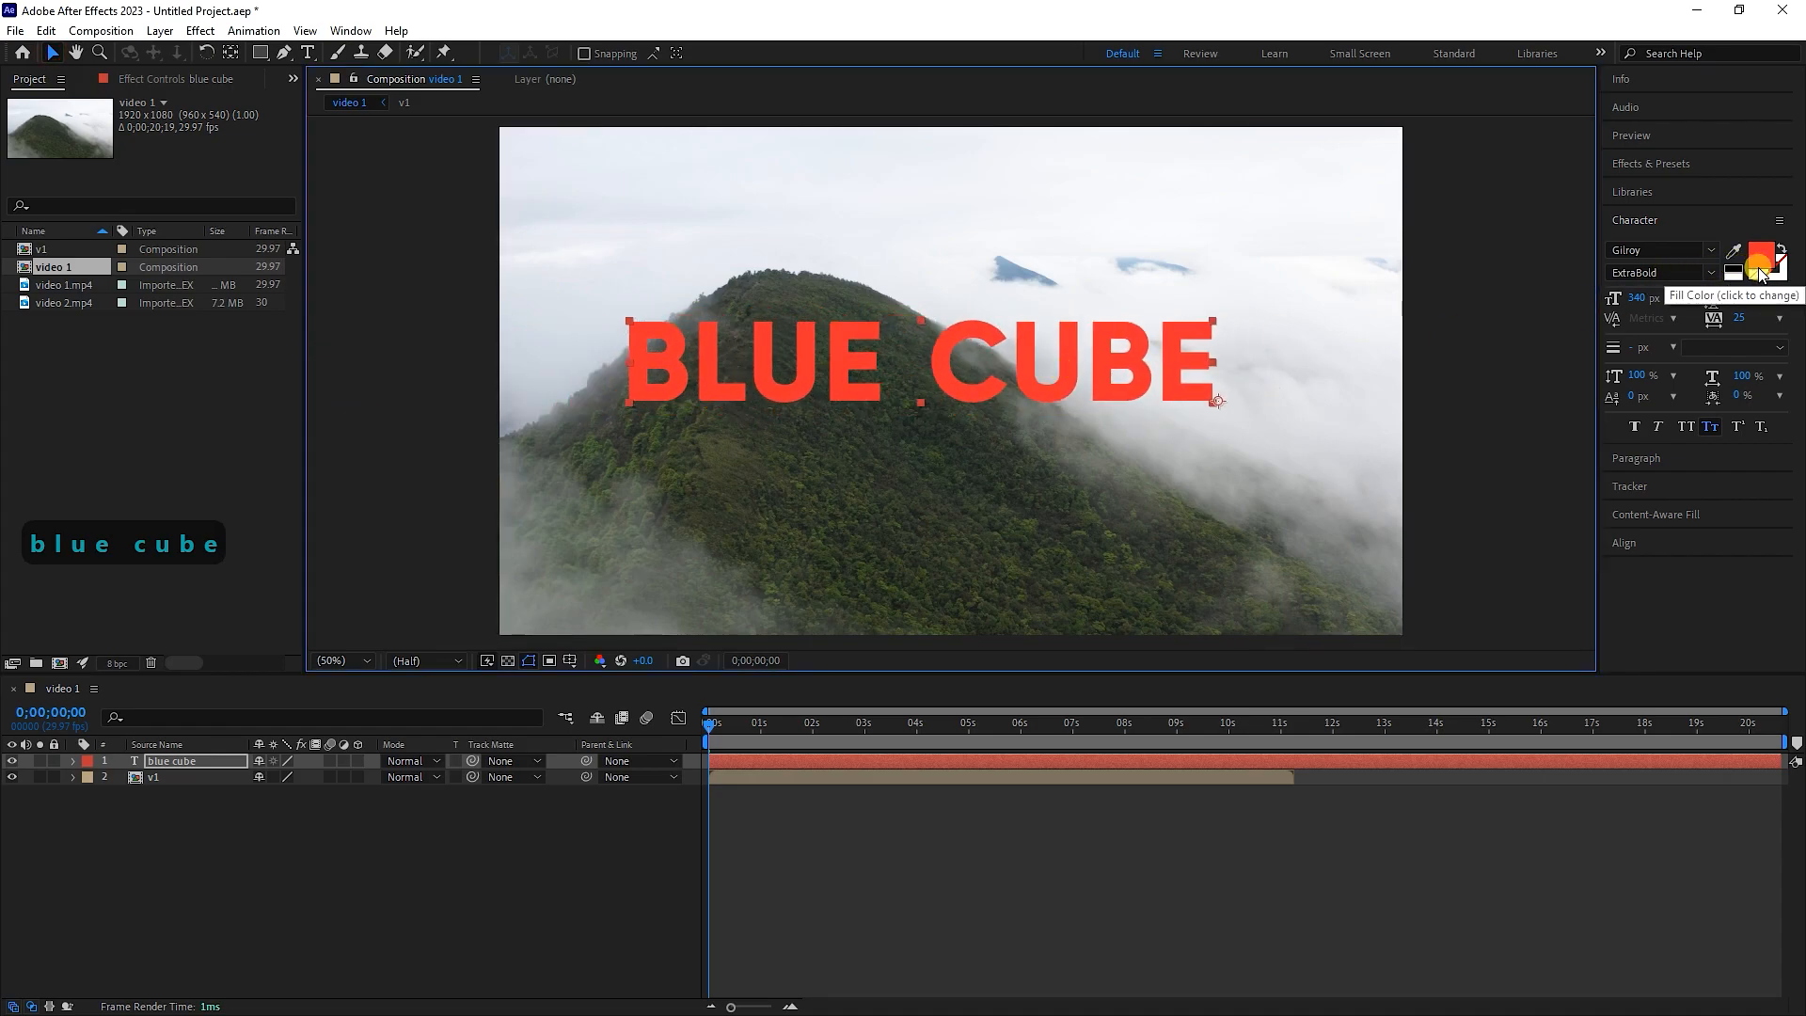
Set the BLUE CUBE text fill colour to coral red #FF5252
{"action": "left_click", "coordinate": [1771, 256]}
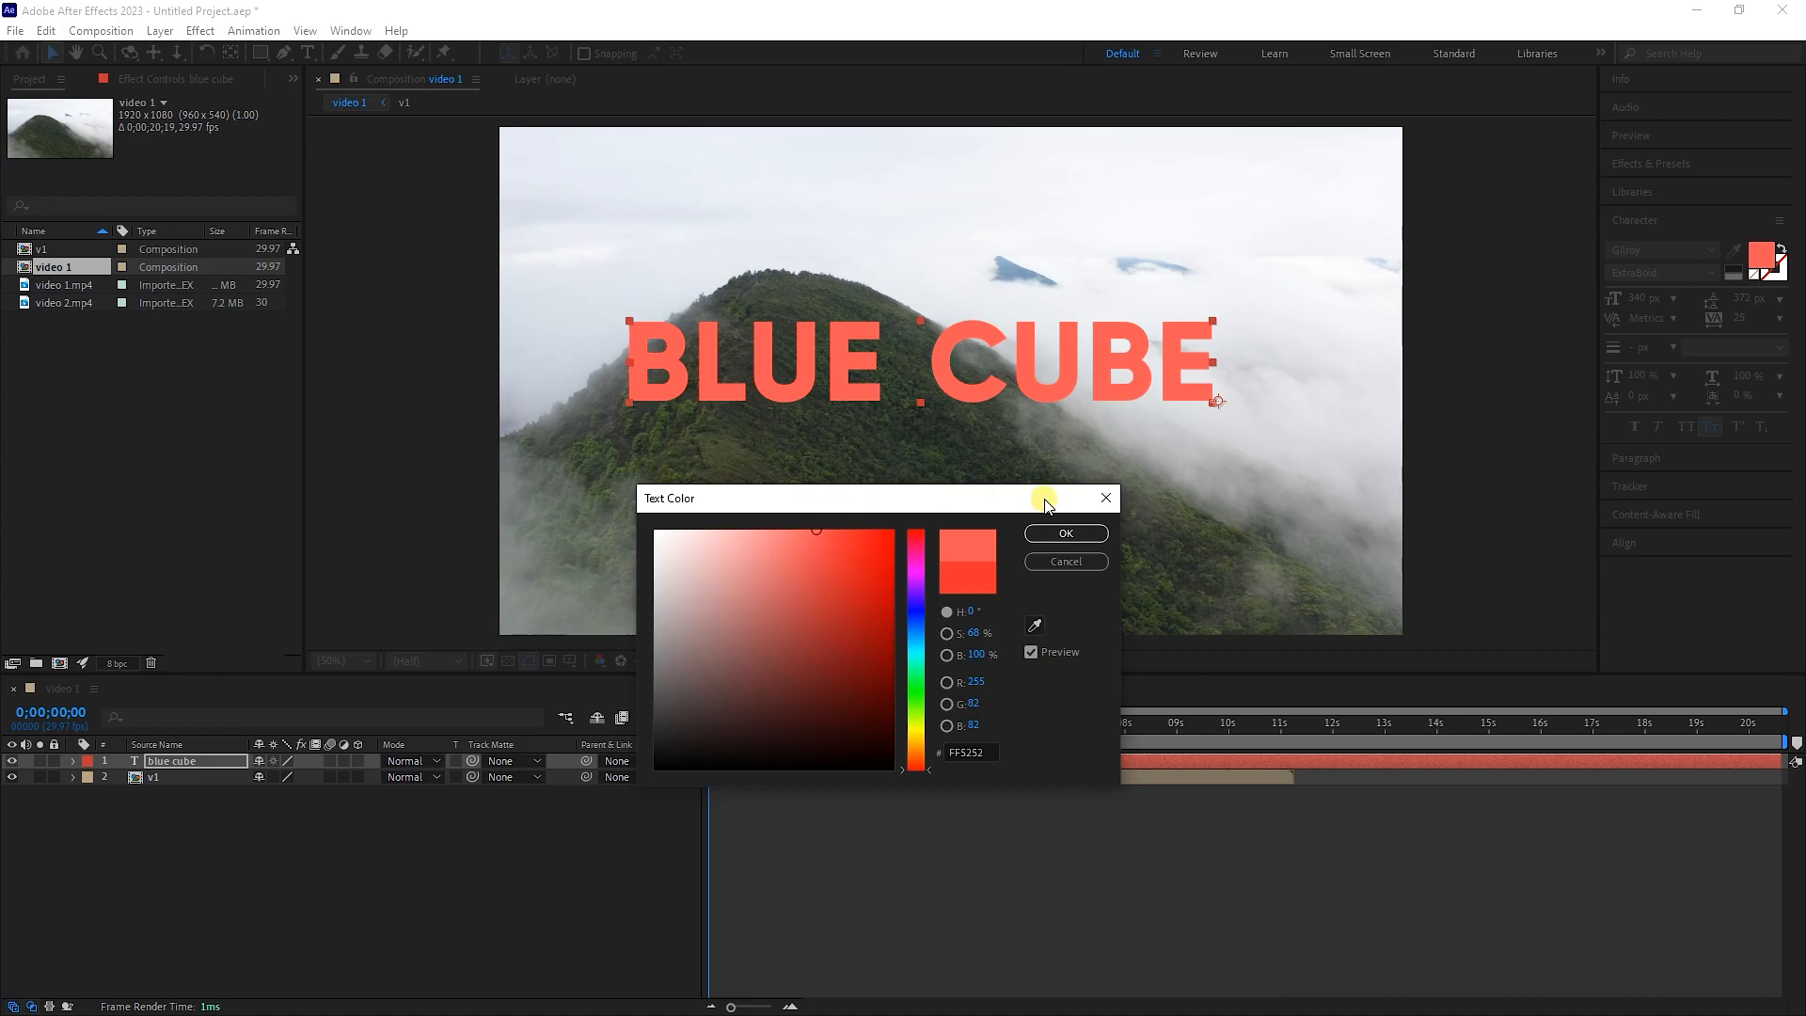
{"action": "left_click", "coordinate": [1063, 532]}
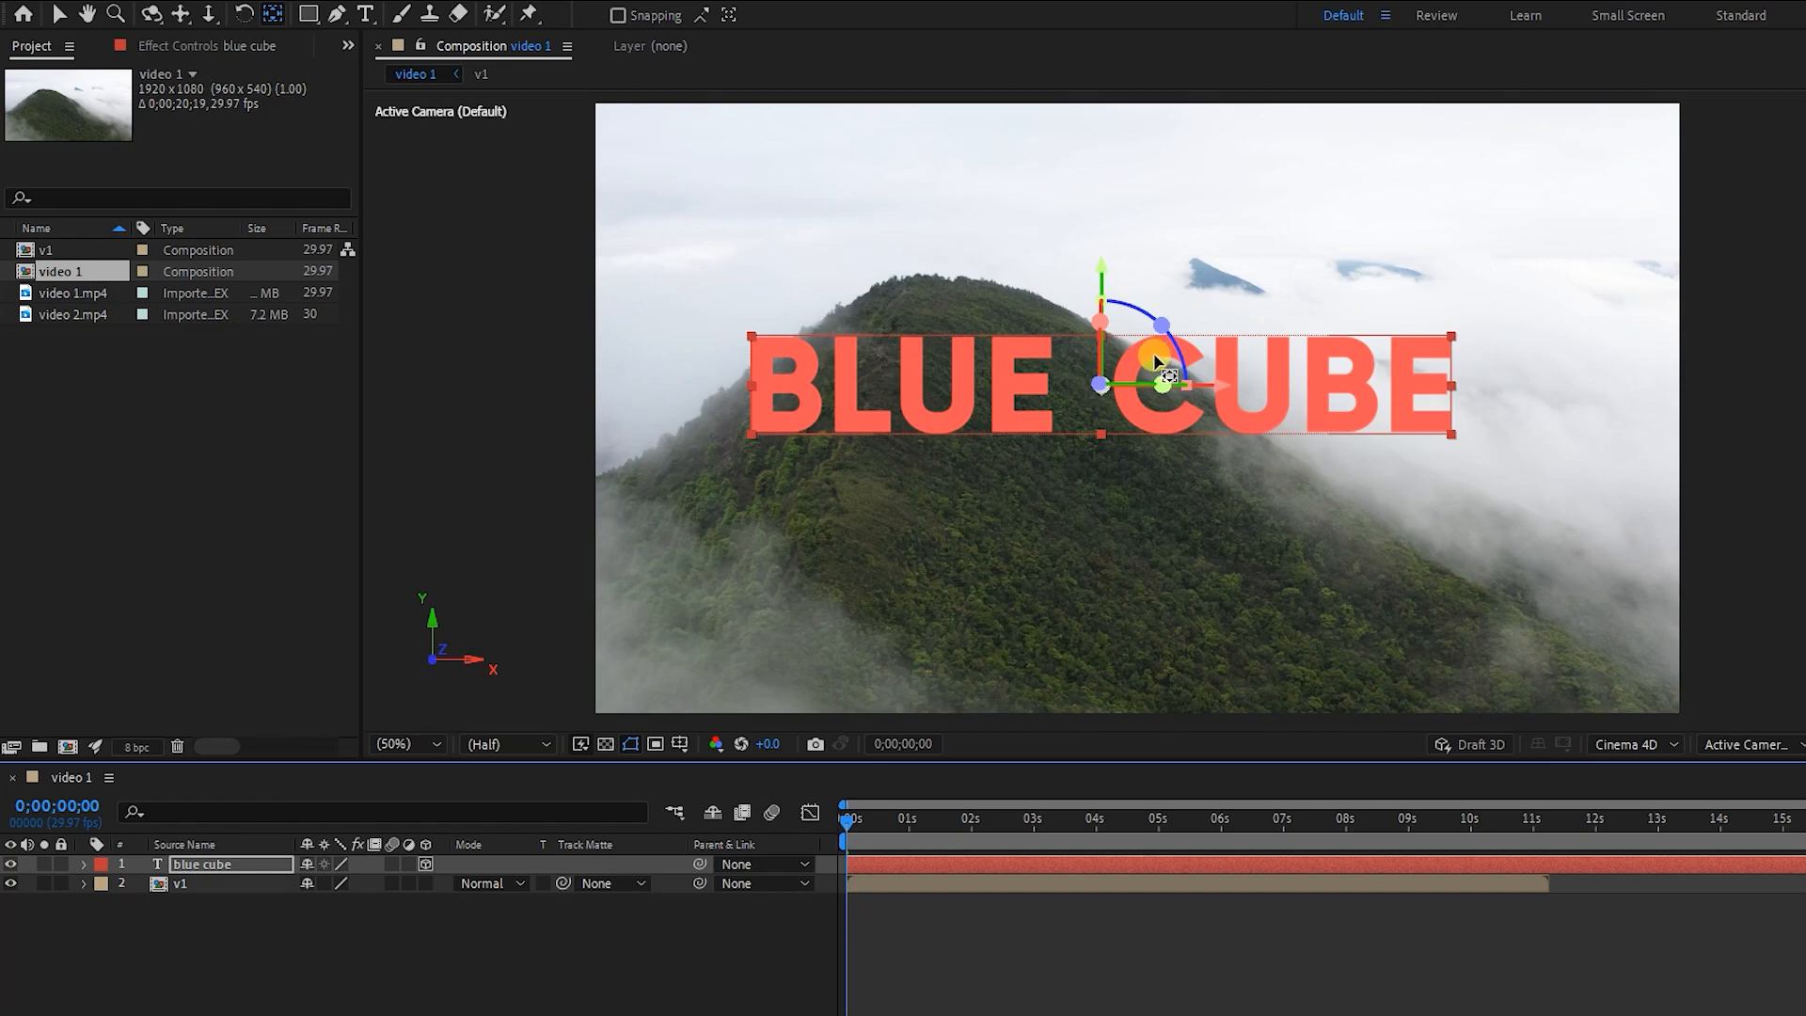
Make the BLUE CUBE layer 3D and set the composition's 3D renderer to Cinema 4D
{"action": "double_click", "coordinate": [207, 864]}
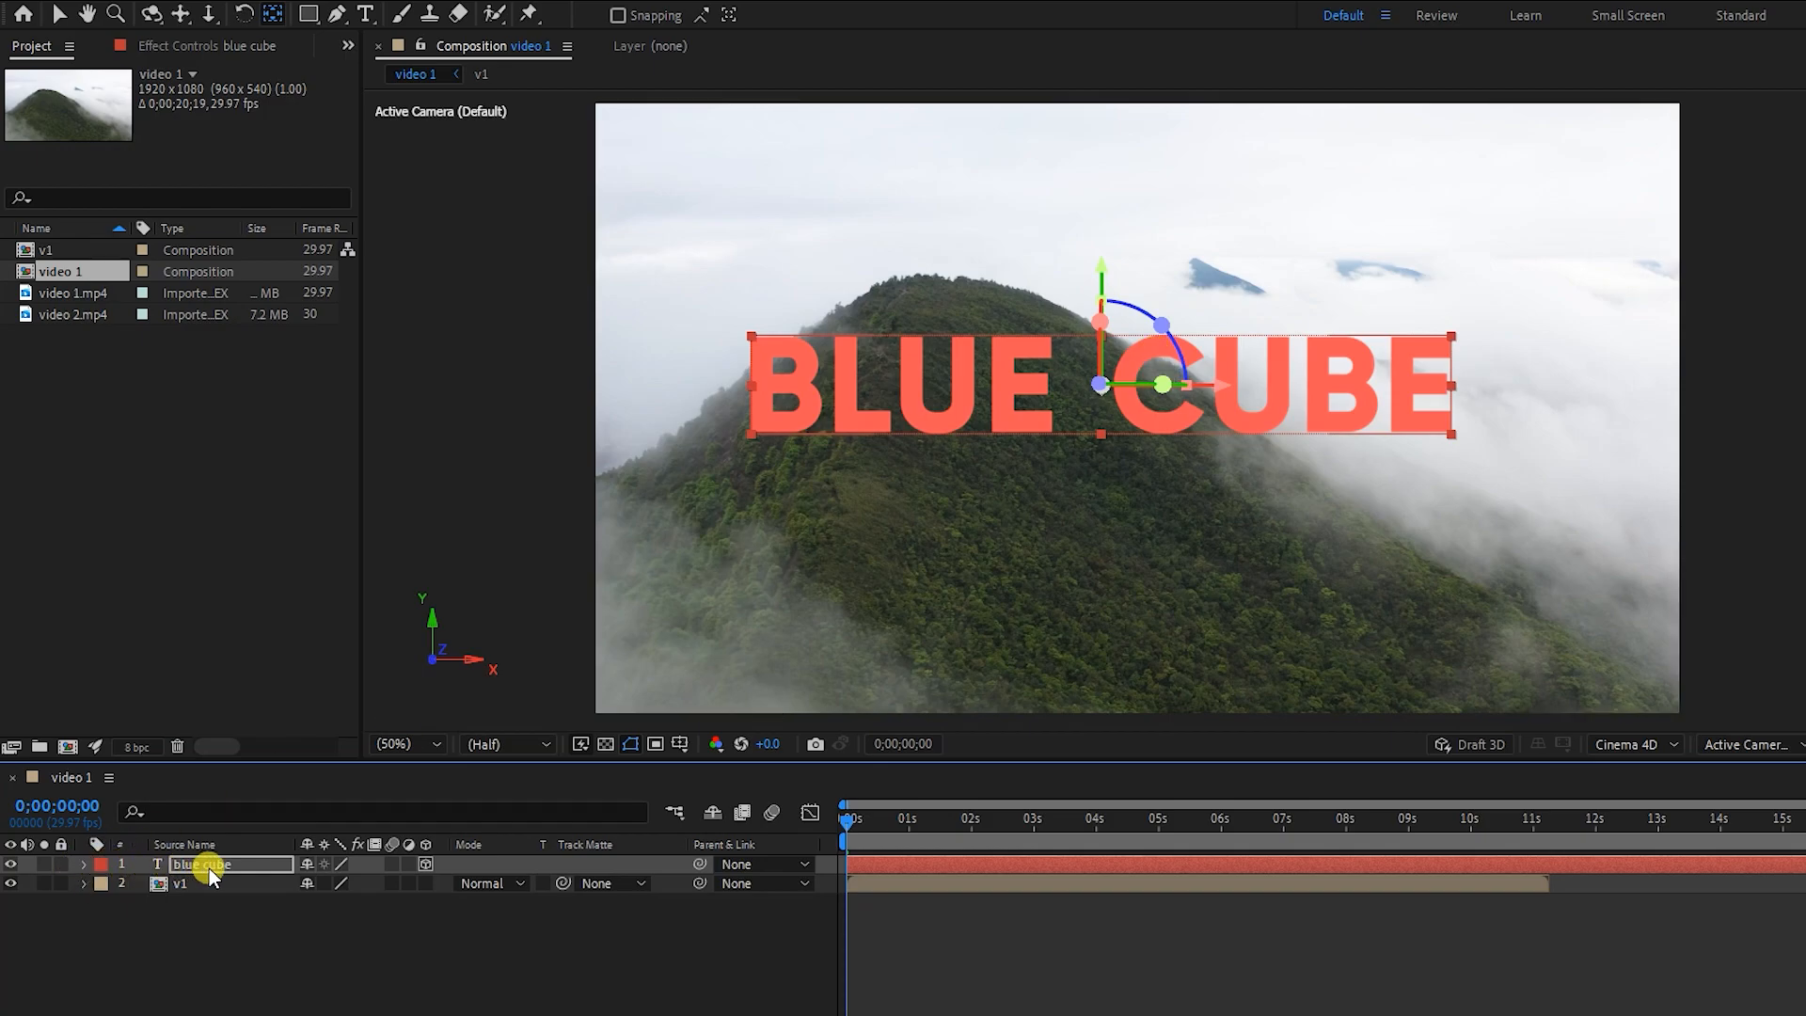
{"action": "left_click", "coordinate": [1629, 743]}
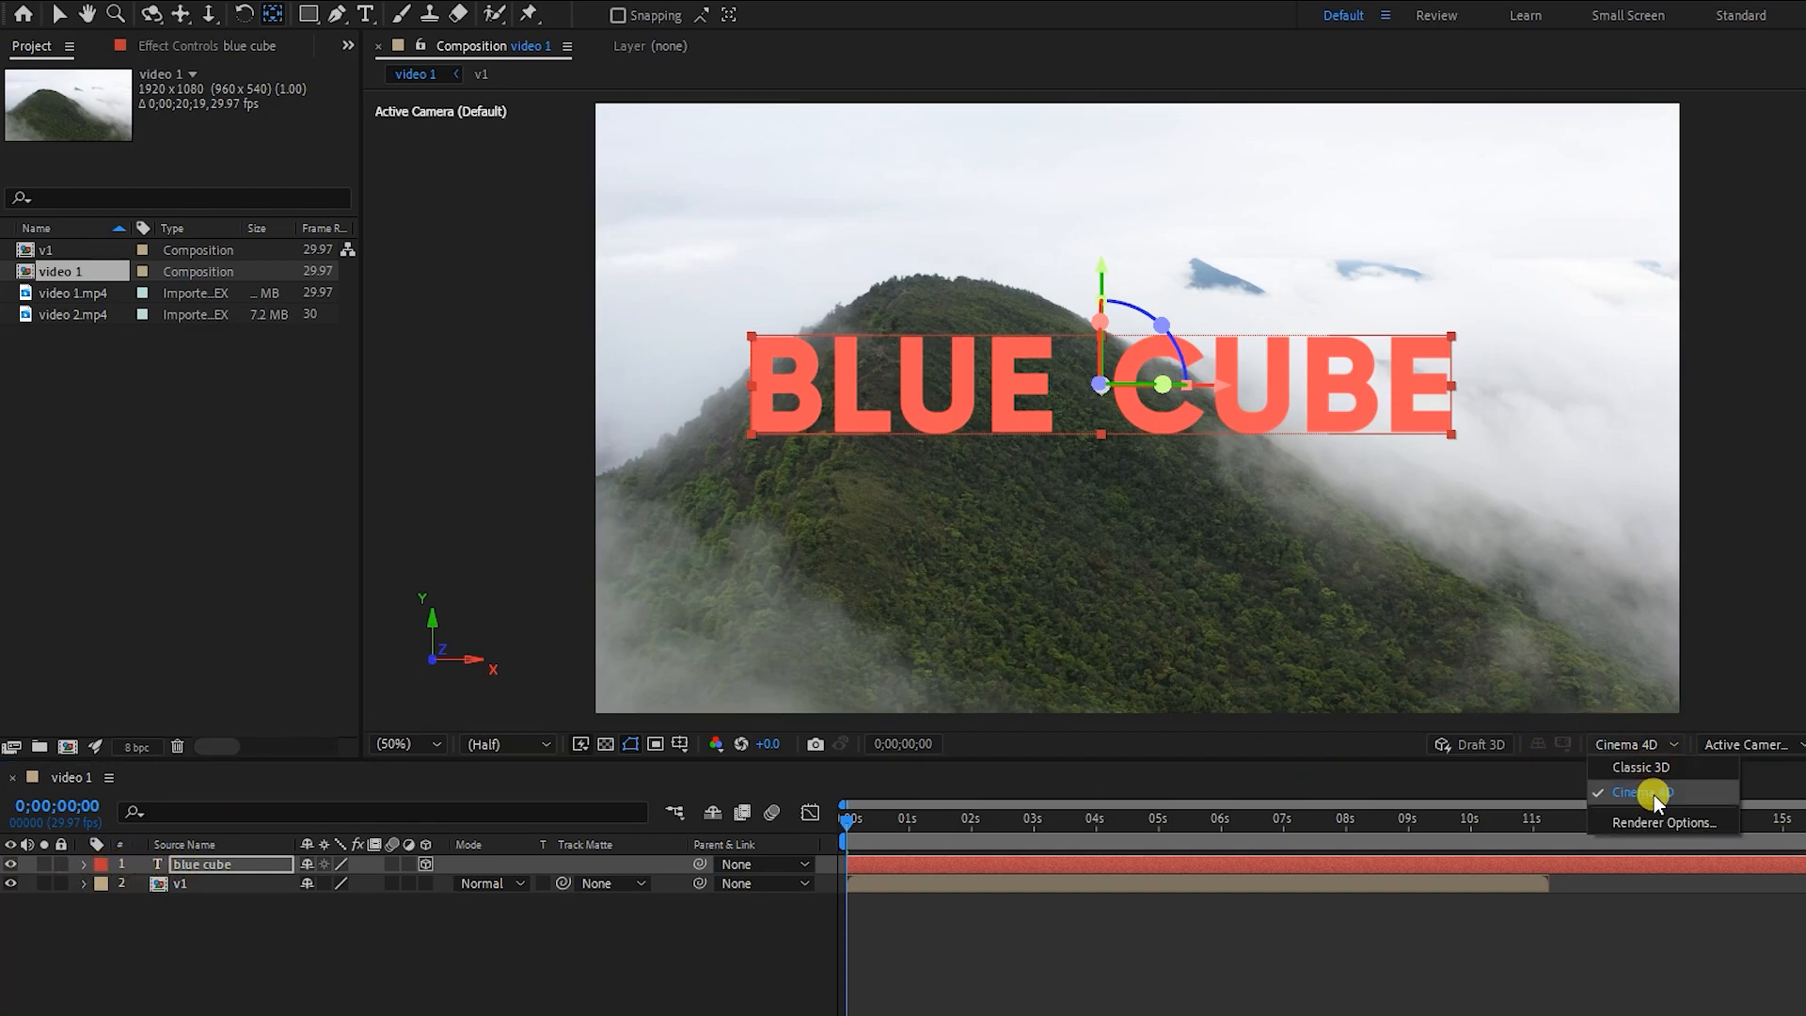
{"action": "left_click", "coordinate": [1637, 793]}
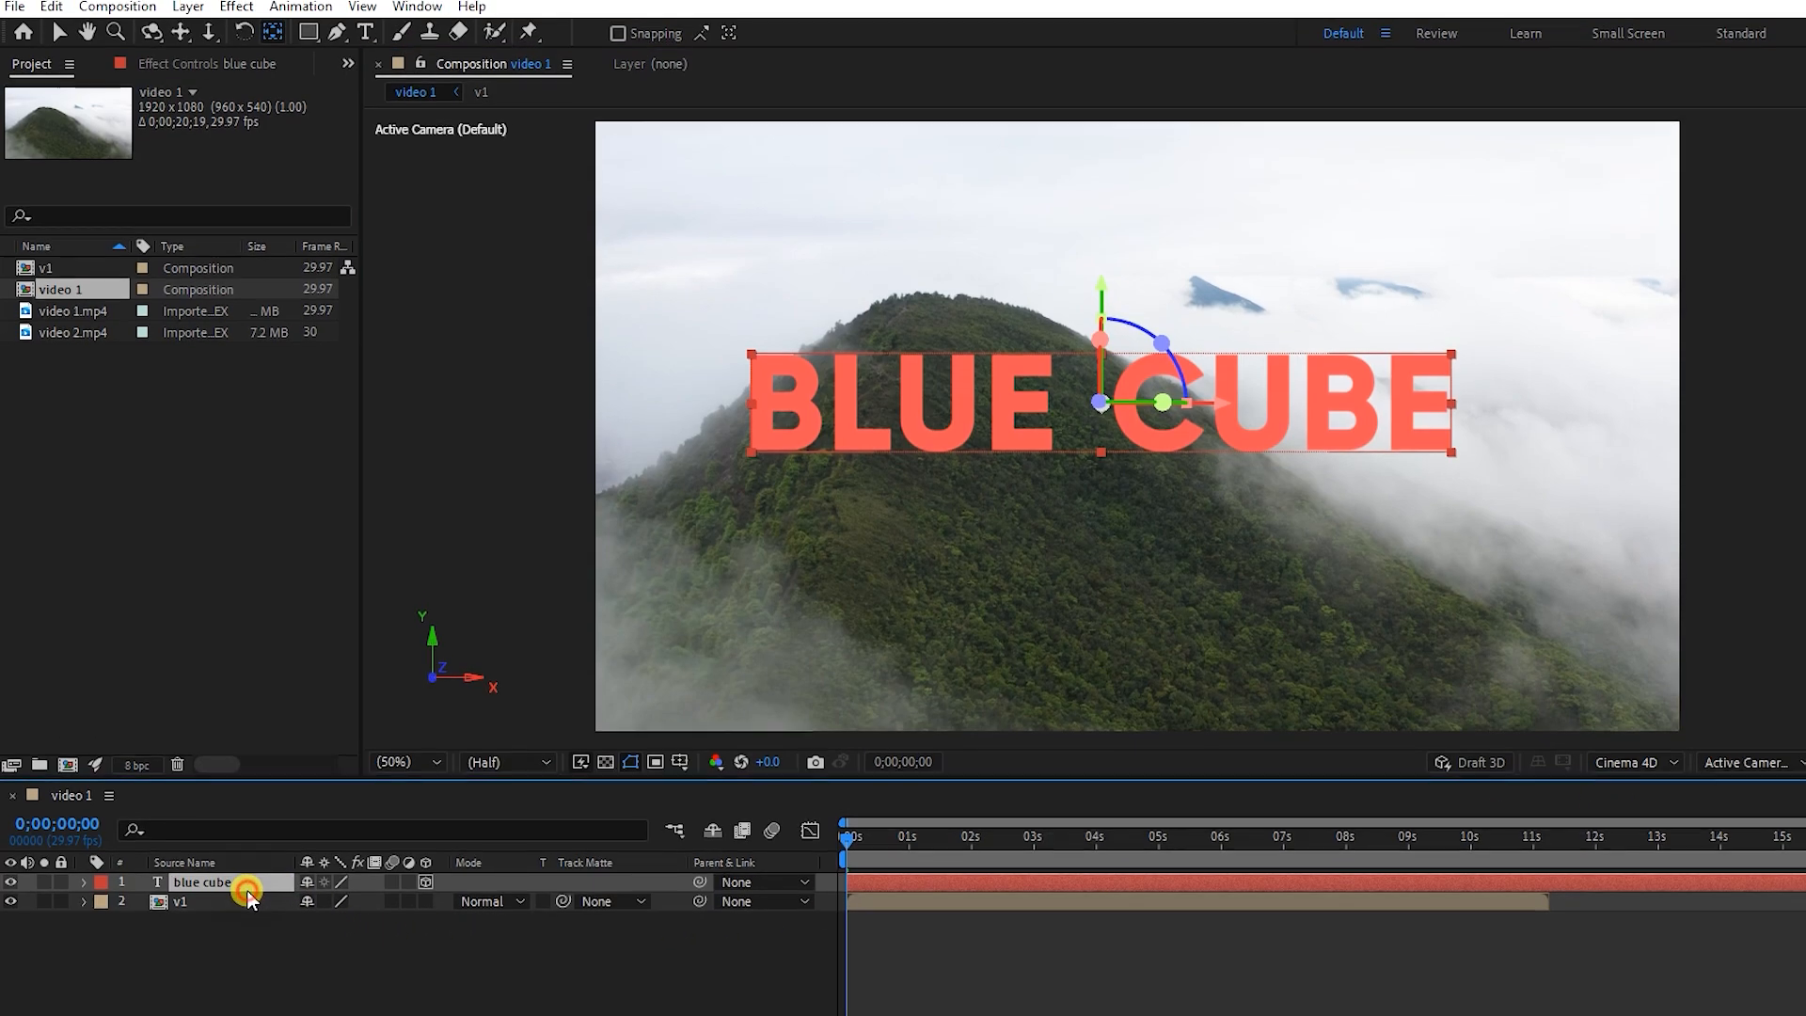
{"action": "left_click", "coordinate": [117, 6]}
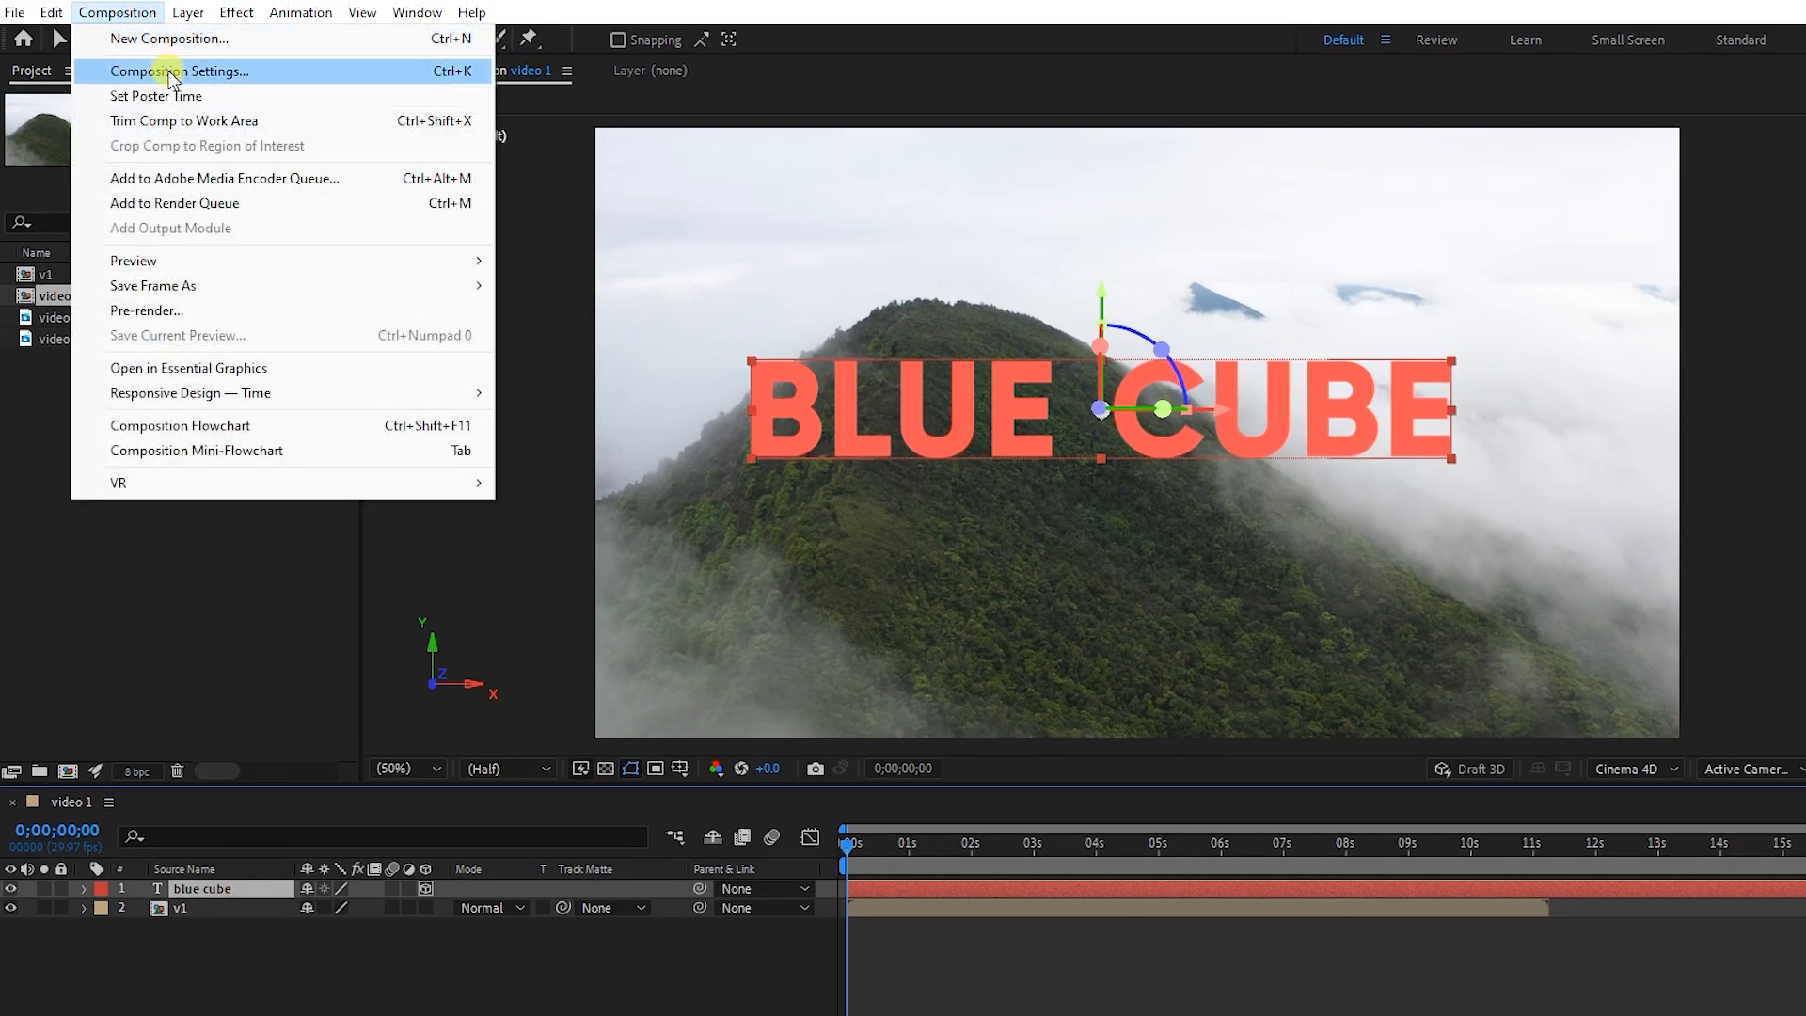
{"action": "left_click", "coordinate": [179, 71]}
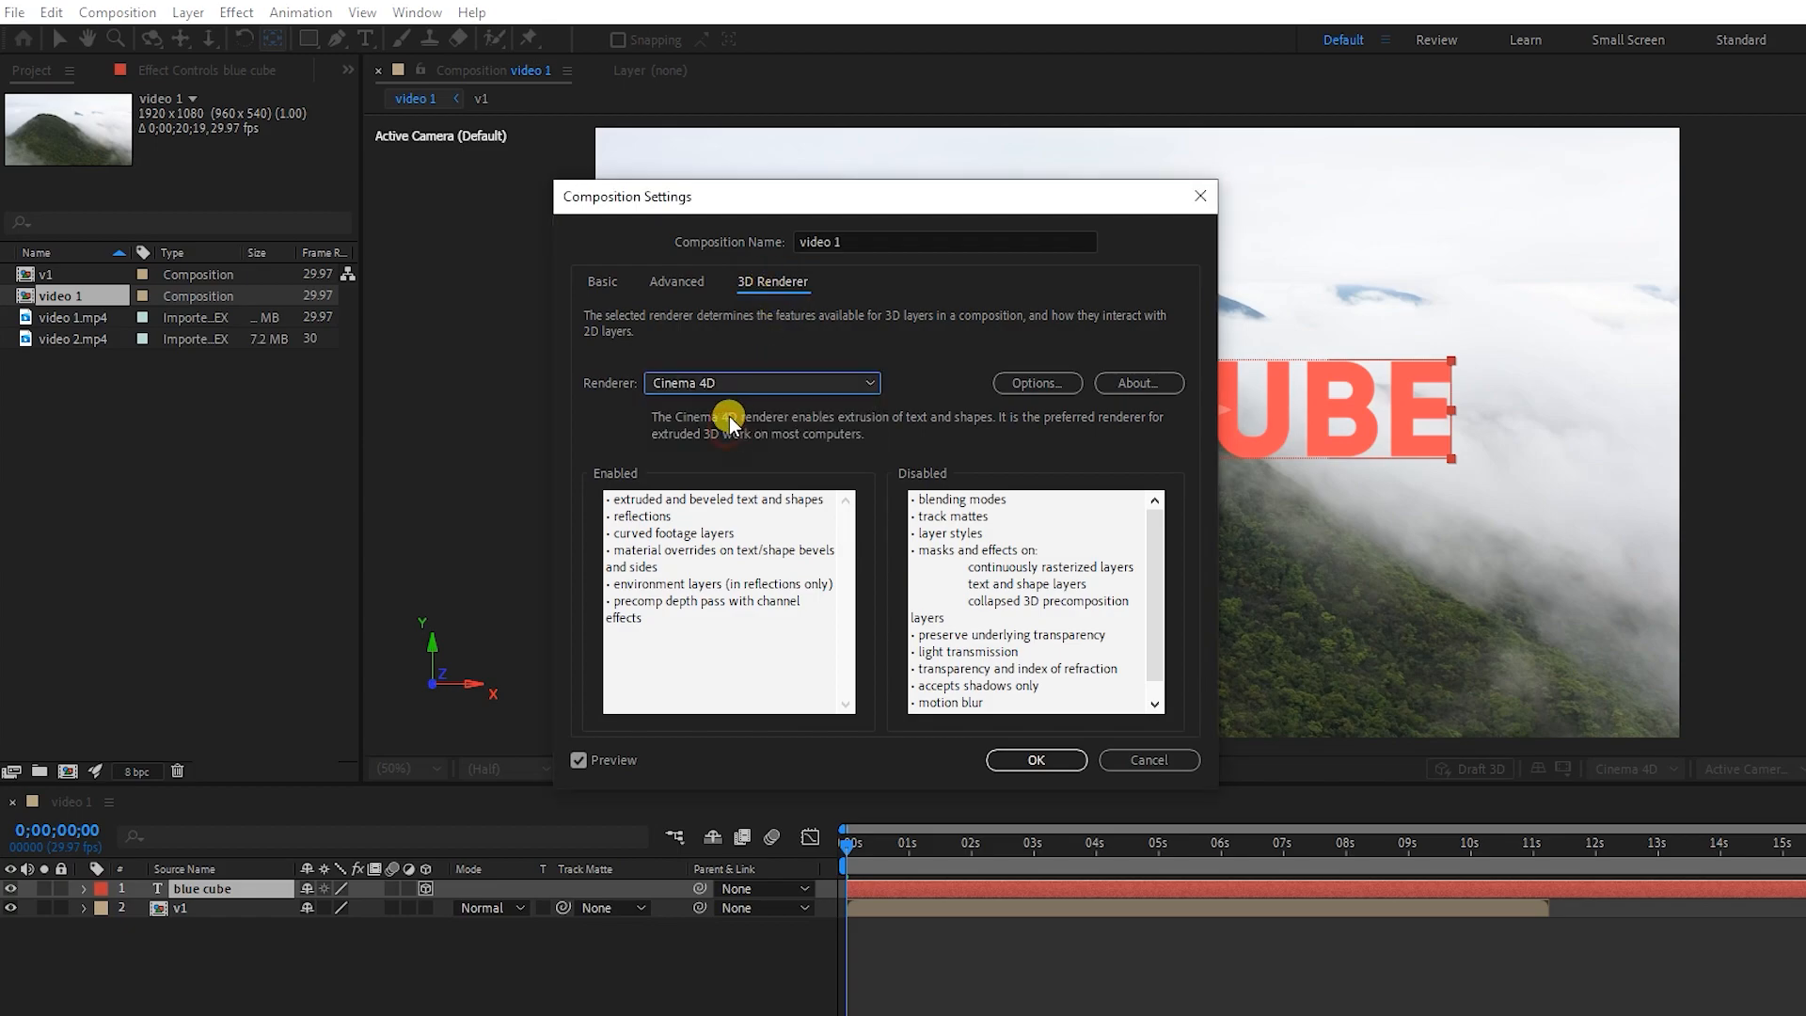
{"action": "left_click", "coordinate": [1035, 759]}
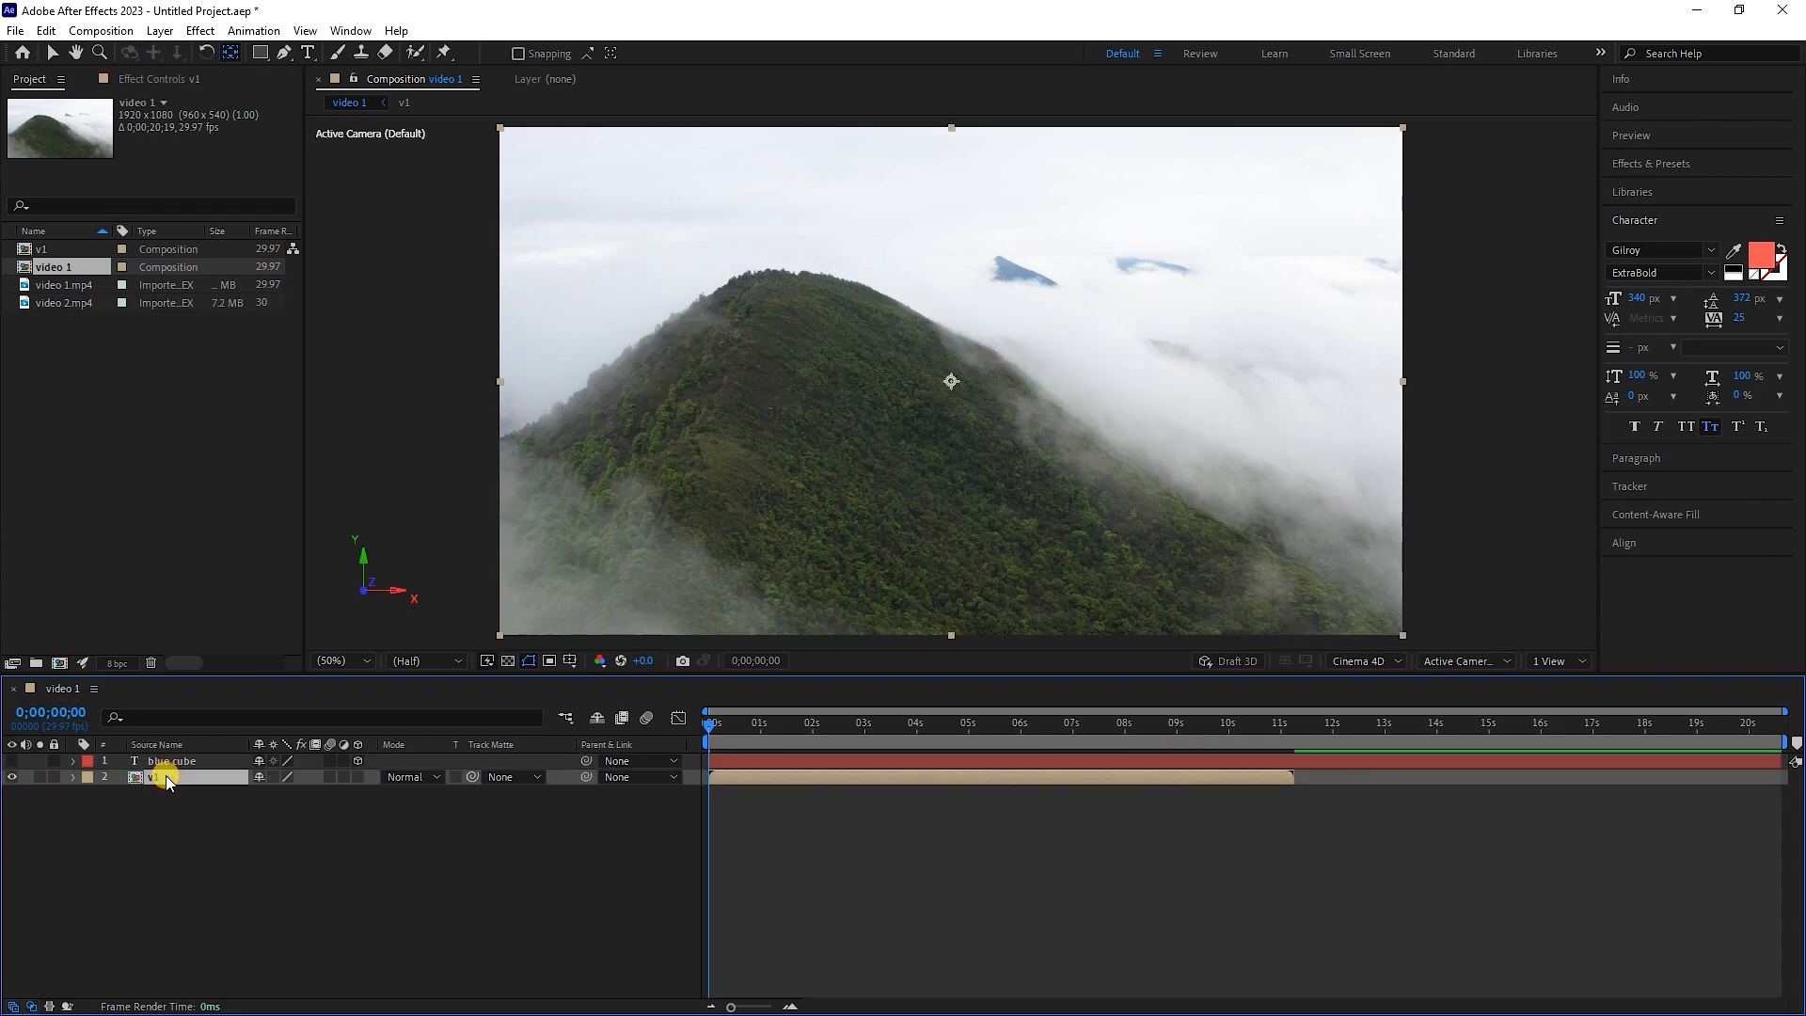
Apply the 3D Camera Tracker effect to the v1 layer and let it analyze and solve the footage
{"action": "left_click", "coordinate": [1651, 163]}
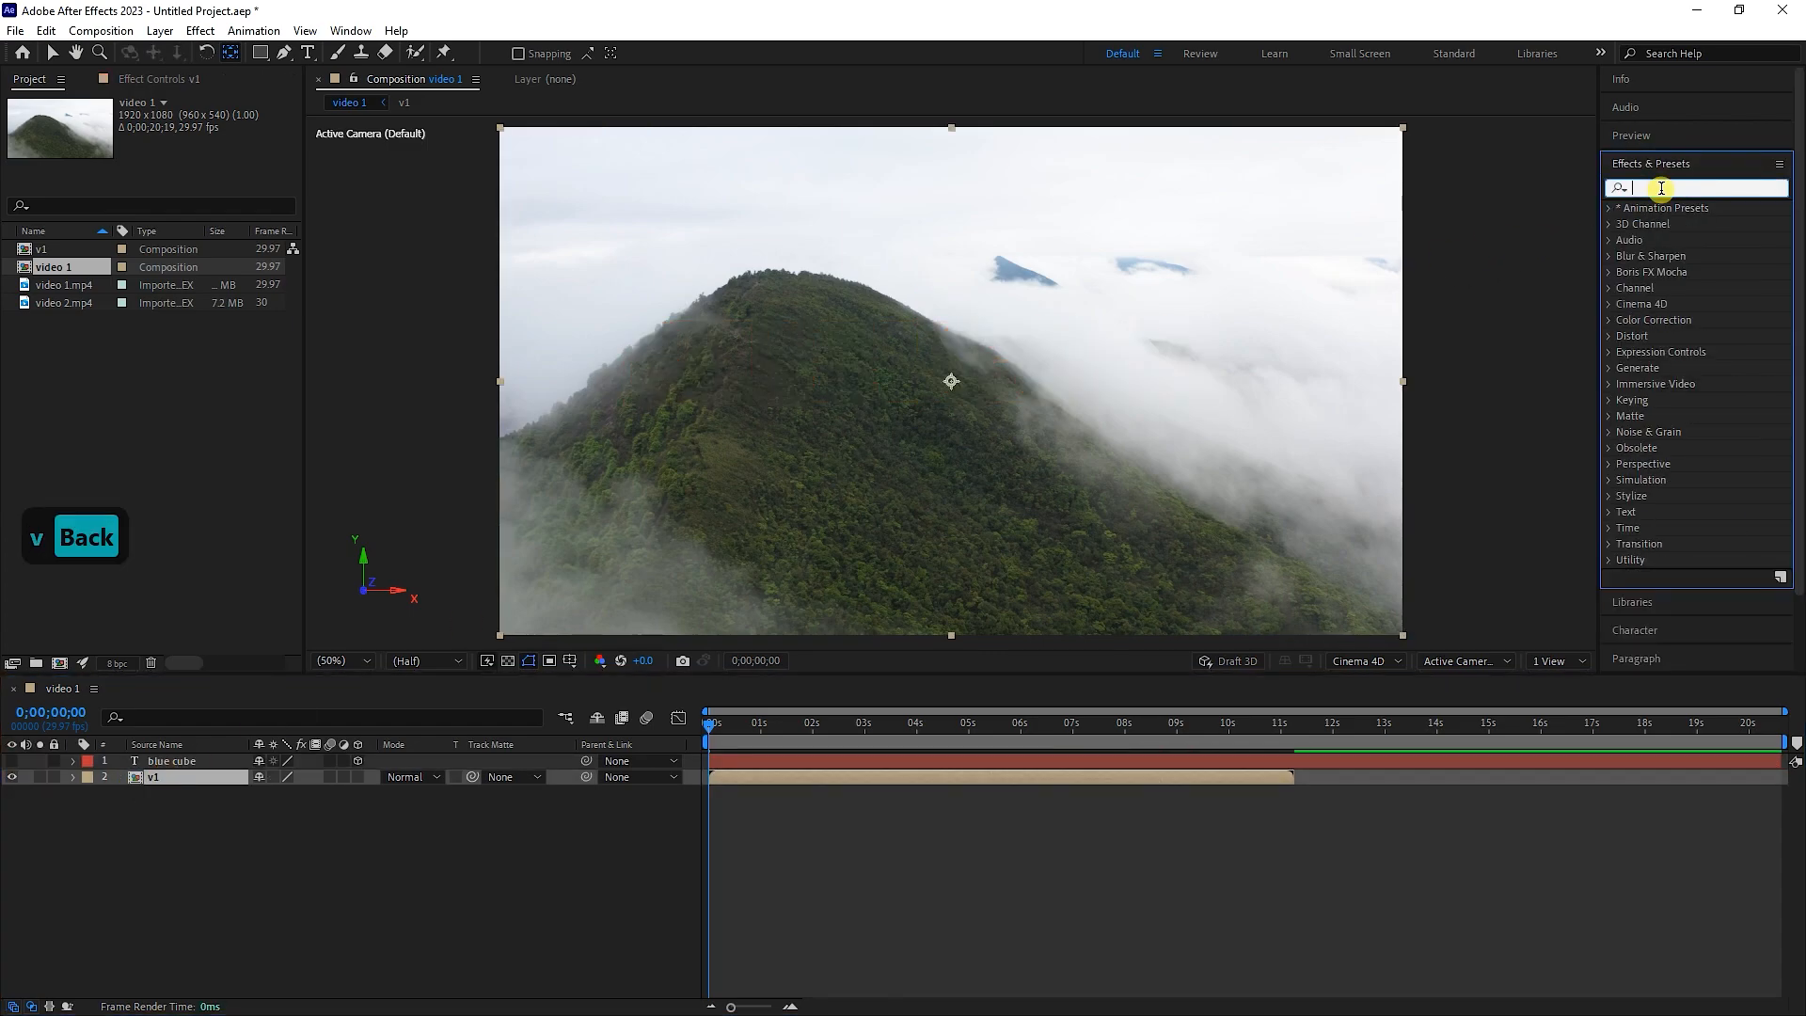
{"action": "type", "text": "camera"}
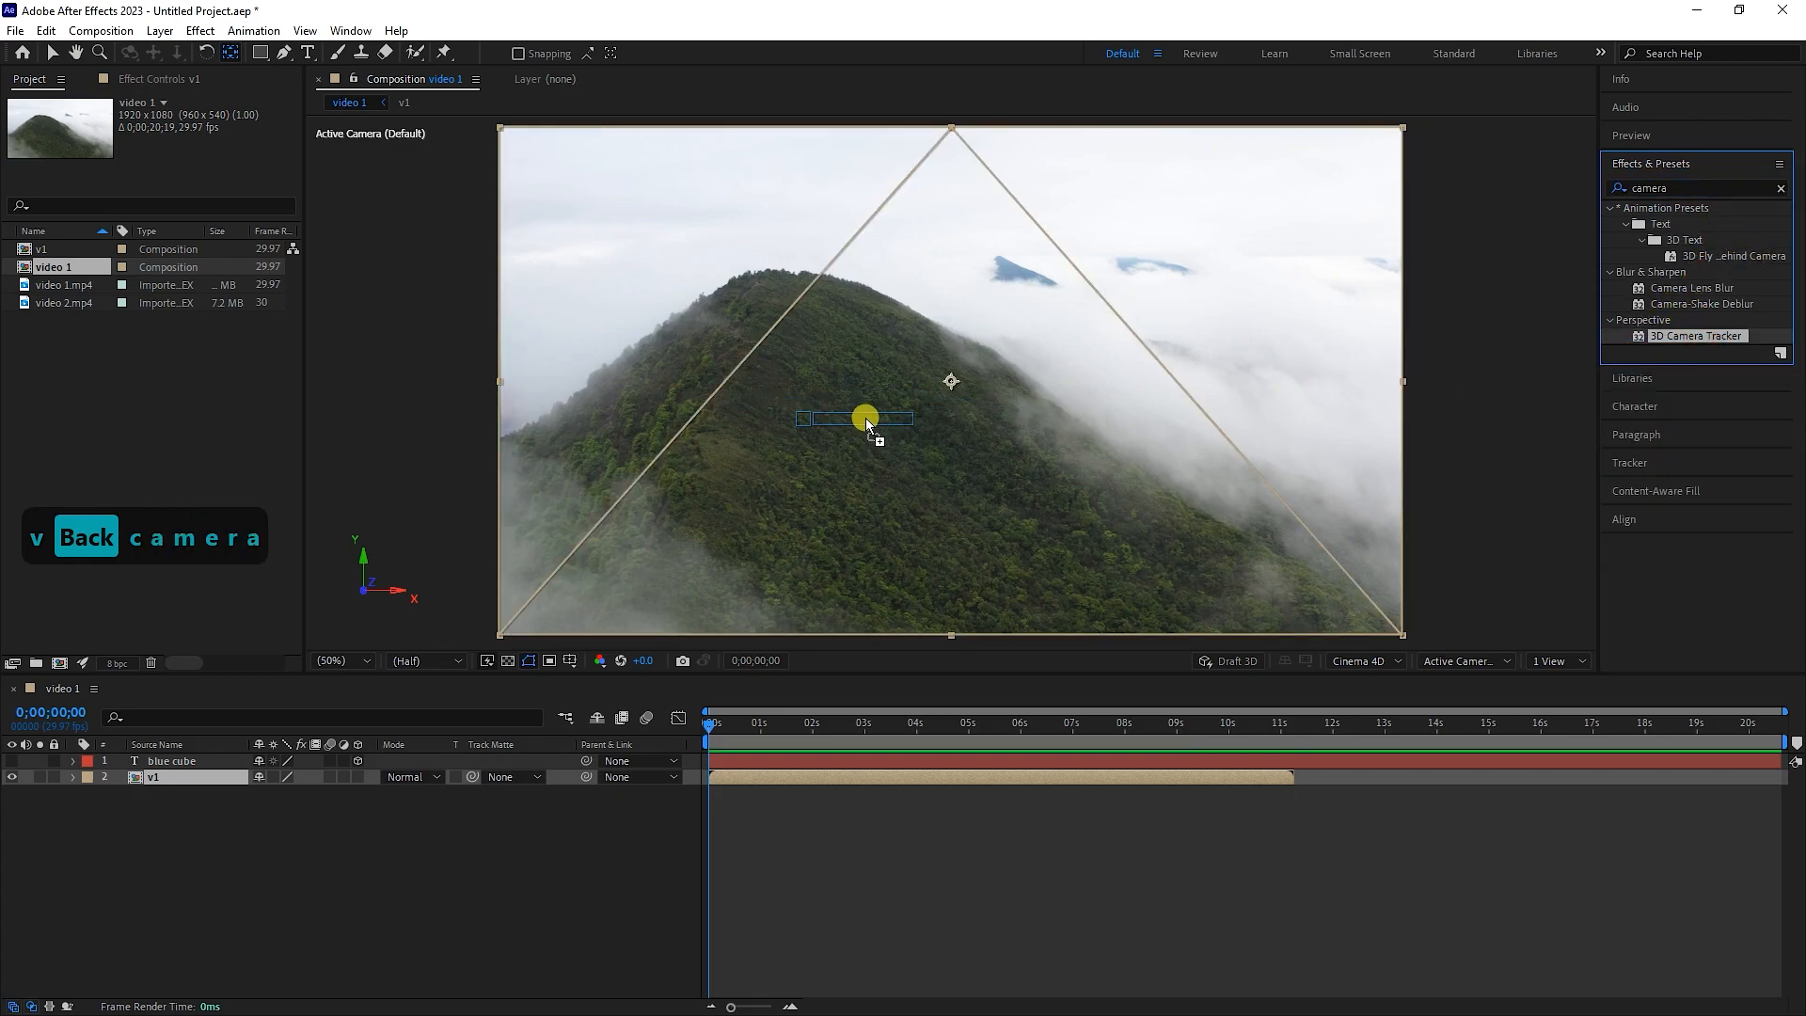
{"action": "left_click_drag", "start_coordinate": [866, 417], "coordinate": [872, 480]}
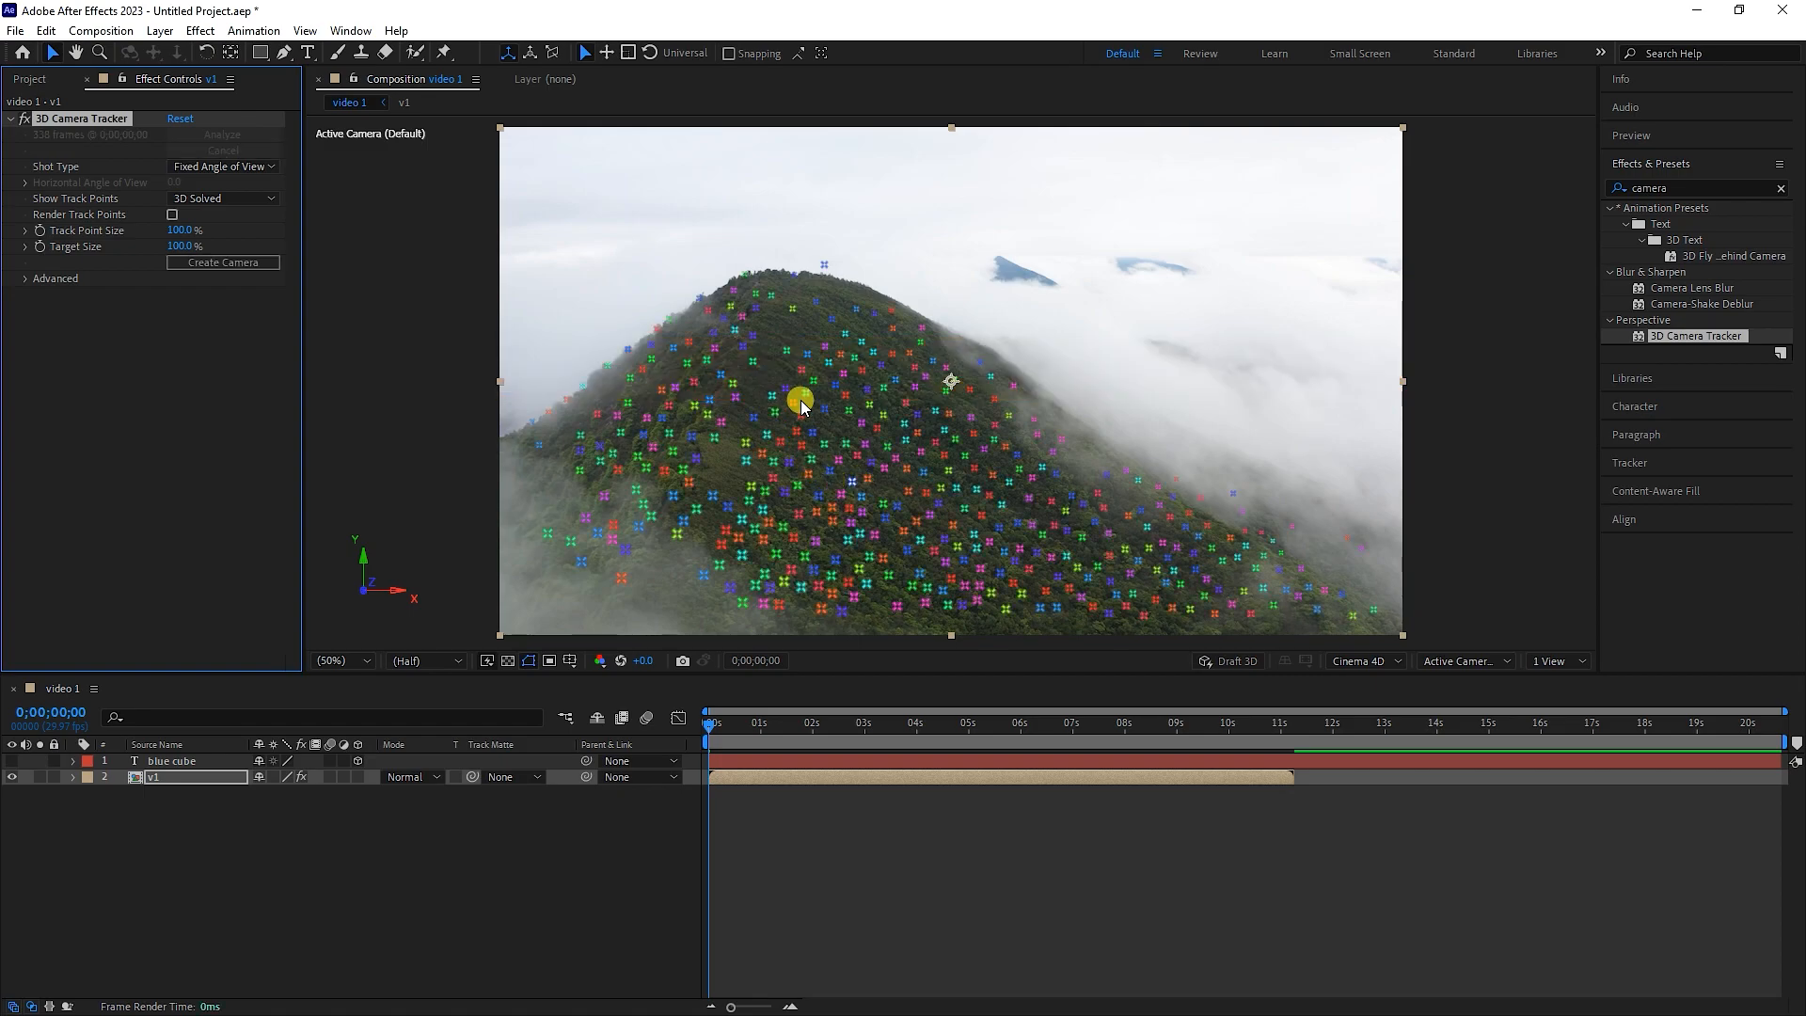
{"action": "left_click", "coordinate": [824, 723]}
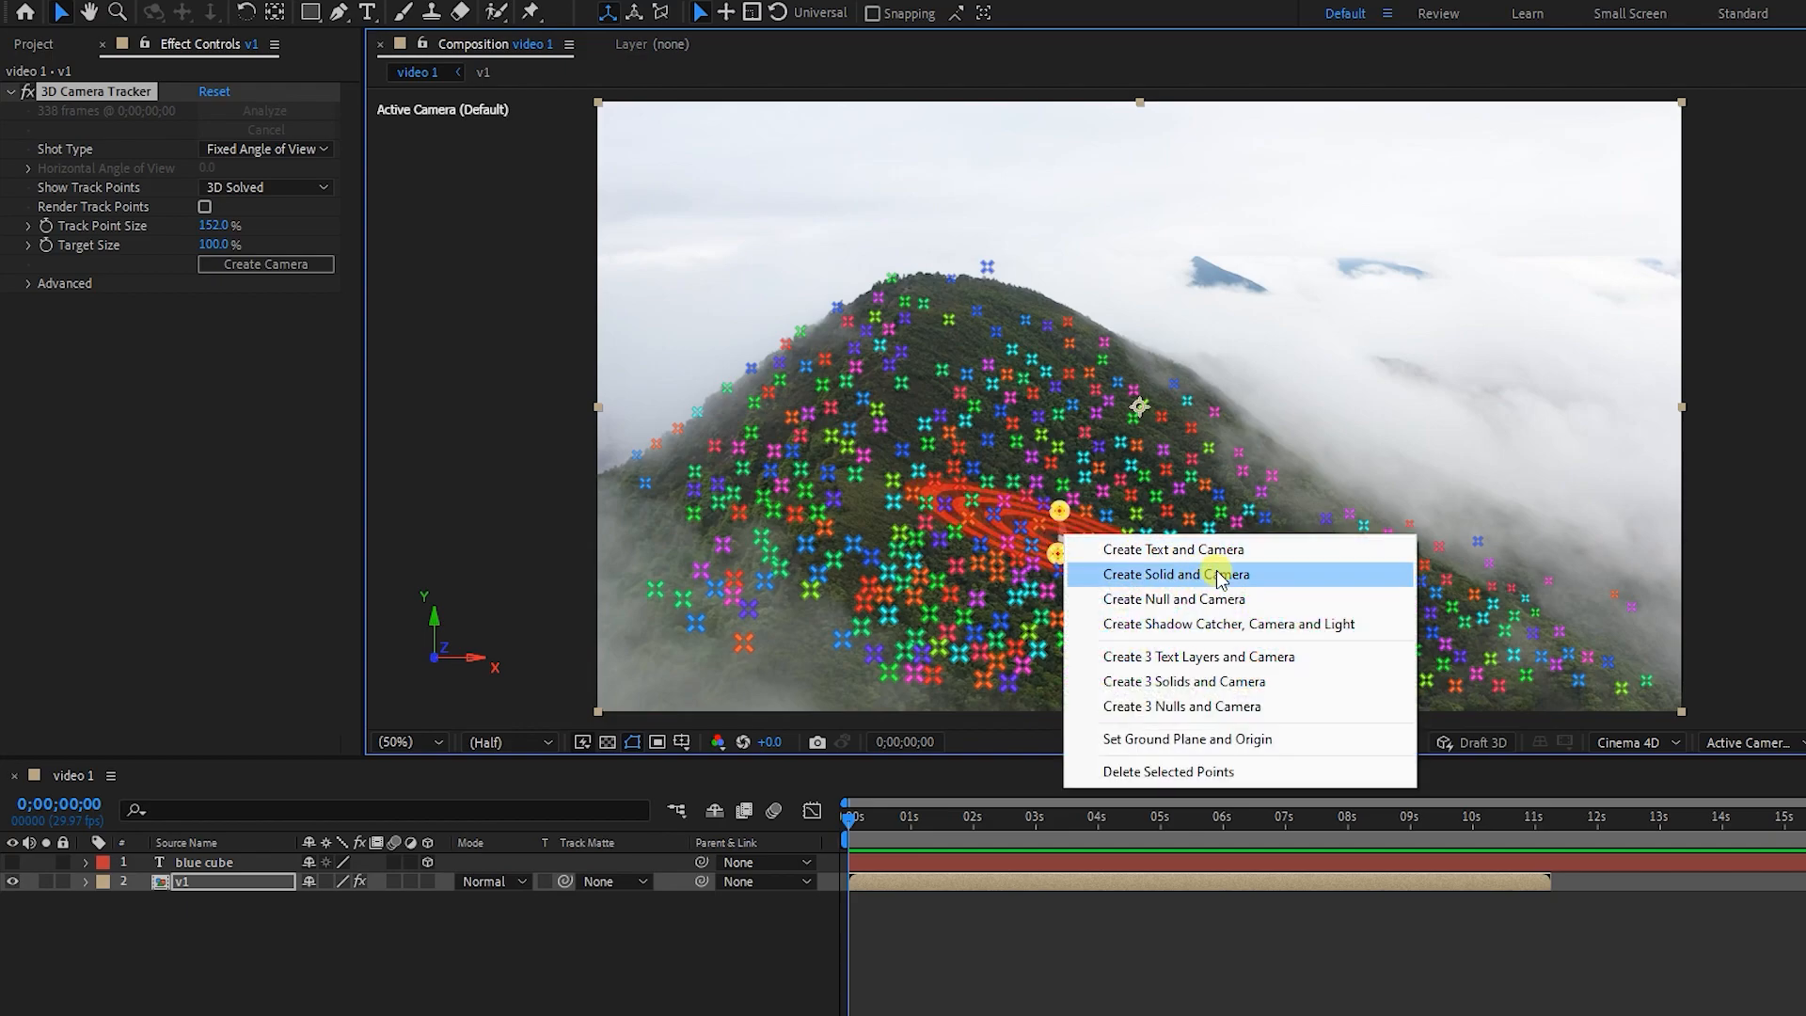
Create a track solid and camera from hillside points and parent BLUE CUBE to Track Solid 1
{"action": "left_click", "coordinate": [1174, 574]}
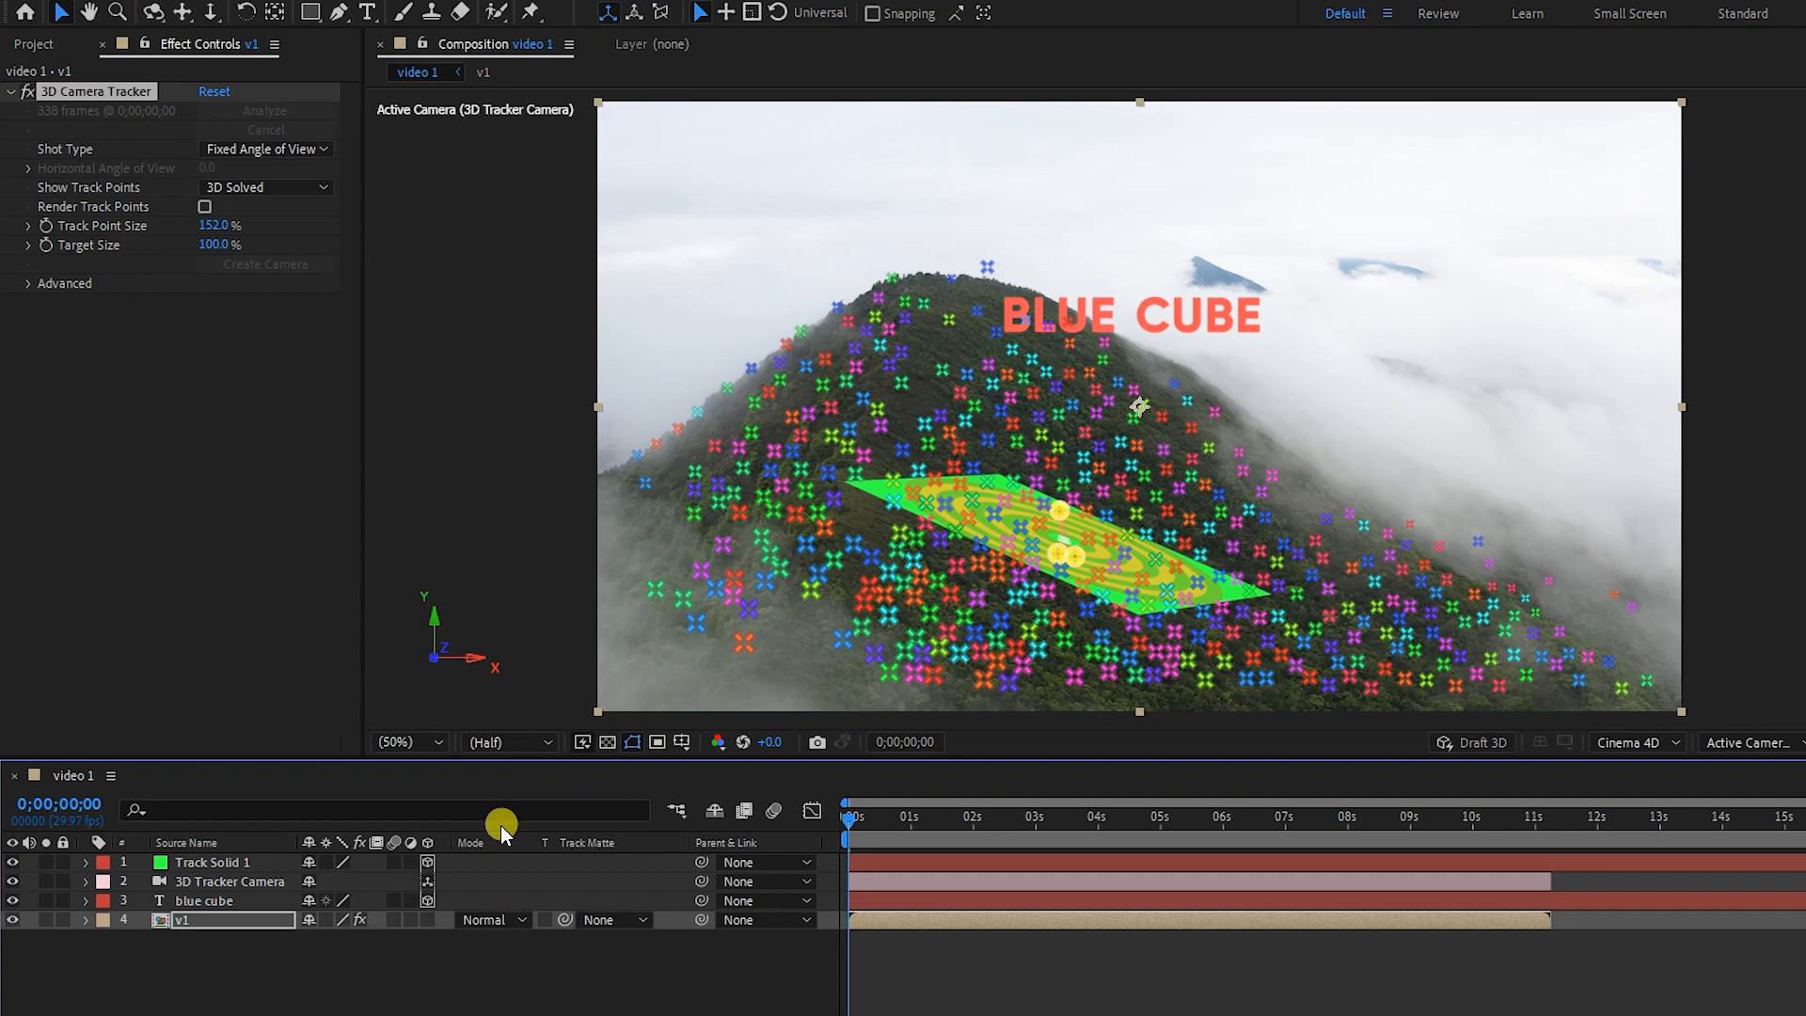
{"action": "left_click", "coordinate": [205, 900]}
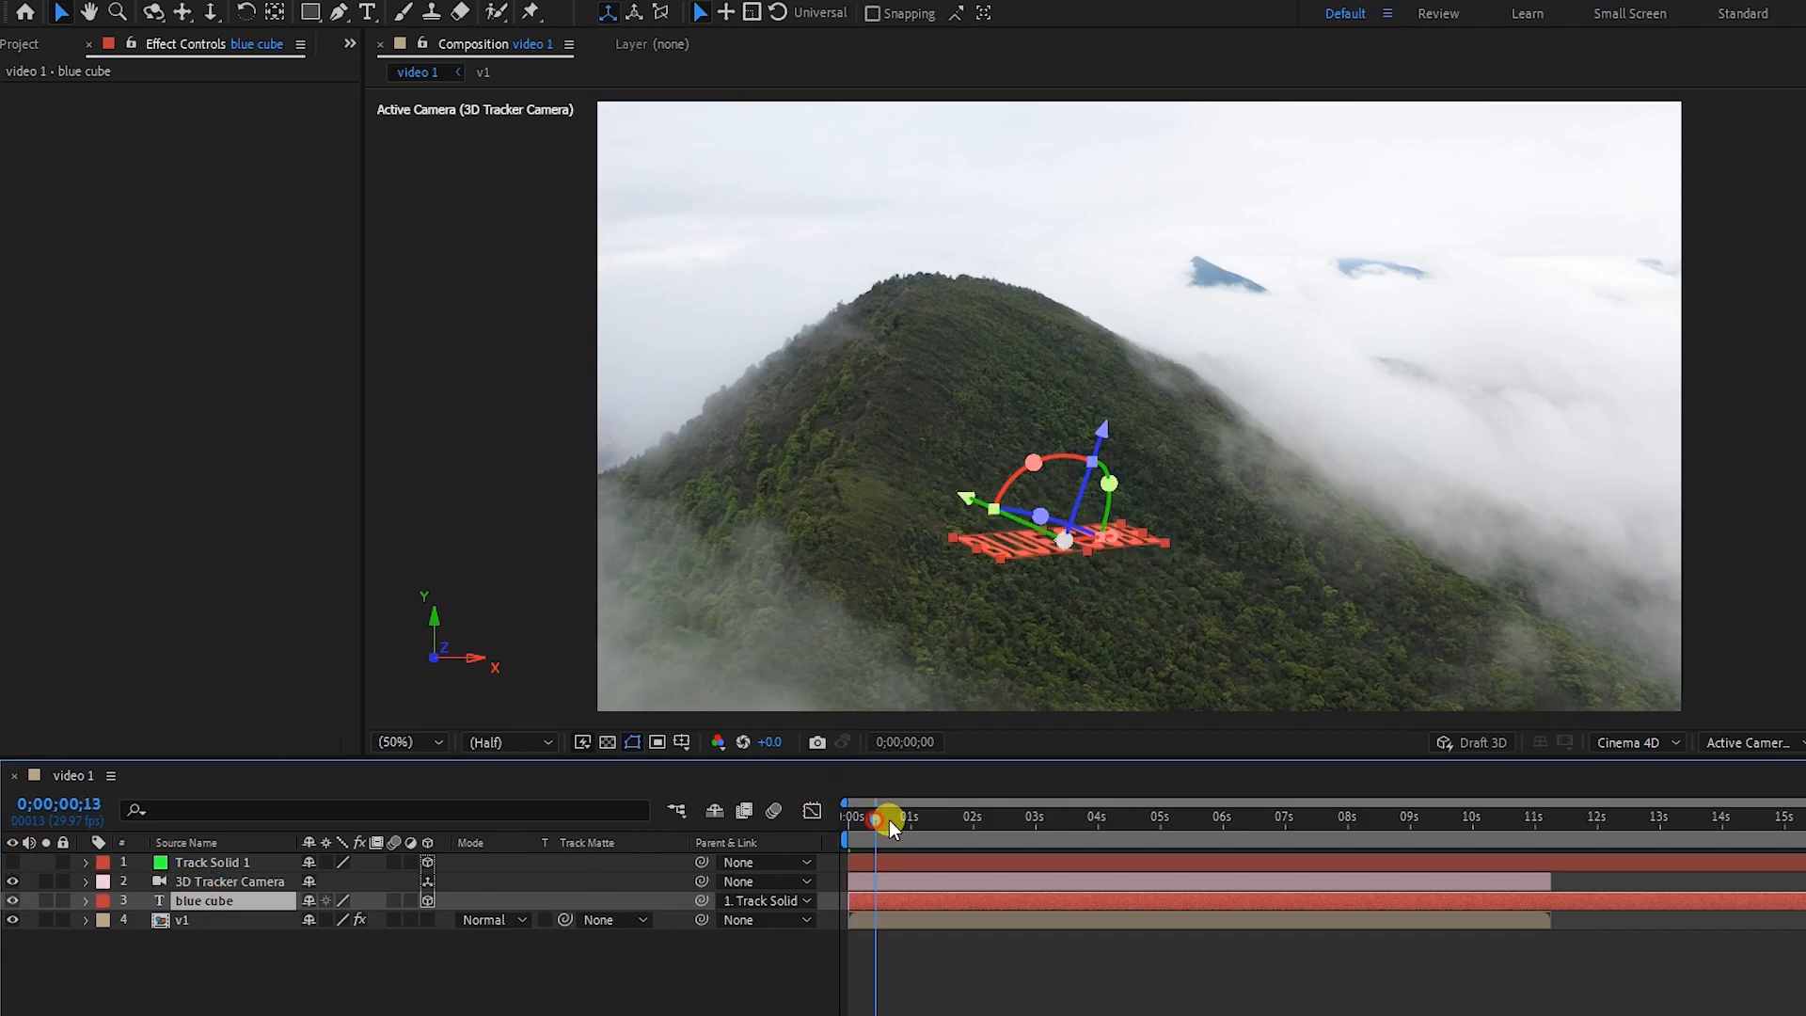
{"action": "left_click_drag", "start_coordinate": [887, 818], "coordinate": [987, 817]}
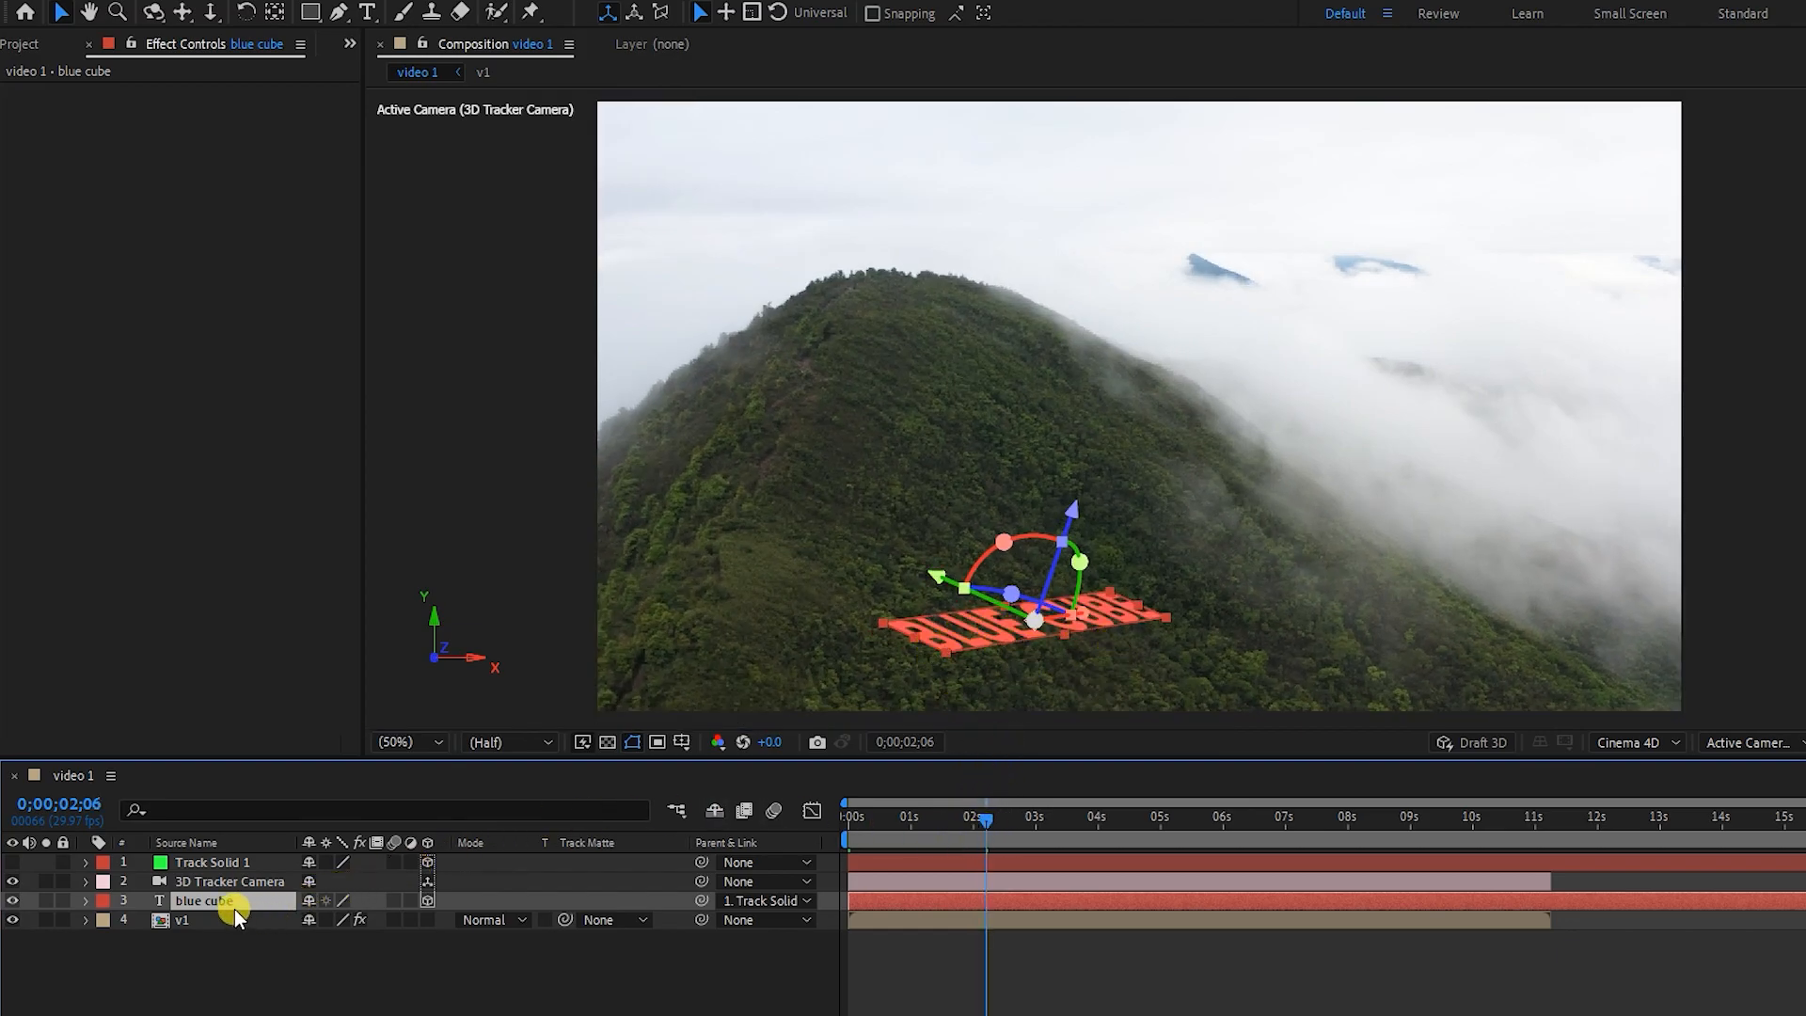
Set the BLUE CUBE text's Geometry Options extrusion depth to 77
{"action": "left_click", "coordinate": [84, 902]}
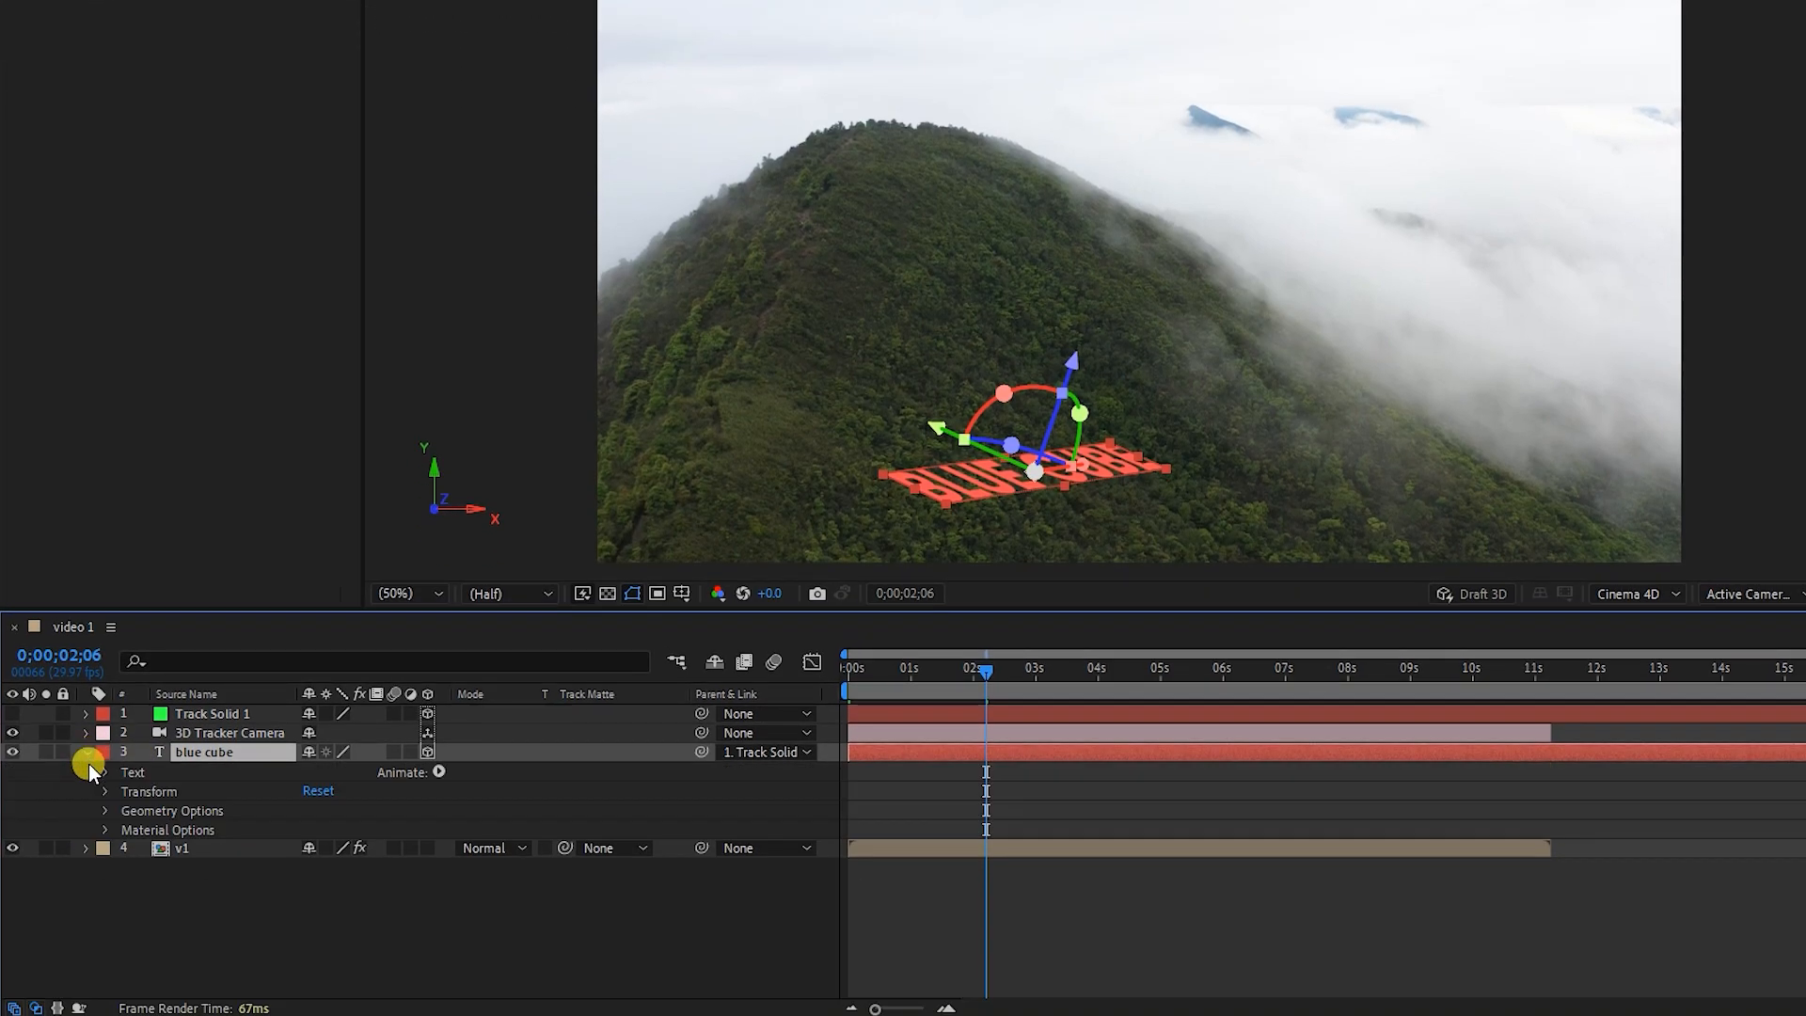
{"action": "left_click", "coordinate": [104, 810]}
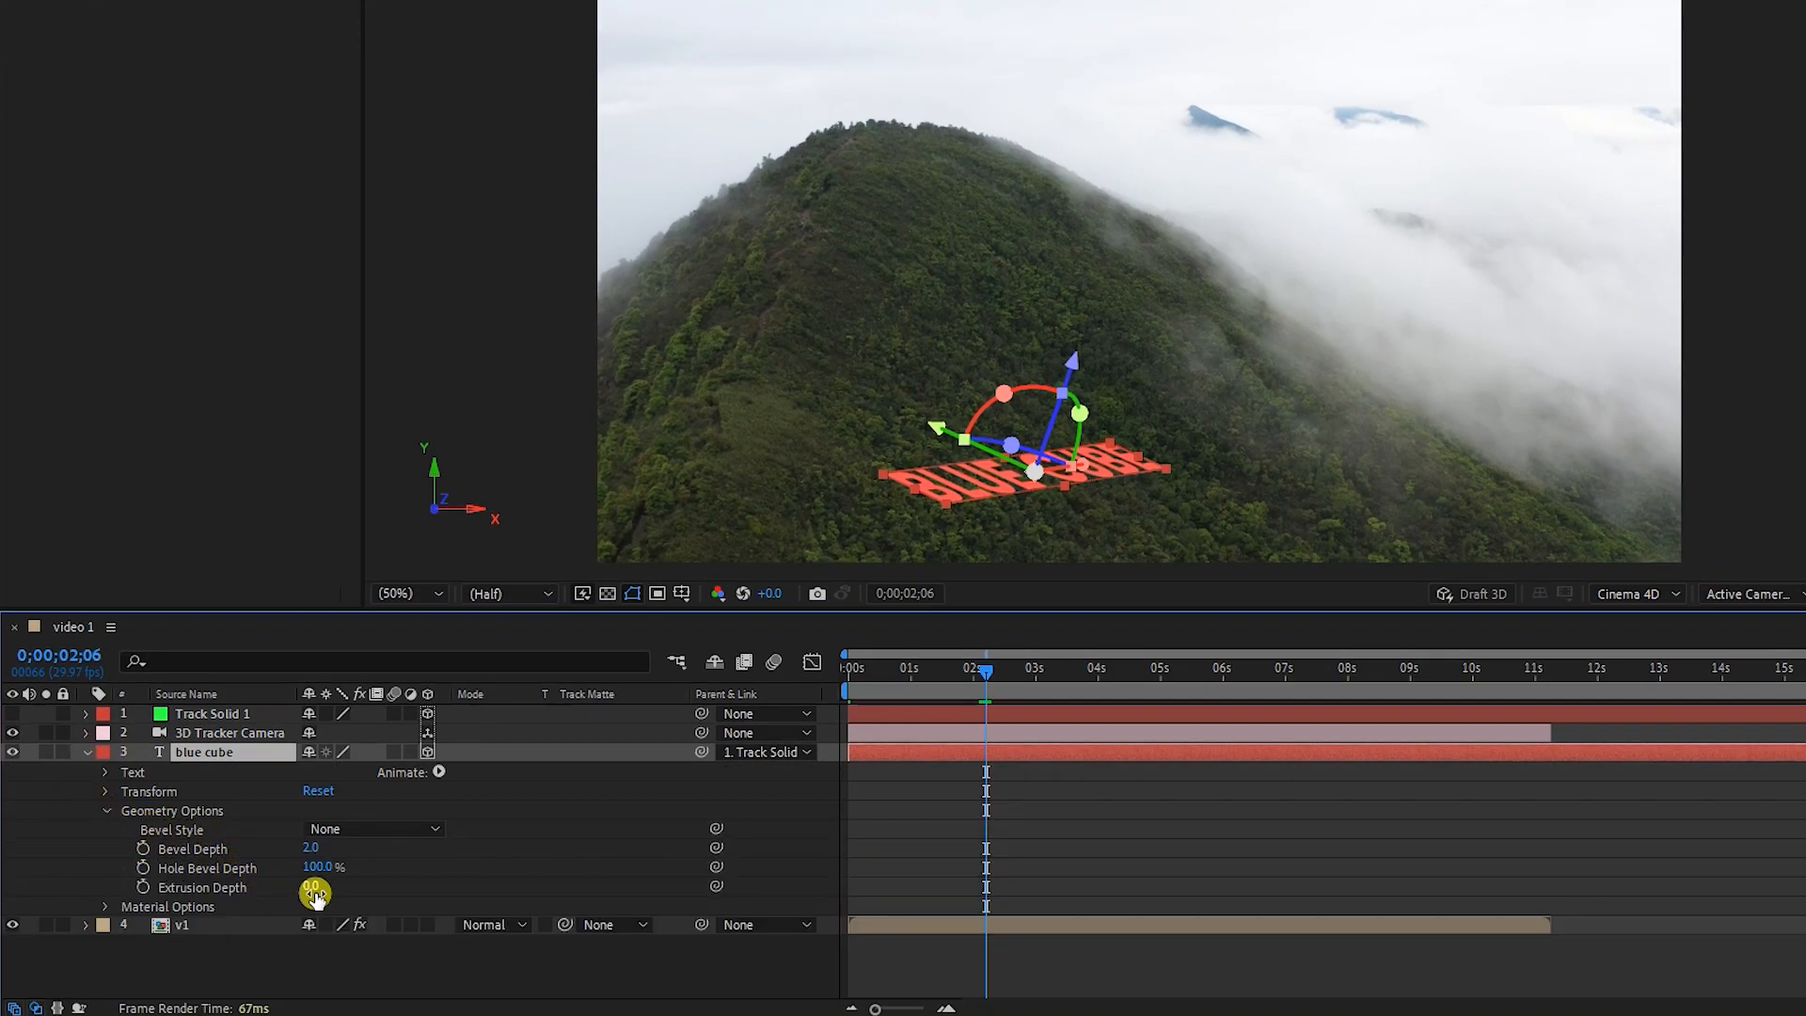
{"action": "double_click", "coordinate": [312, 887]}
{"action": "type", "text": "77"}
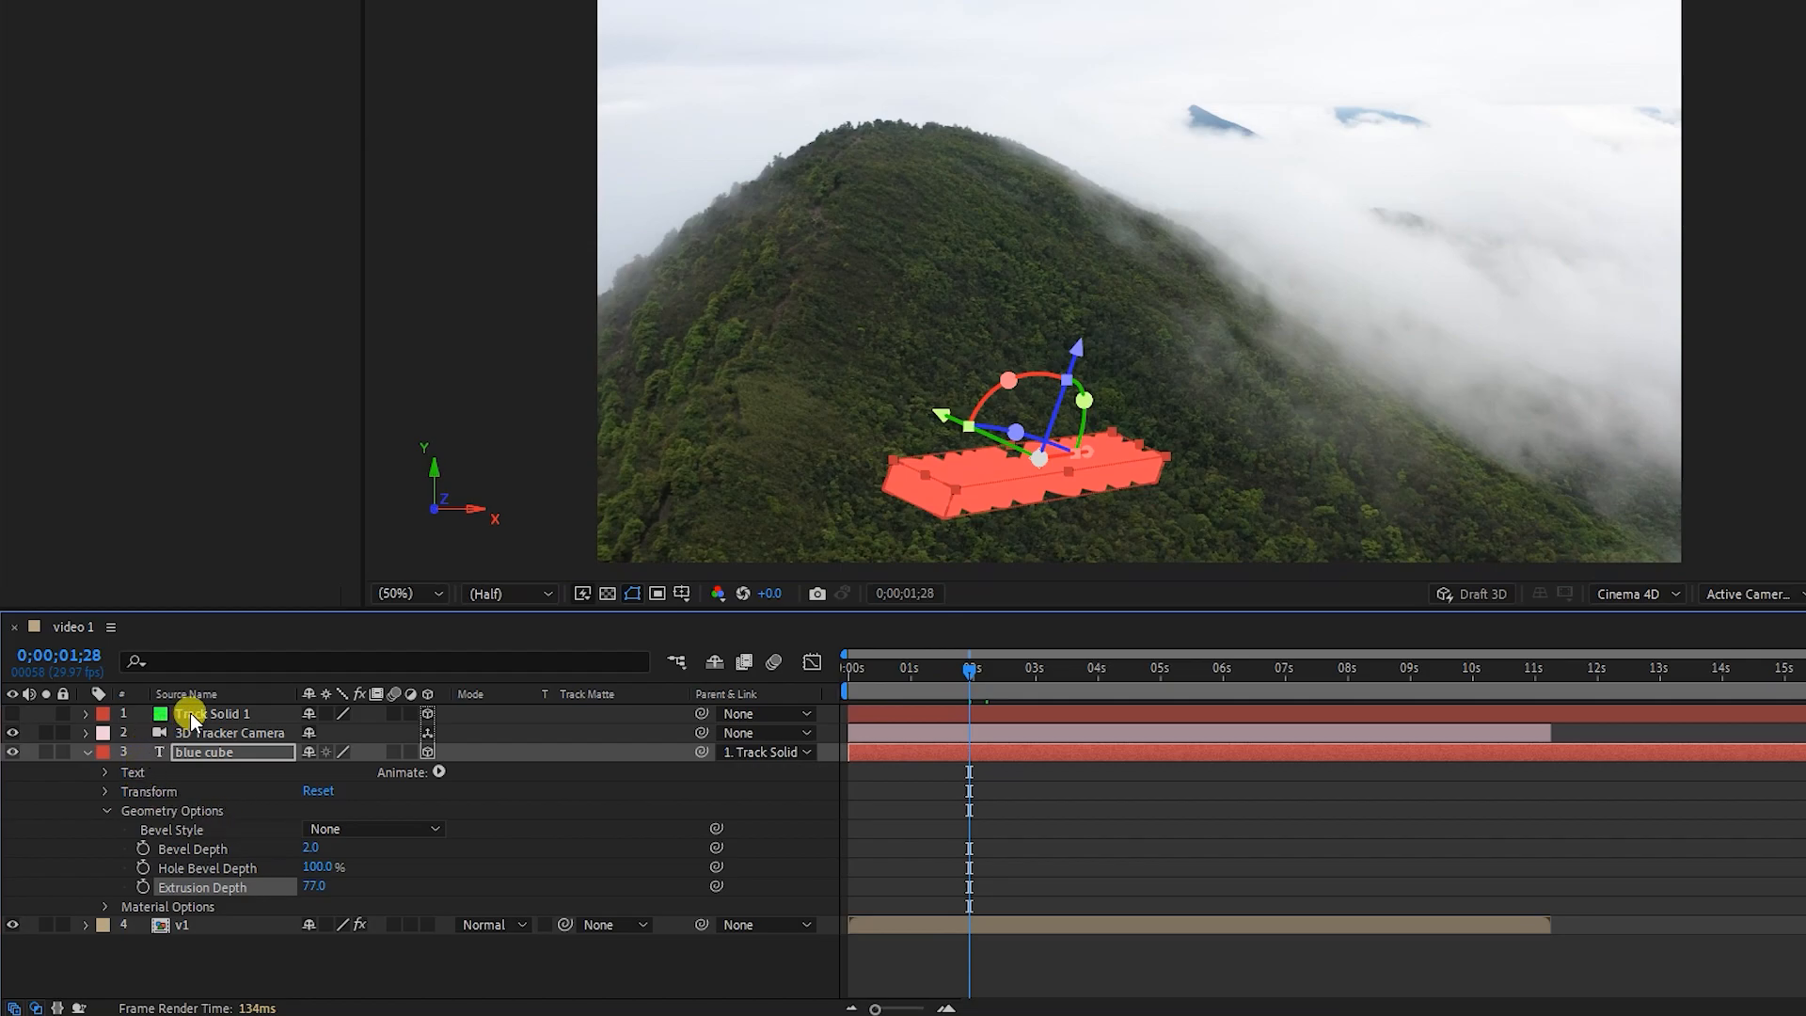
{"action": "left_click", "coordinate": [213, 713]}
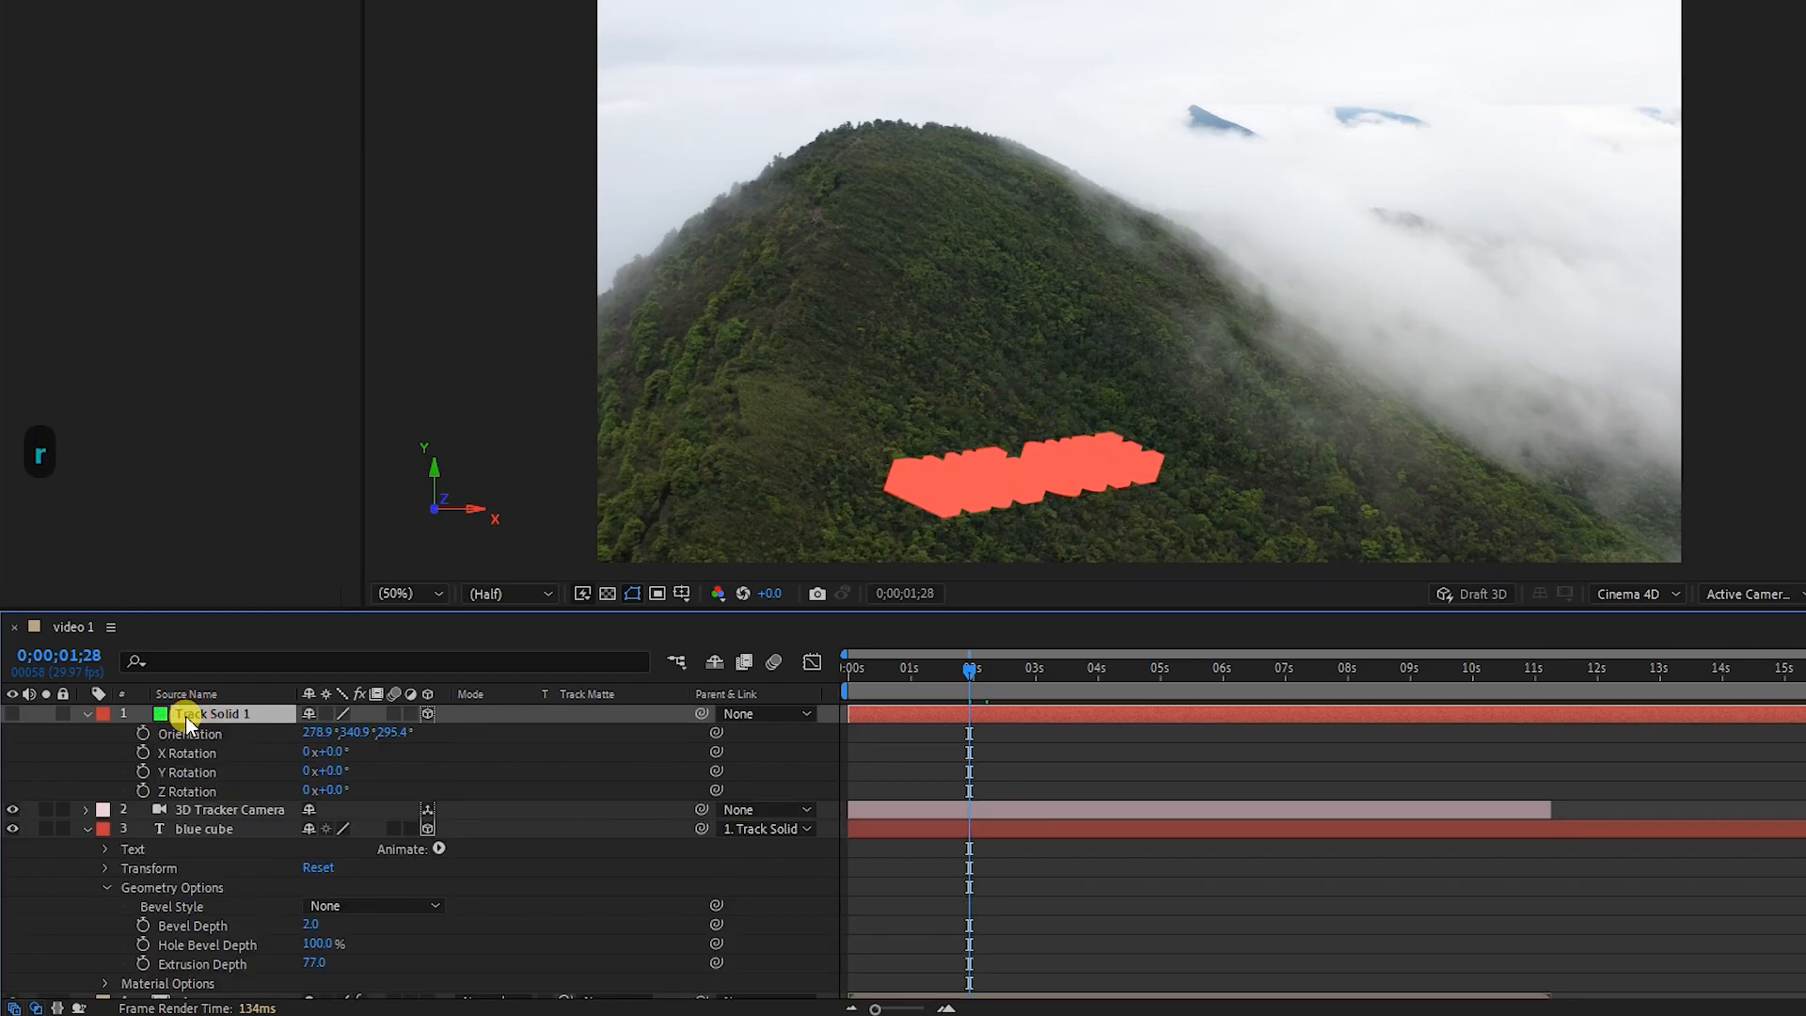
Orient Track Solid 1 upright and keyframe its position so the text rises, then passes through the letter B
{"action": "left_click_drag", "start_coordinate": [358, 732], "coordinate": [380, 733]}
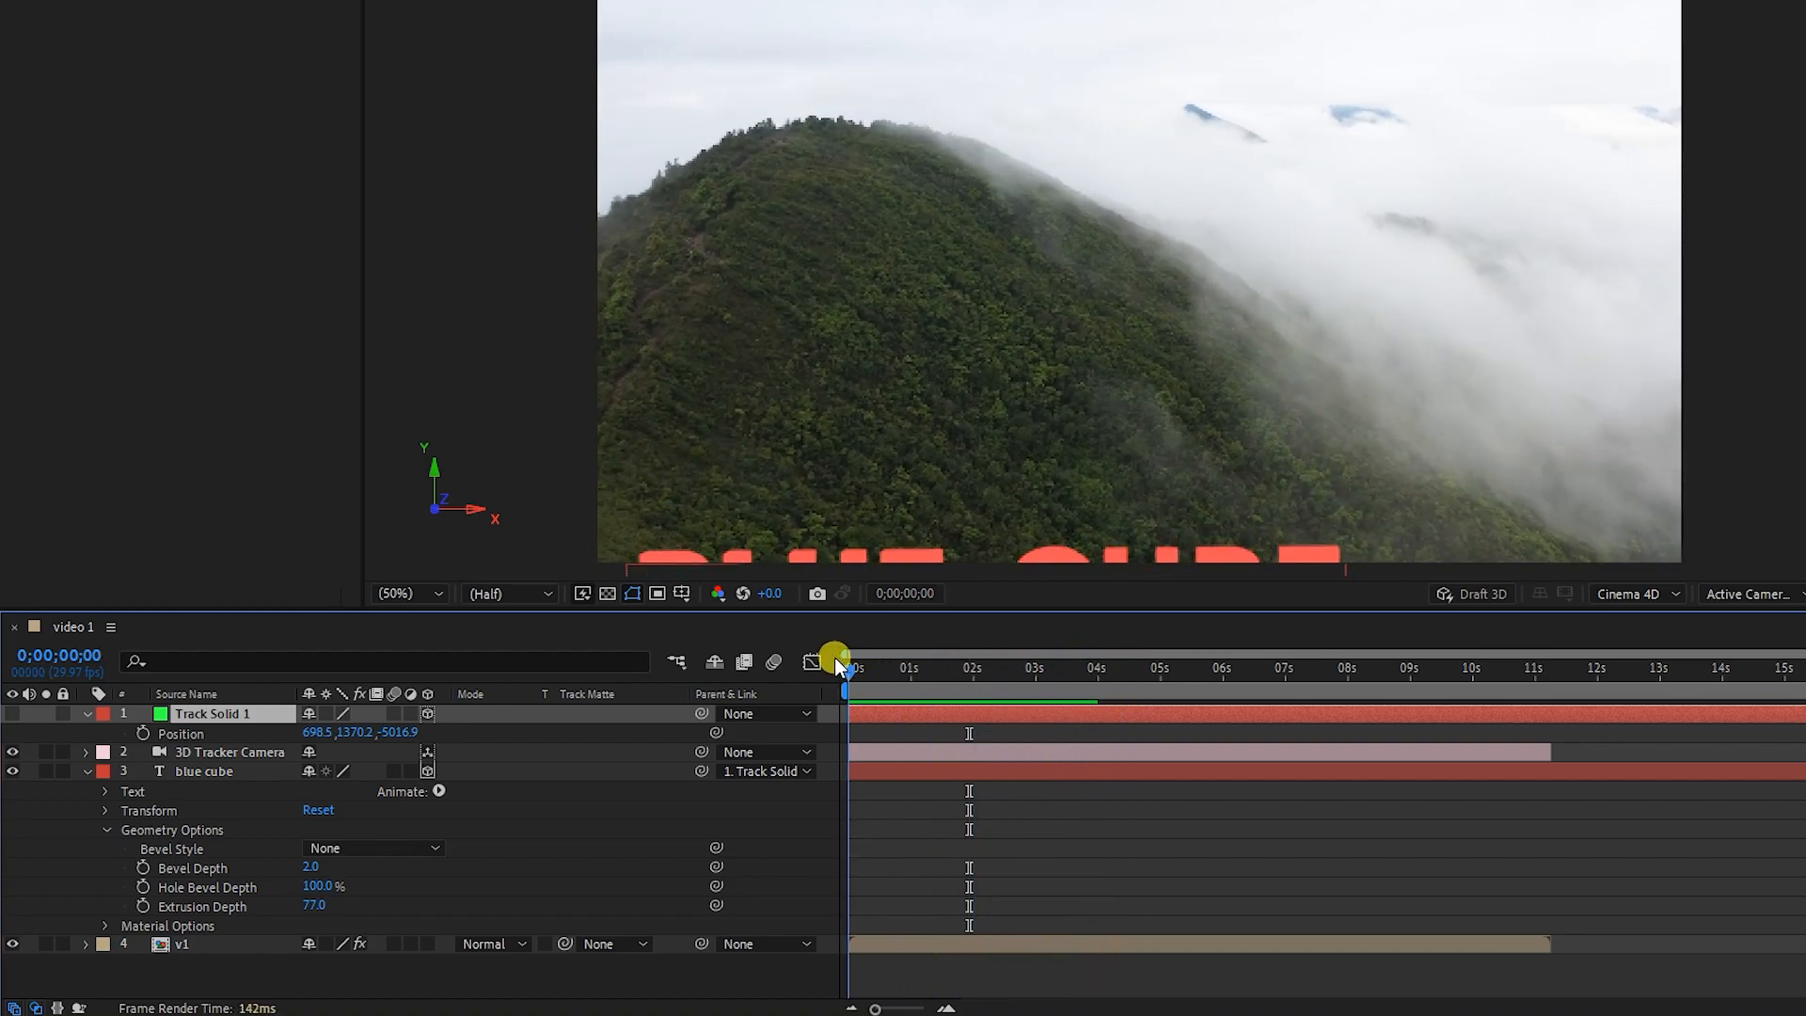
{"action": "left_click_drag", "start_coordinate": [845, 679], "coordinate": [1102, 679]}
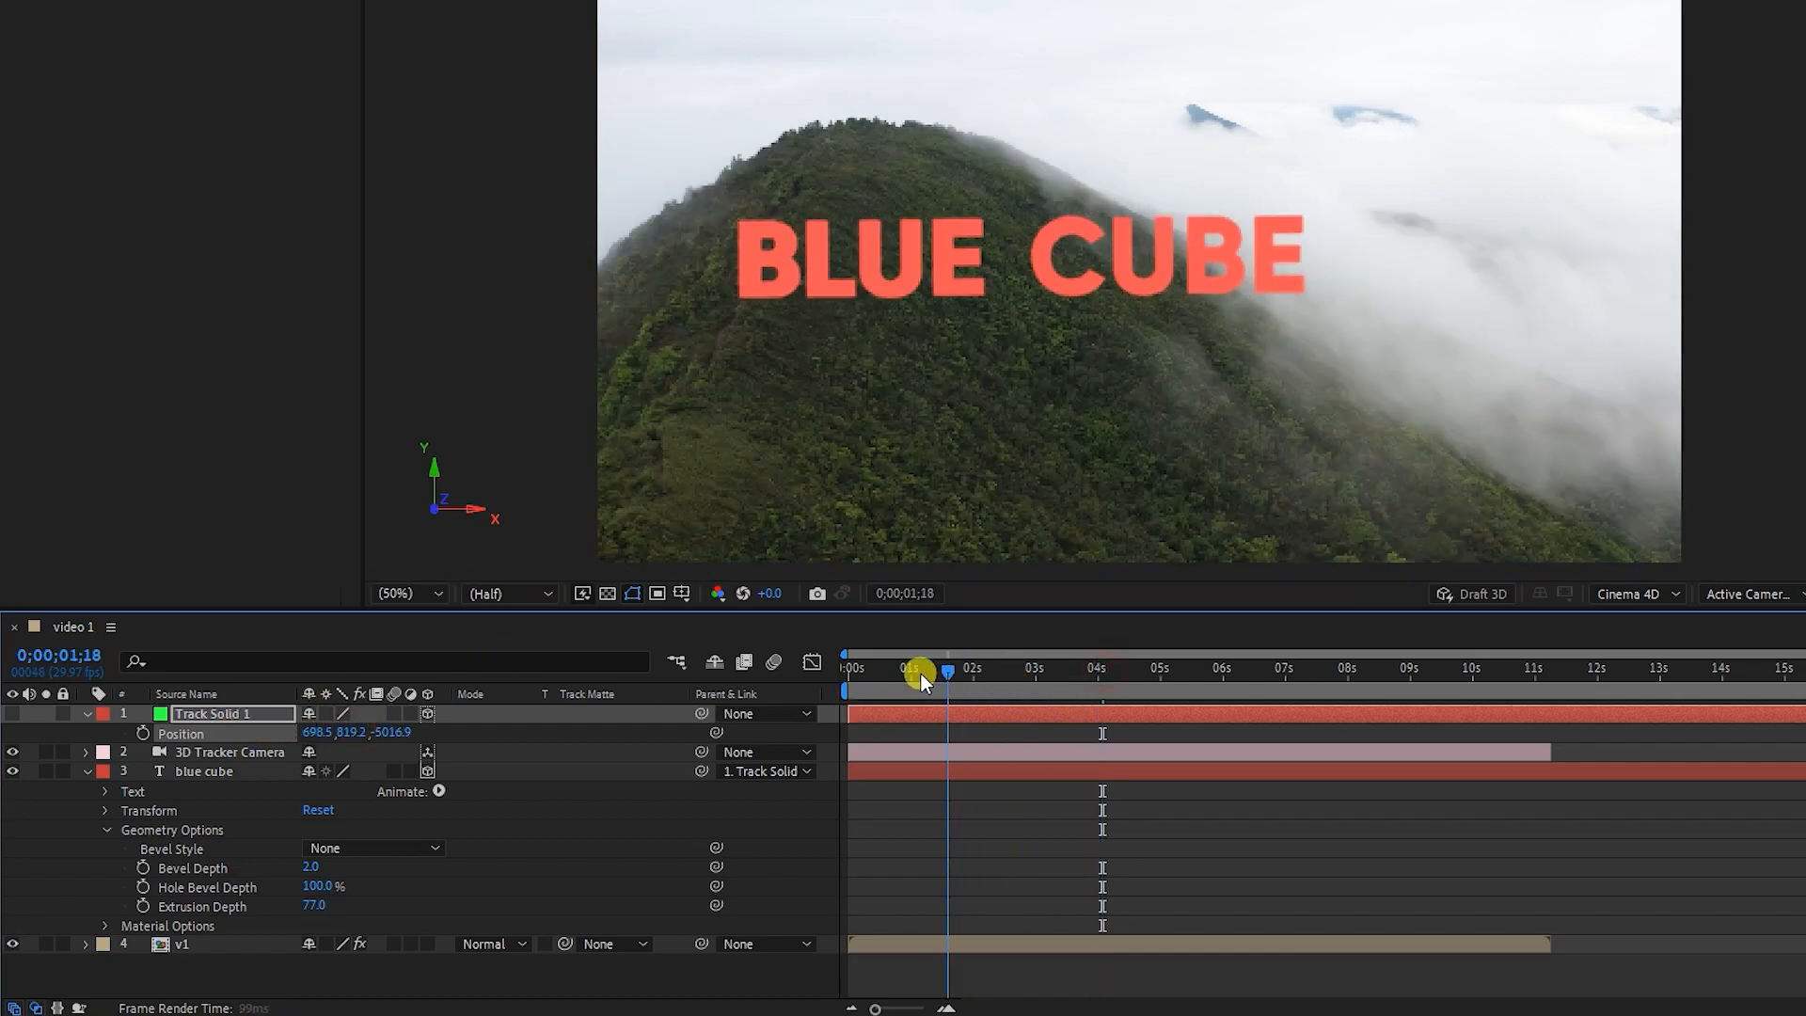
{"action": "left_click_drag", "start_coordinate": [922, 671], "coordinate": [1287, 687]}
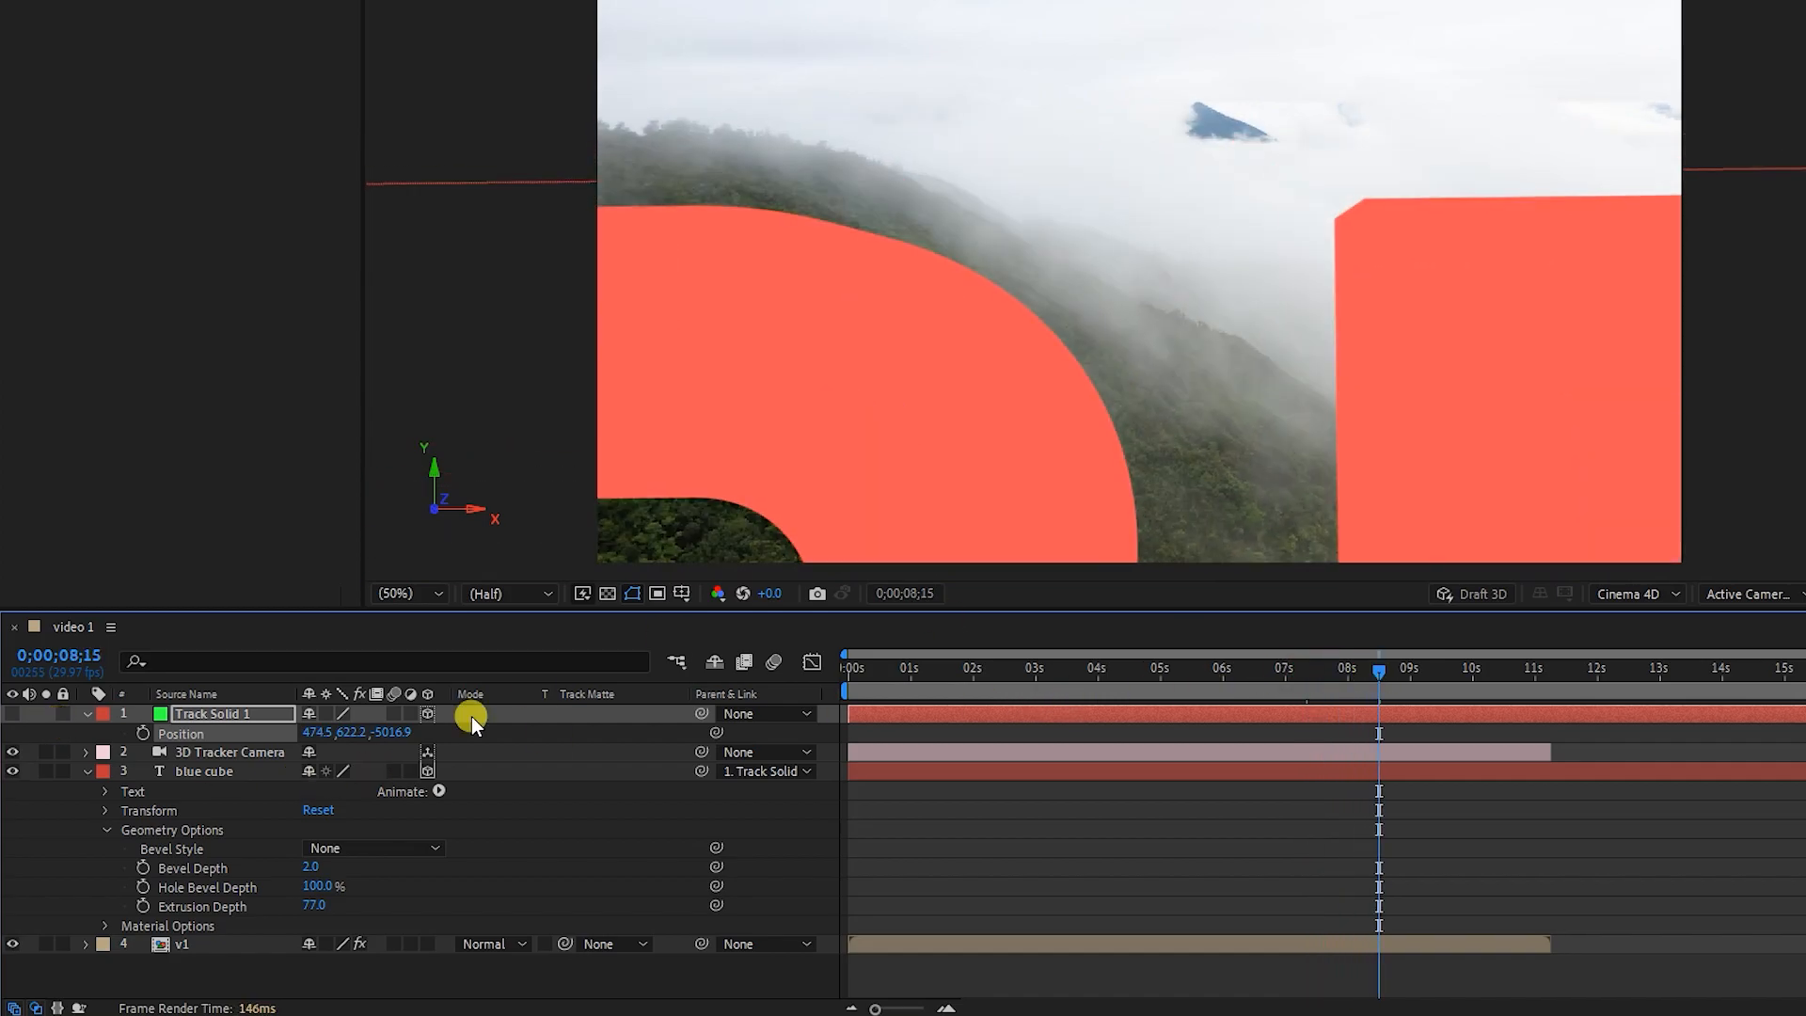
{"action": "key", "text": "ctrl+z"}
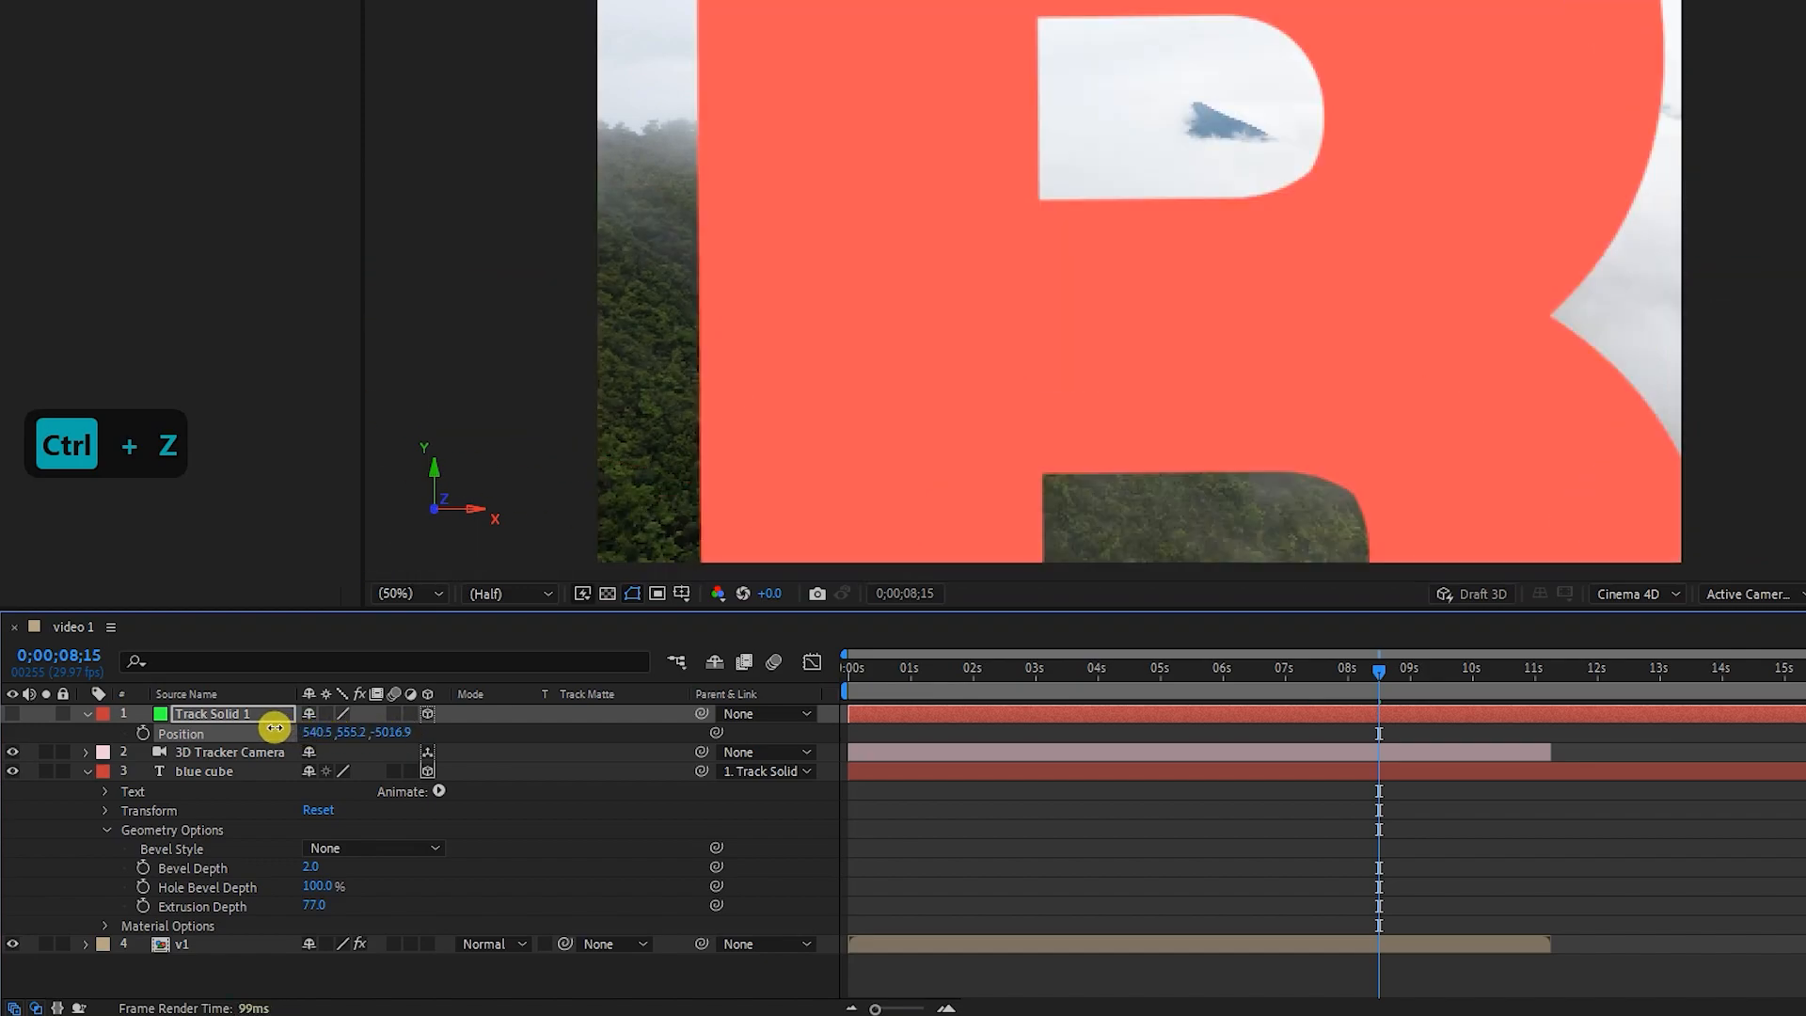
{"action": "left_click_drag", "start_coordinate": [1379, 672], "coordinate": [1386, 671]}
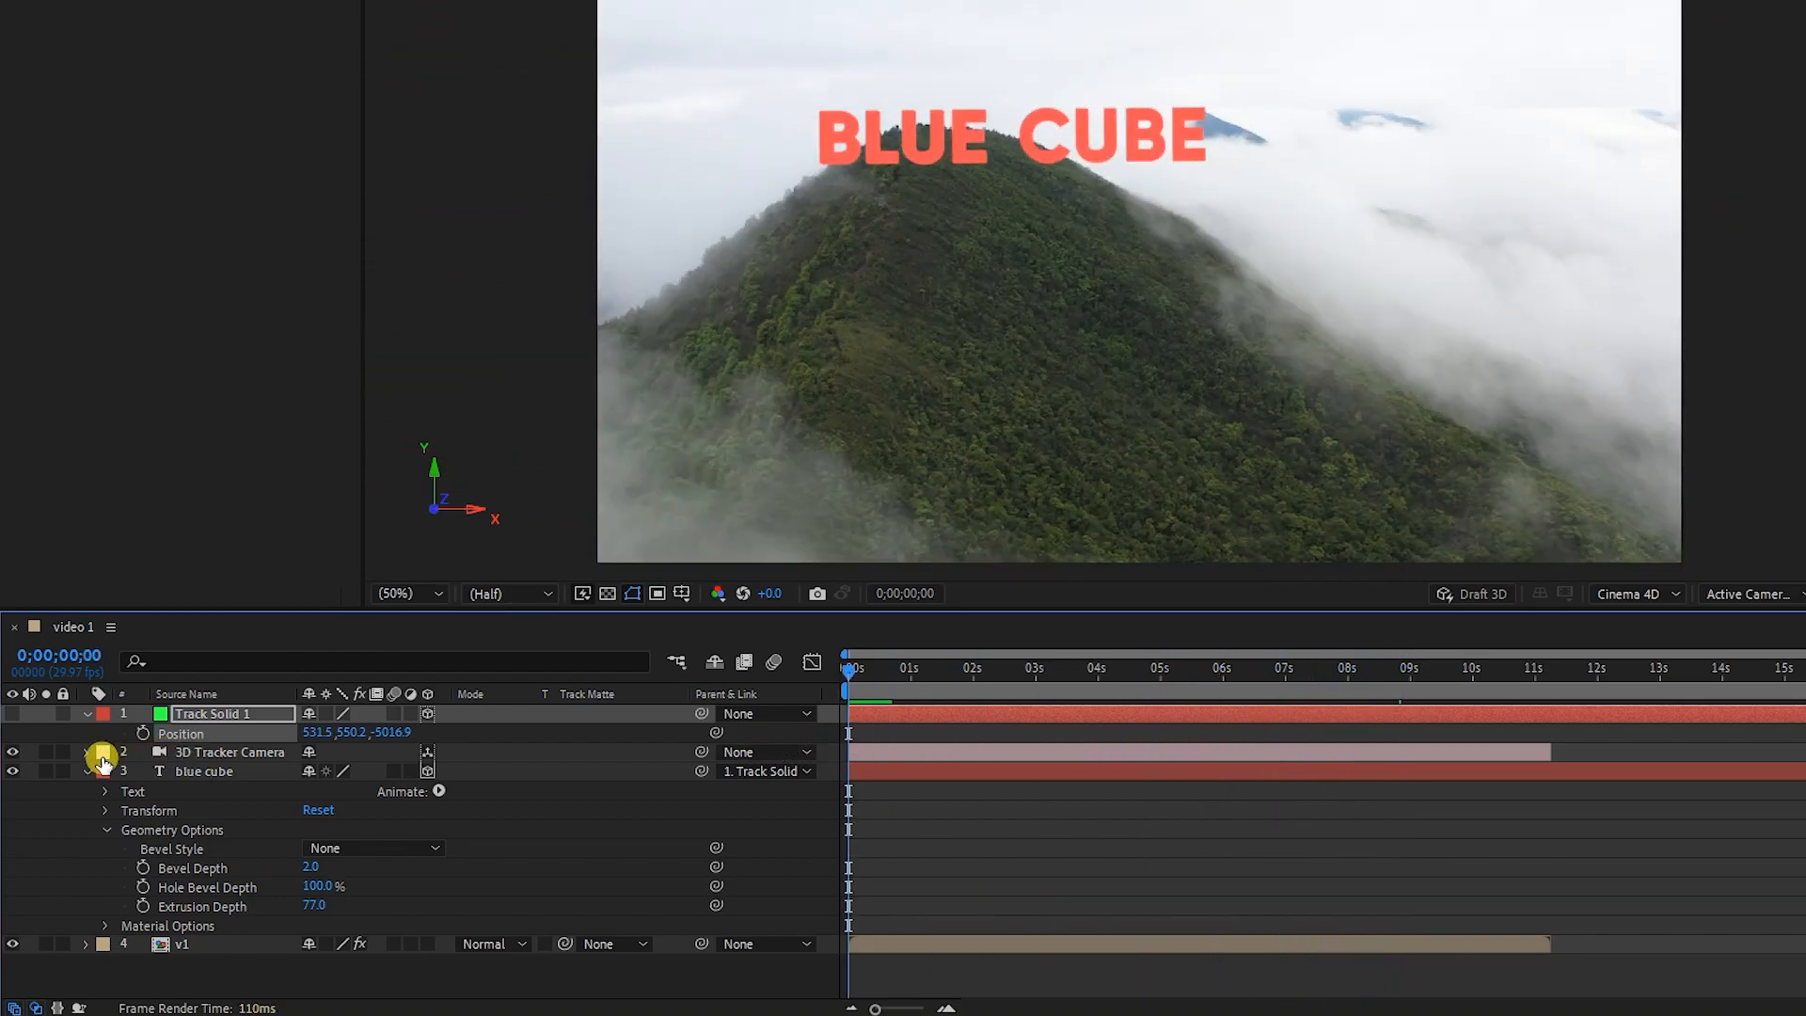
Add a new light layer set to Point type, creating Point Light 1
{"action": "right_click", "coordinate": [251, 841]}
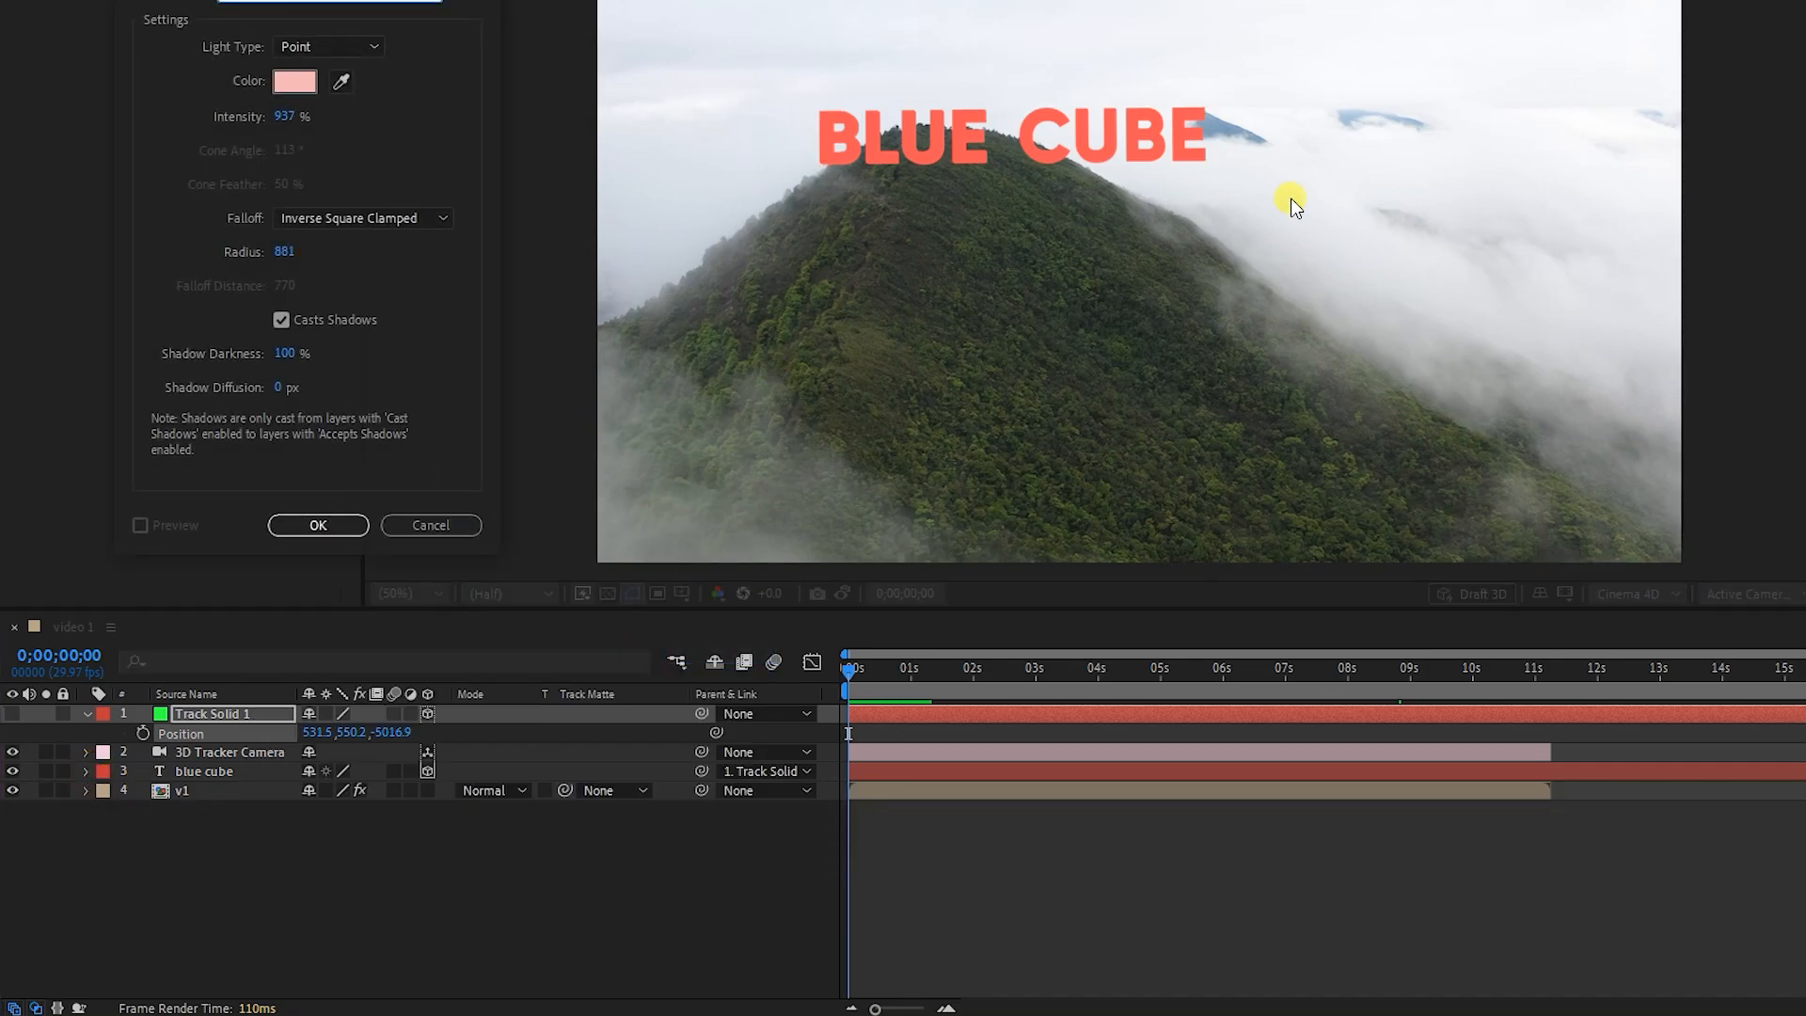
{"action": "left_click", "coordinate": [294, 81]}
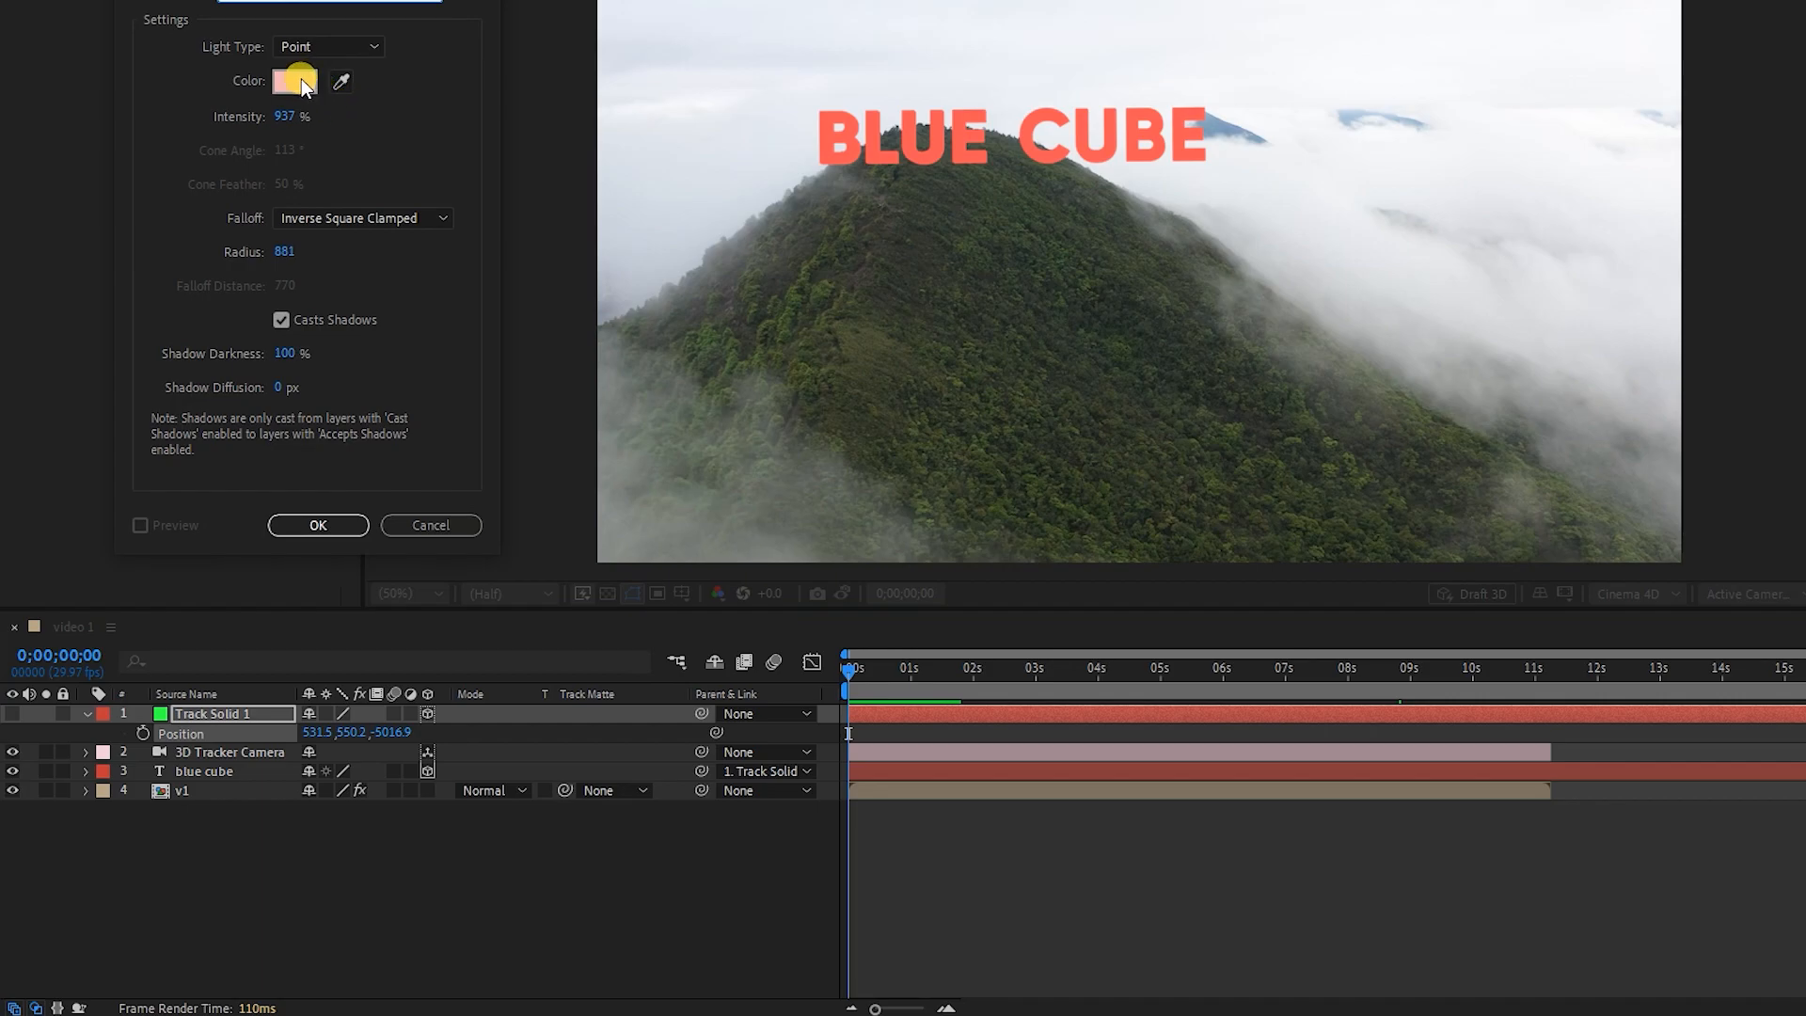
{"action": "left_click", "coordinate": [294, 81]}
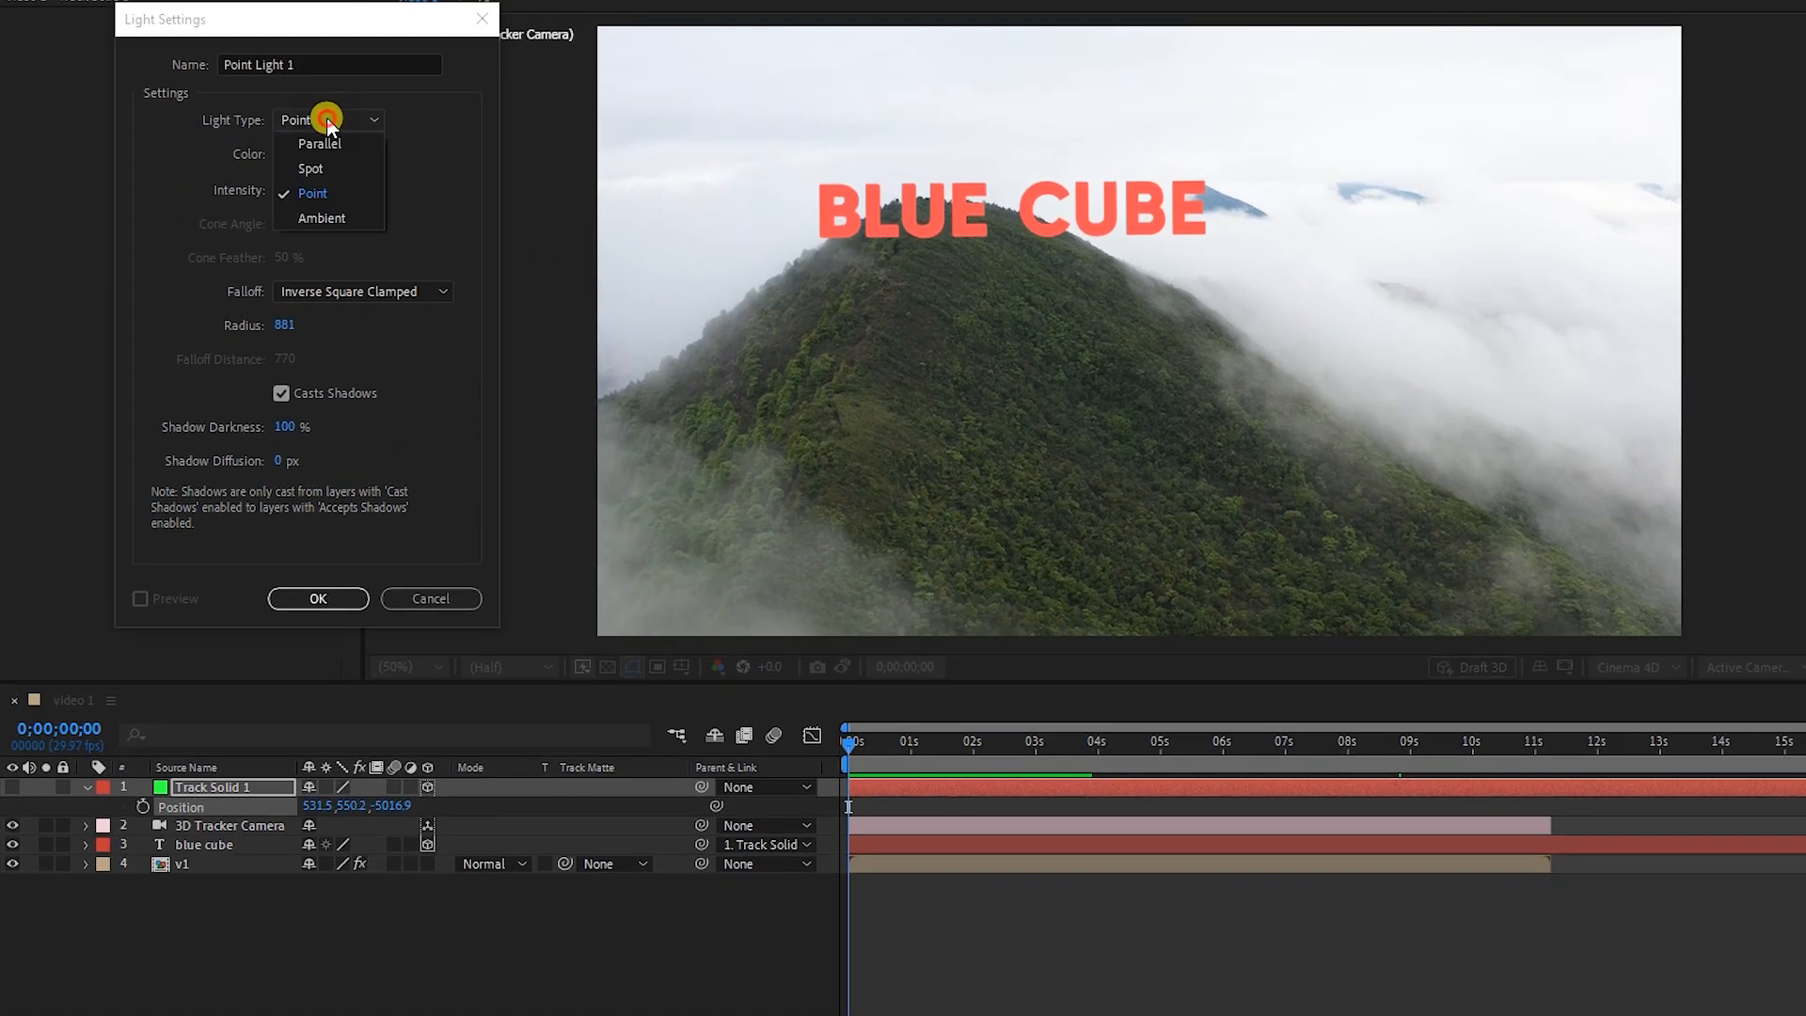
{"action": "left_click", "coordinate": [318, 598]}
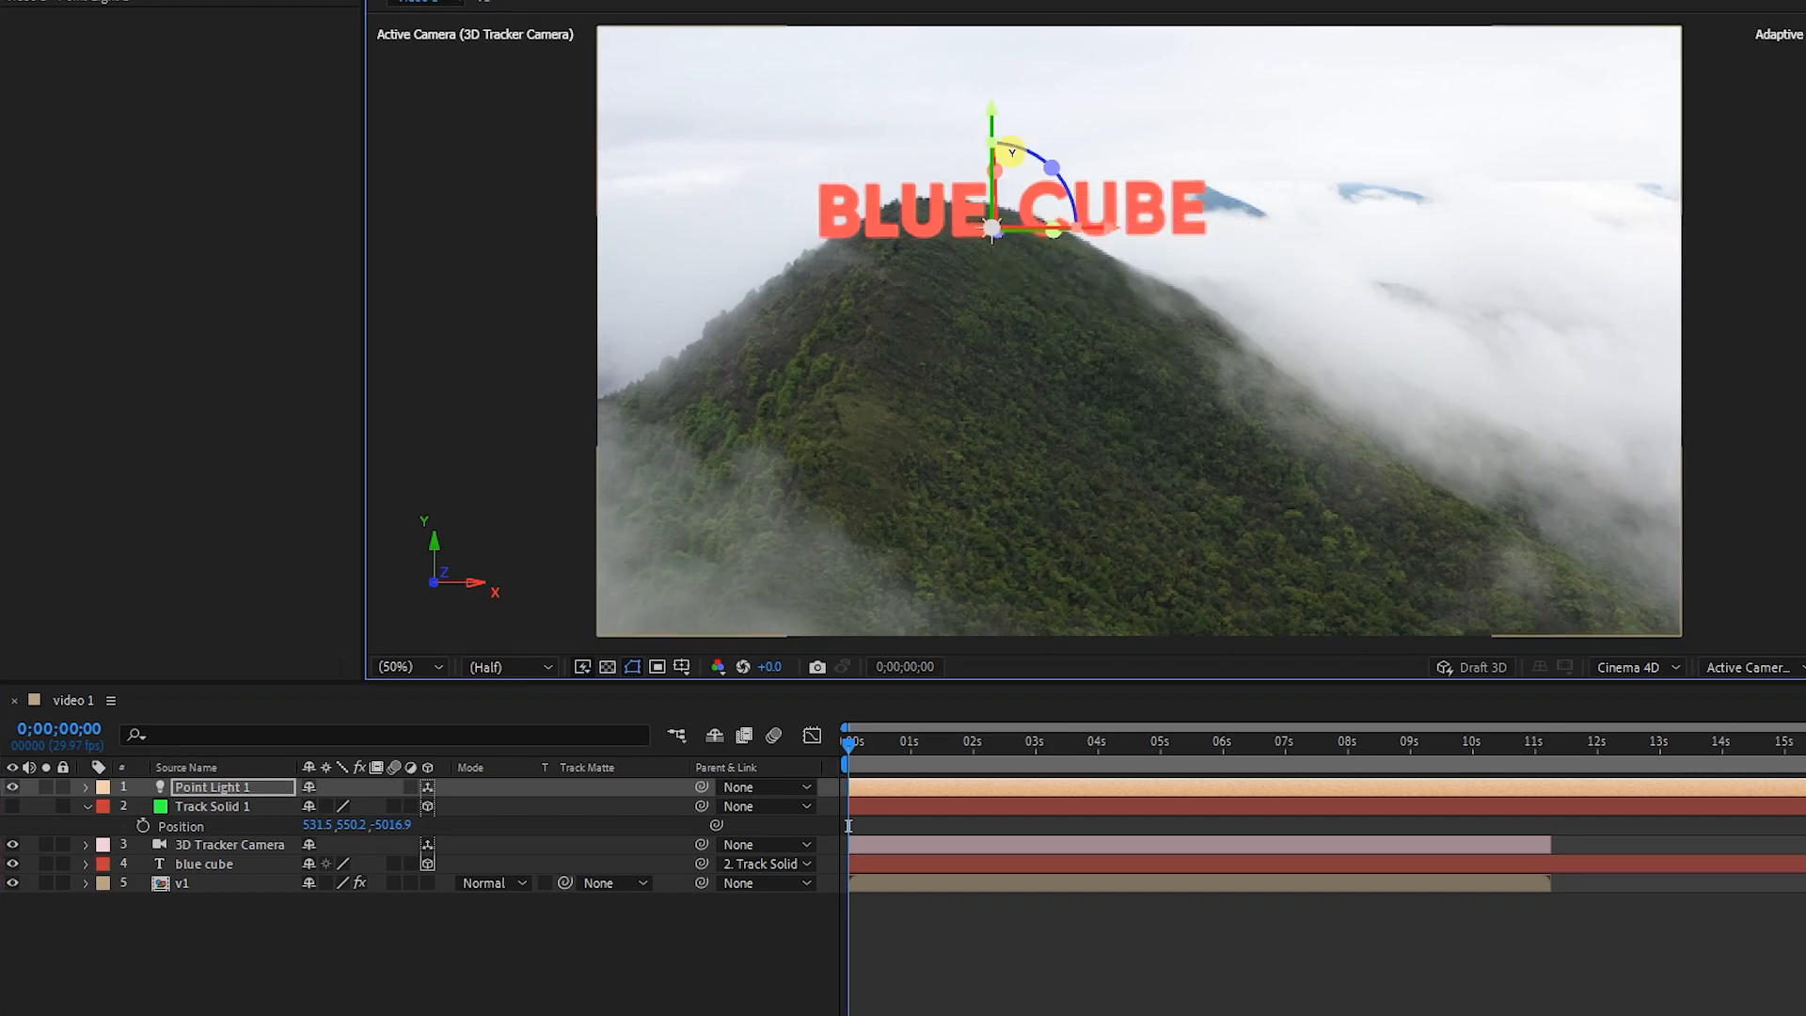
Show 2 Views and drag Point Light 1 in the Top view close in front of the text
{"action": "left_click", "coordinate": [1555, 661]}
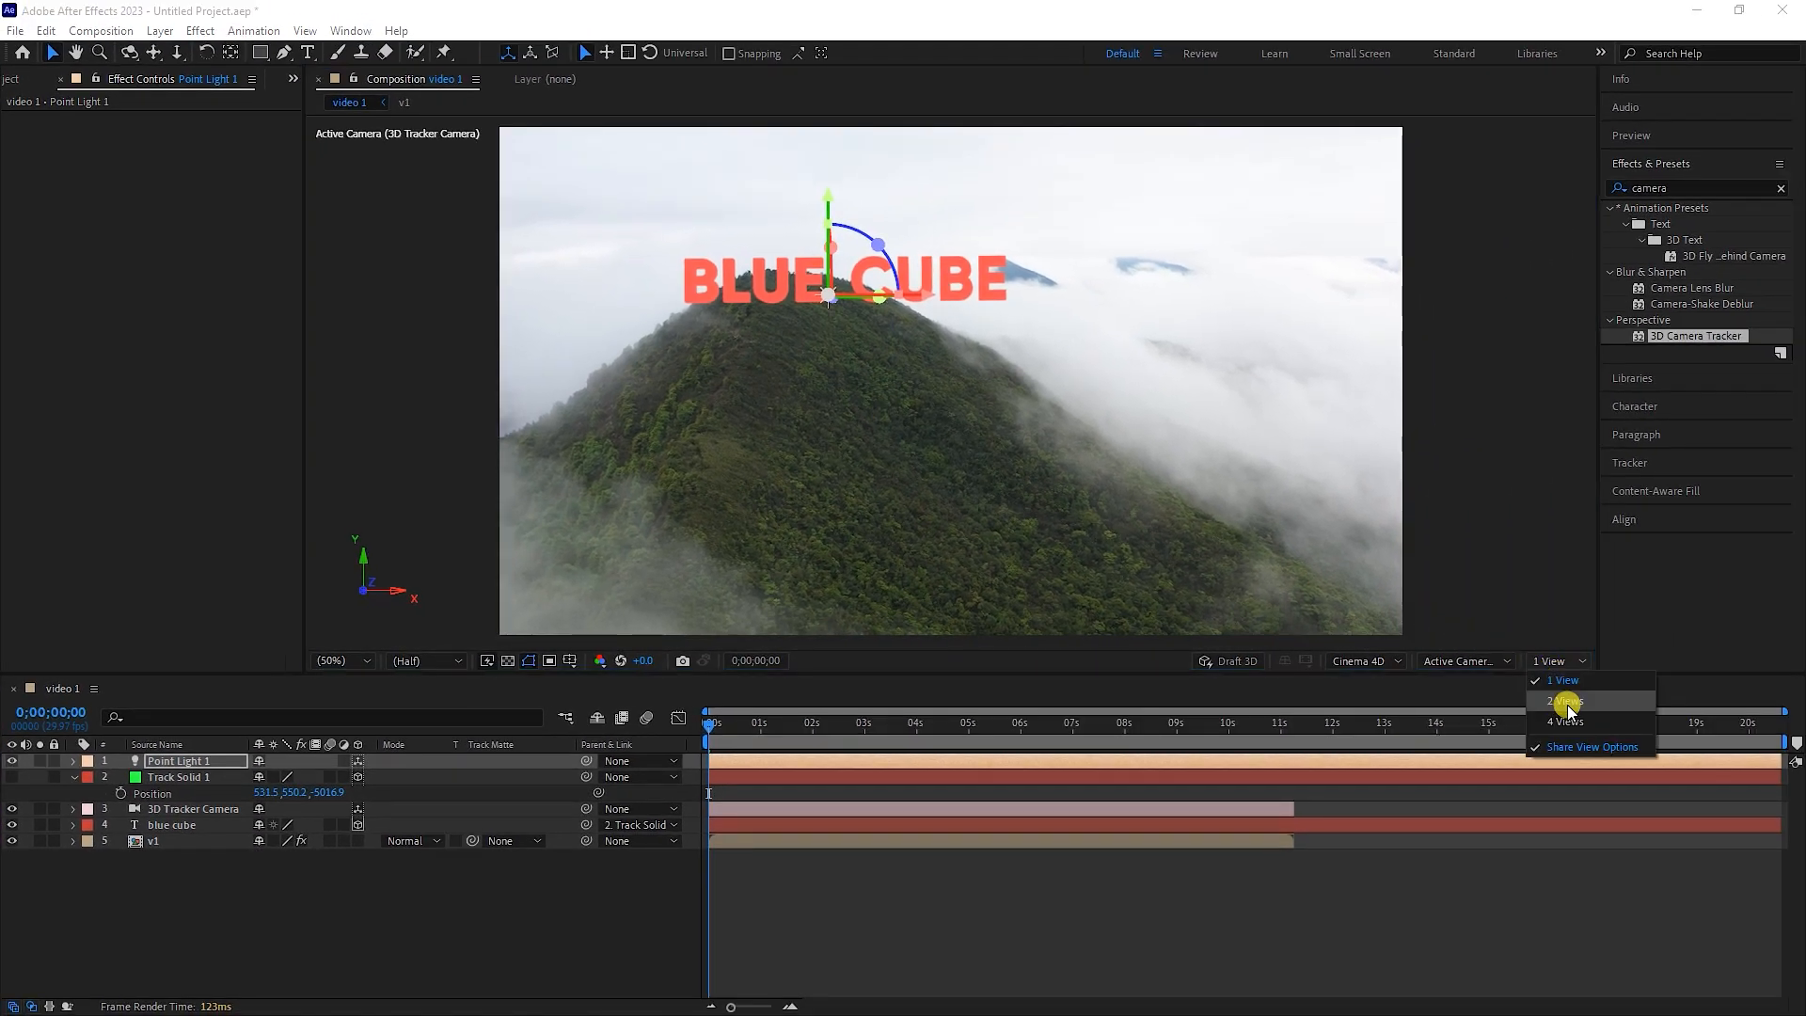
{"action": "left_click", "coordinate": [1564, 700]}
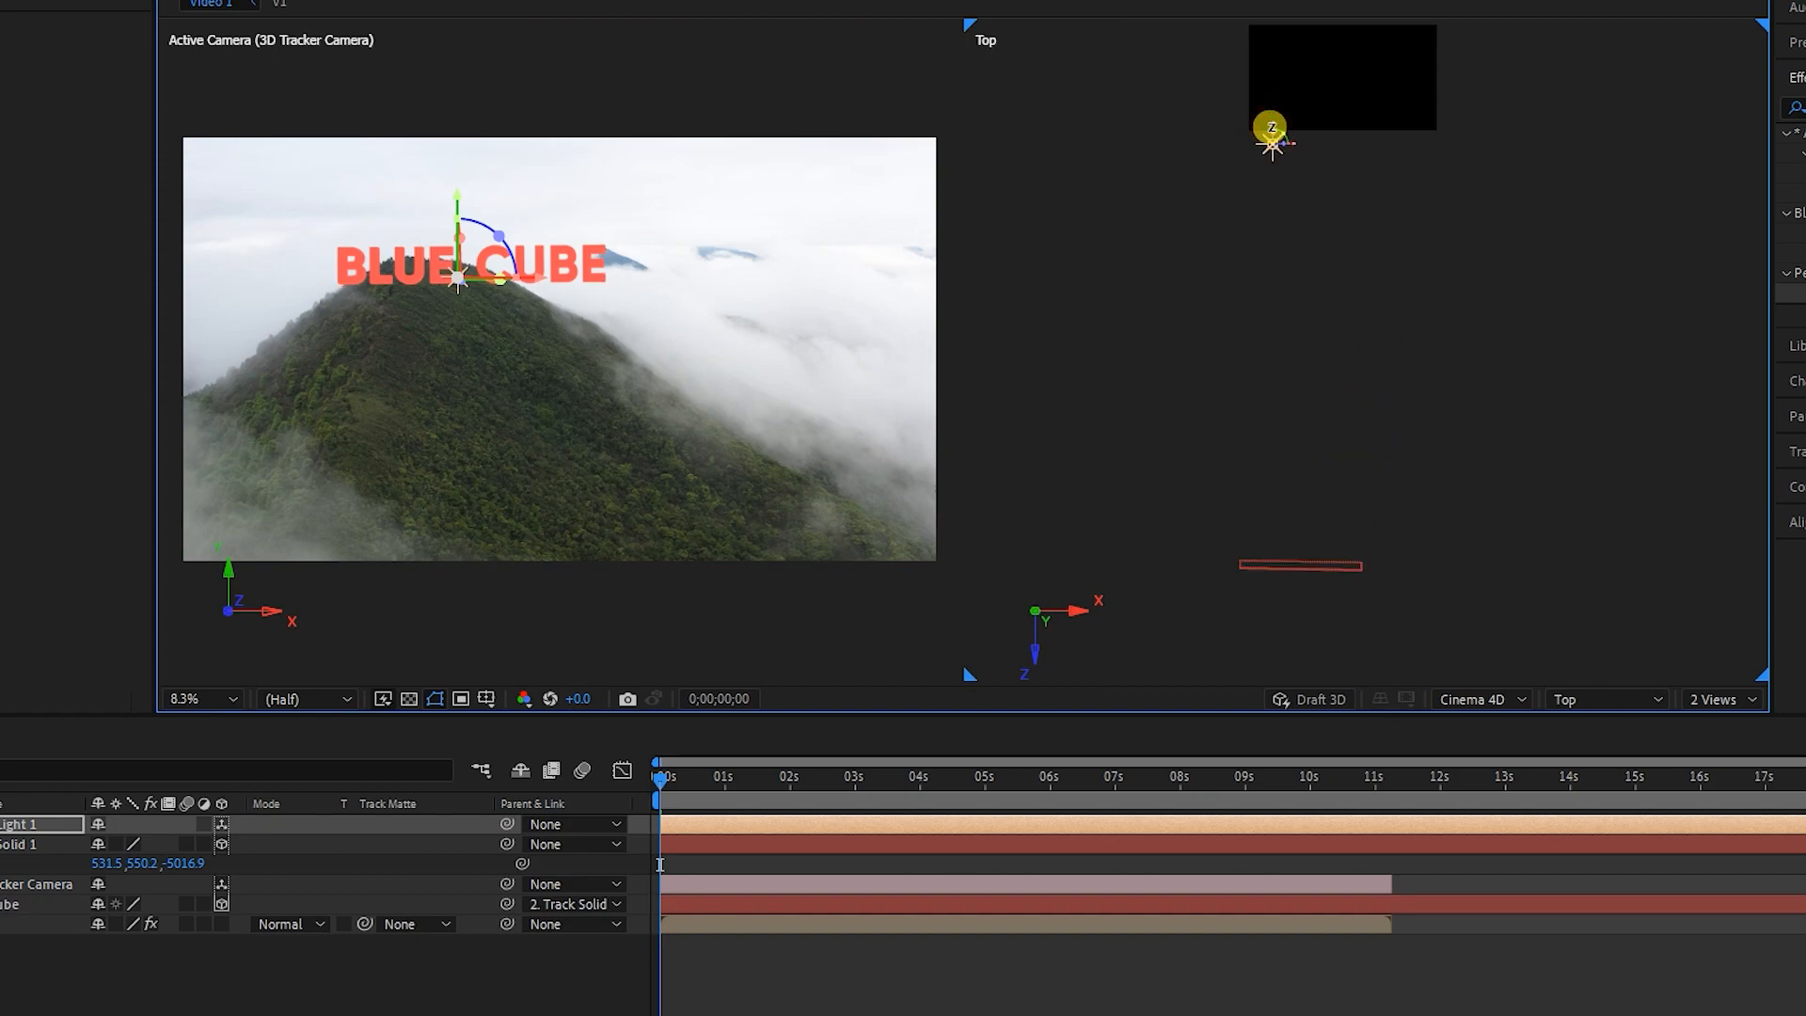
{"action": "left_click_drag", "start_coordinate": [1271, 129], "coordinate": [1299, 601]}
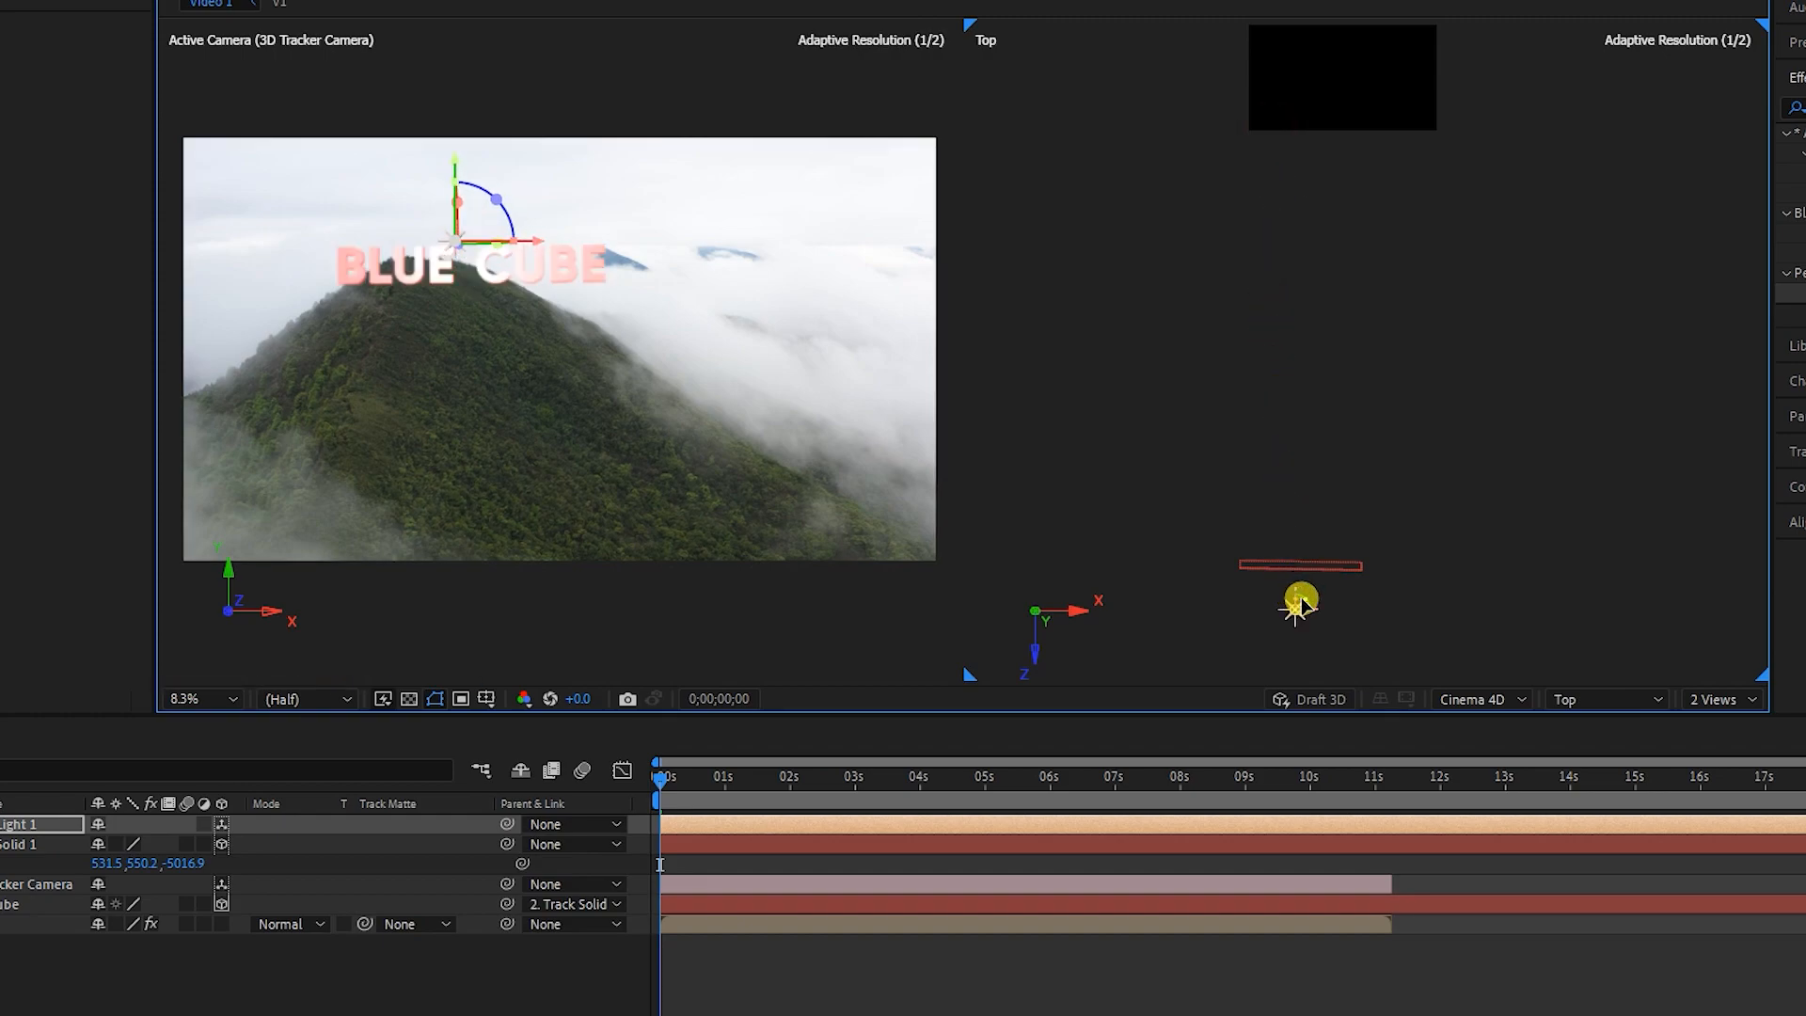
{"action": "left_click_drag", "start_coordinate": [1299, 599], "coordinate": [1260, 590]}
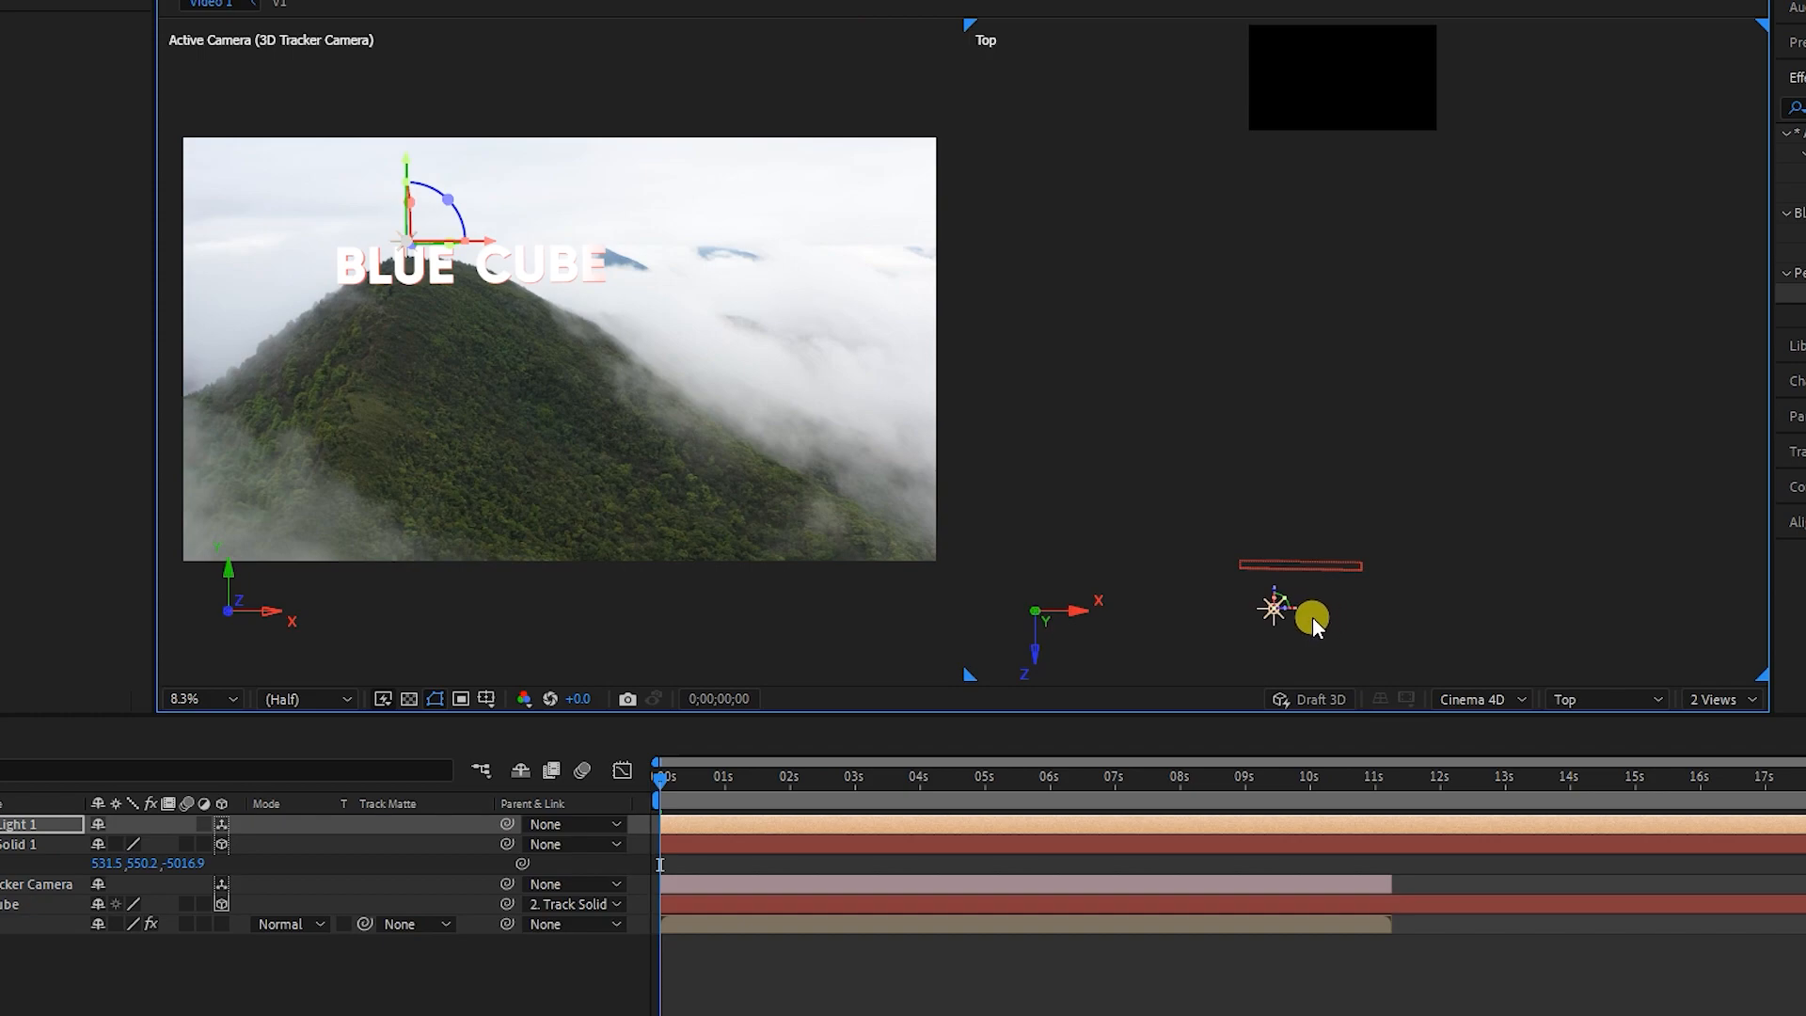
{"action": "left_click_drag", "start_coordinate": [1310, 619], "coordinate": [1330, 615]}
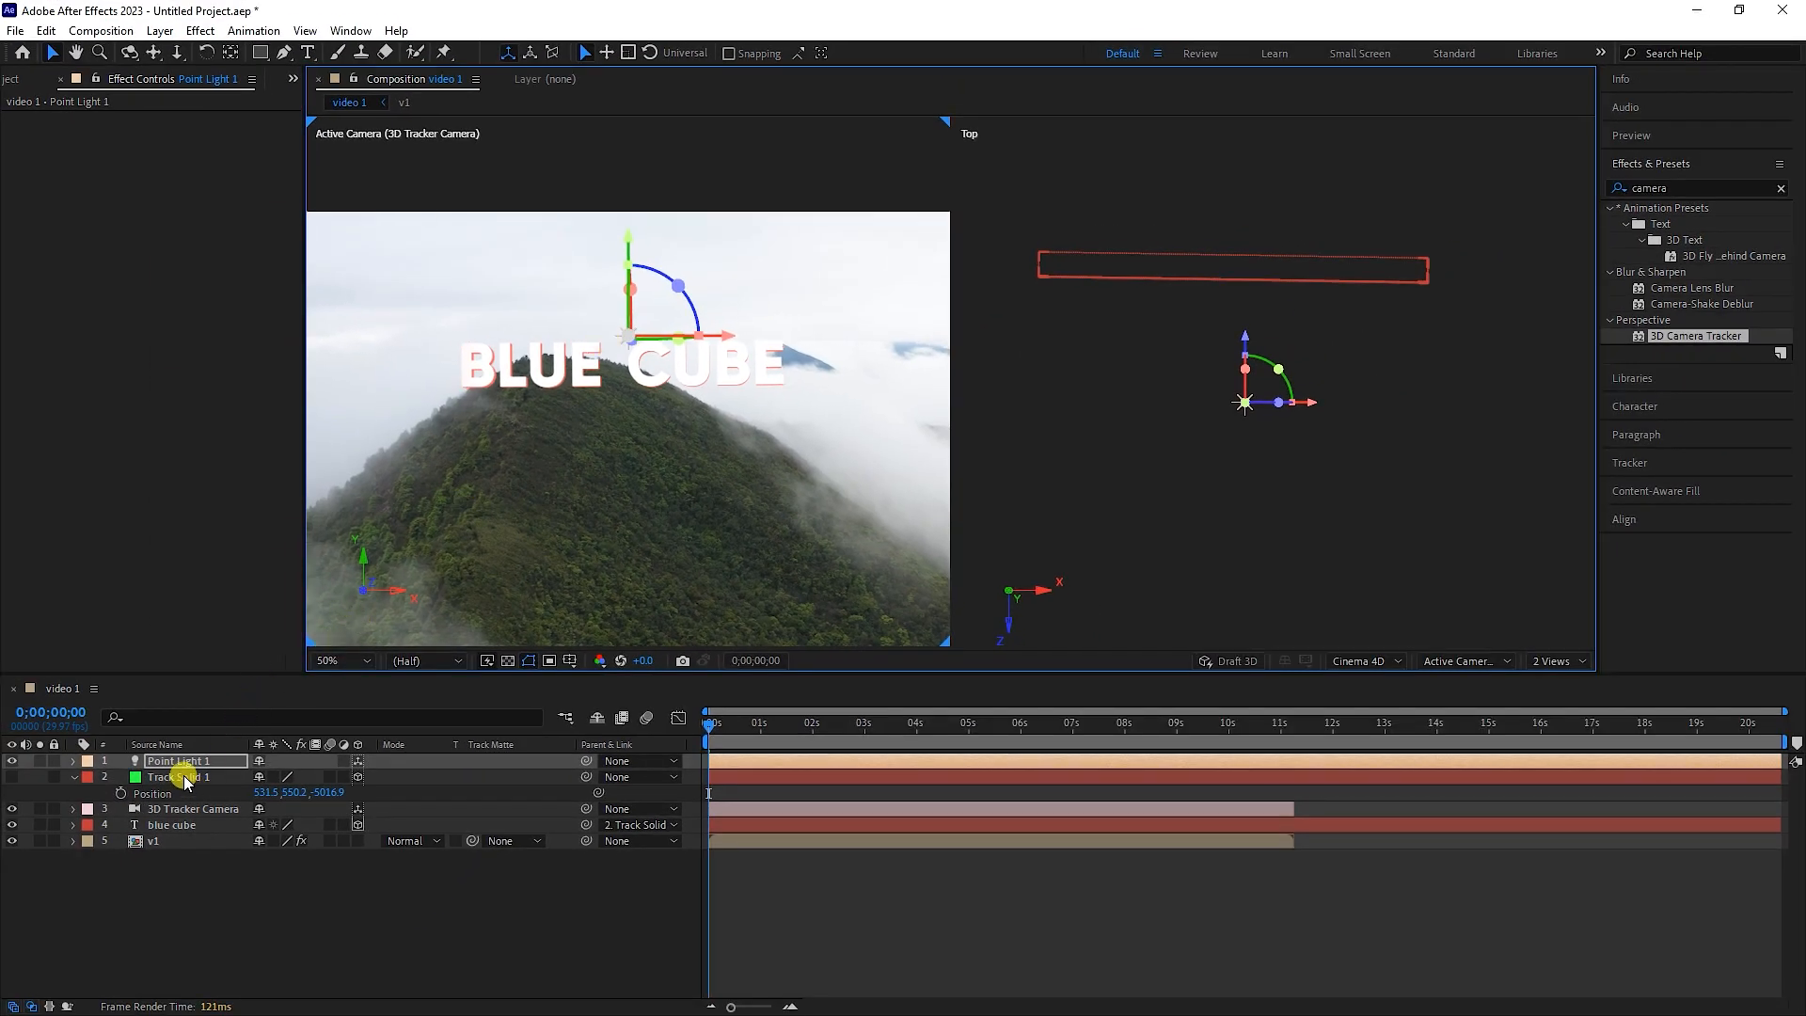
Lower Point Light 1's intensity to 254% in Light Settings so the coral text colour returns
{"action": "double_click", "coordinate": [179, 760]}
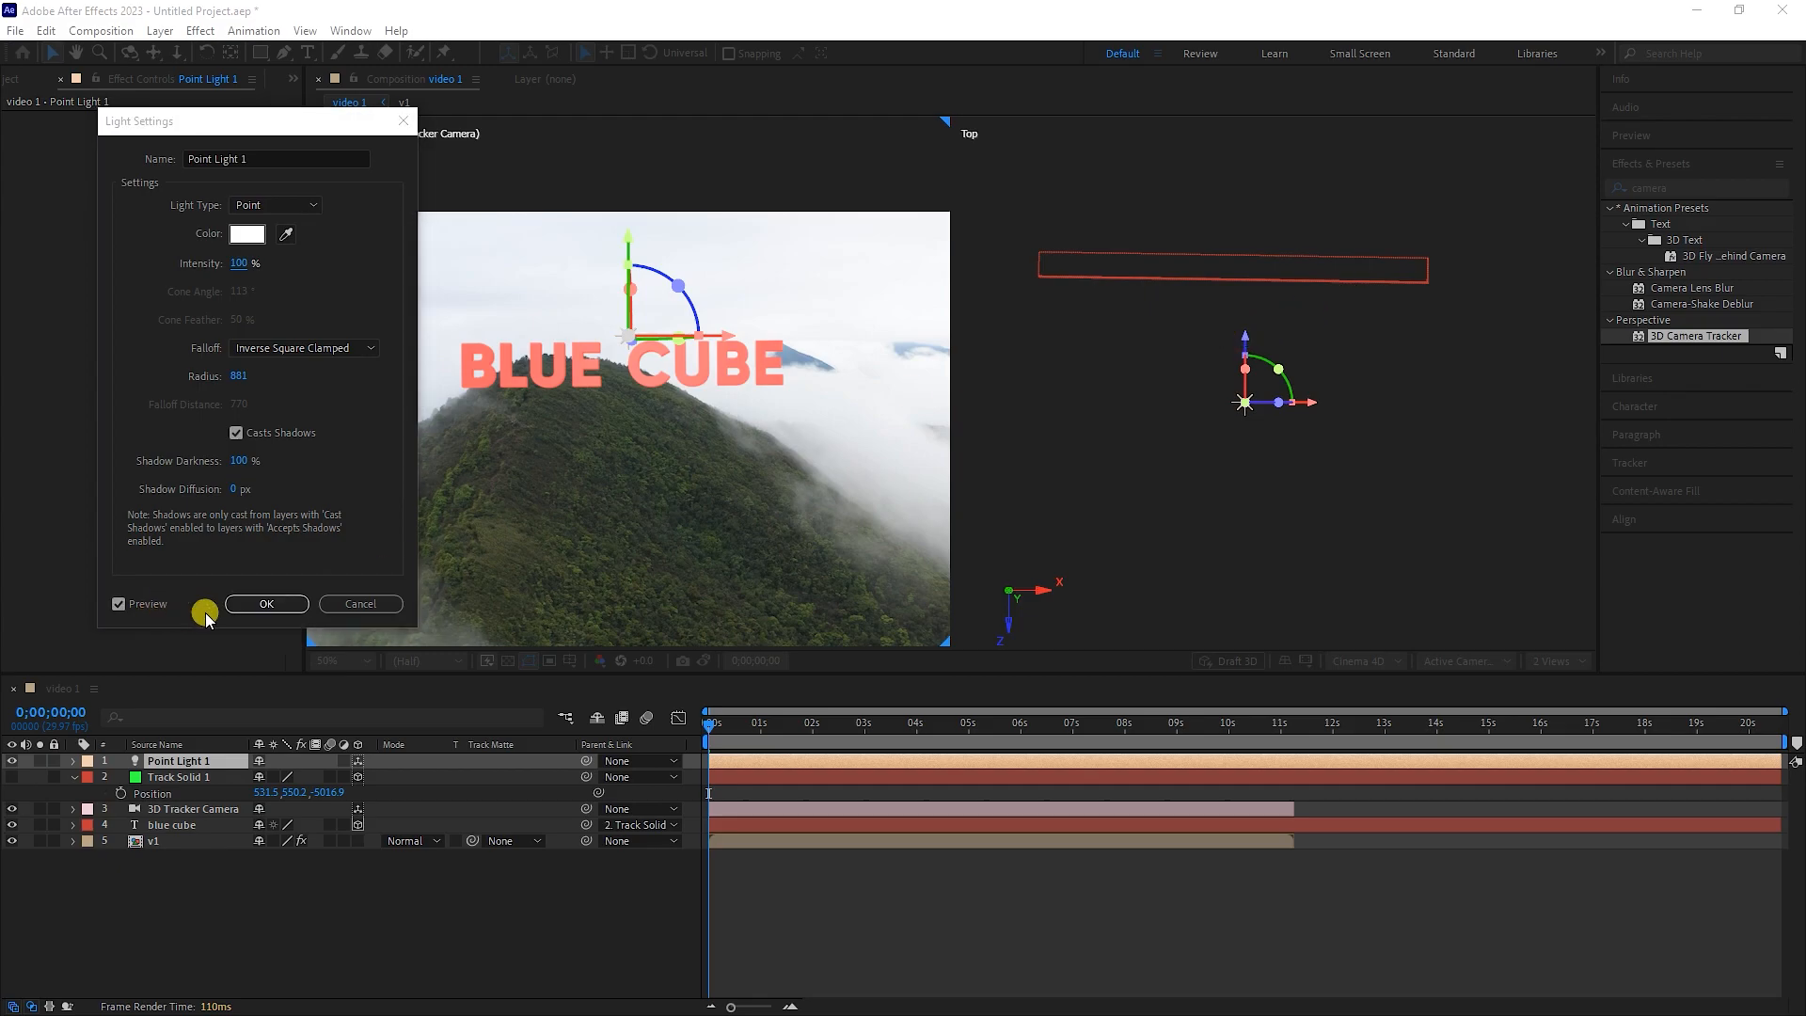
{"action": "left_click", "coordinate": [266, 604]}
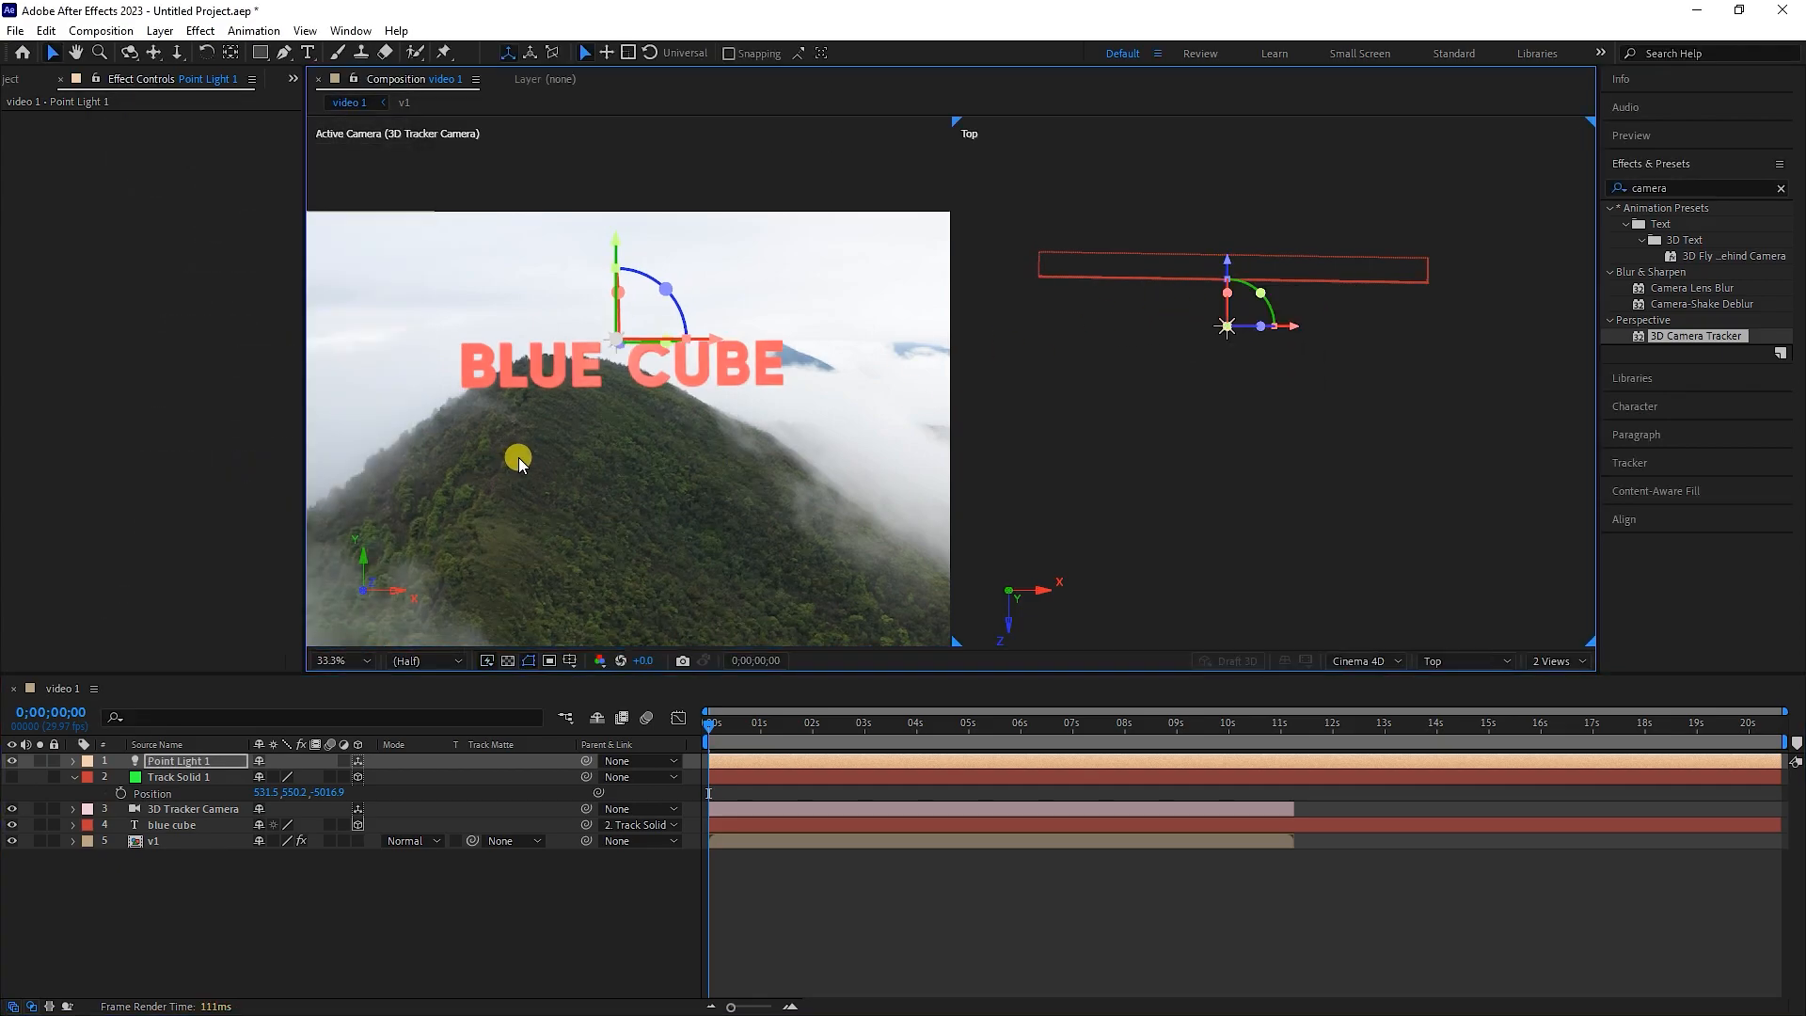
{"action": "double_click", "coordinate": [180, 760]}
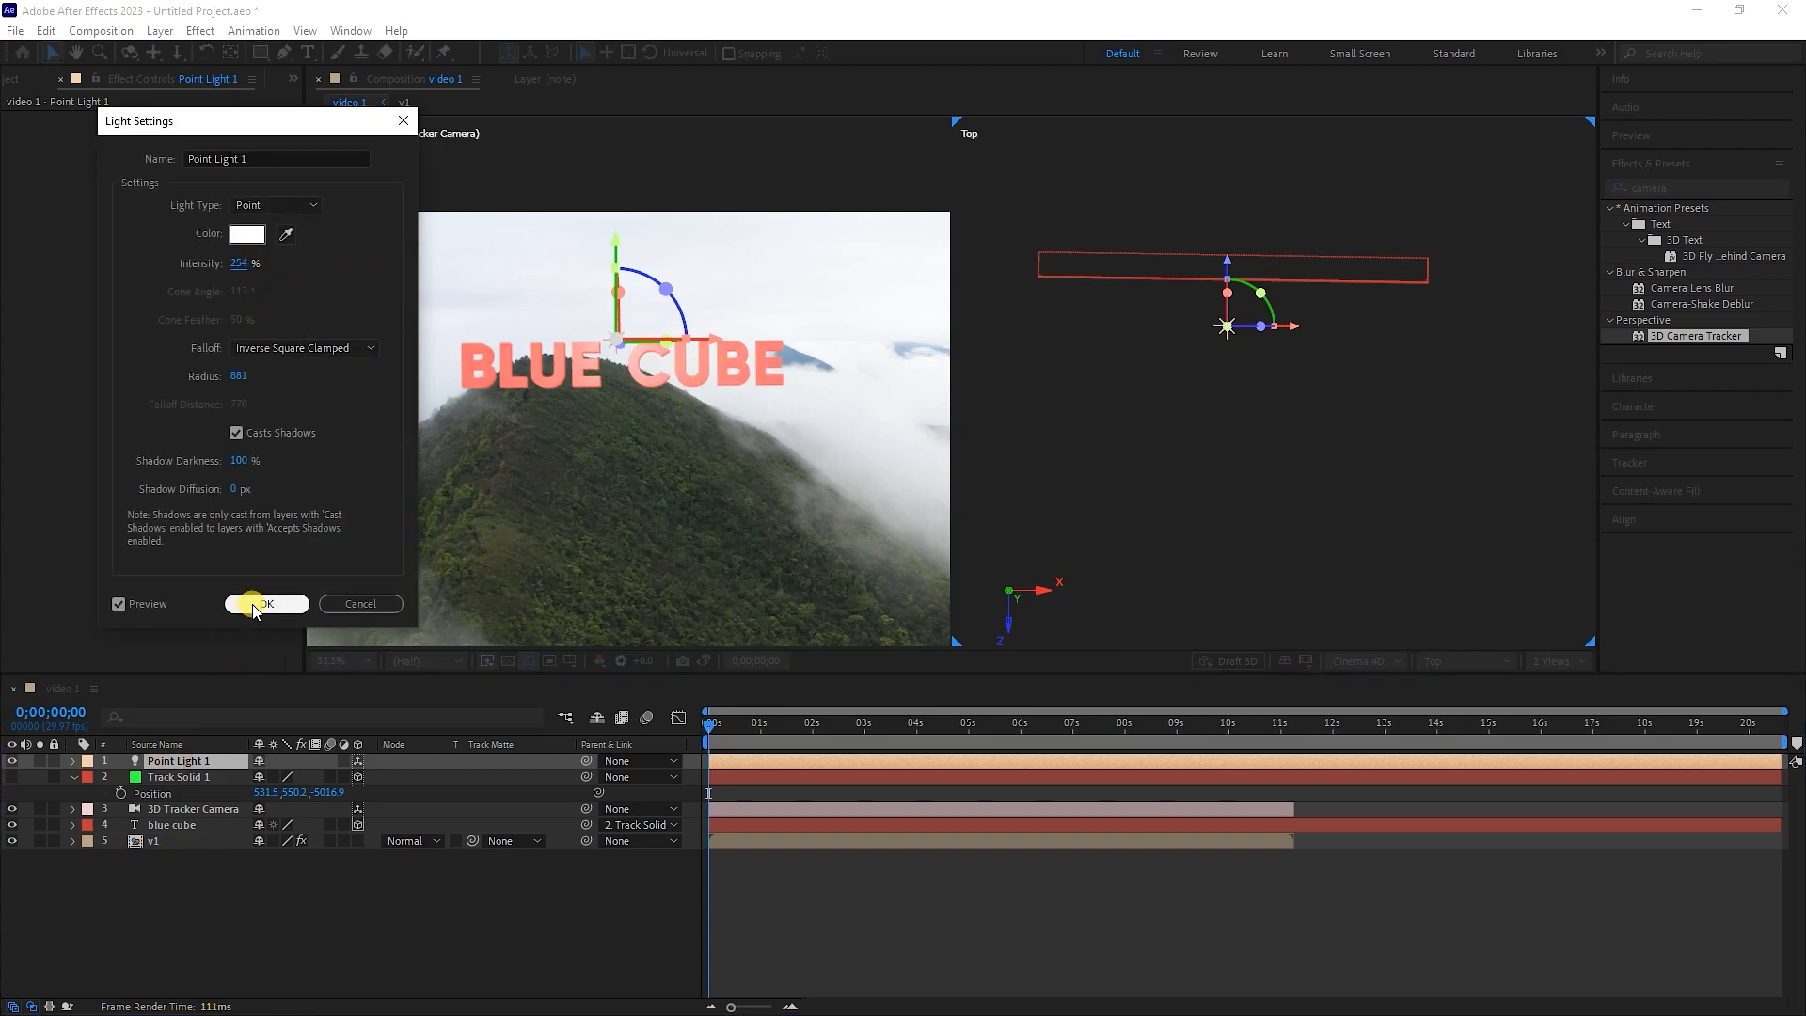
{"action": "left_click", "coordinate": [266, 604]}
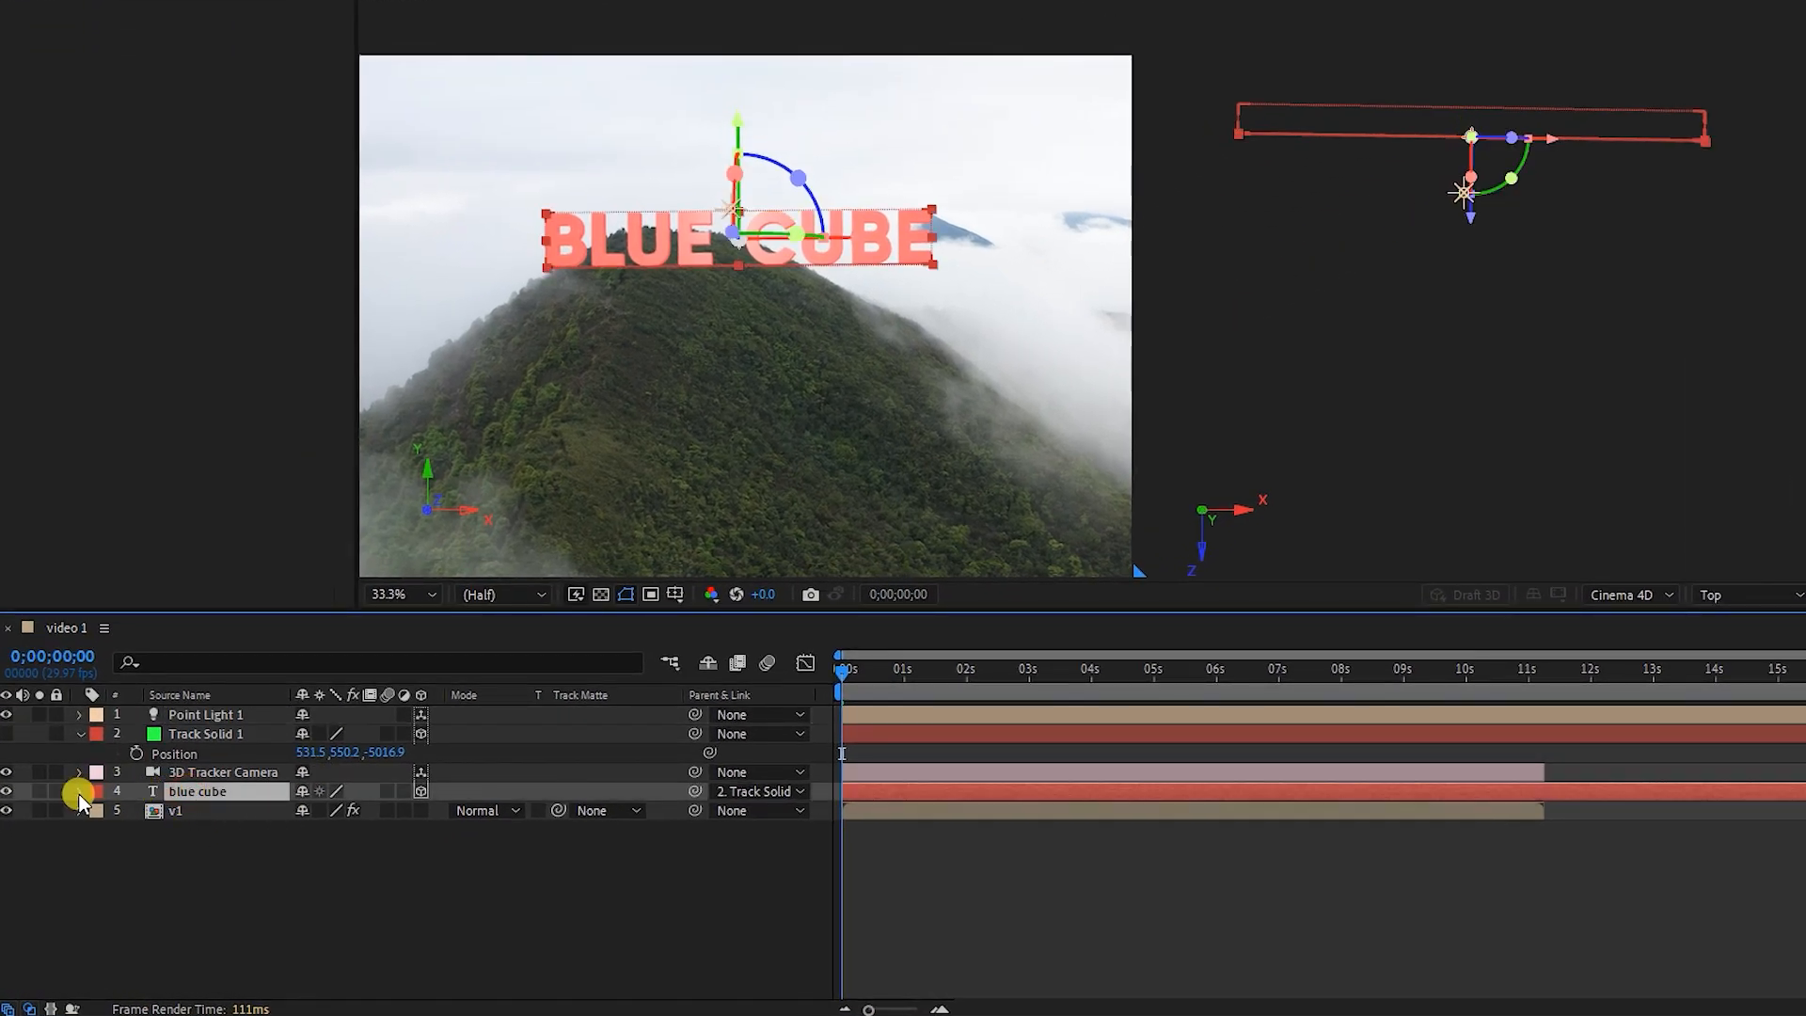
Expand the BLUE CUBE layer and scroll to its Geometry and Material Options
{"action": "left_click", "coordinate": [81, 791]}
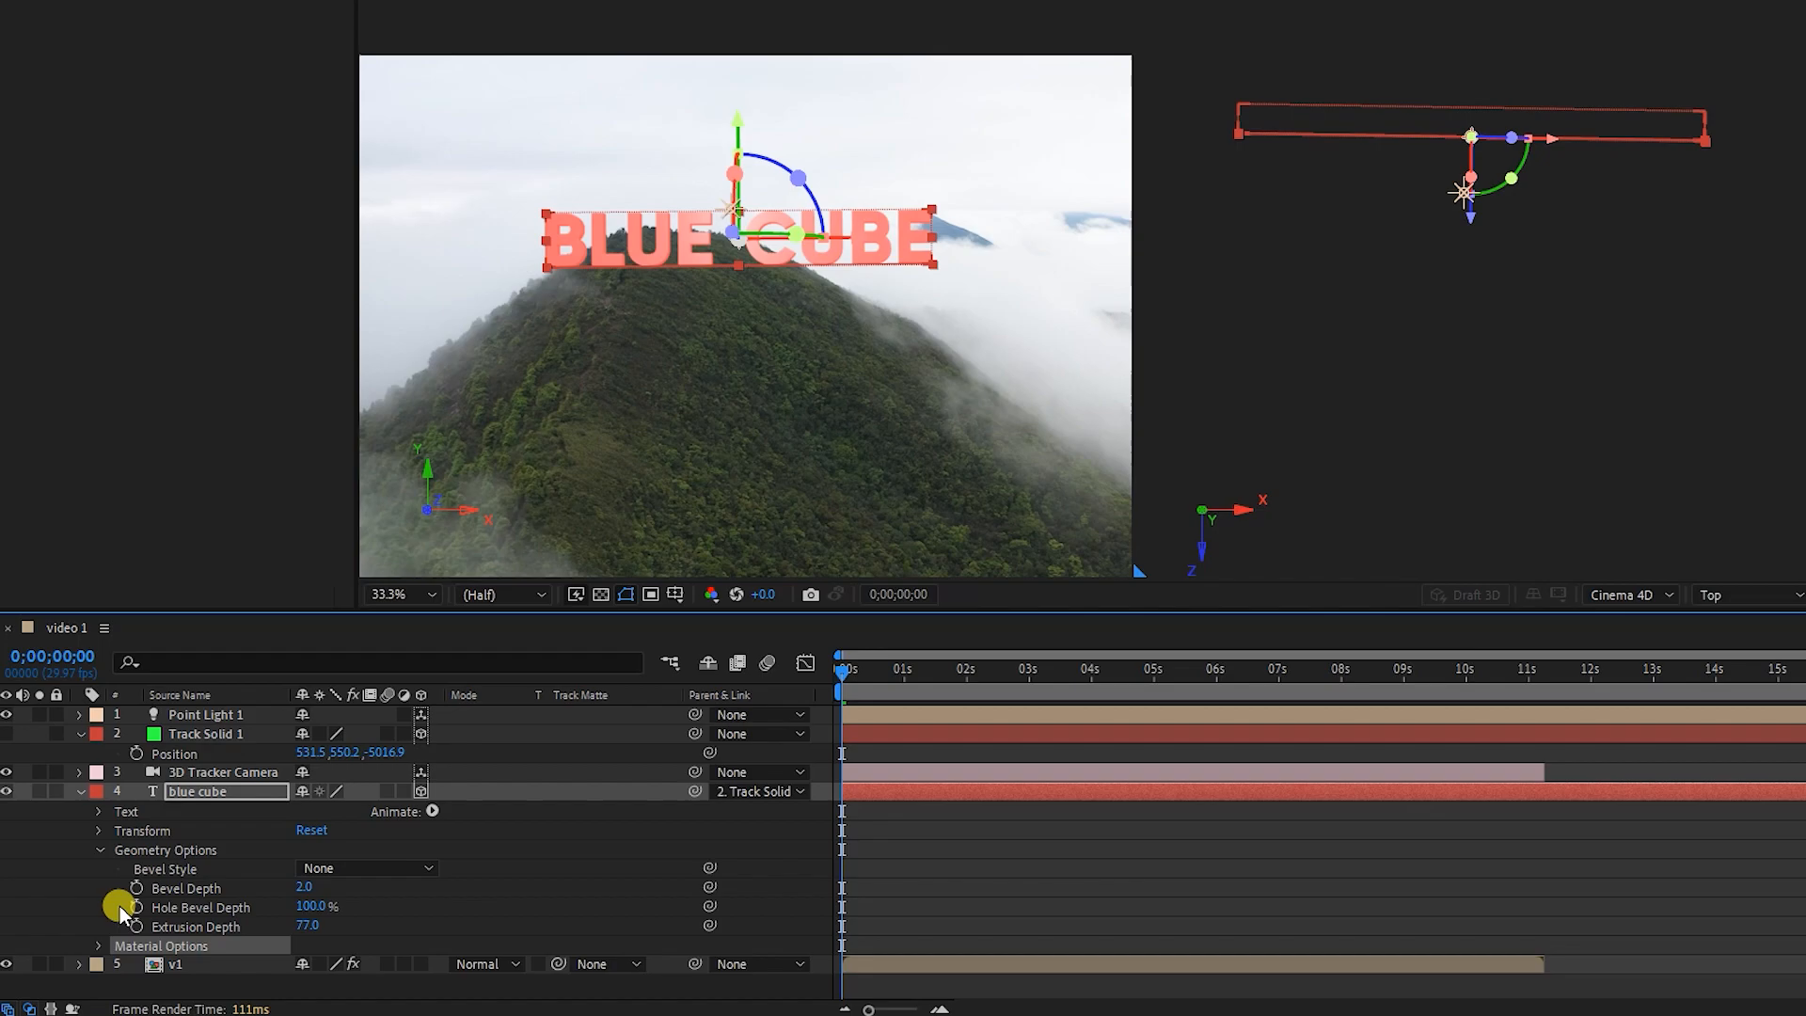
{"action": "scroll", "scroll_direction": "down", "scroll_amount": 3}
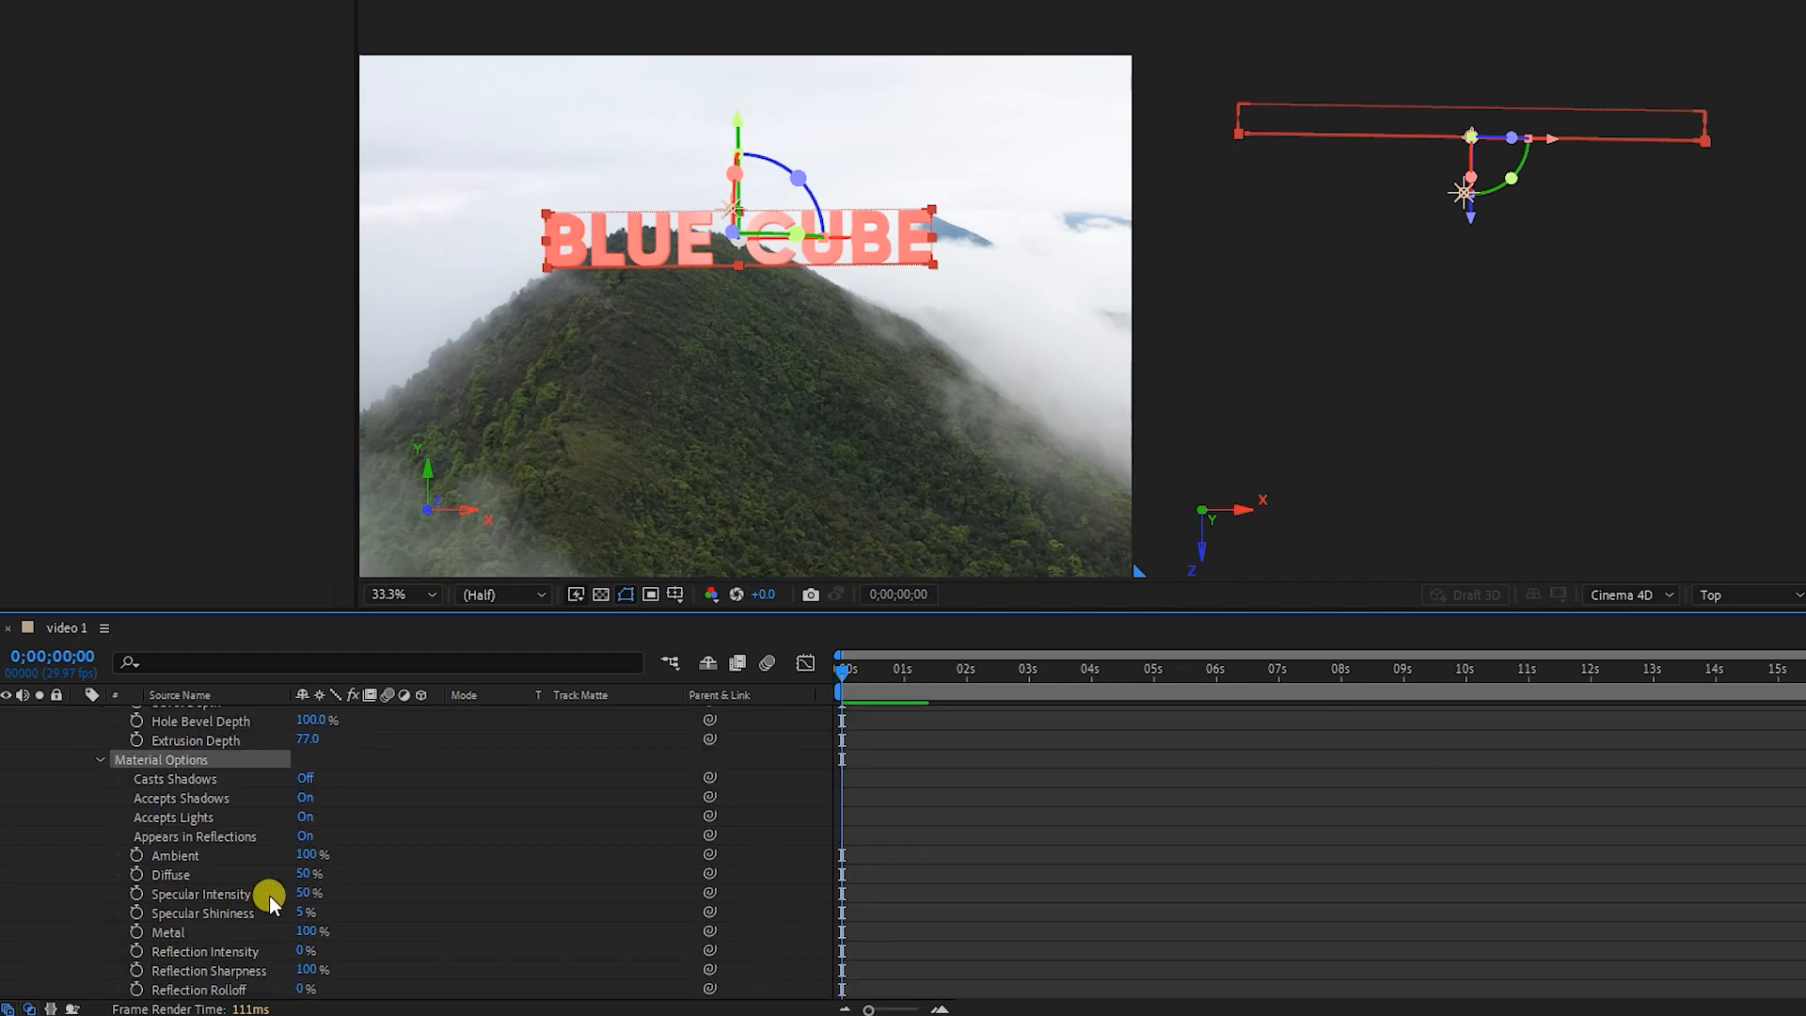
{"action": "scroll", "scroll_direction": "down", "scroll_amount": 3}
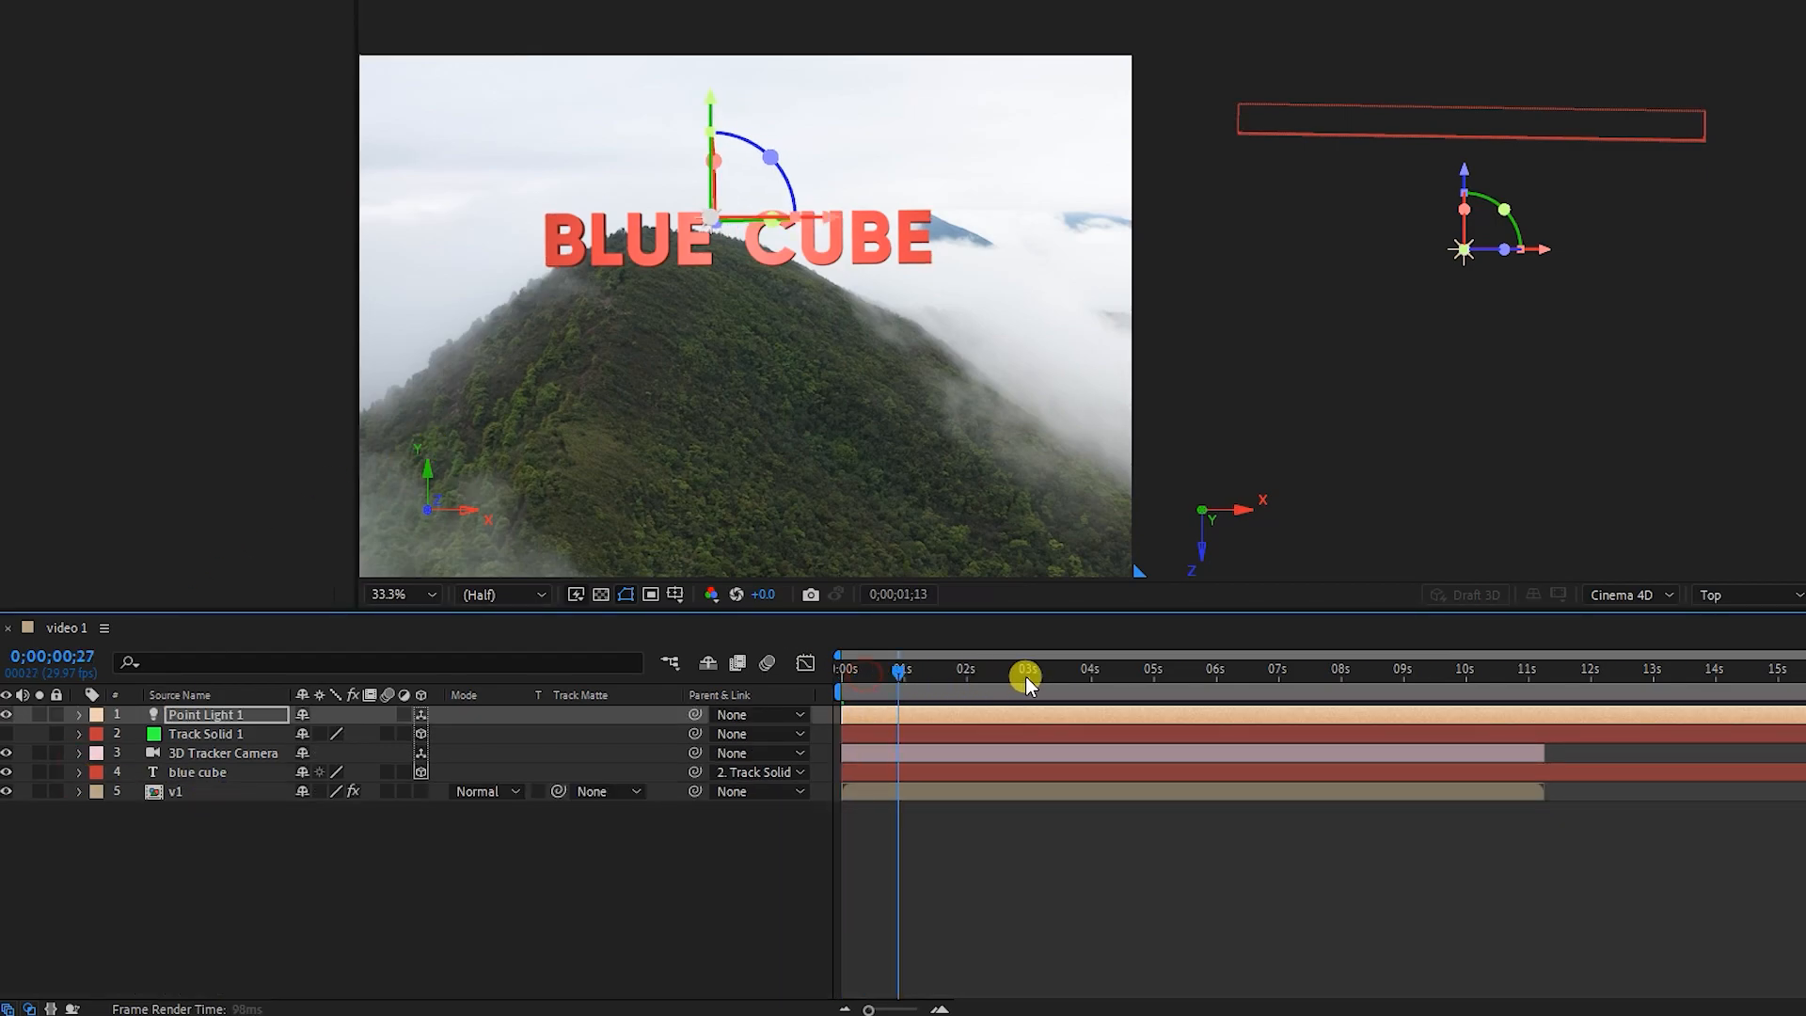
Move the current time to about 0;00;07;19 where the camera flies between the letters
{"action": "left_click", "coordinate": [1340, 669]}
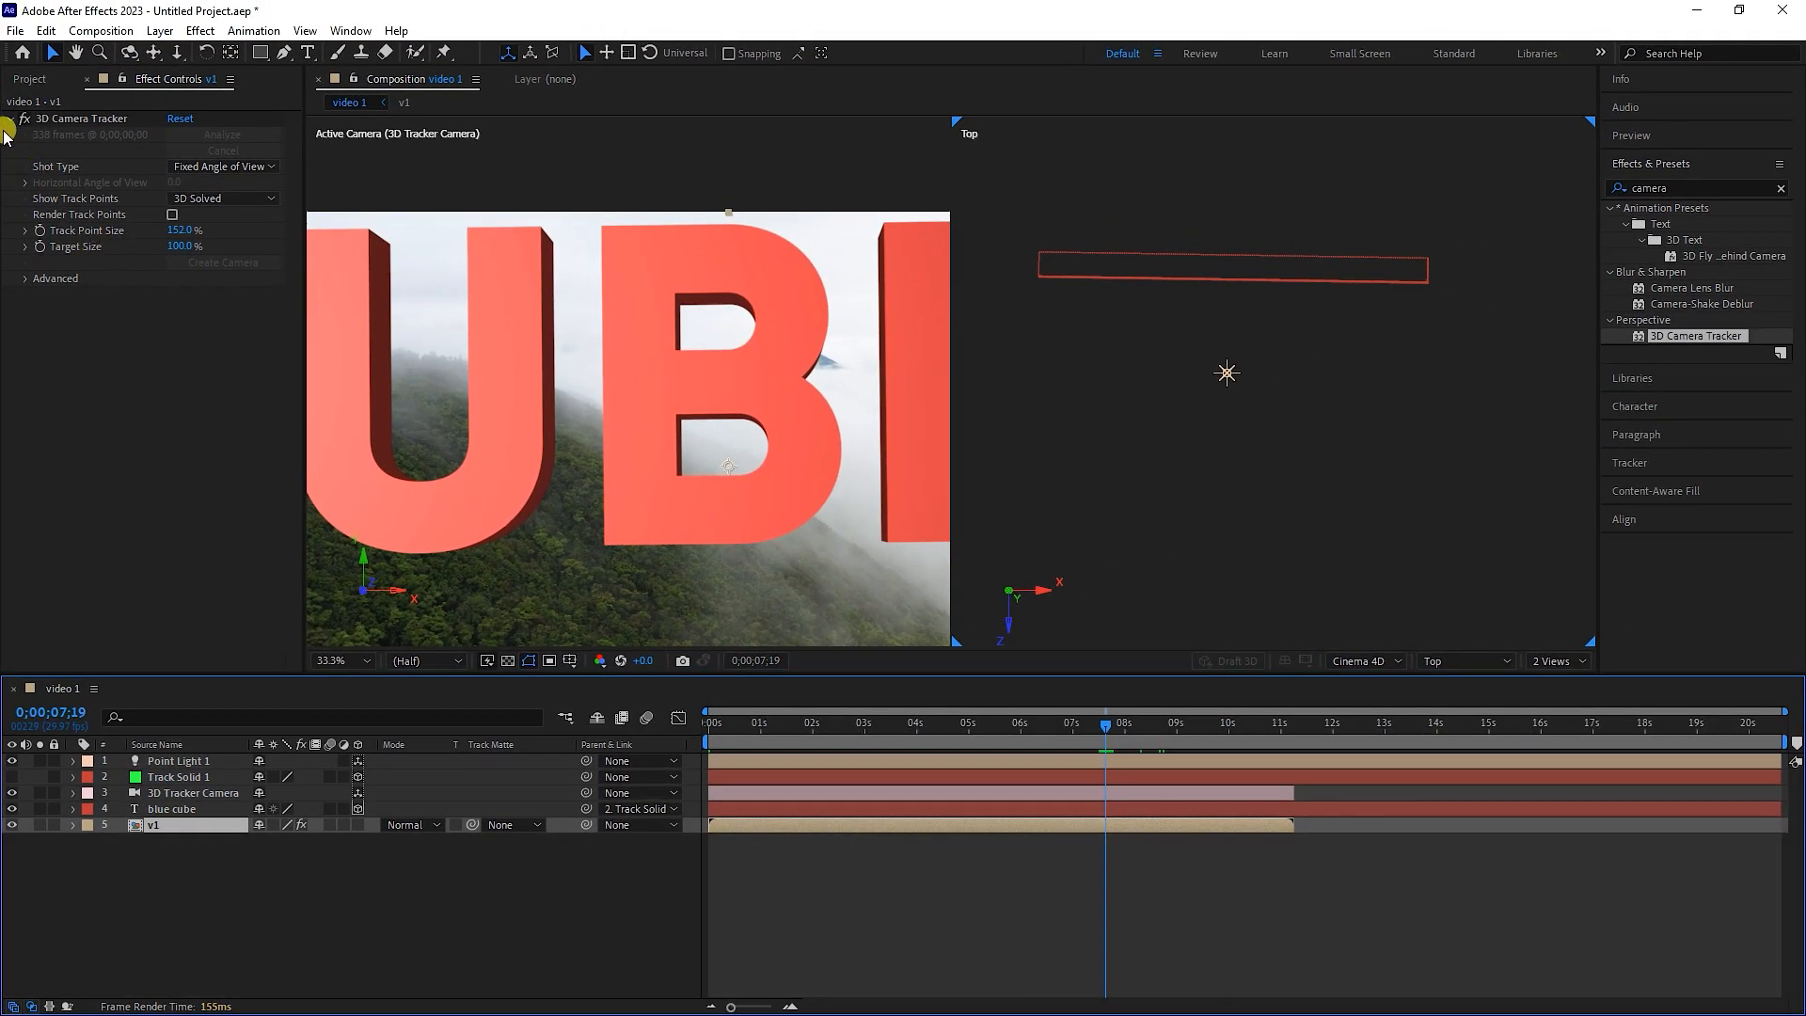
Add video 2.mp4 above v1 from the Project panel and mask it to the B's upper opening
{"action": "left_click", "coordinate": [29, 78]}
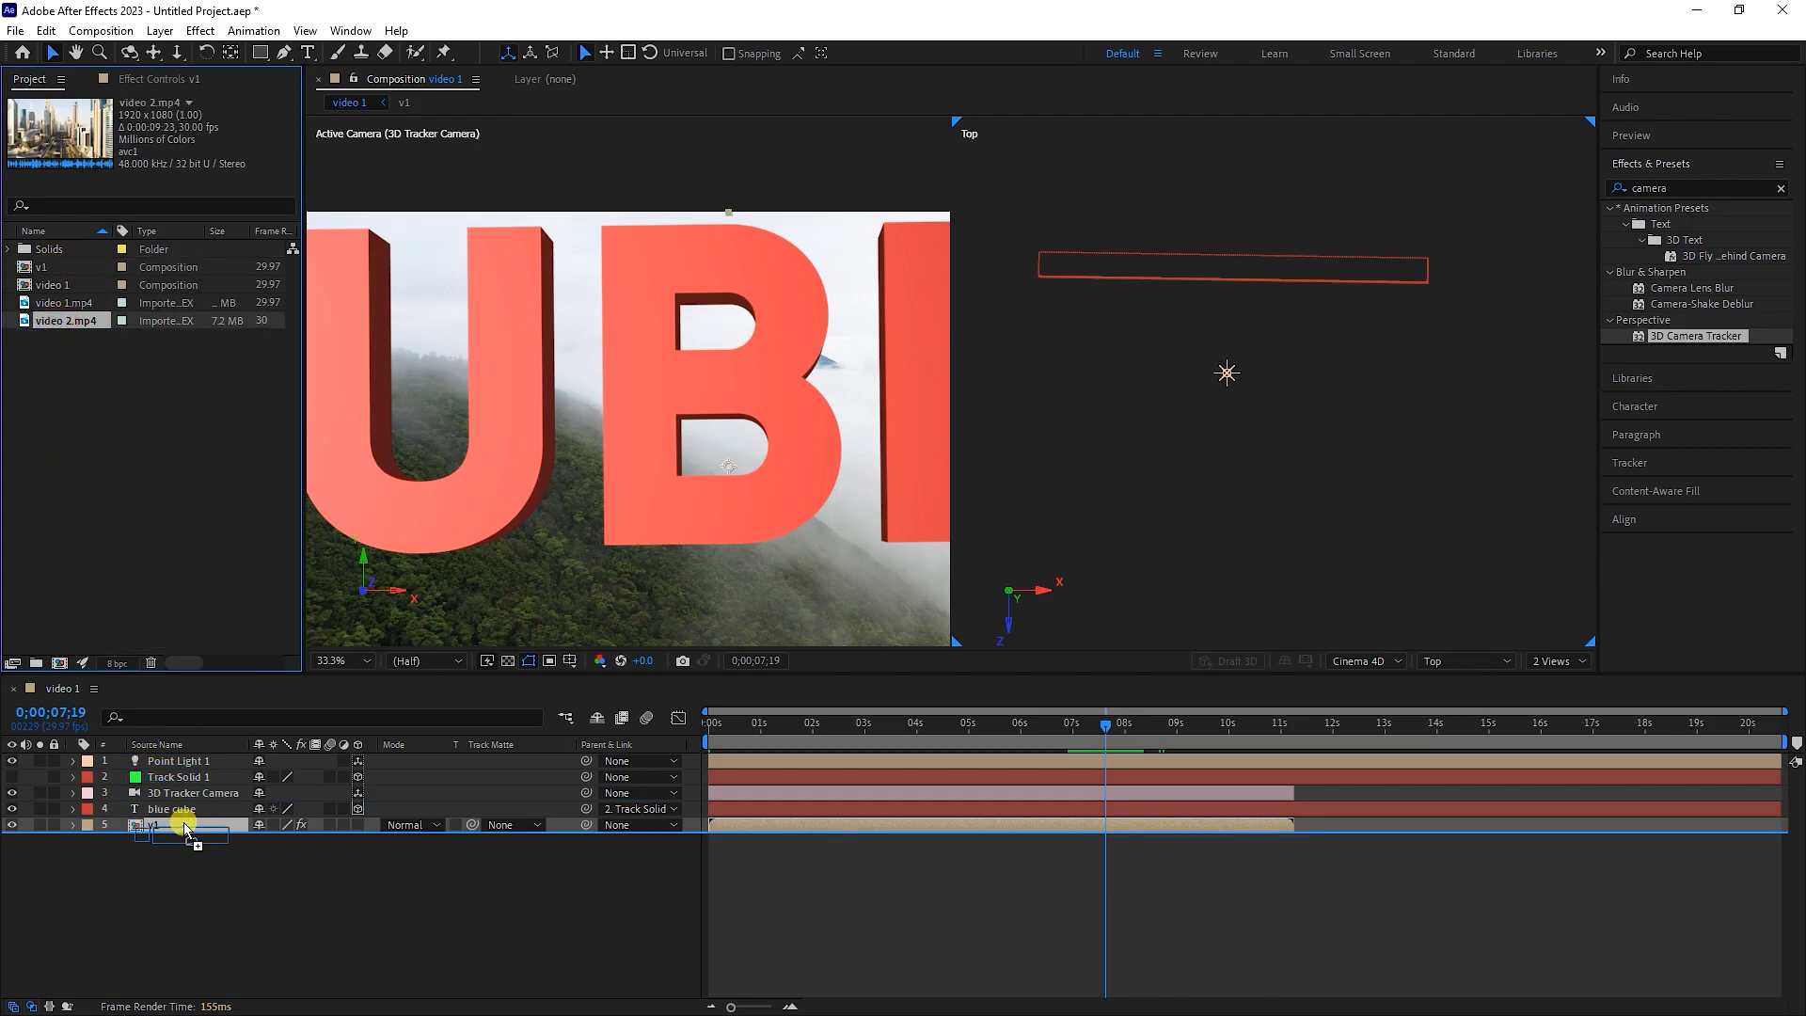
{"action": "left_click_drag", "start_coordinate": [66, 320], "coordinate": [184, 829]}
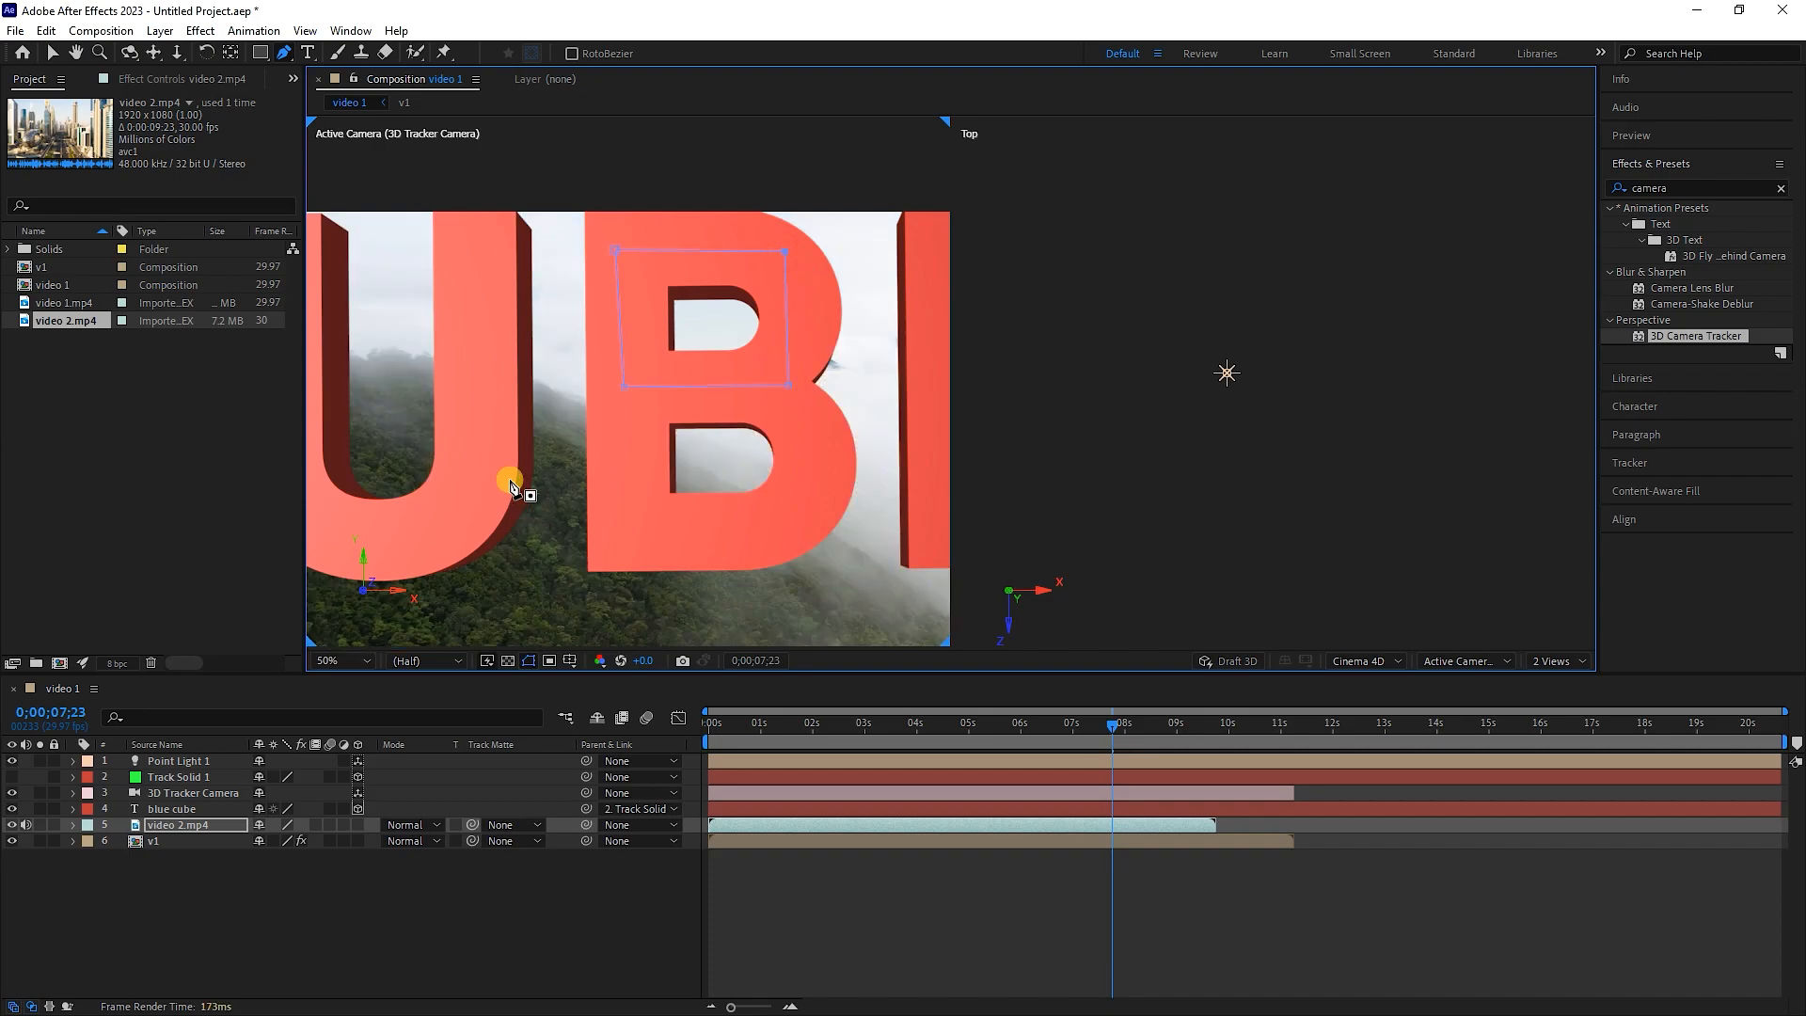
{"action": "left_click", "coordinate": [1138, 728]}
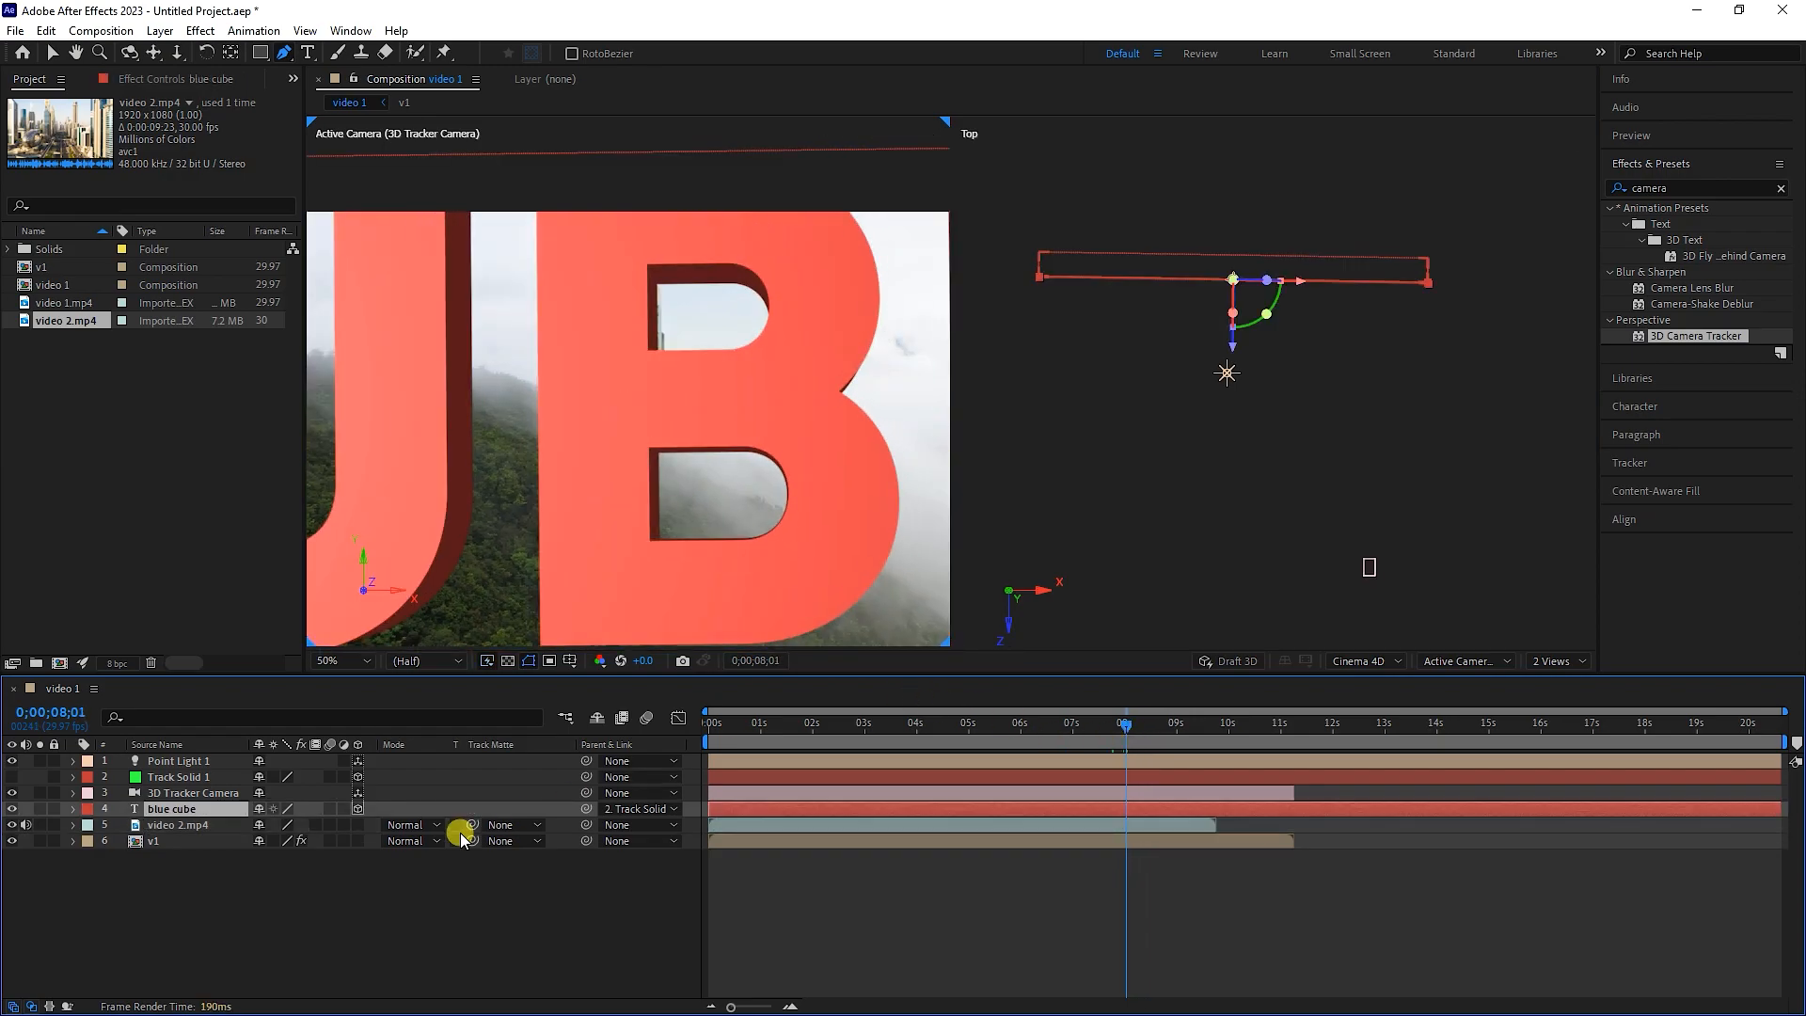
Start video 2.mp4 at 0;00;08;01 and reveal its Mask 1 path properties
{"action": "left_click", "coordinate": [179, 825]}
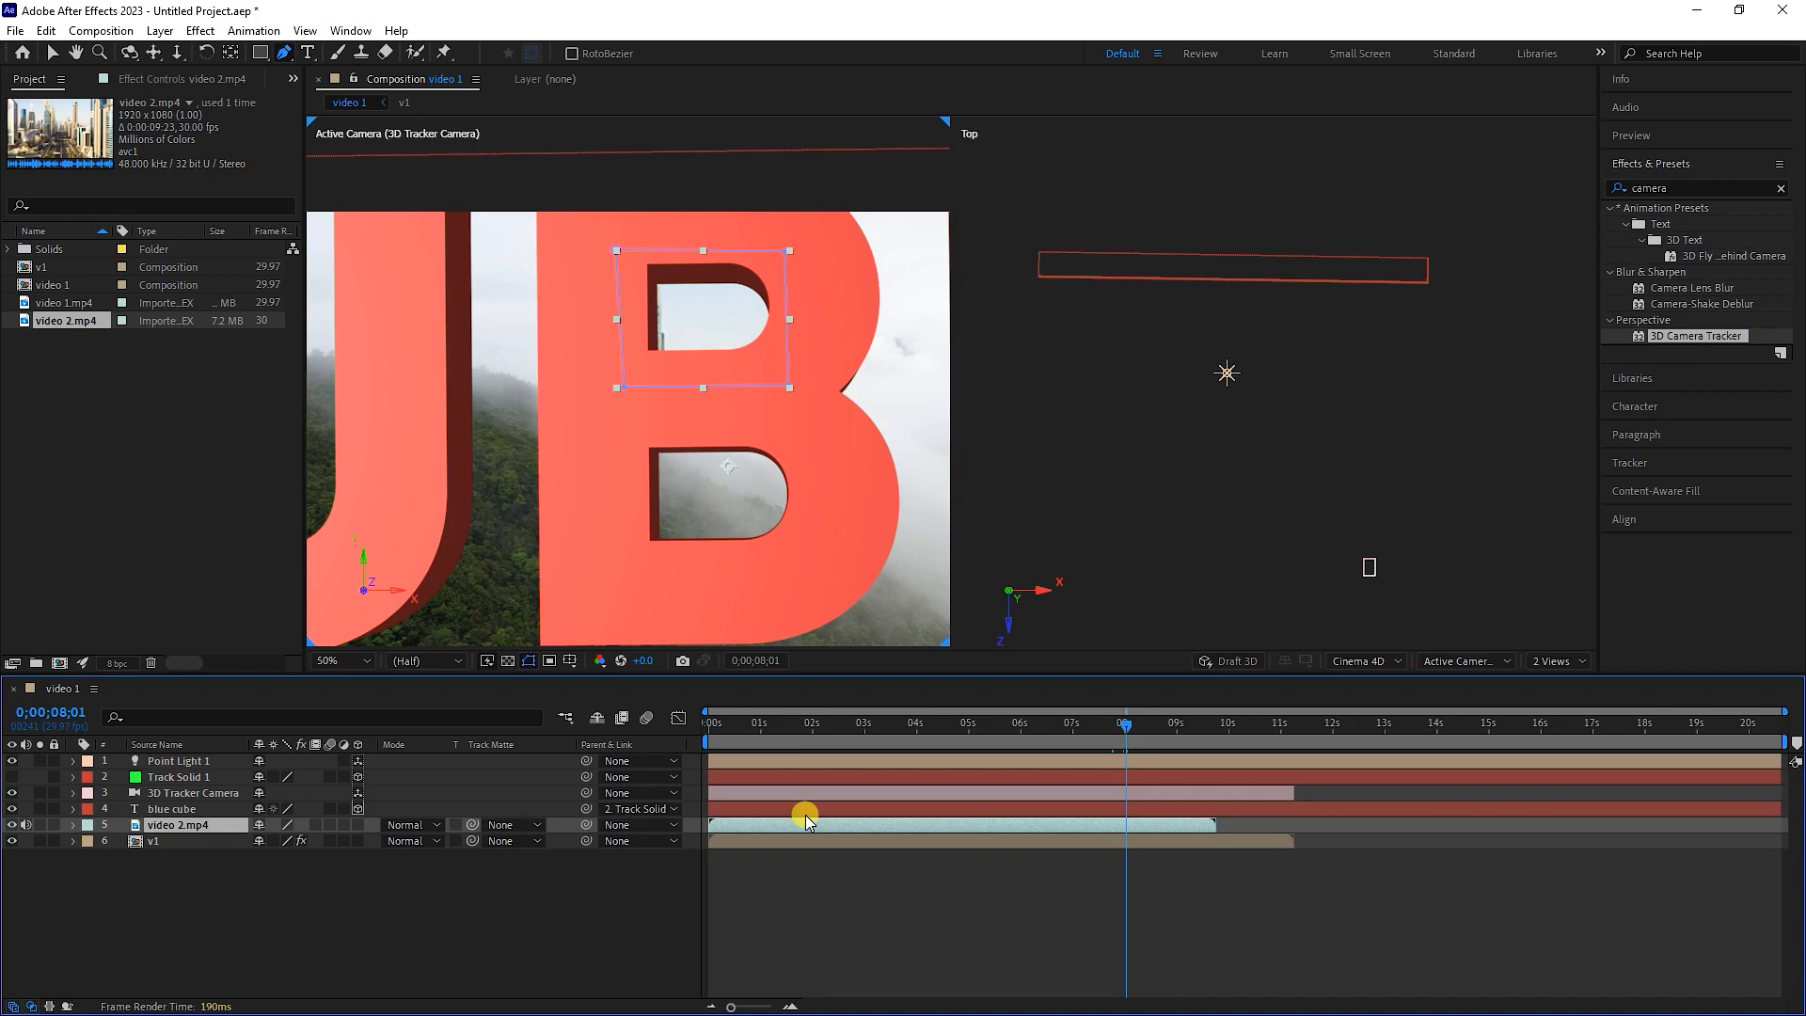
{"action": "left_click_drag", "start_coordinate": [806, 824], "coordinate": [1151, 824]}
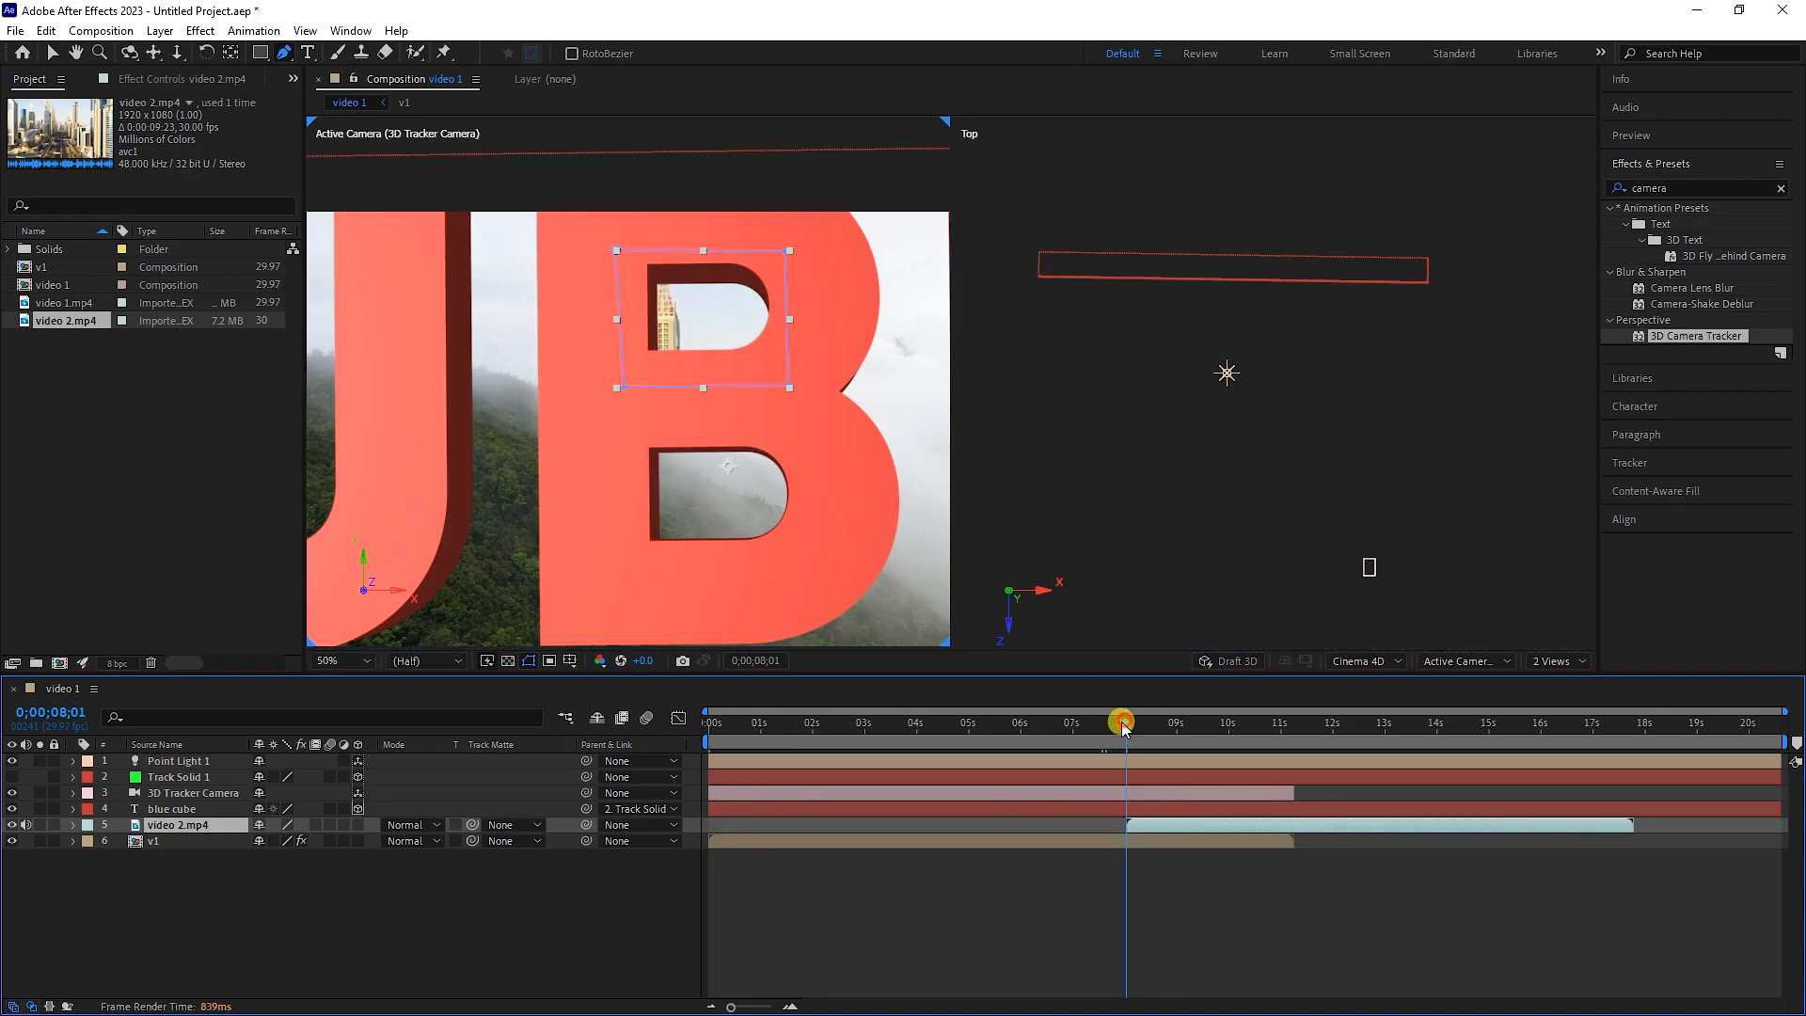
{"action": "left_click_drag", "start_coordinate": [1123, 723], "coordinate": [1171, 723]}
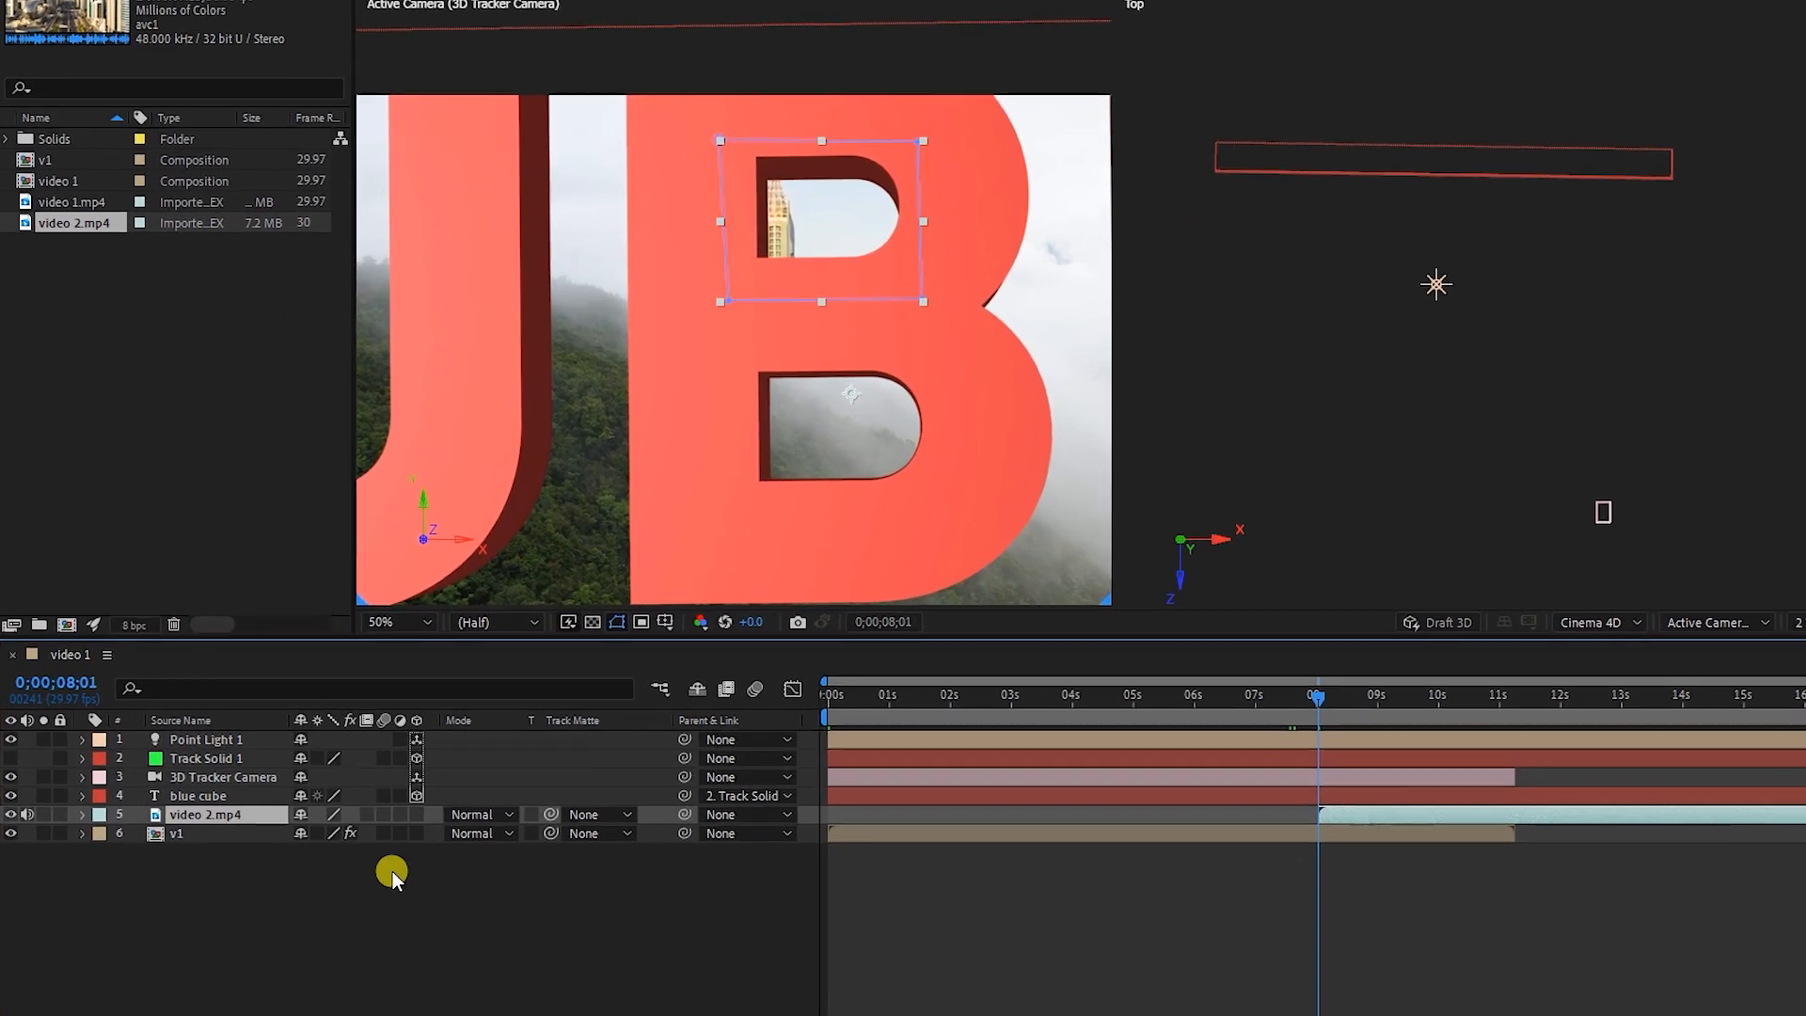
{"action": "left_click", "coordinate": [82, 814]}
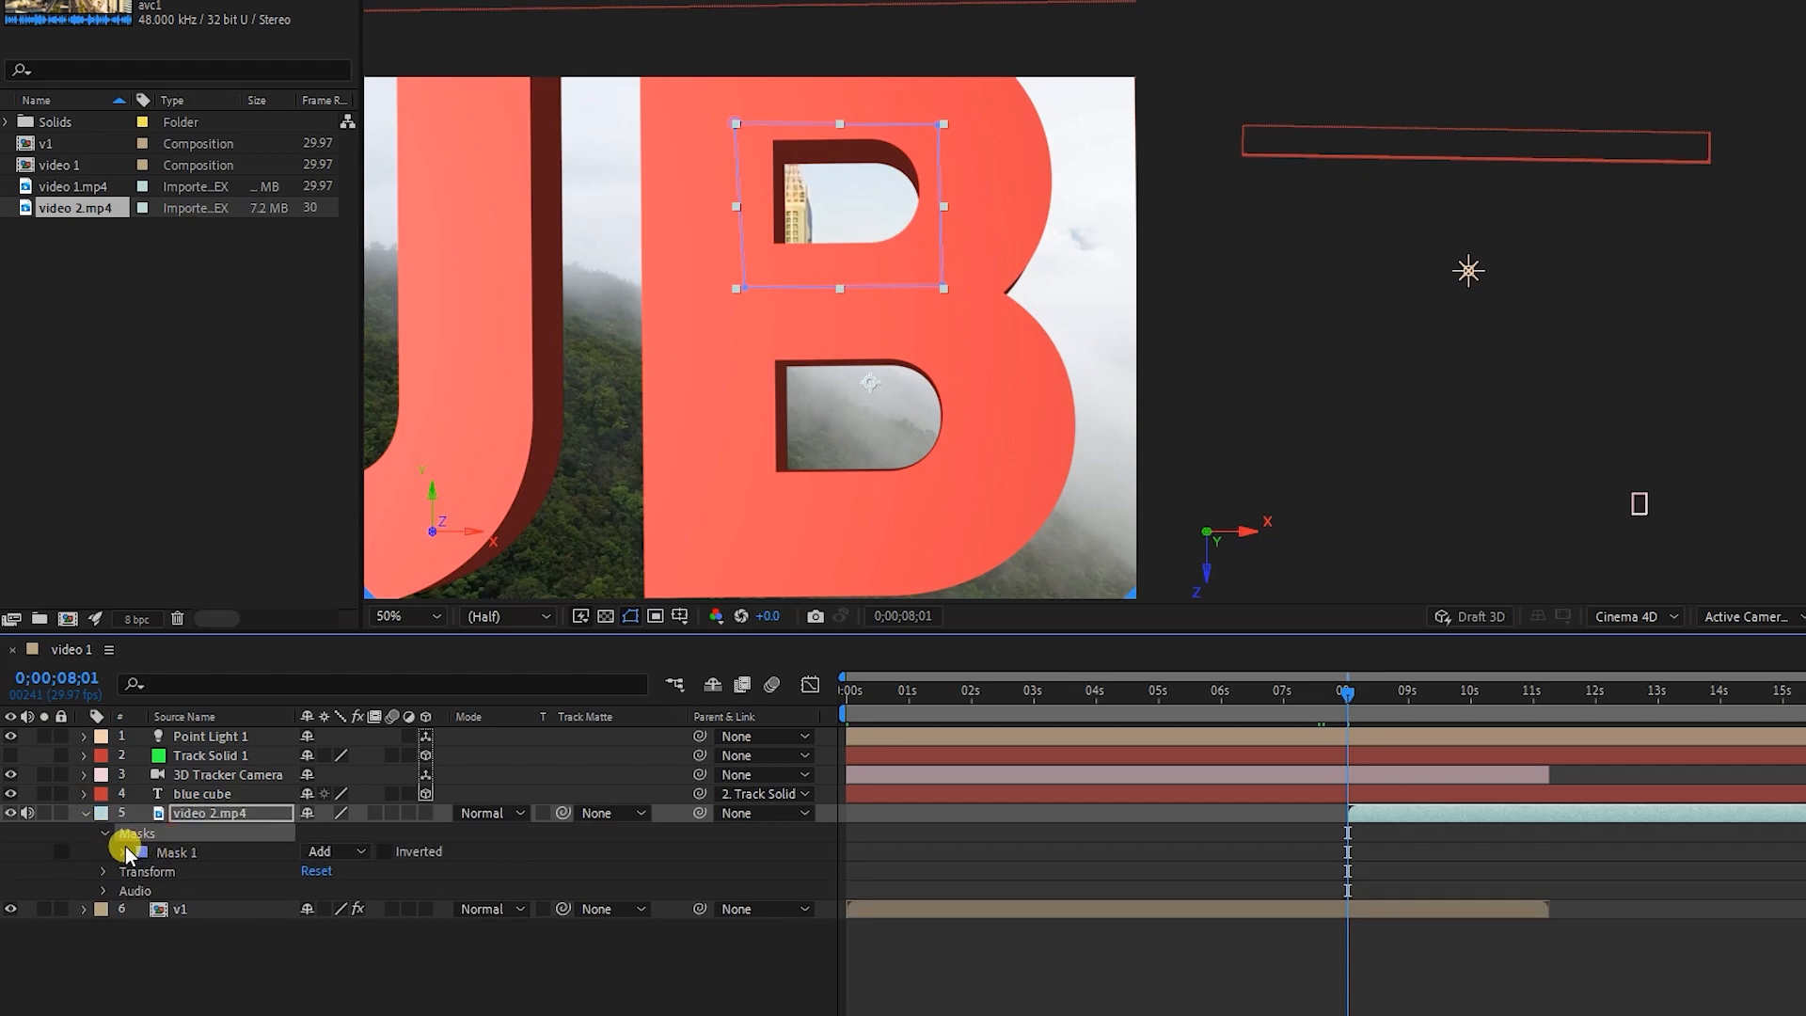
{"action": "left_click", "coordinate": [125, 851]}
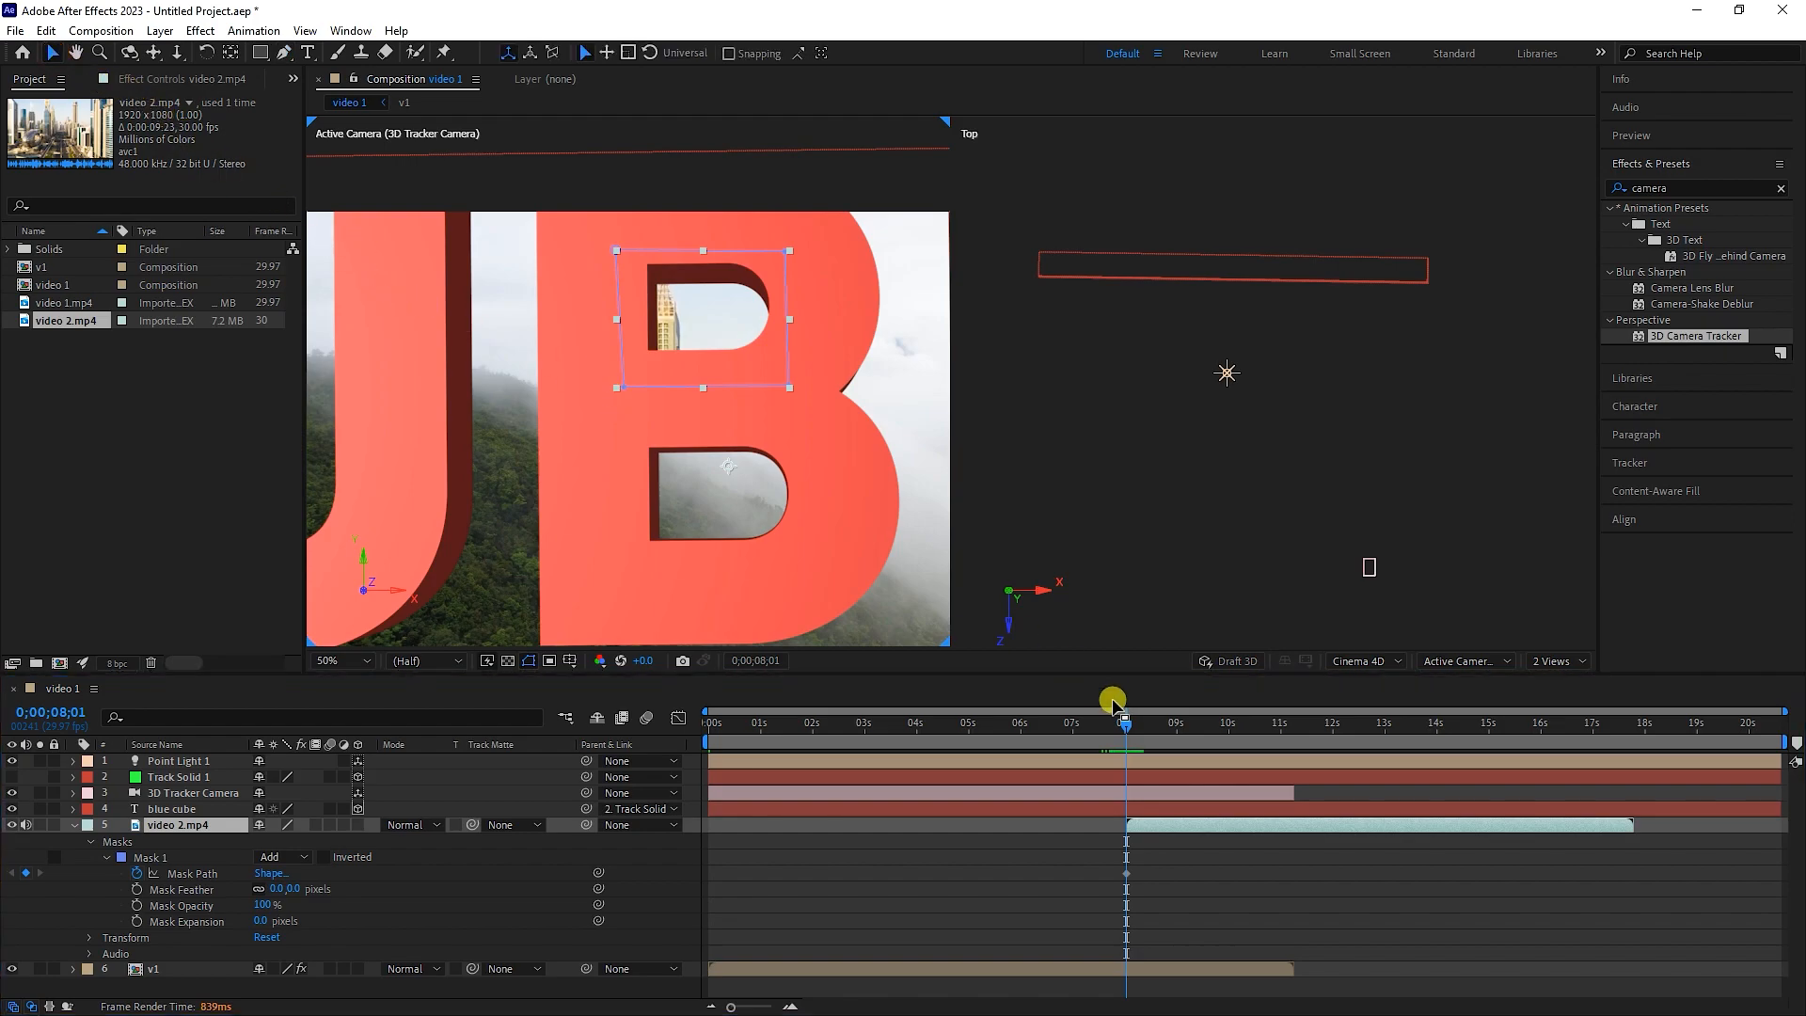
Keyframe Mask 1's path frame by frame, widening it with the B's opening until the city fills the frame
{"action": "left_click_drag", "start_coordinate": [1113, 703], "coordinate": [1148, 726]}
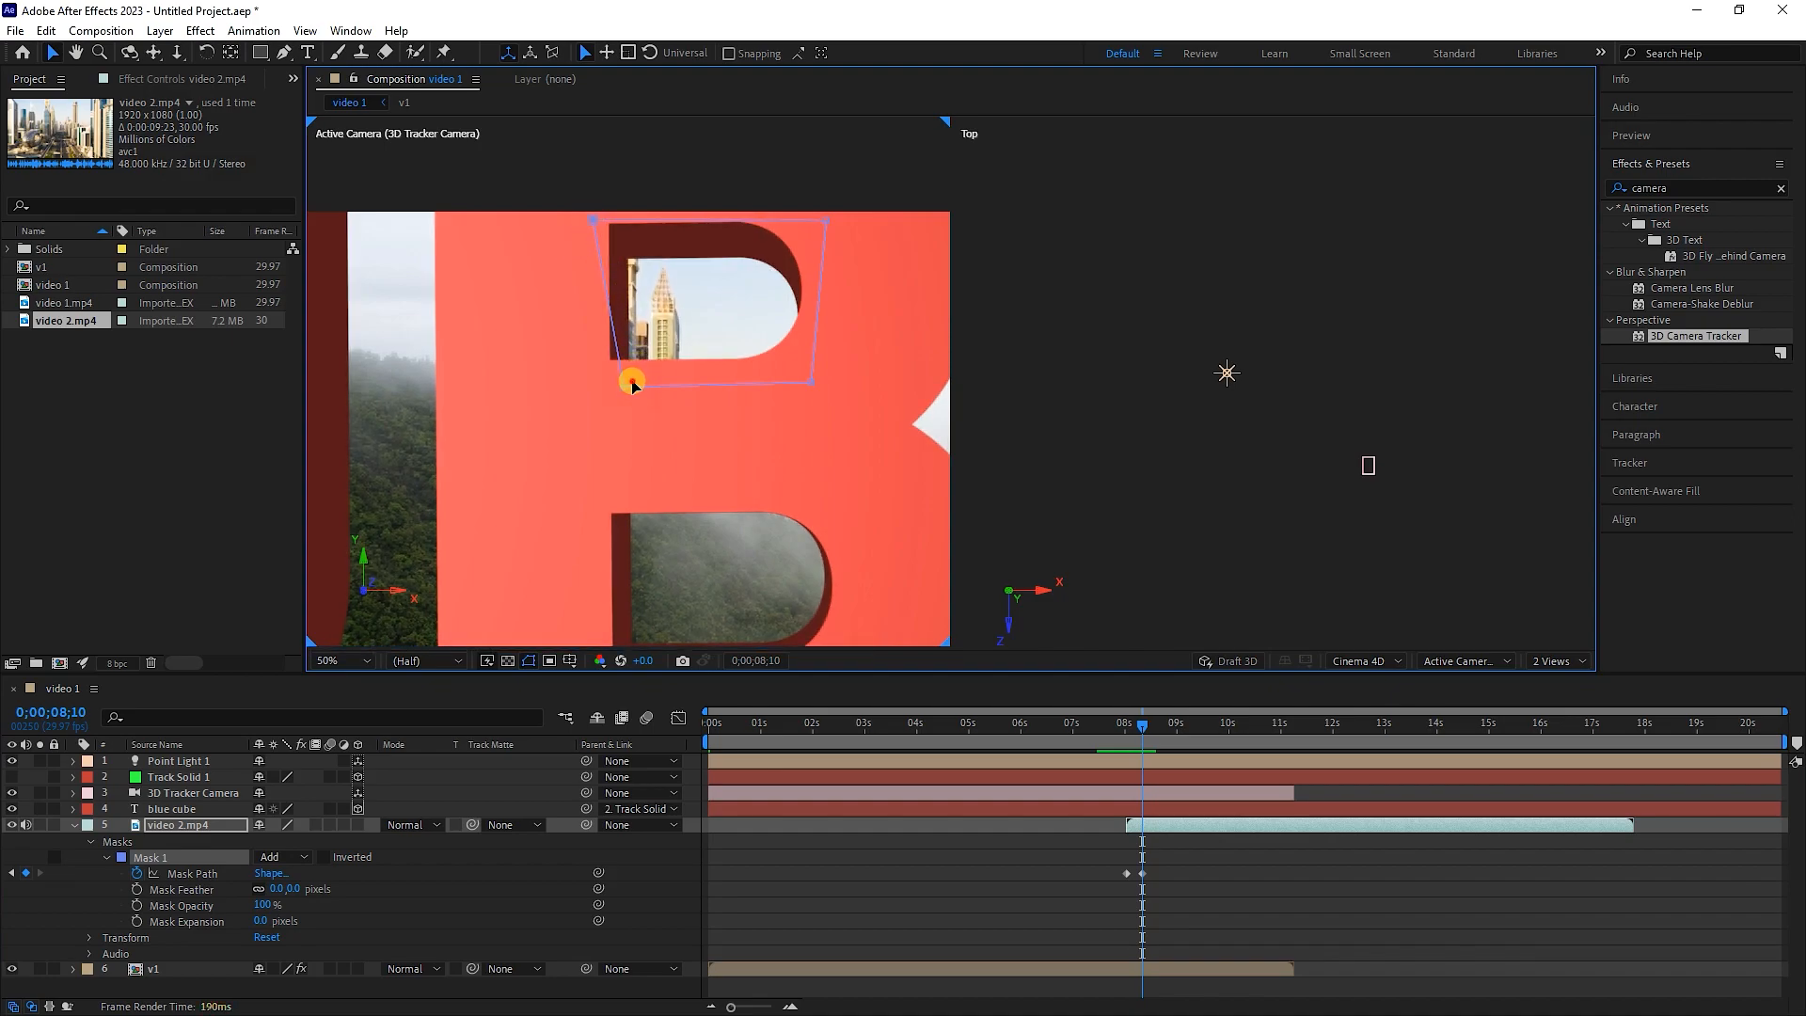
{"action": "left_click_drag", "start_coordinate": [1138, 722], "coordinate": [1151, 723]}
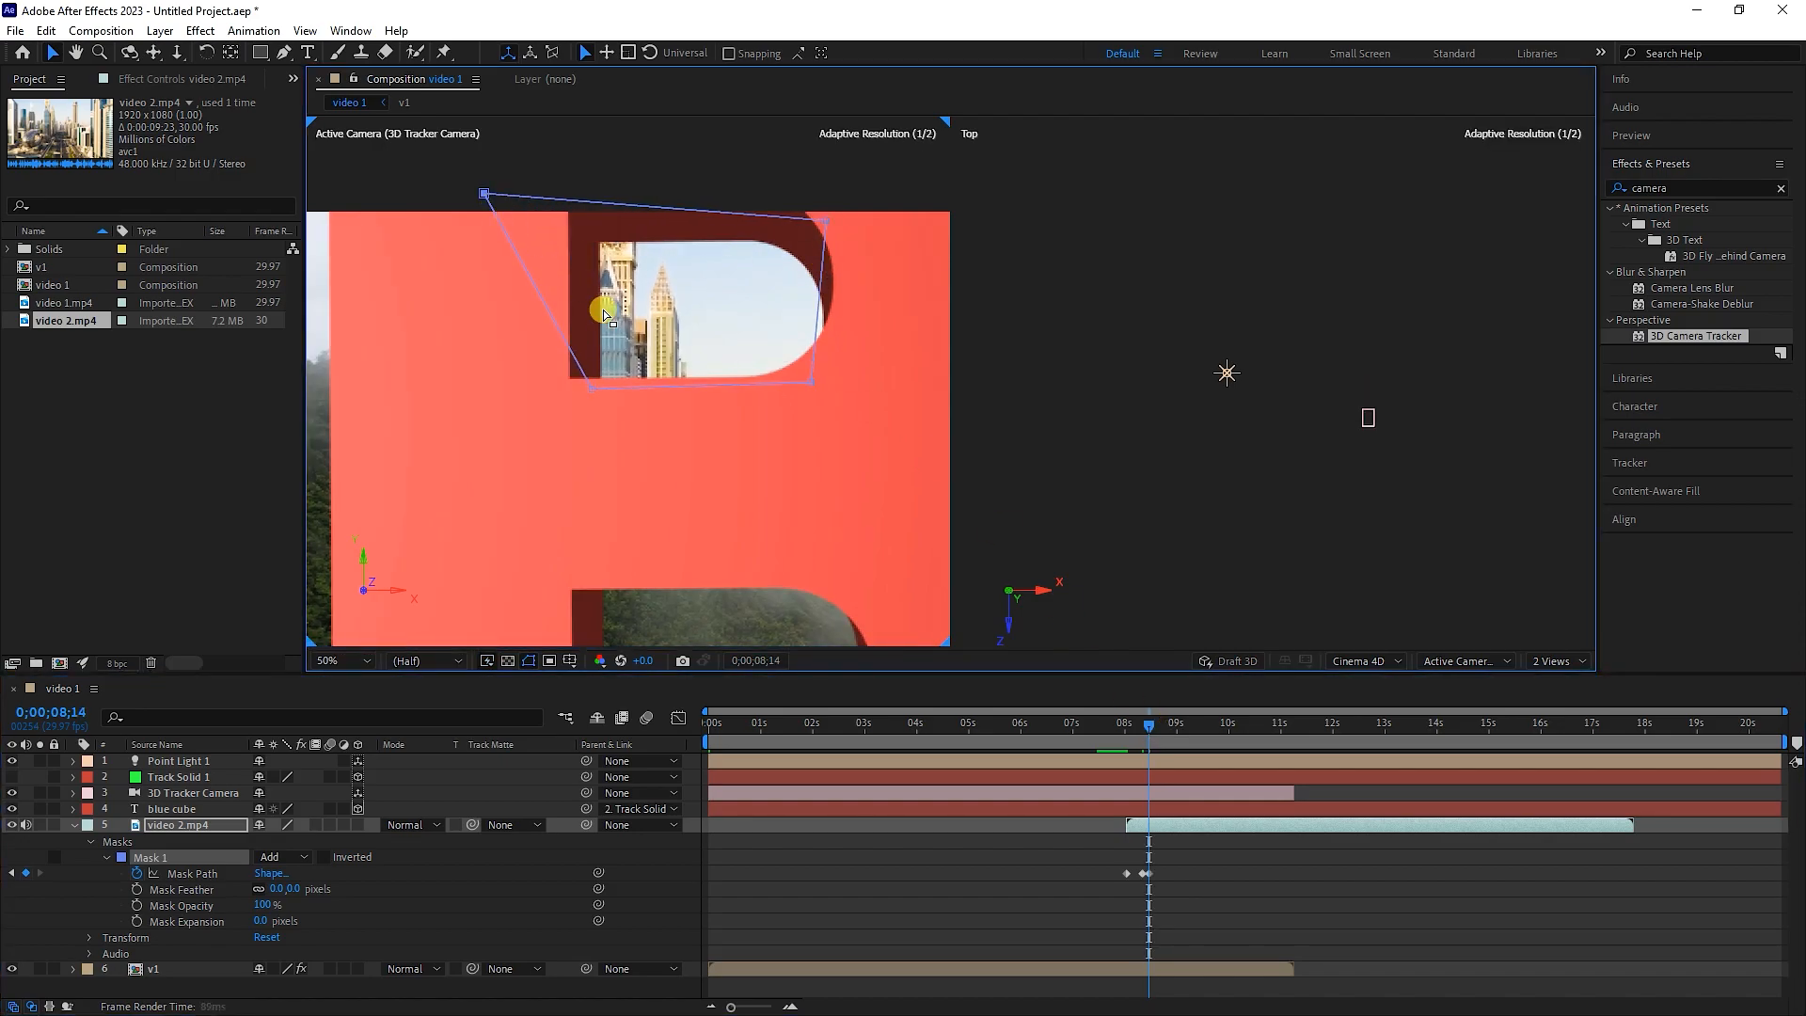
{"action": "left_click_drag", "start_coordinate": [605, 317], "coordinate": [867, 186]}
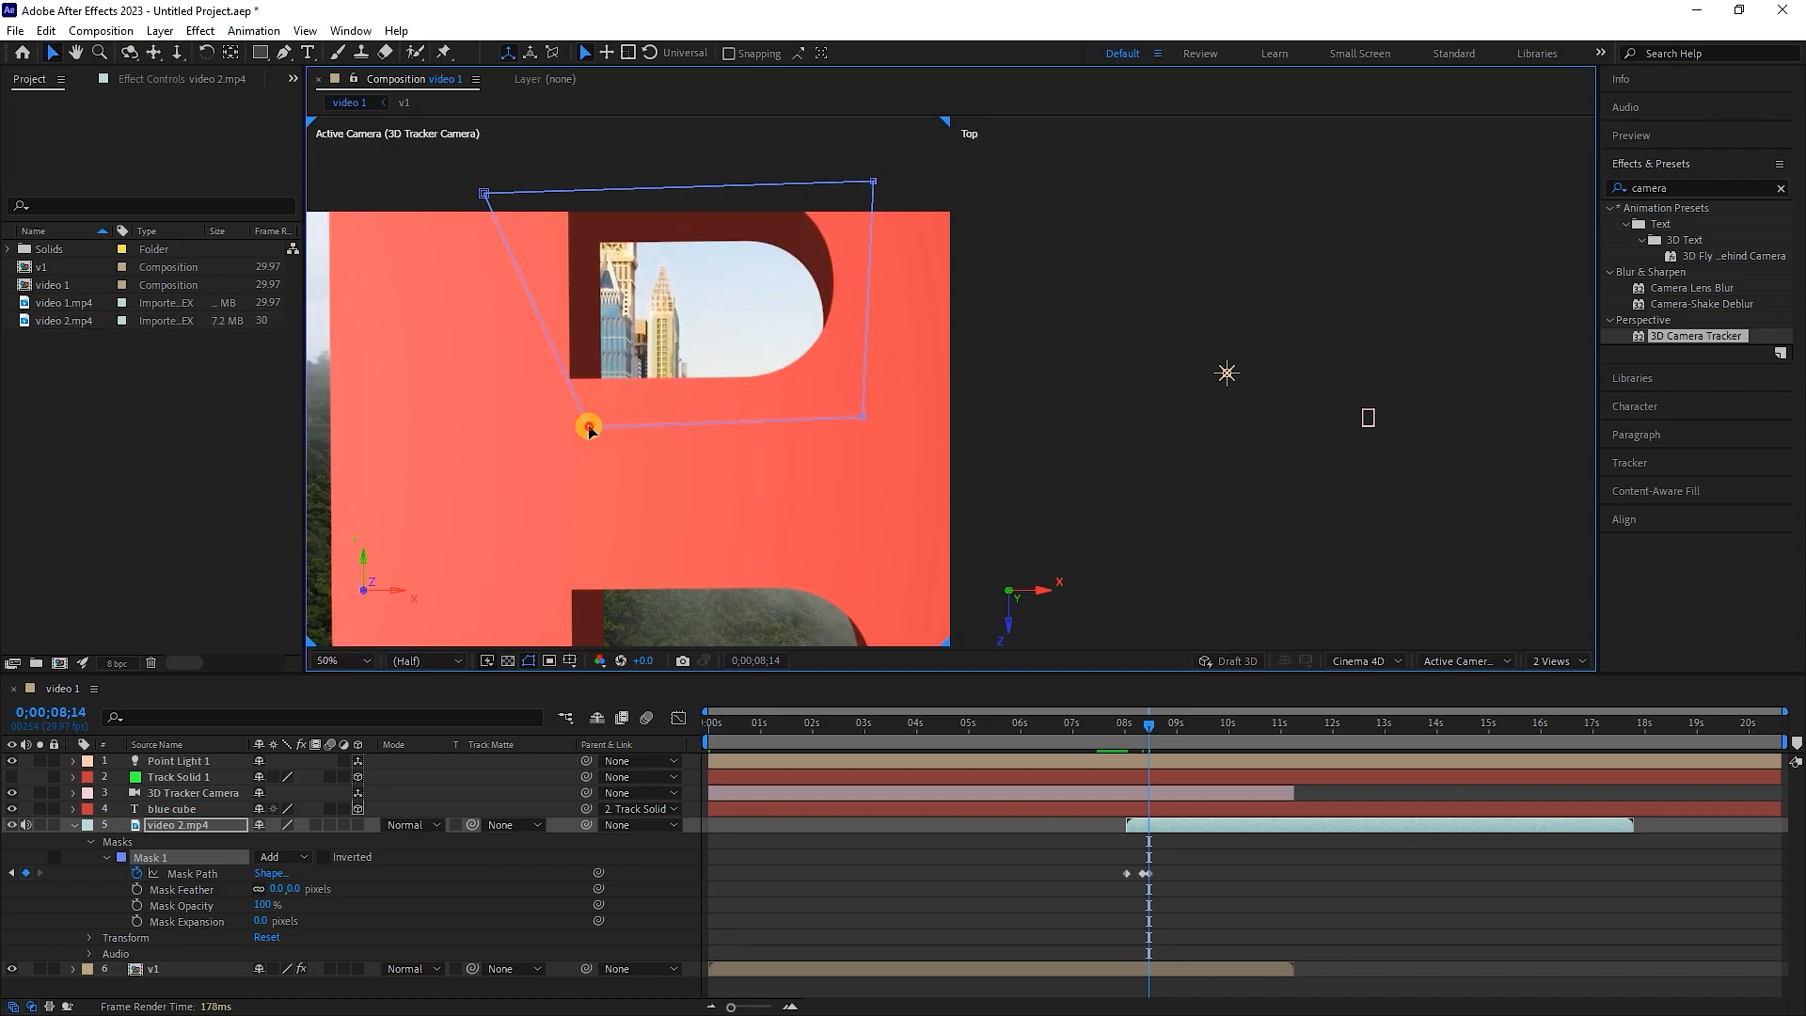
{"action": "left_click_drag", "start_coordinate": [587, 425], "coordinate": [495, 418]}
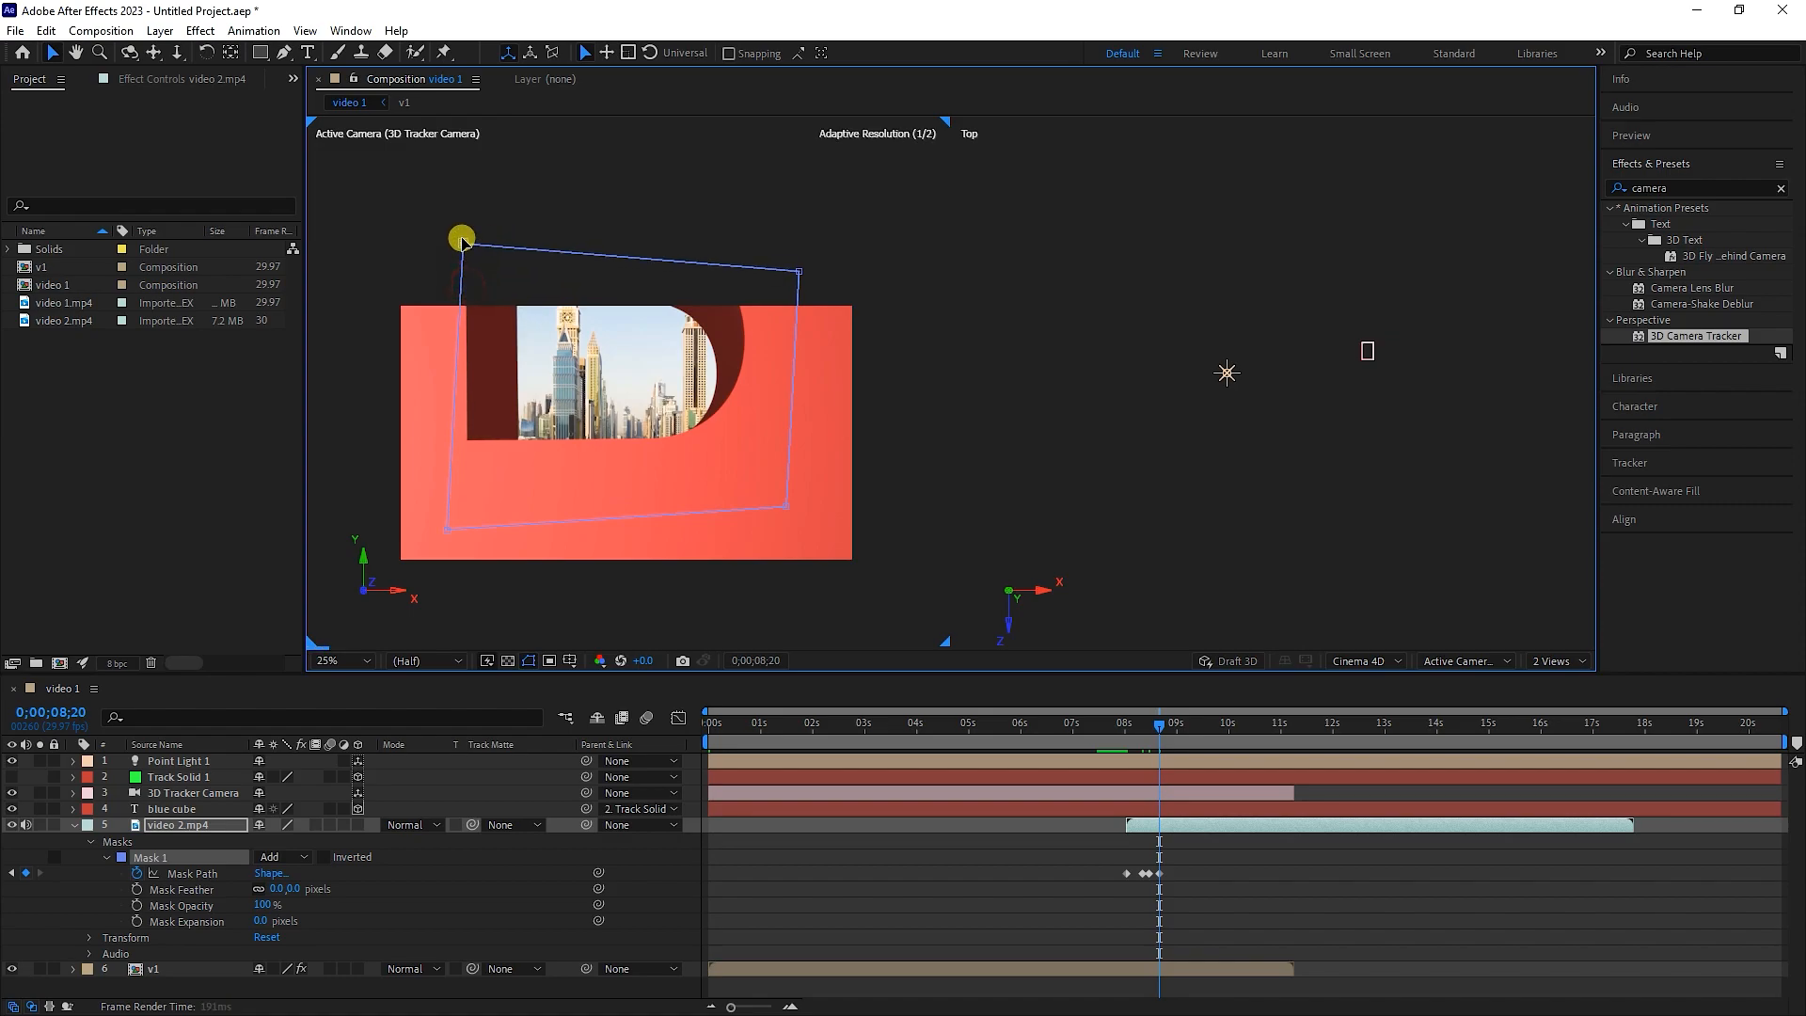
{"action": "left_click", "coordinate": [1160, 718]}
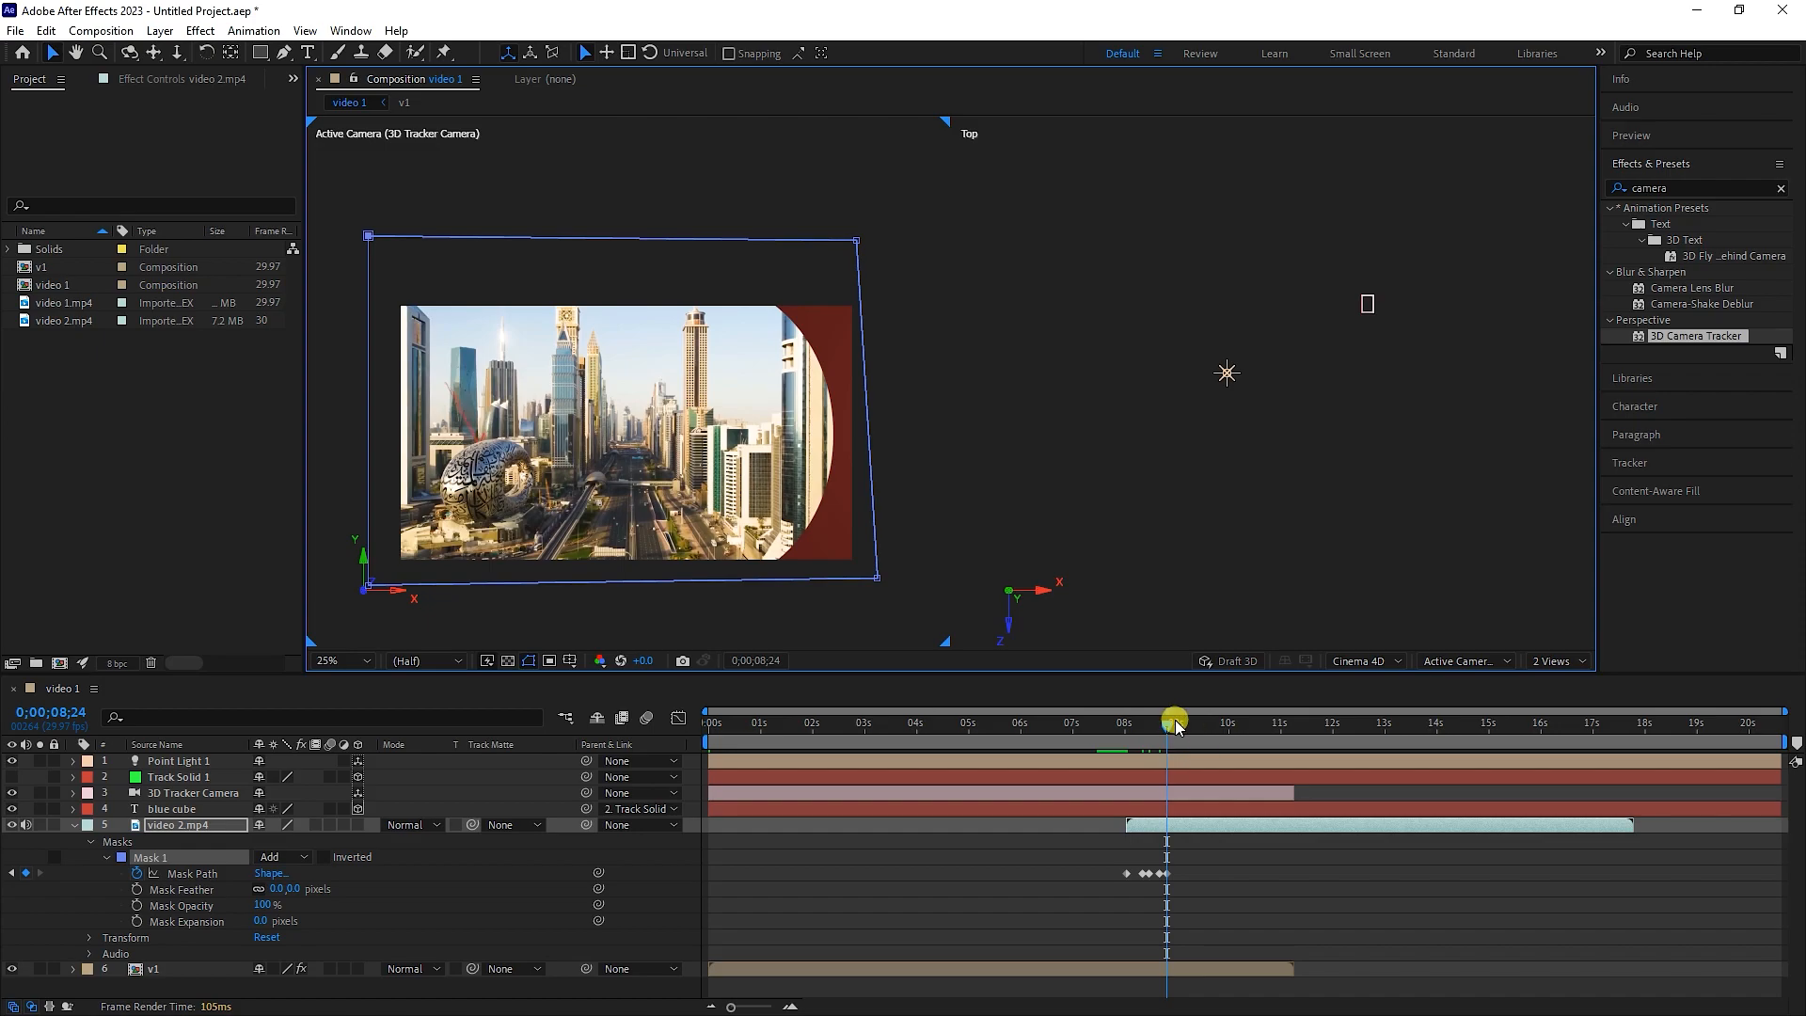
{"action": "left_click_drag", "start_coordinate": [1175, 723], "coordinate": [1202, 723]}
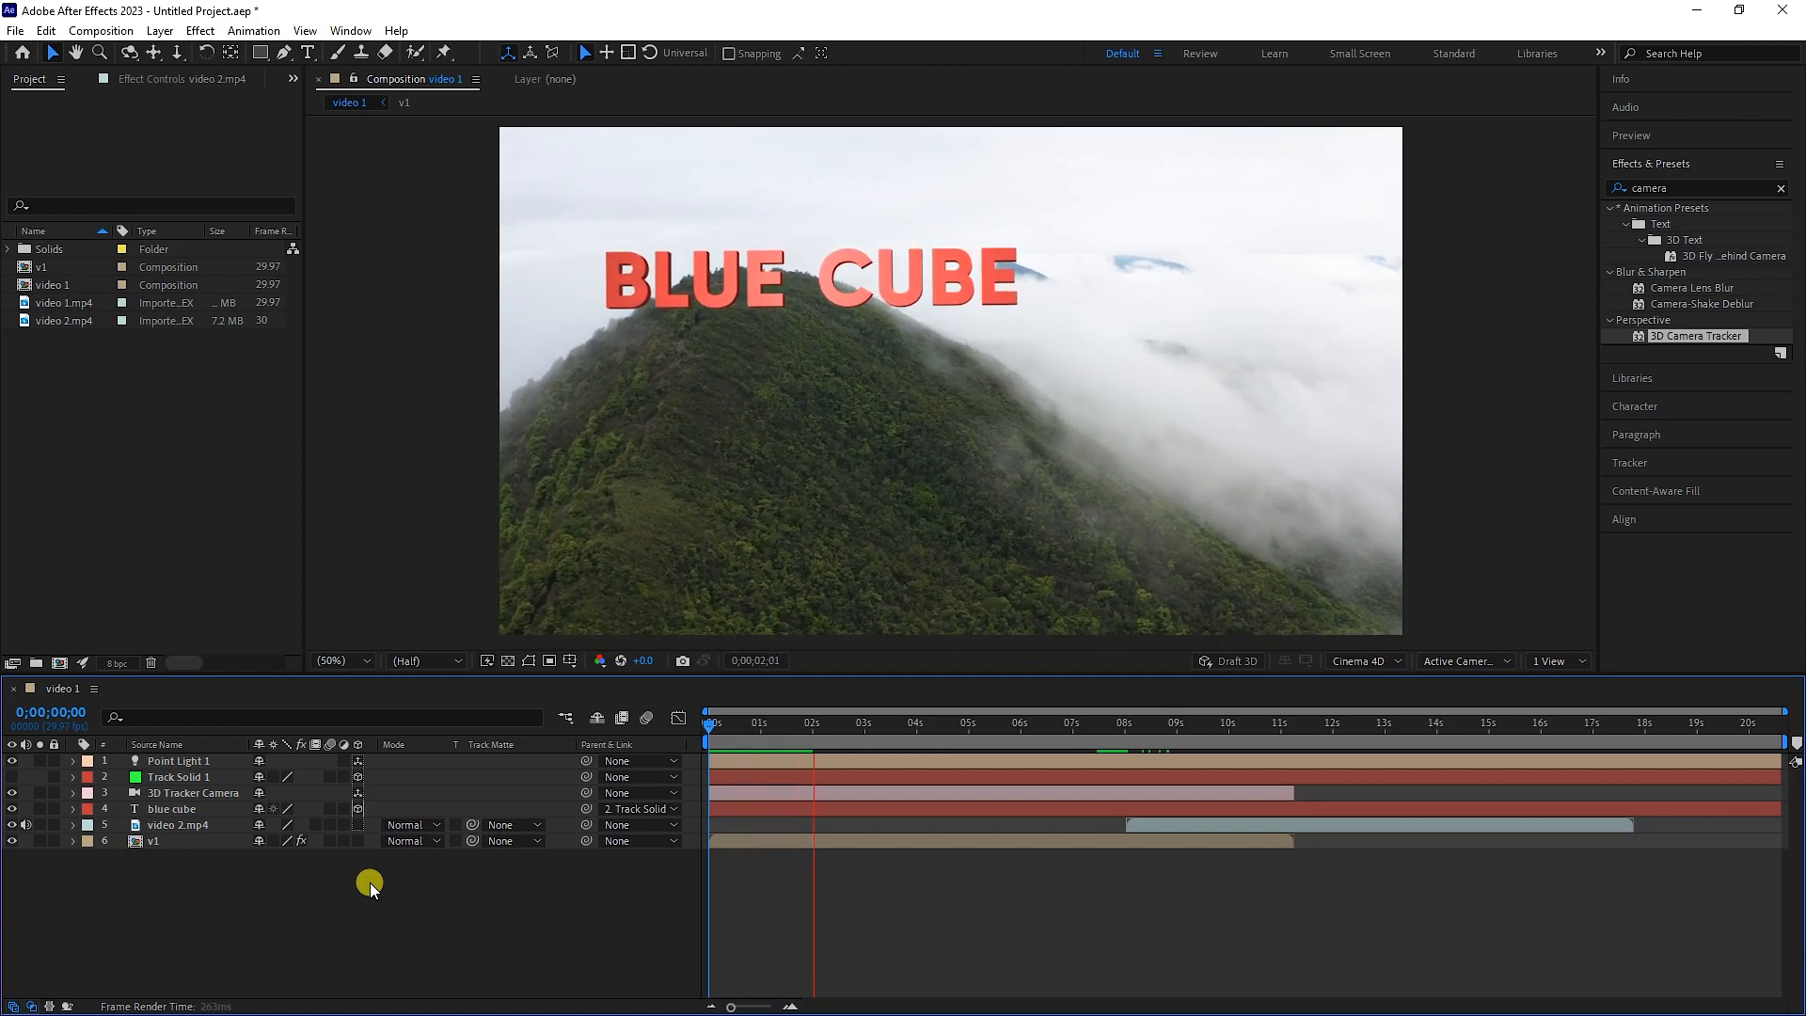
Fade video 2.mp4 in with opacity keyframes 0% at 8;01 to 100% at 8;10 and scrub to check it
{"action": "left_click", "coordinate": [1077, 722]}
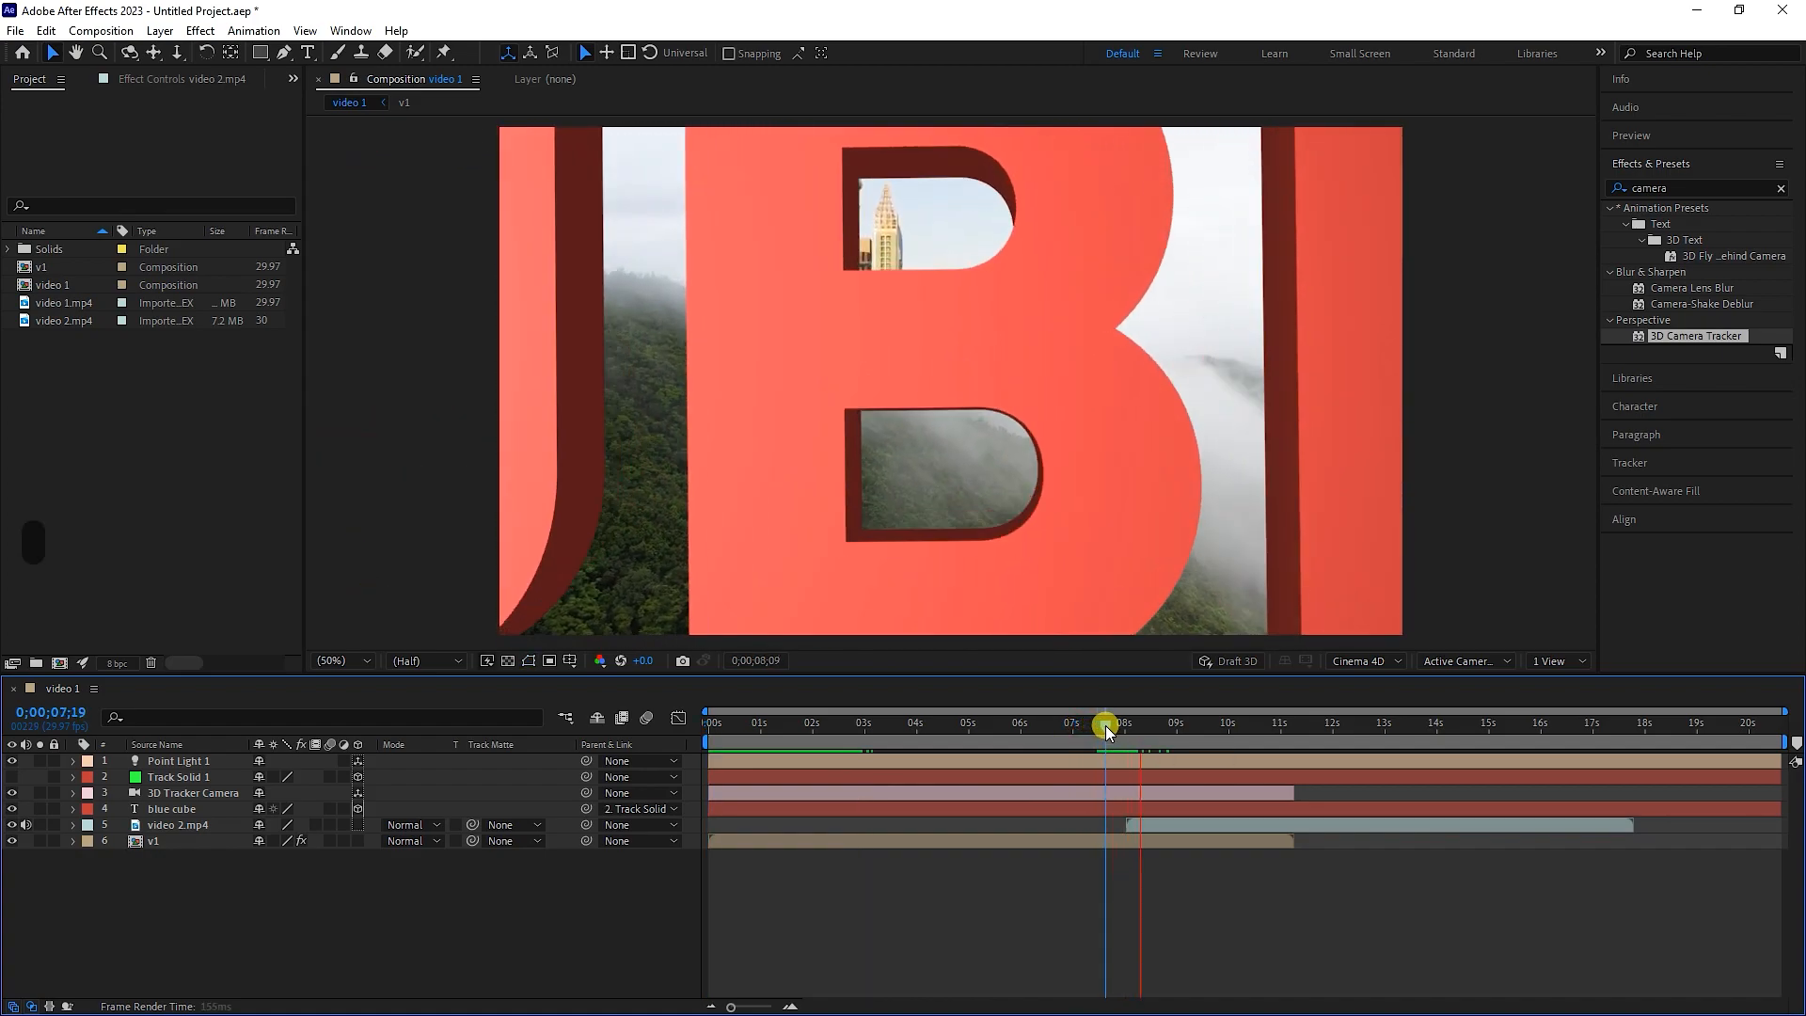
{"action": "left_click_drag", "start_coordinate": [1106, 725], "coordinate": [1167, 771]}
{"action": "type", "text": "0"}
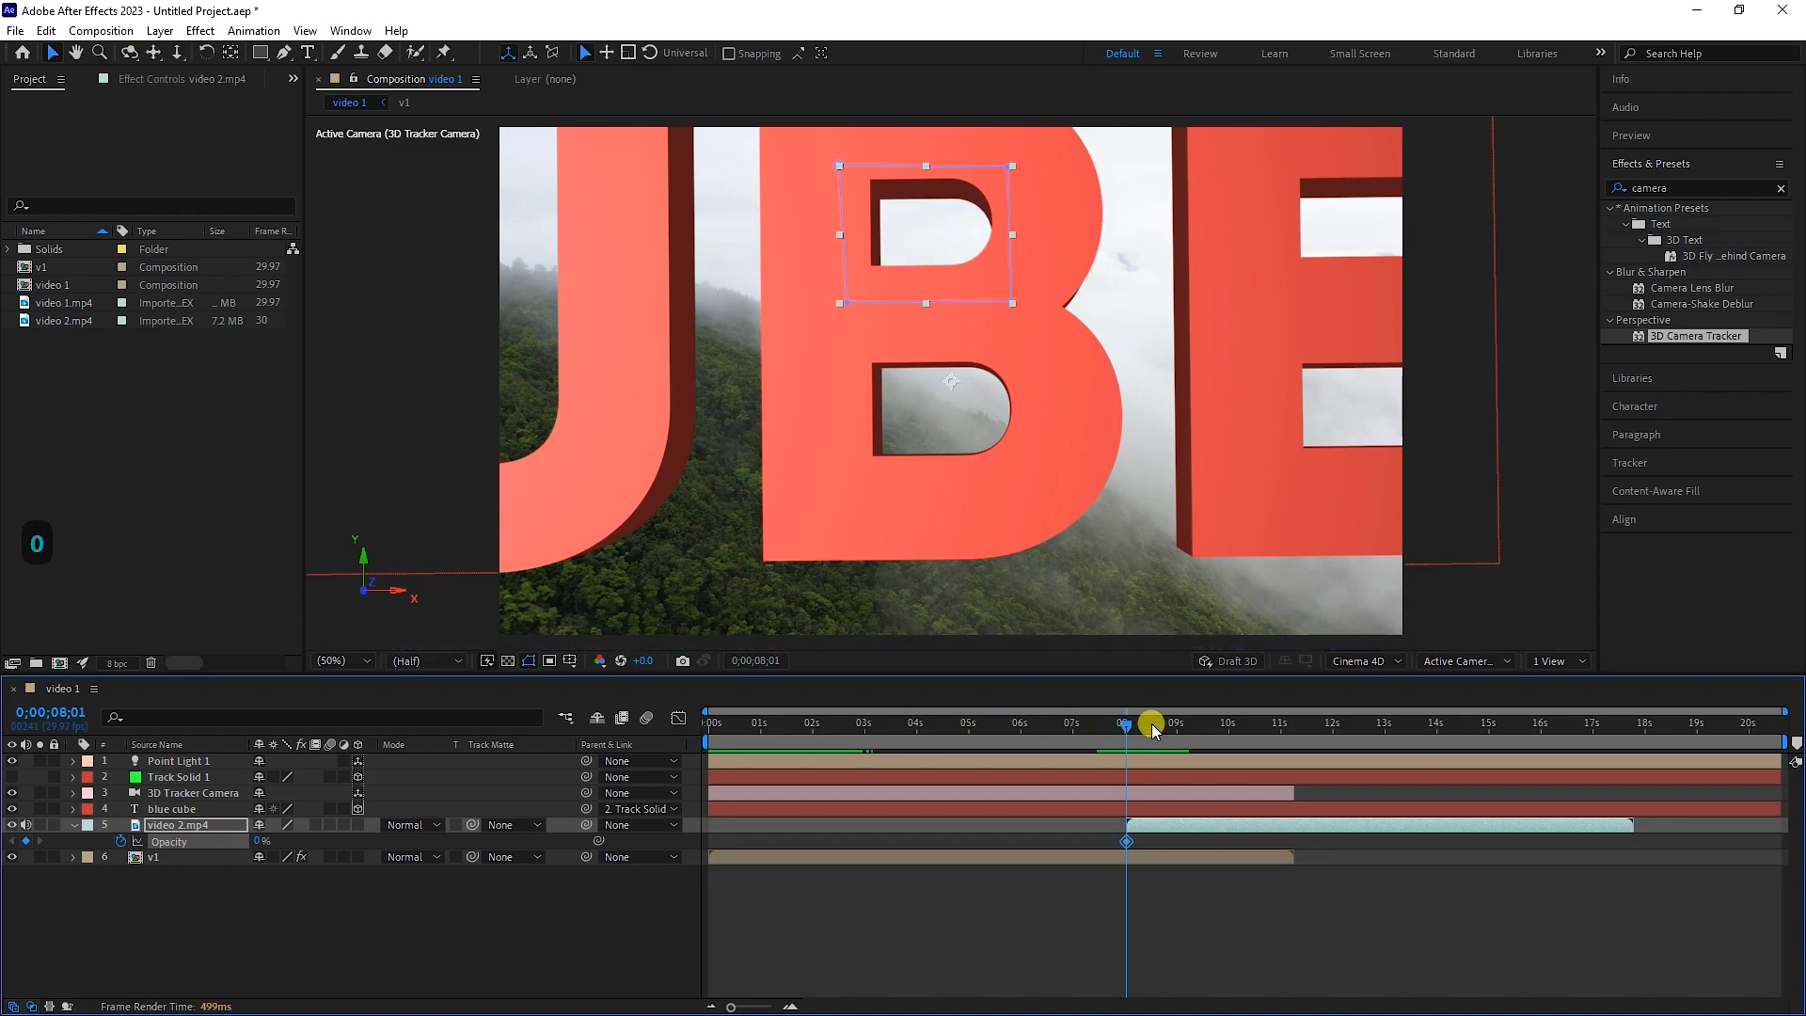
{"action": "left_click_drag", "start_coordinate": [1151, 722], "coordinate": [1144, 729]}
{"action": "type", "text": "100"}
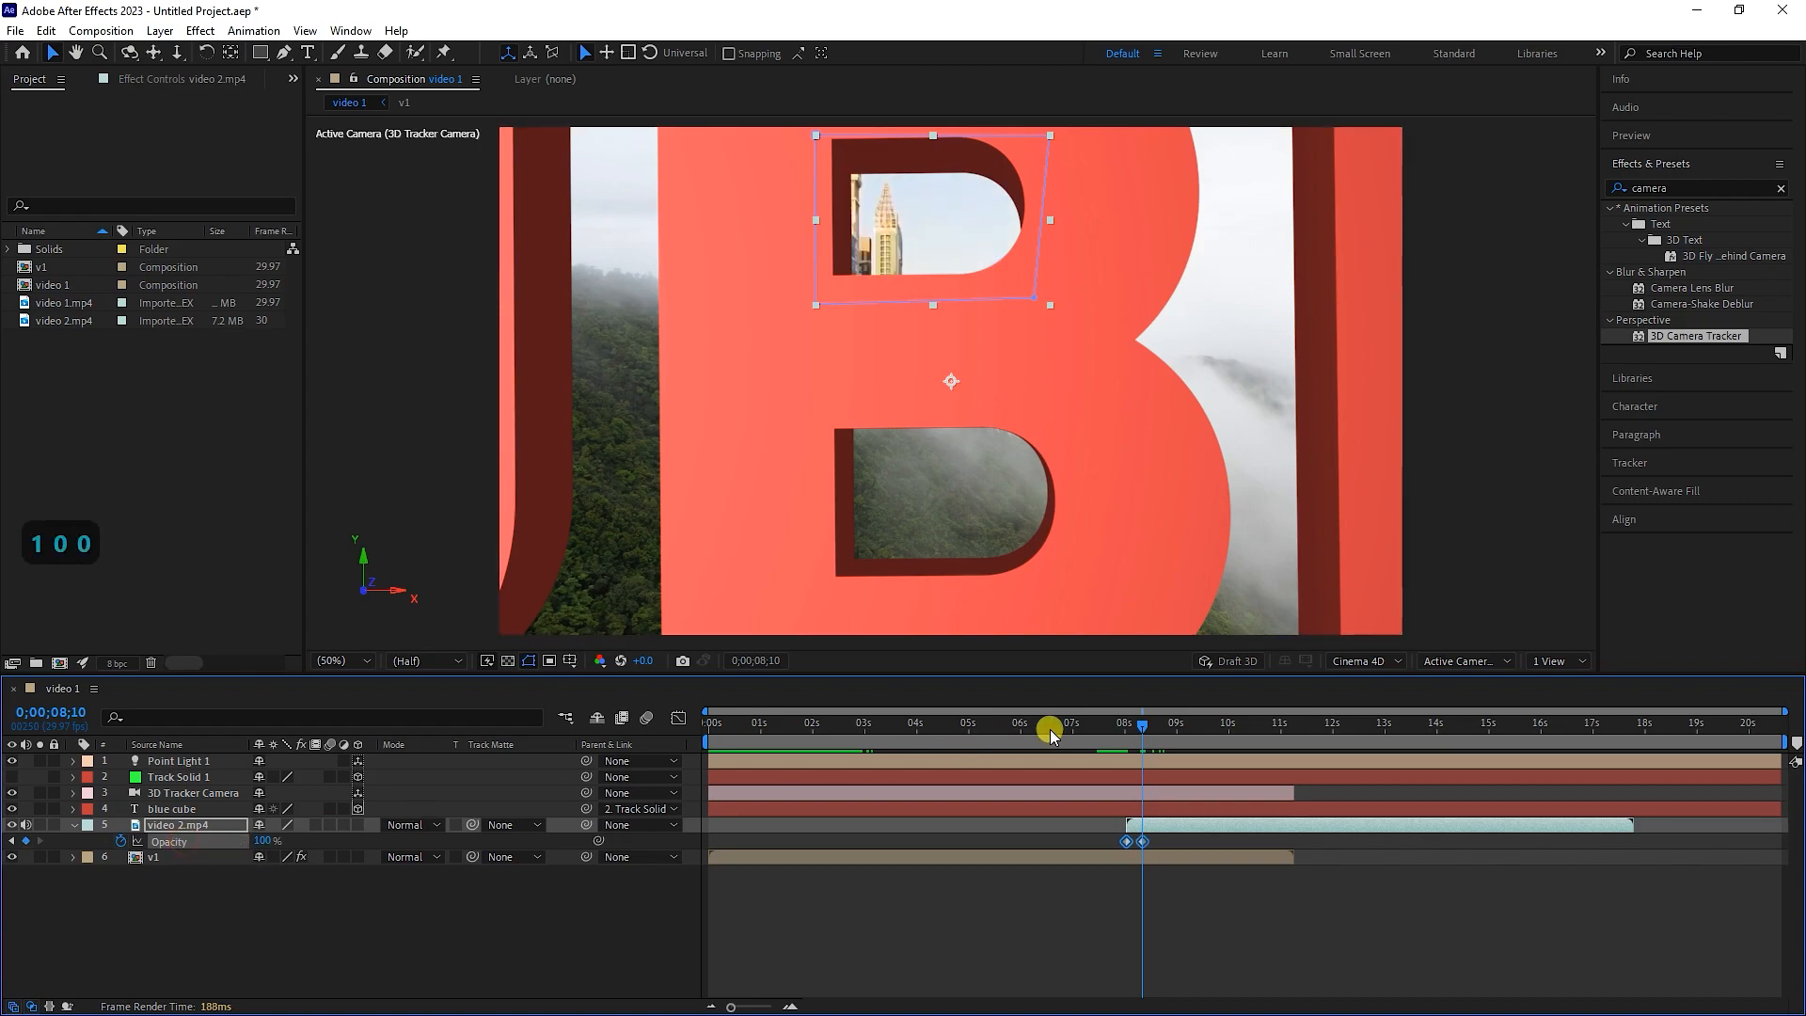
{"action": "left_click_drag", "start_coordinate": [1050, 728], "coordinate": [1137, 728]}
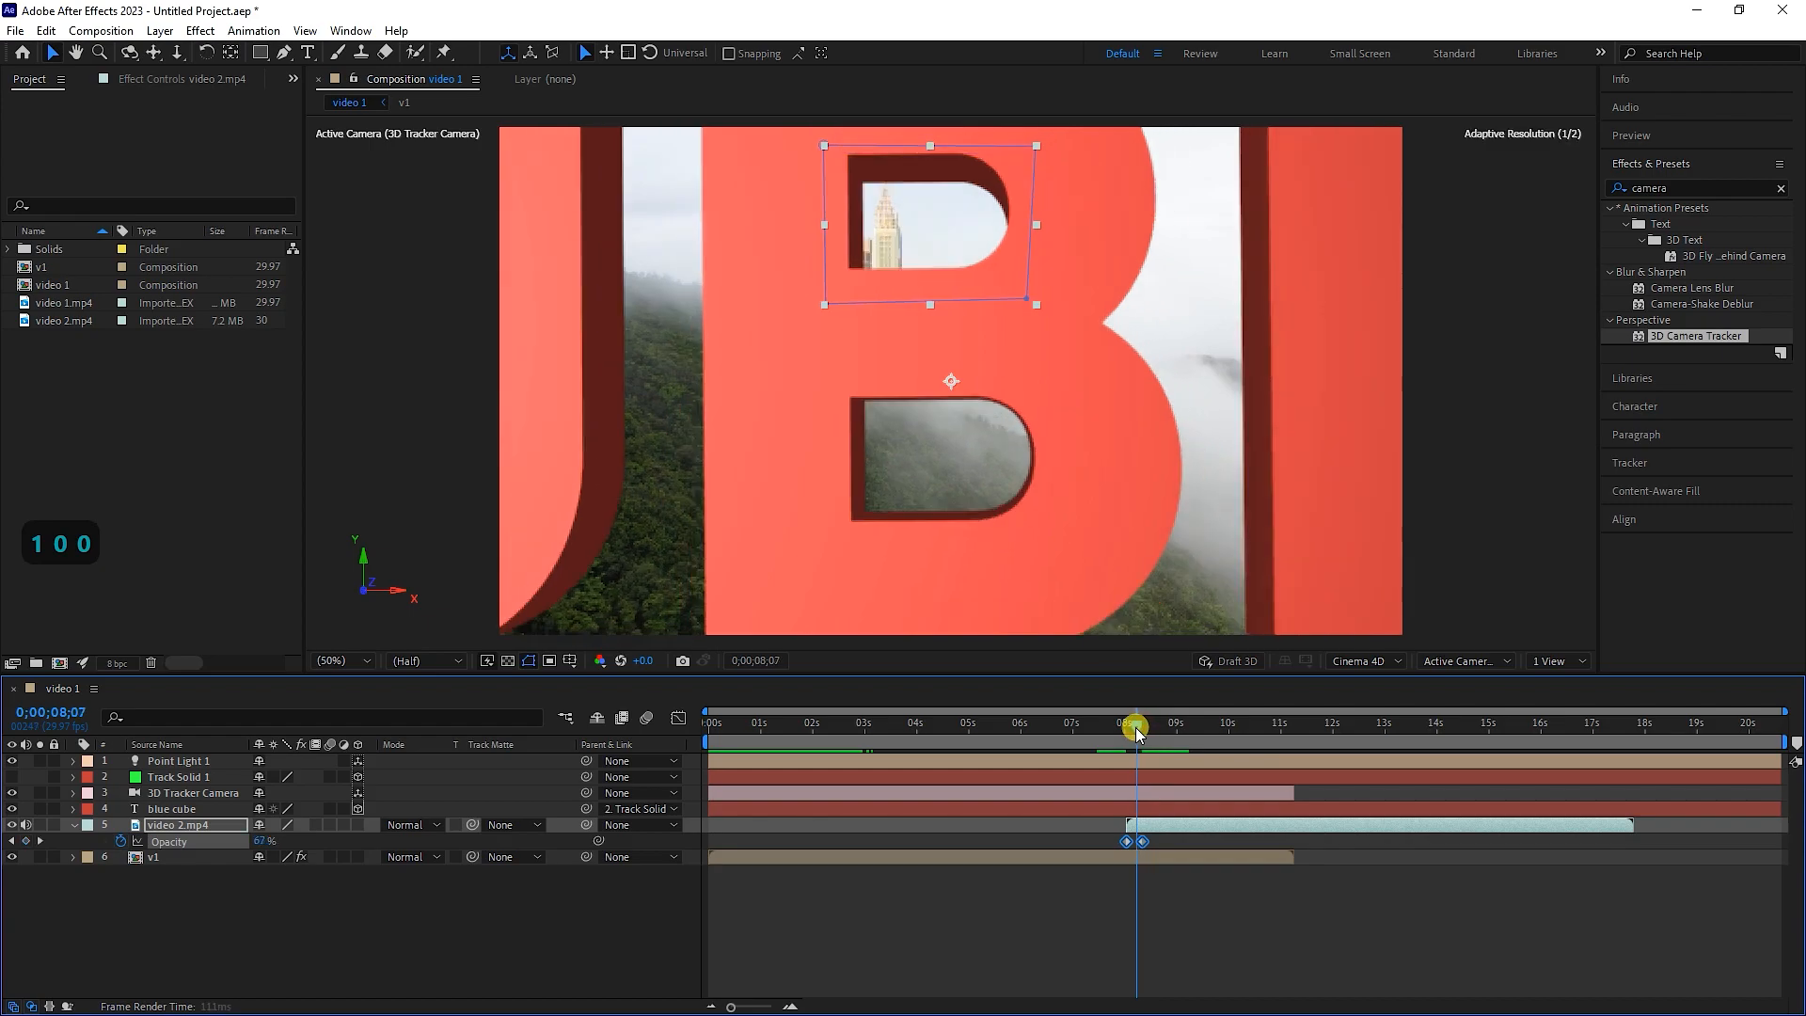
{"action": "left_click_drag", "start_coordinate": [1137, 728], "coordinate": [1065, 728]}
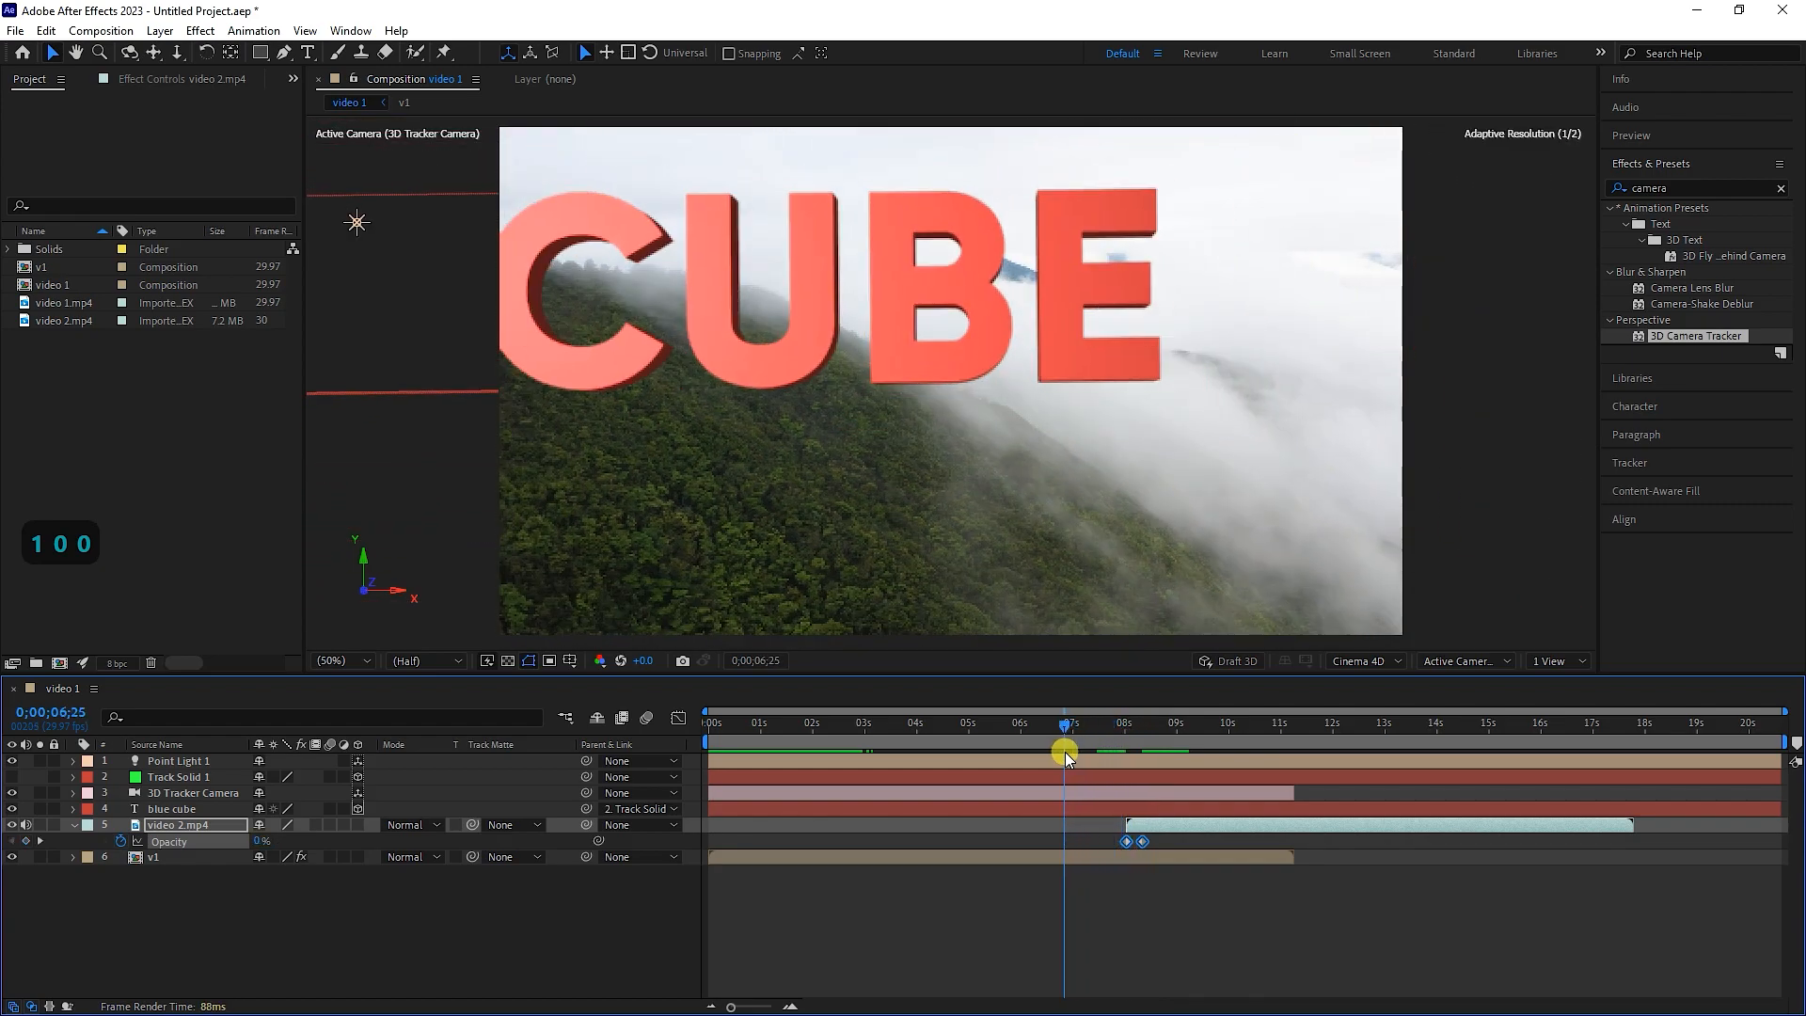
{"action": "left_click_drag", "start_coordinate": [1065, 756], "coordinate": [1100, 761]}
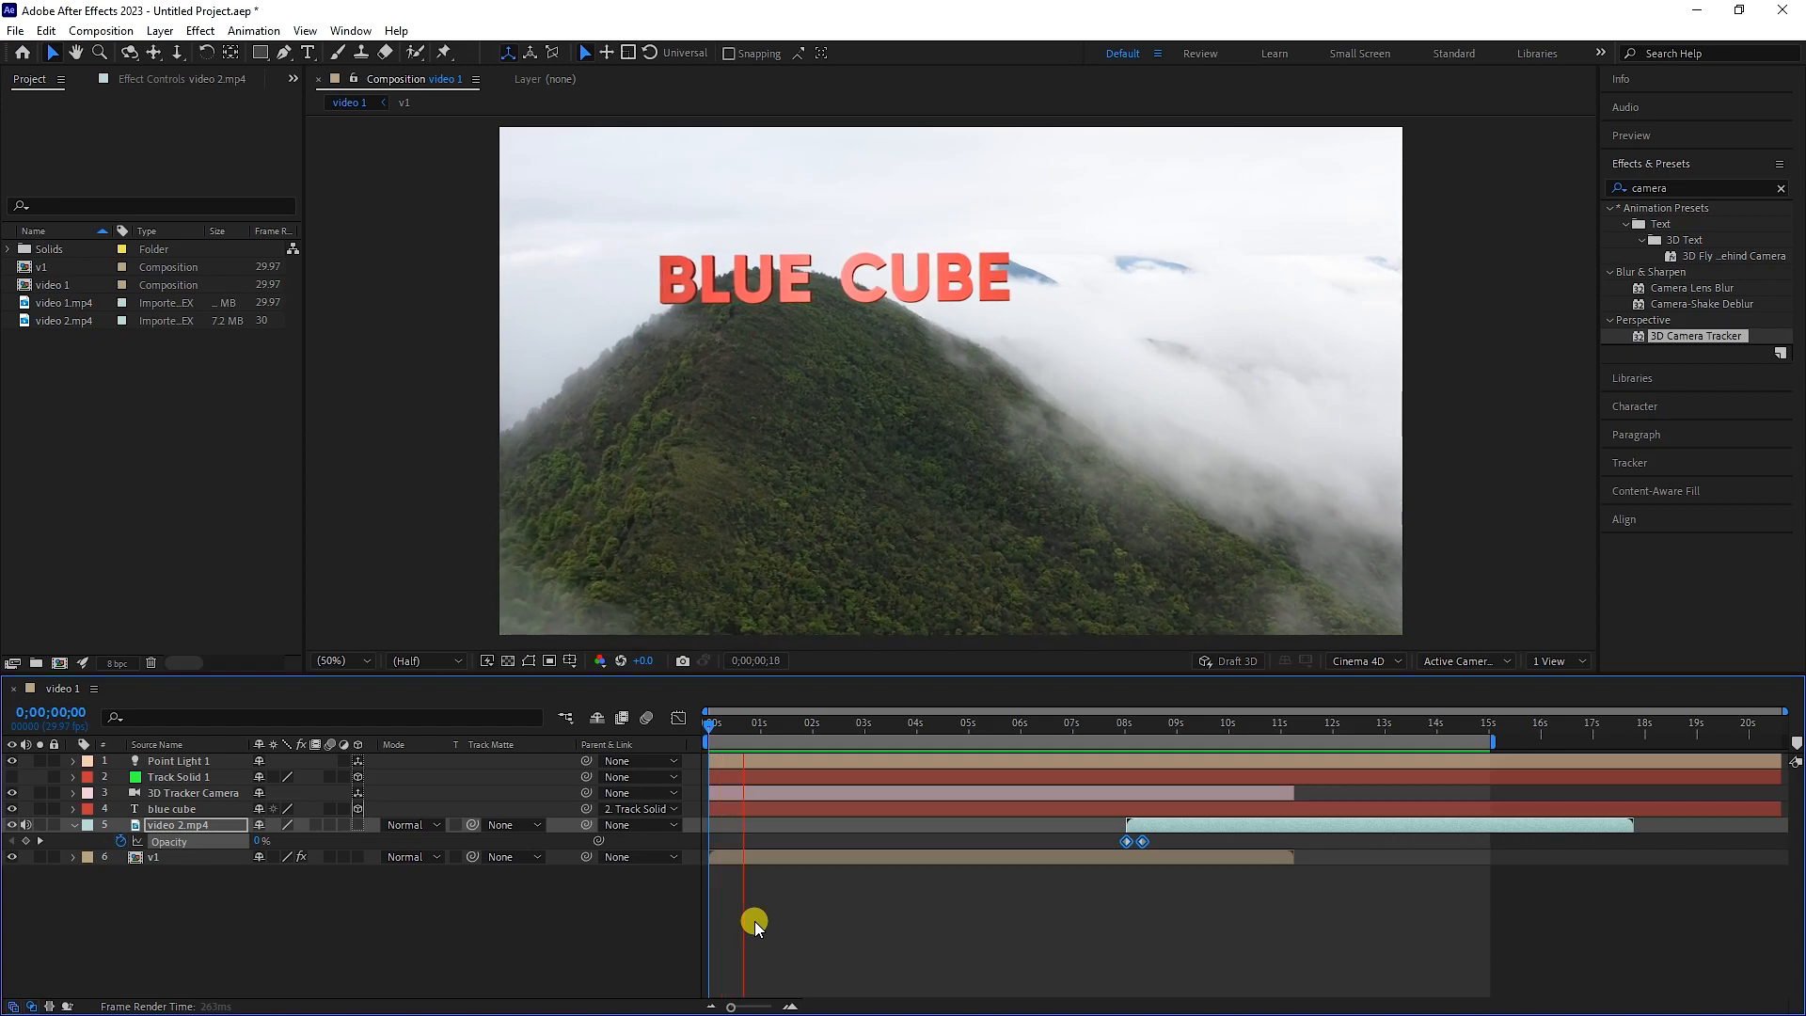
Preview the opening seconds, then collapse video 2.mp4's properties in the layer list
{"action": "left_click_drag", "start_coordinate": [749, 723], "coordinate": [844, 724]}
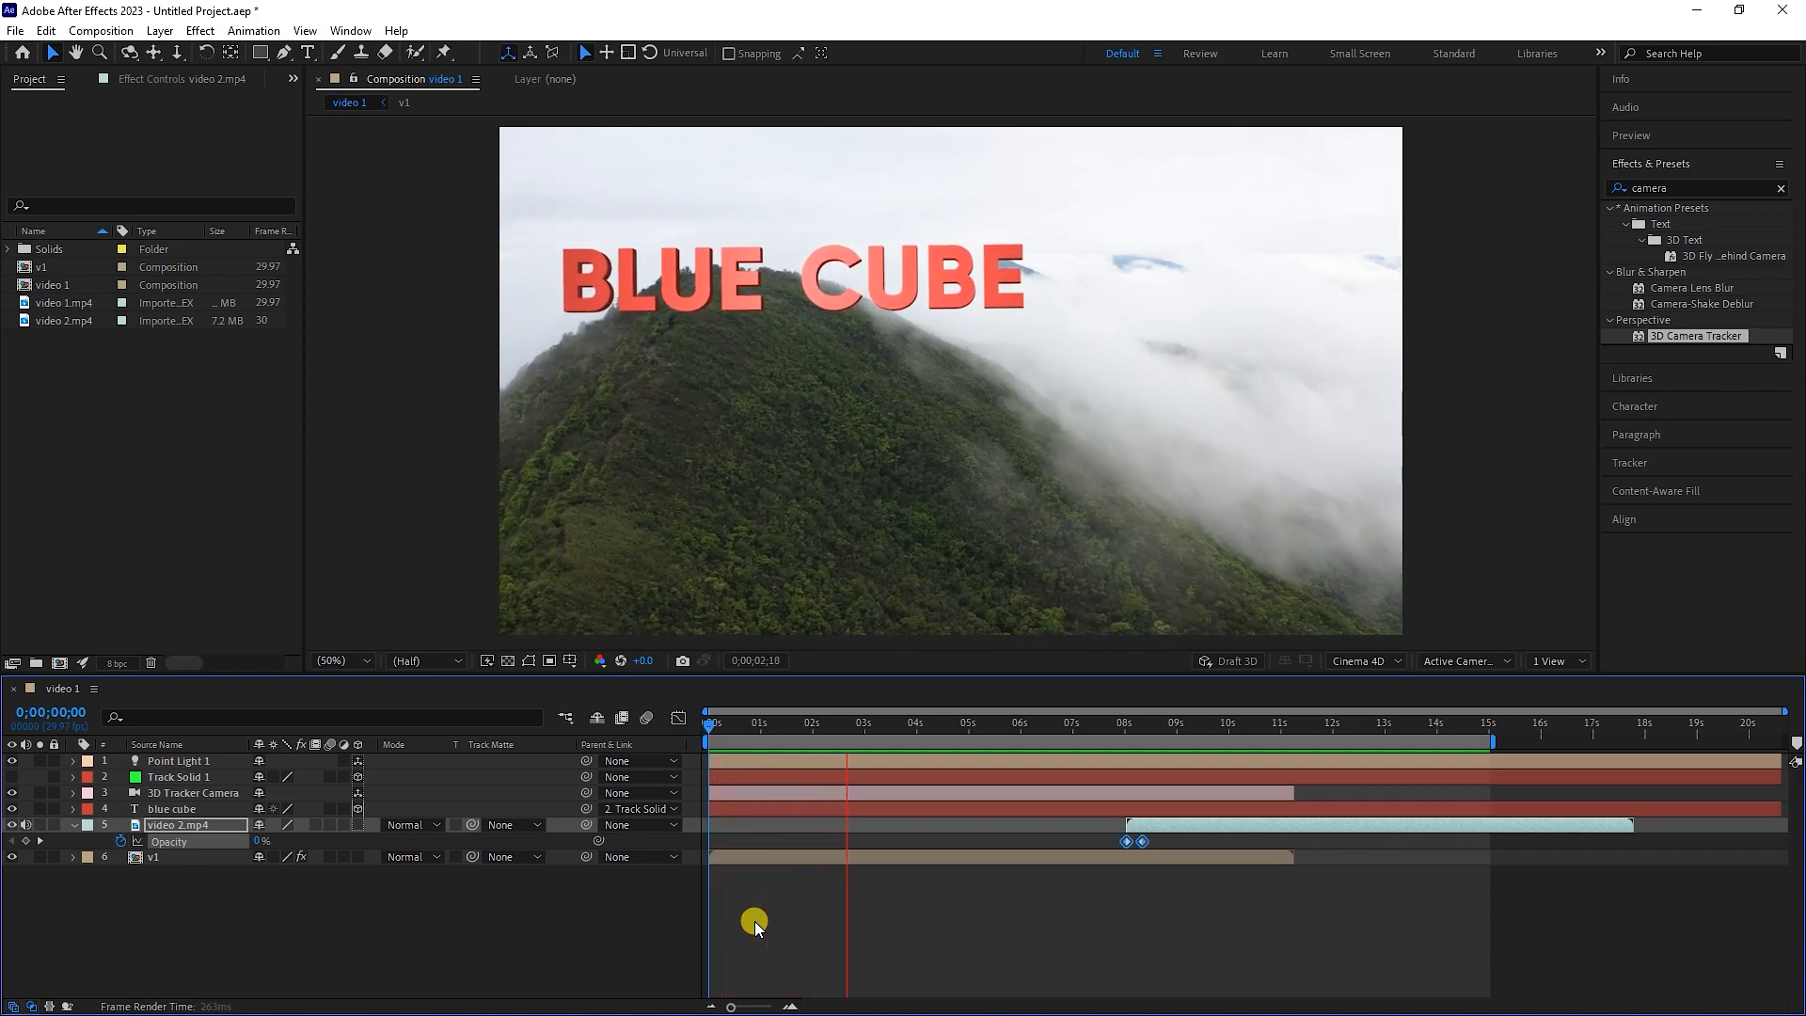
{"action": "left_click_drag", "start_coordinate": [845, 722], "coordinate": [922, 722]}
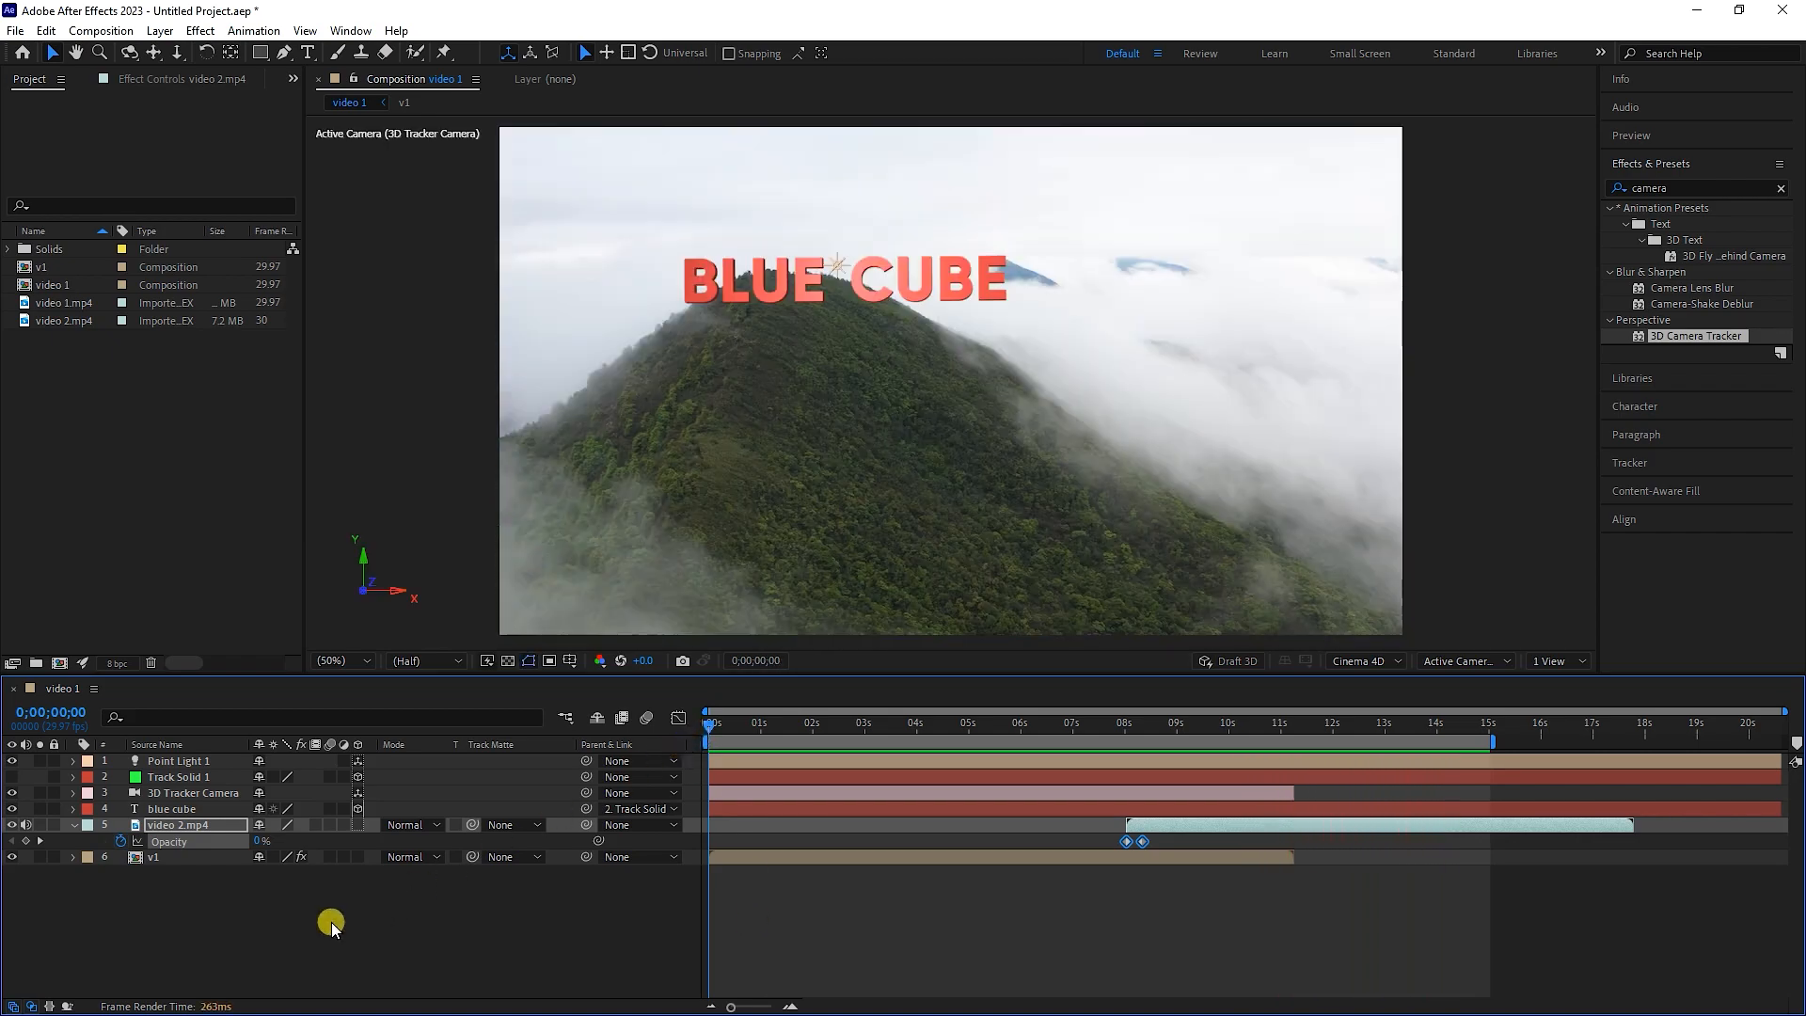
{"action": "left_click", "coordinate": [71, 825]}
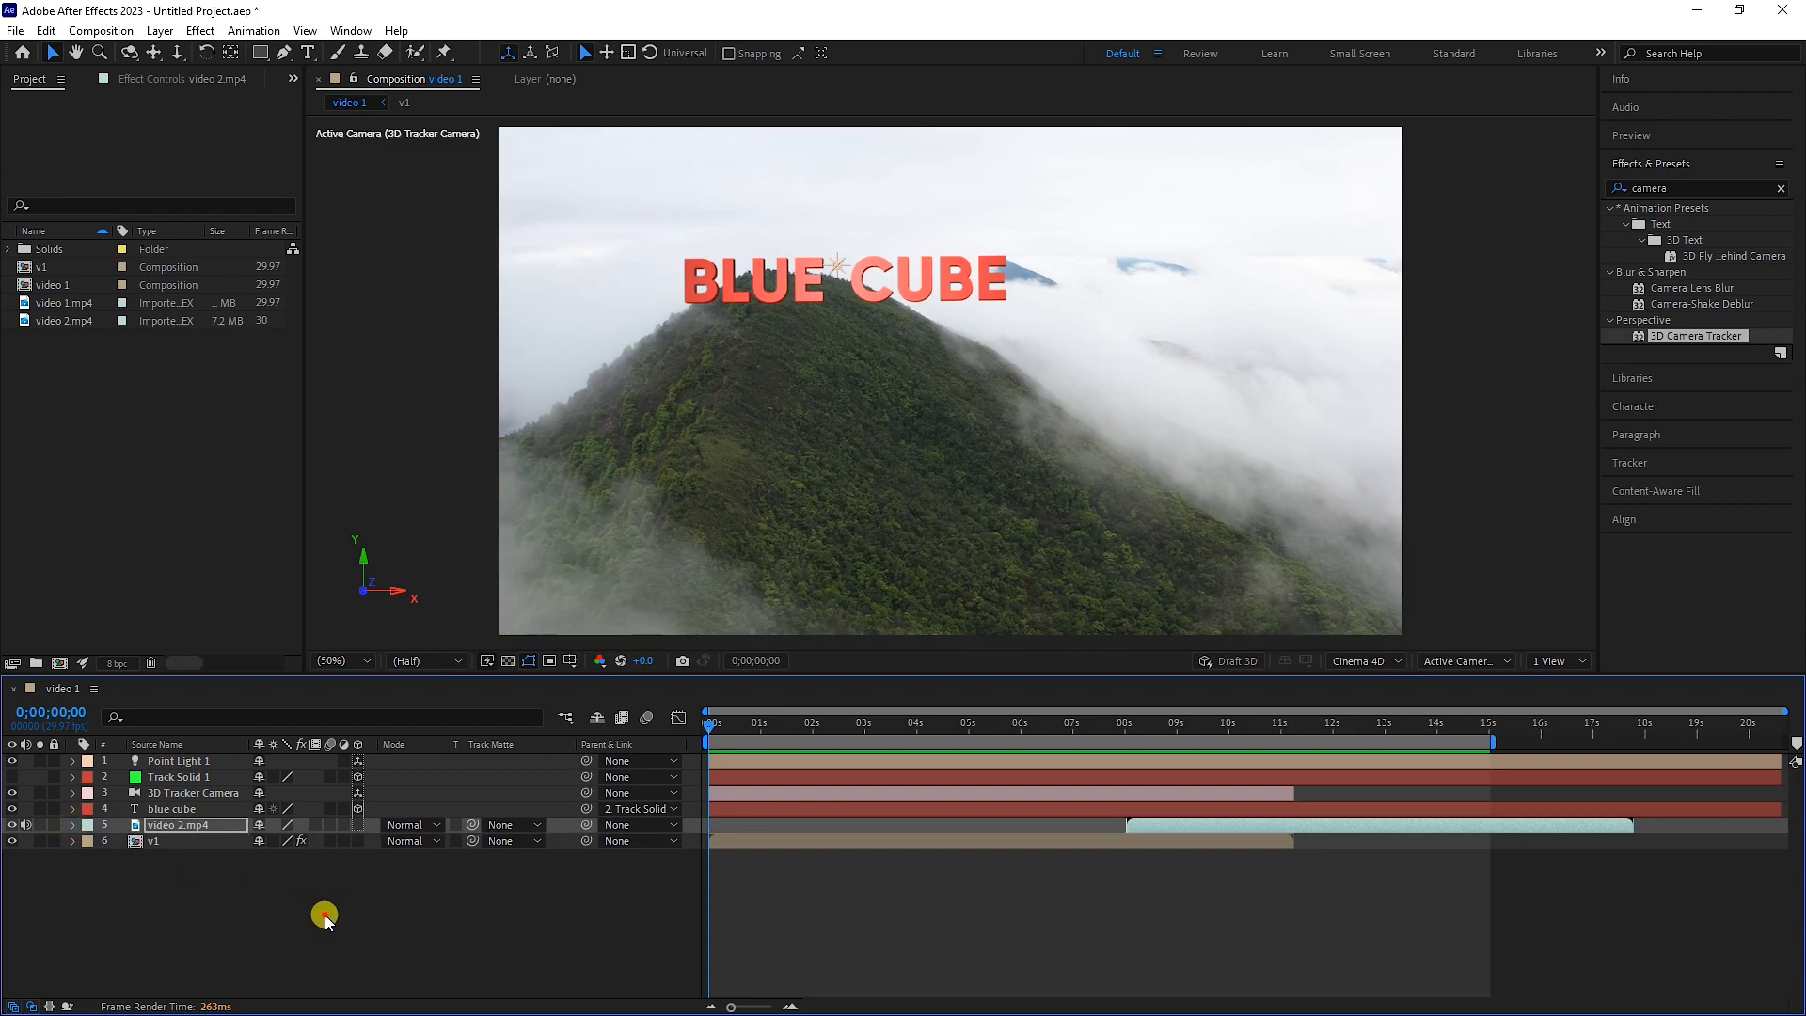
Pre-compose all layers into a new composition named Pre-comp 1
{"action": "right_click", "coordinate": [175, 824]}
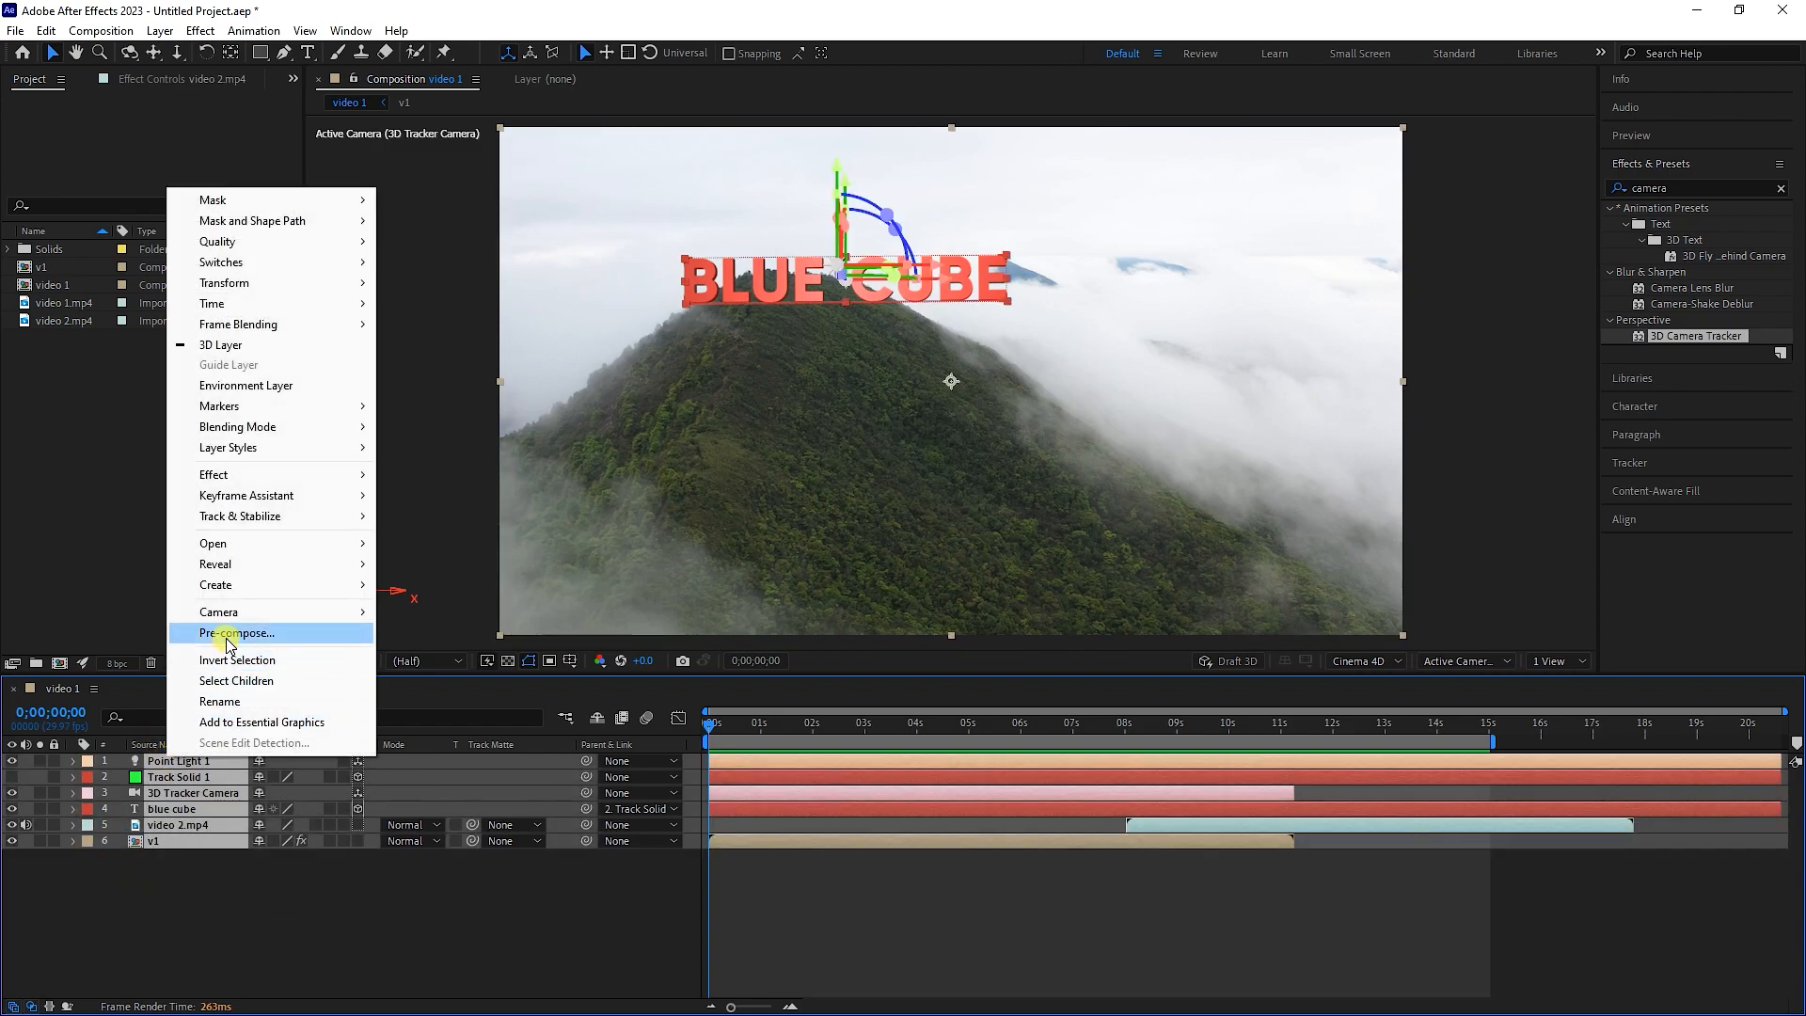
{"action": "left_click", "coordinate": [236, 632]}
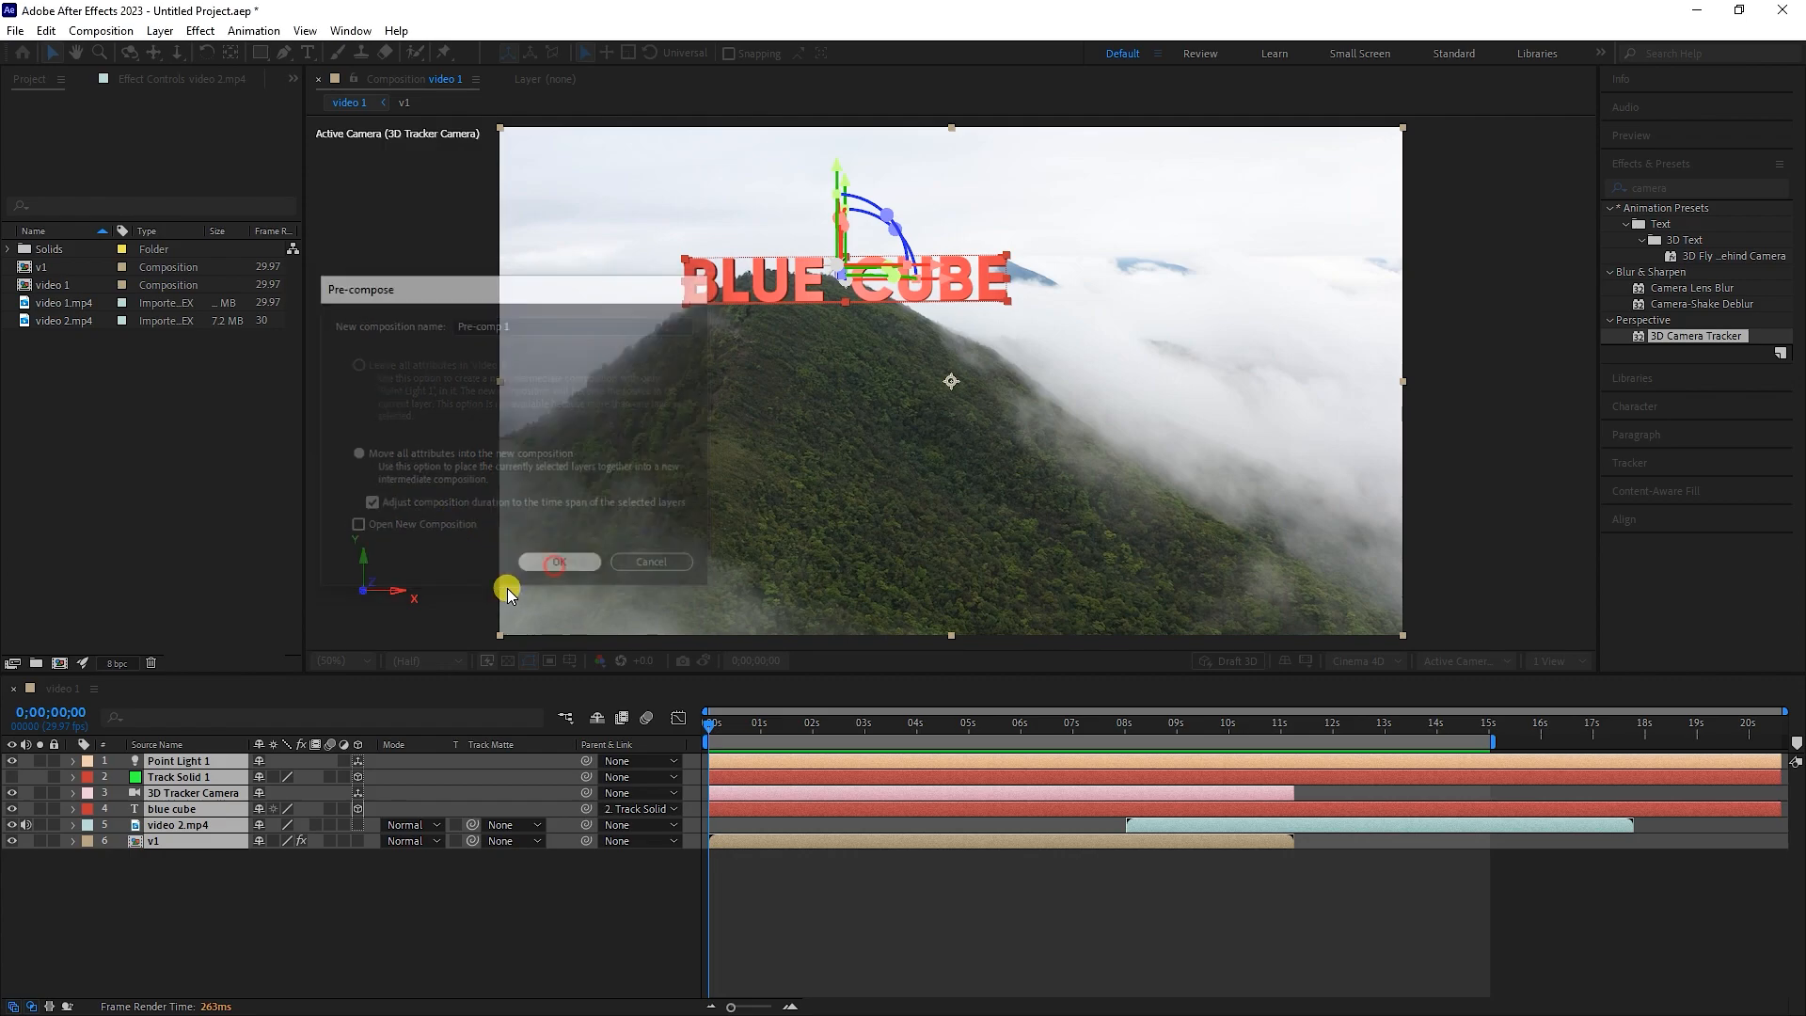
{"action": "left_click", "coordinate": [558, 562]}
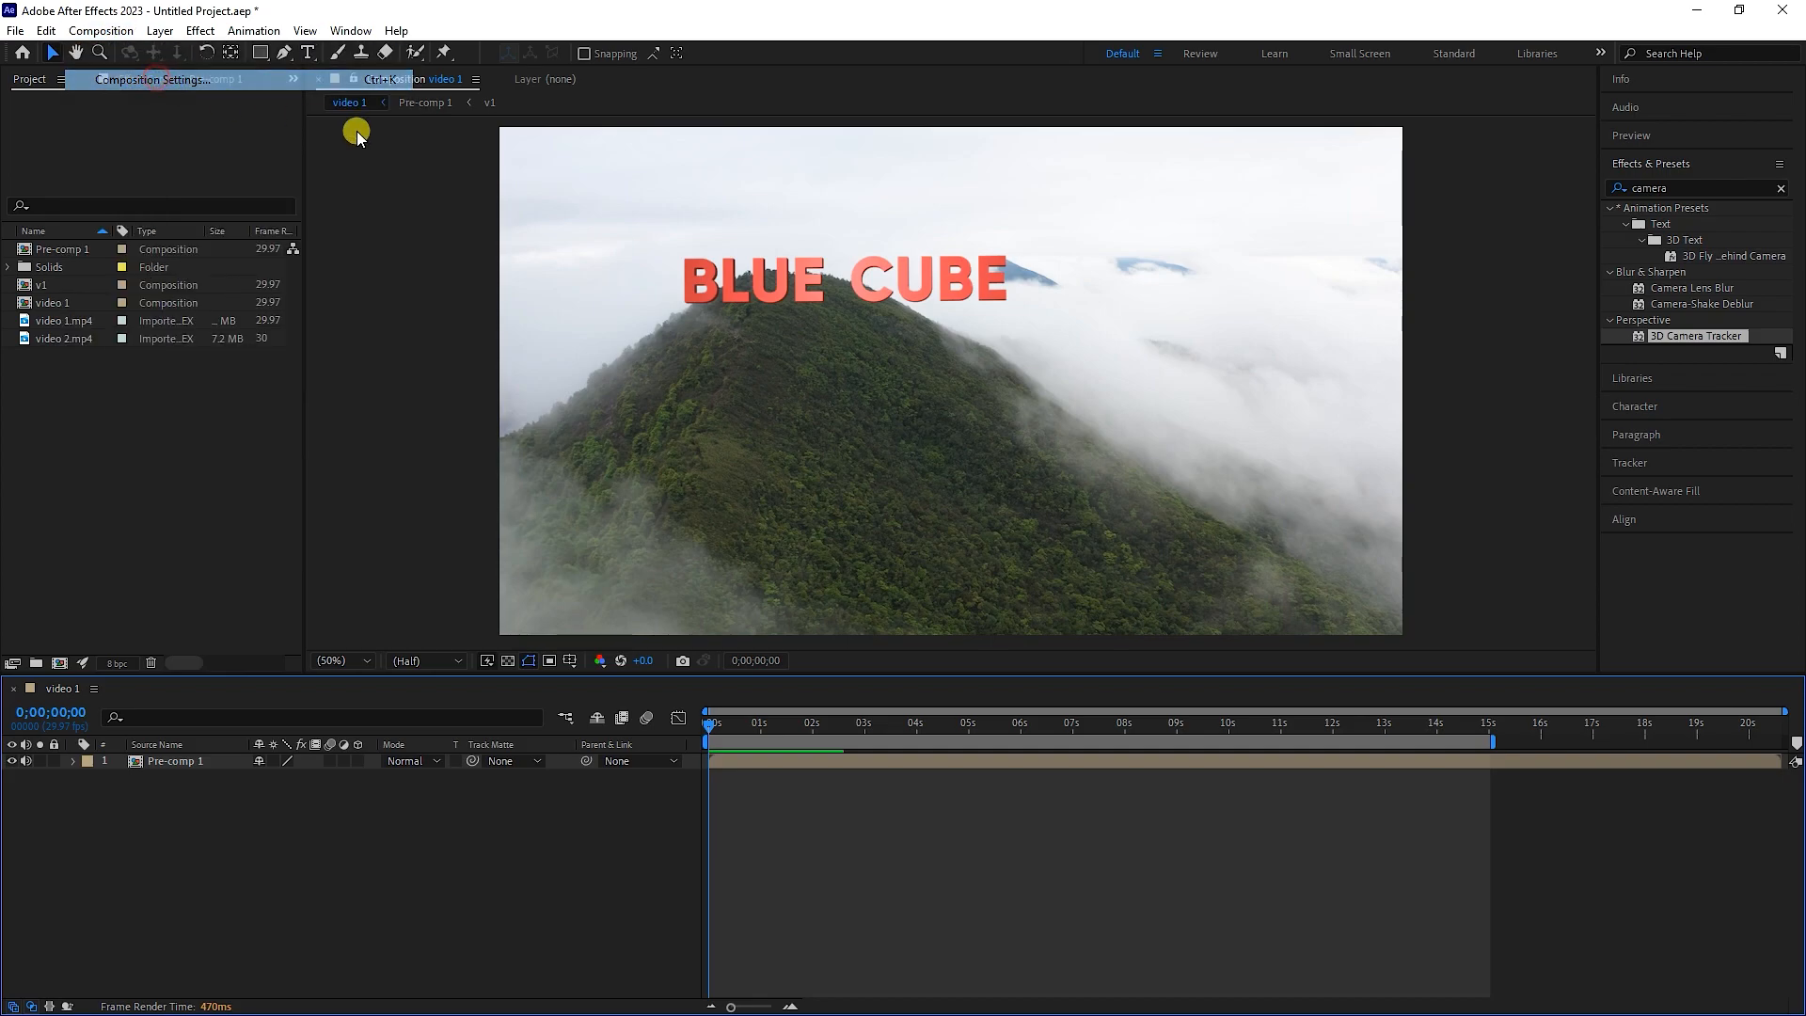
Switch the main composition's 3D renderer to Classic 3D, then copy the title and tracker camera layers
{"action": "left_click", "coordinate": [161, 79]}
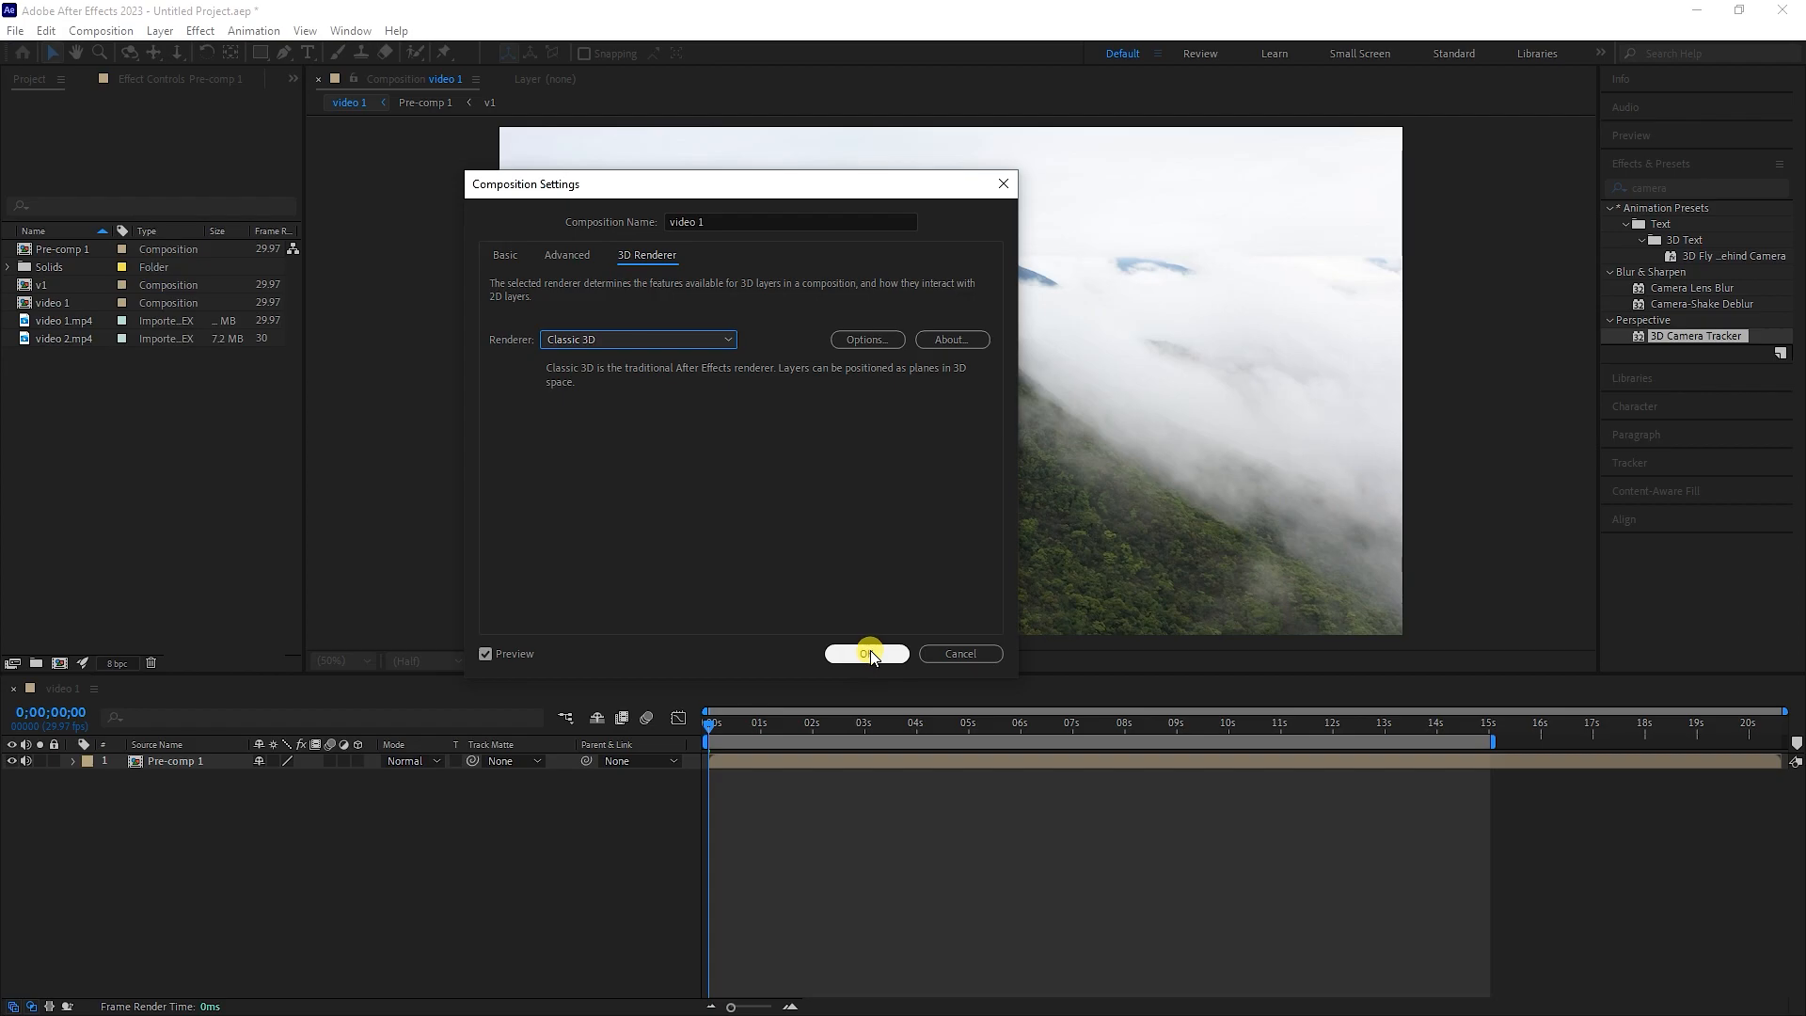
{"action": "left_click", "coordinate": [866, 652]}
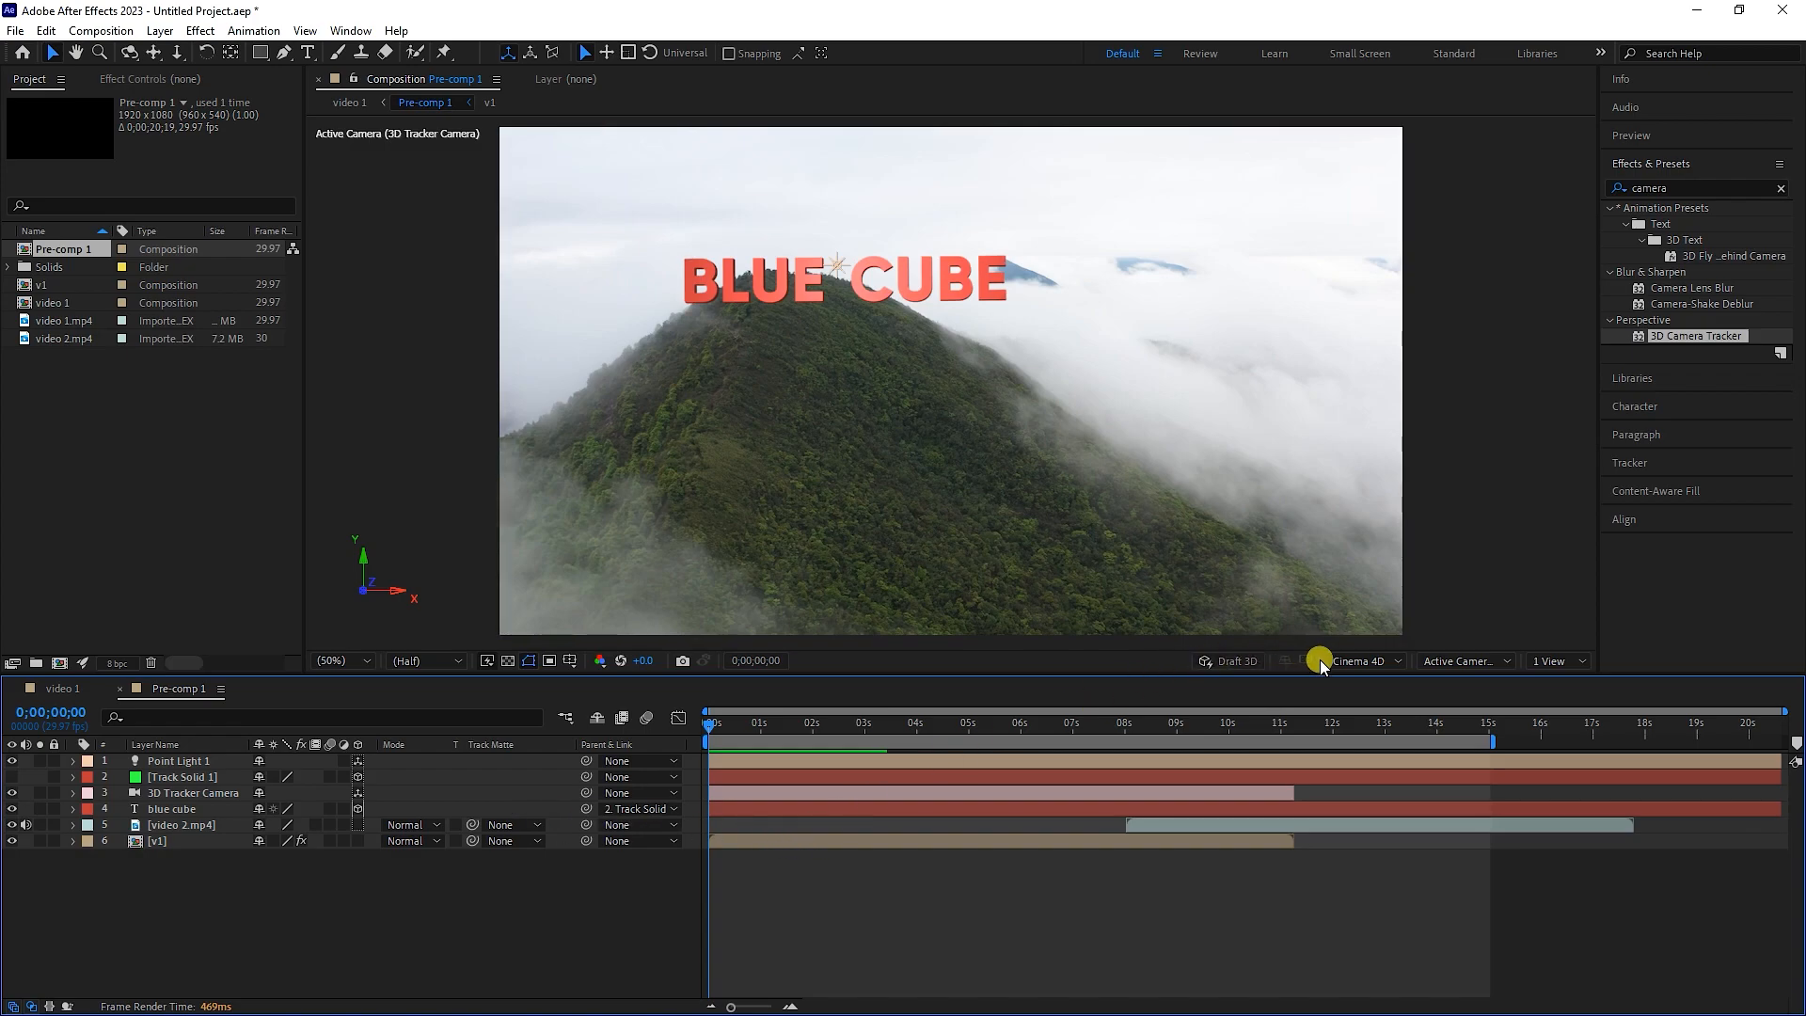
{"action": "mouse_move", "coordinate": [273, 872]}
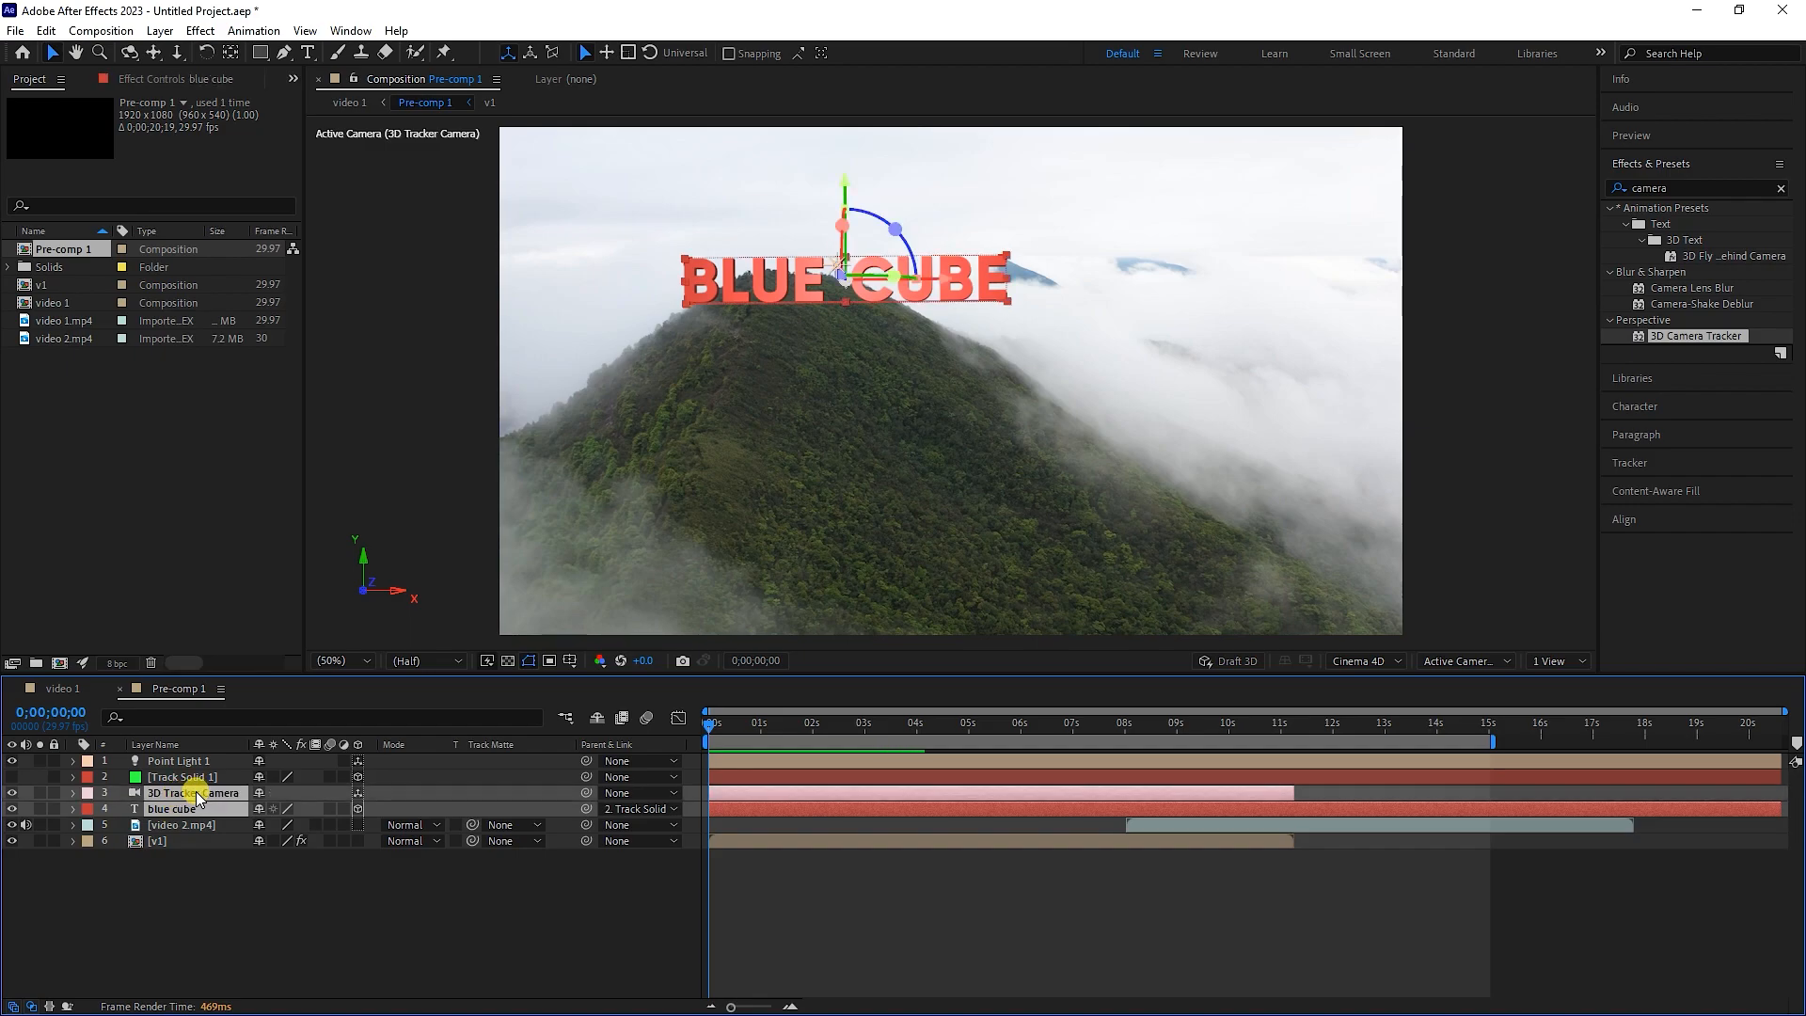
{"action": "key", "text": "ctrl+c"}
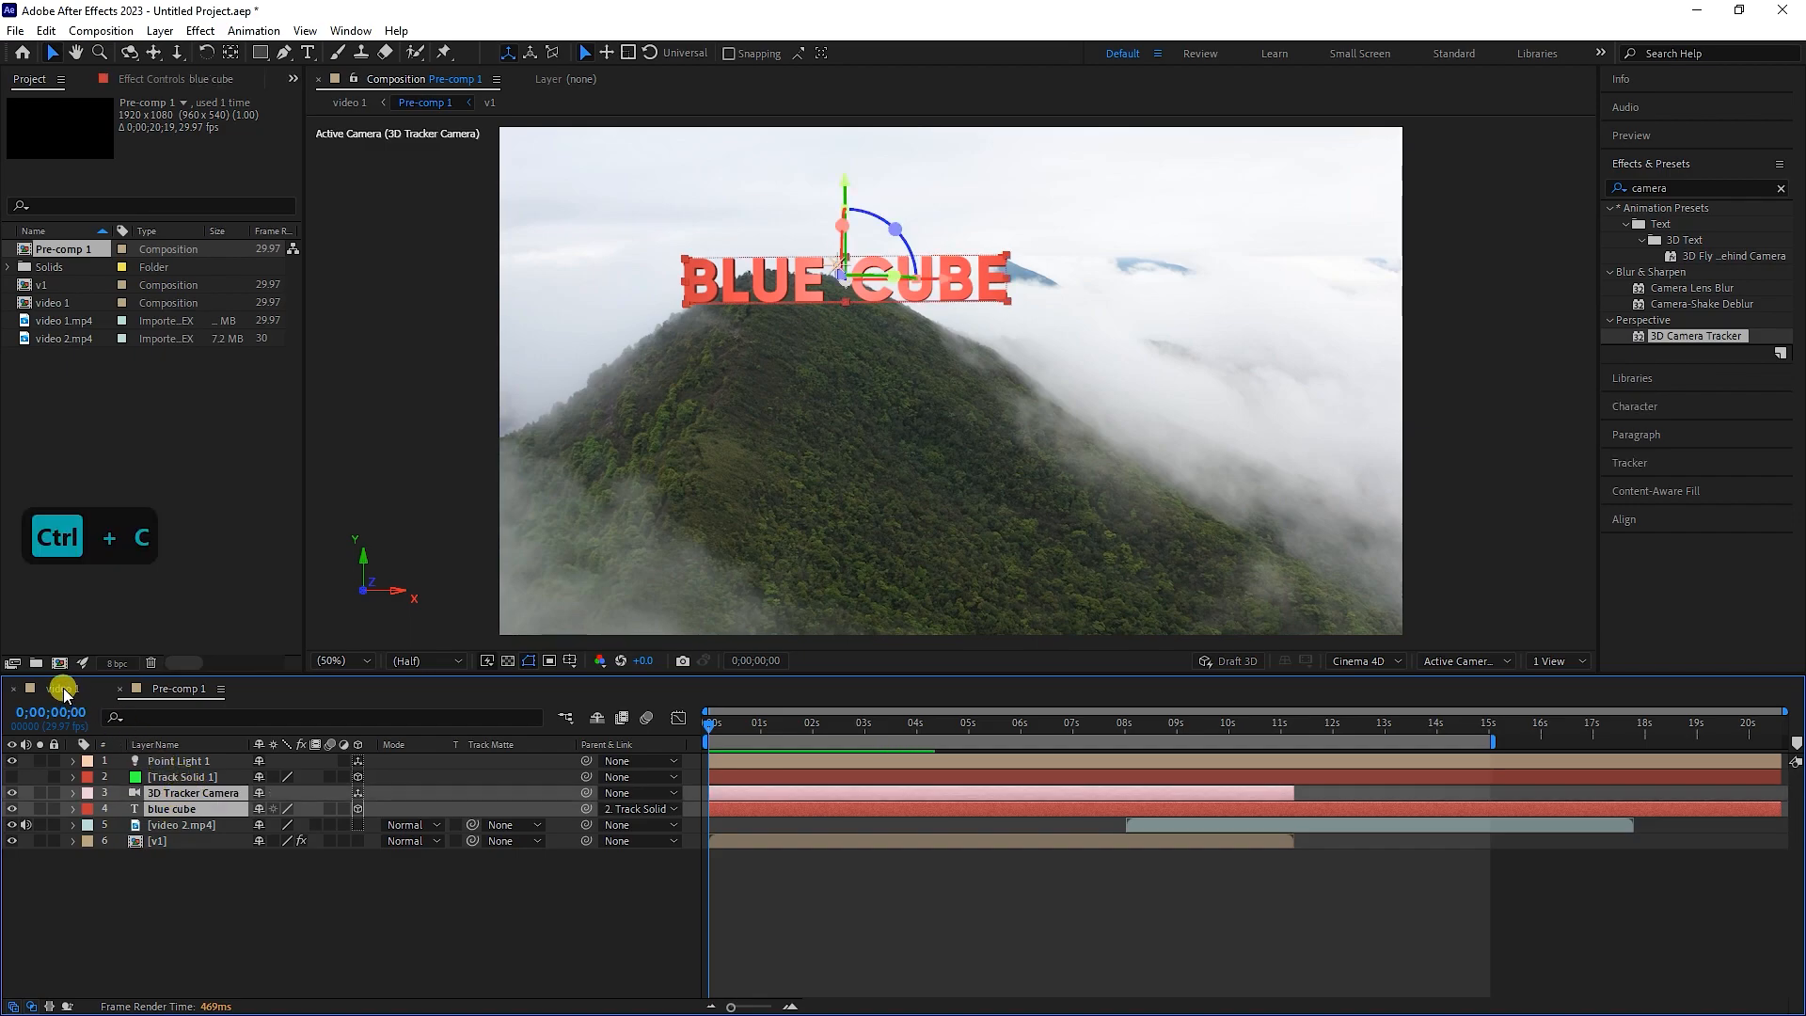
Return to the video 1 composition and paste the blue cube title and 3D Tracker Camera above Pre-comp 1
{"action": "left_click", "coordinate": [349, 103]}
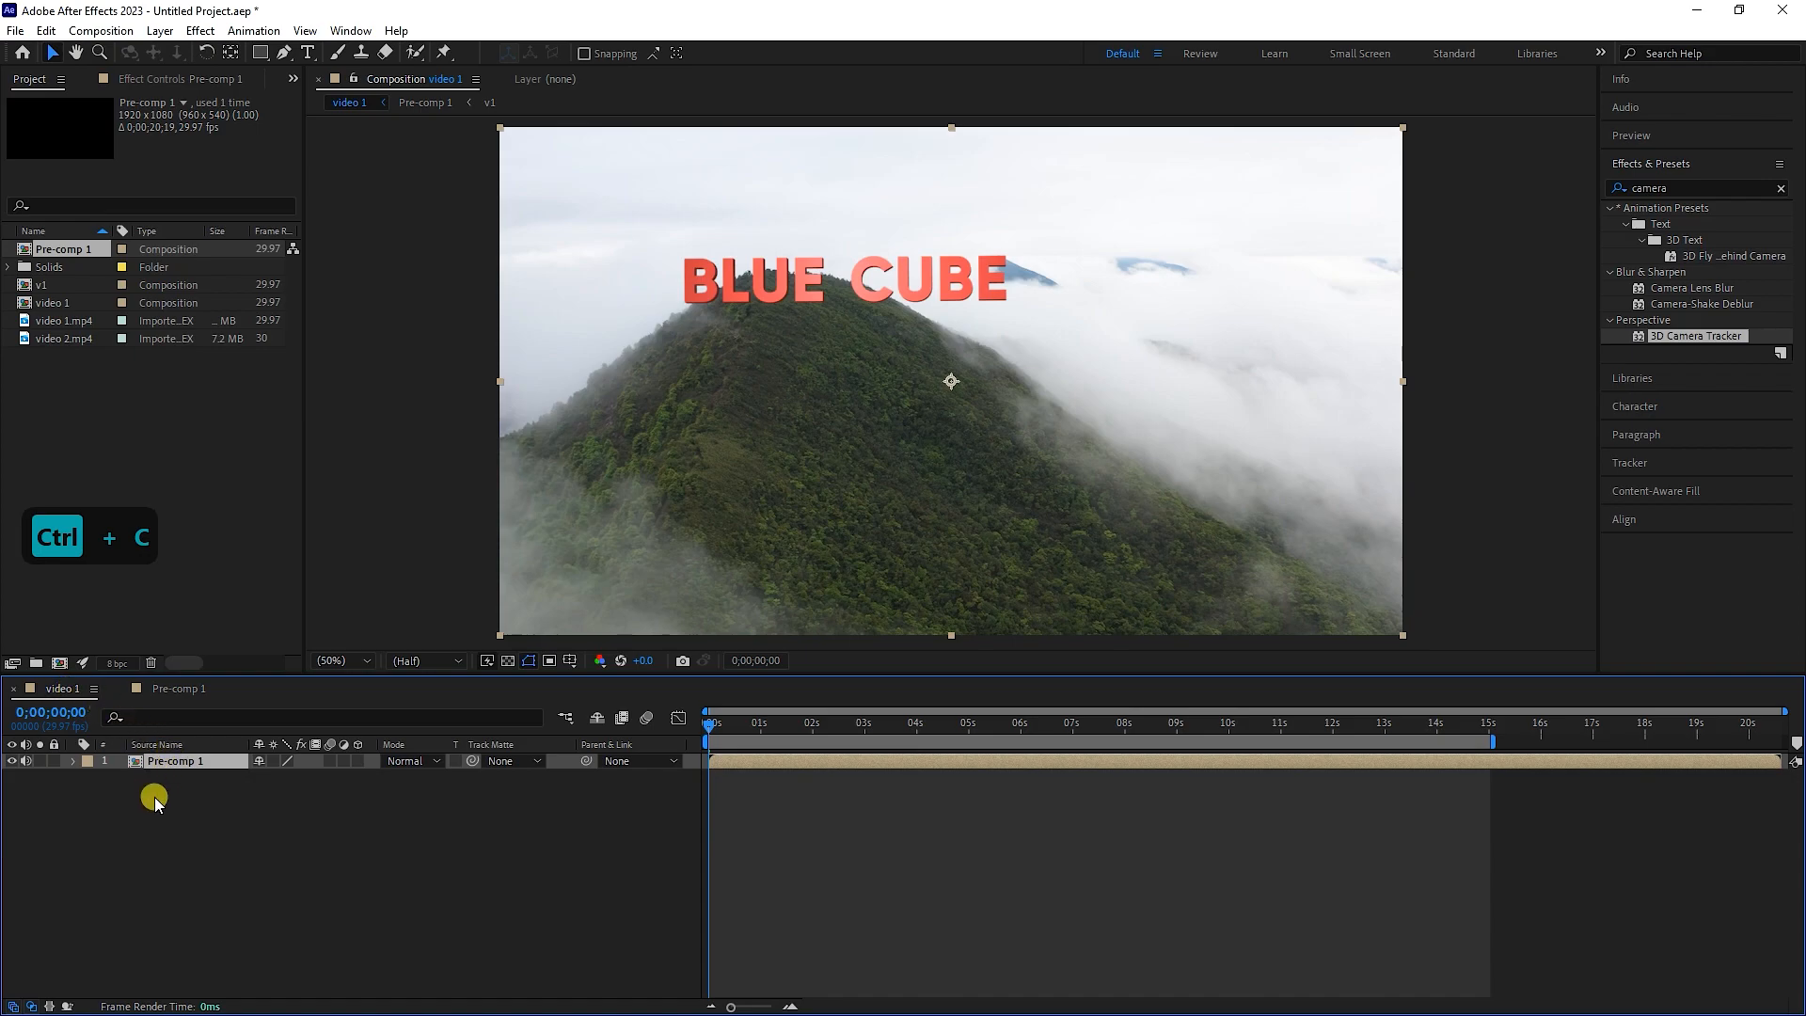
{"action": "mouse_move", "coordinate": [180, 817]}
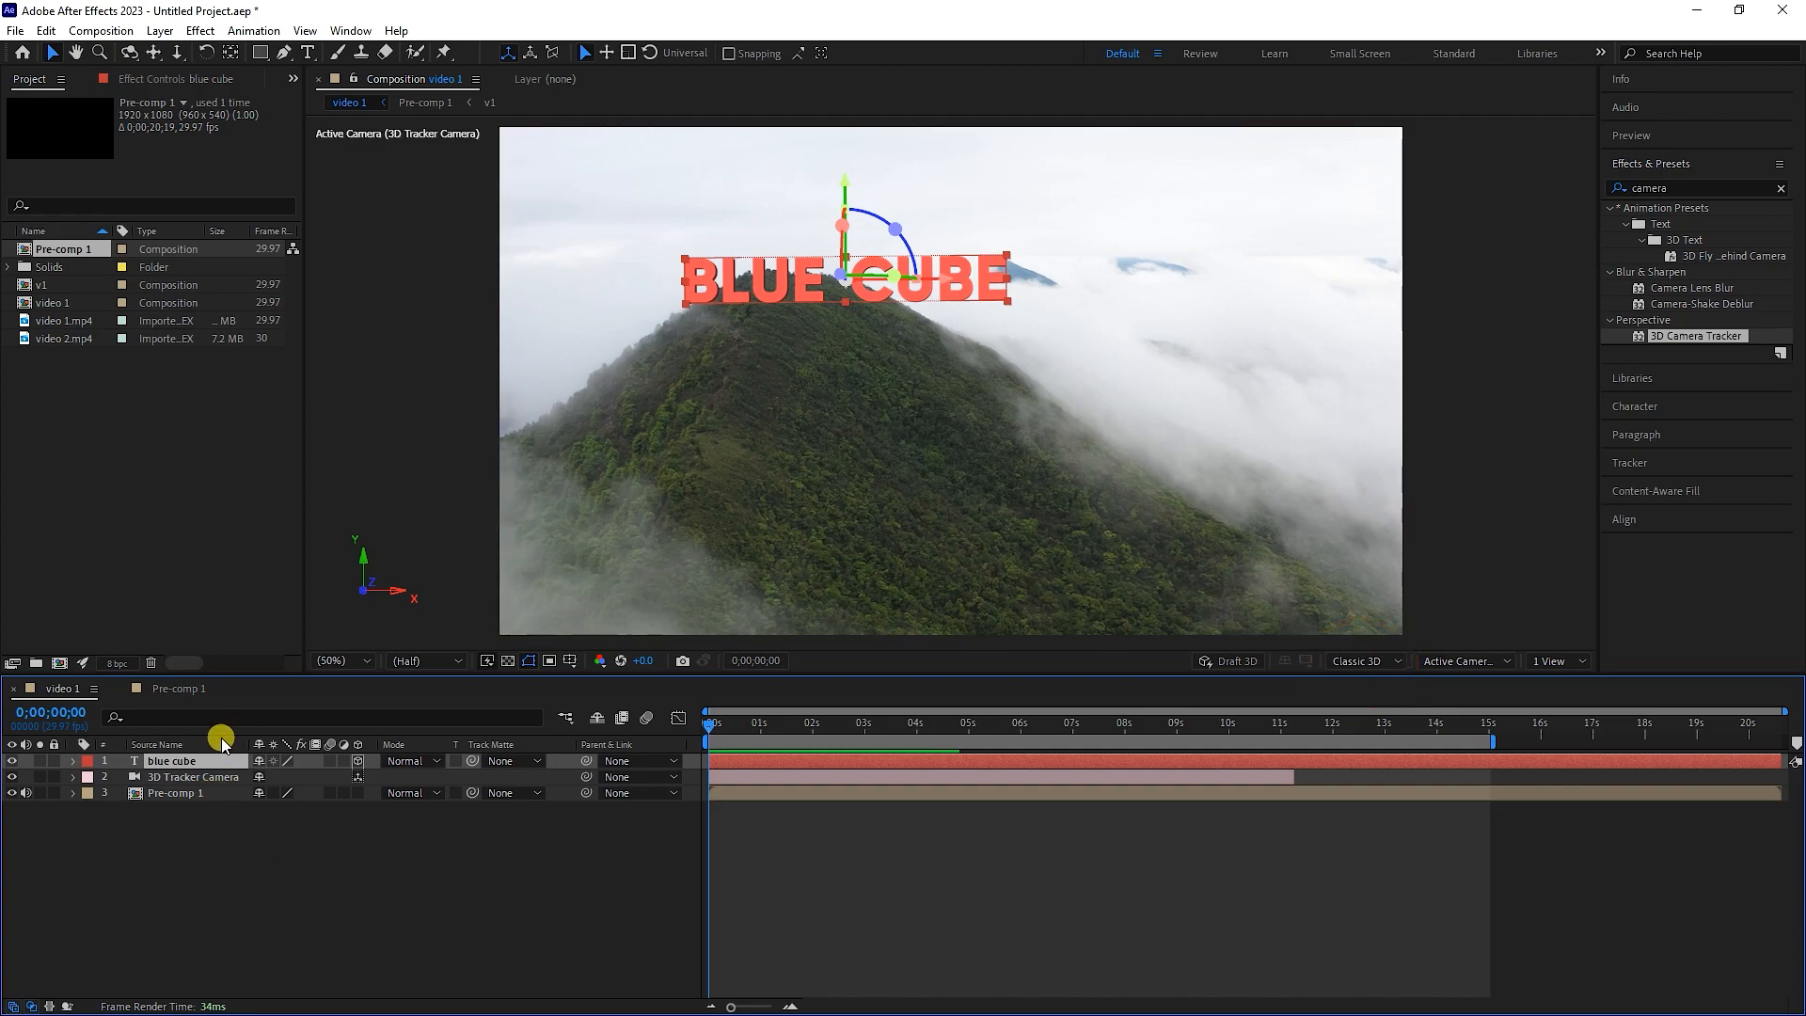
{"action": "mouse_move", "coordinate": [1635, 135]}
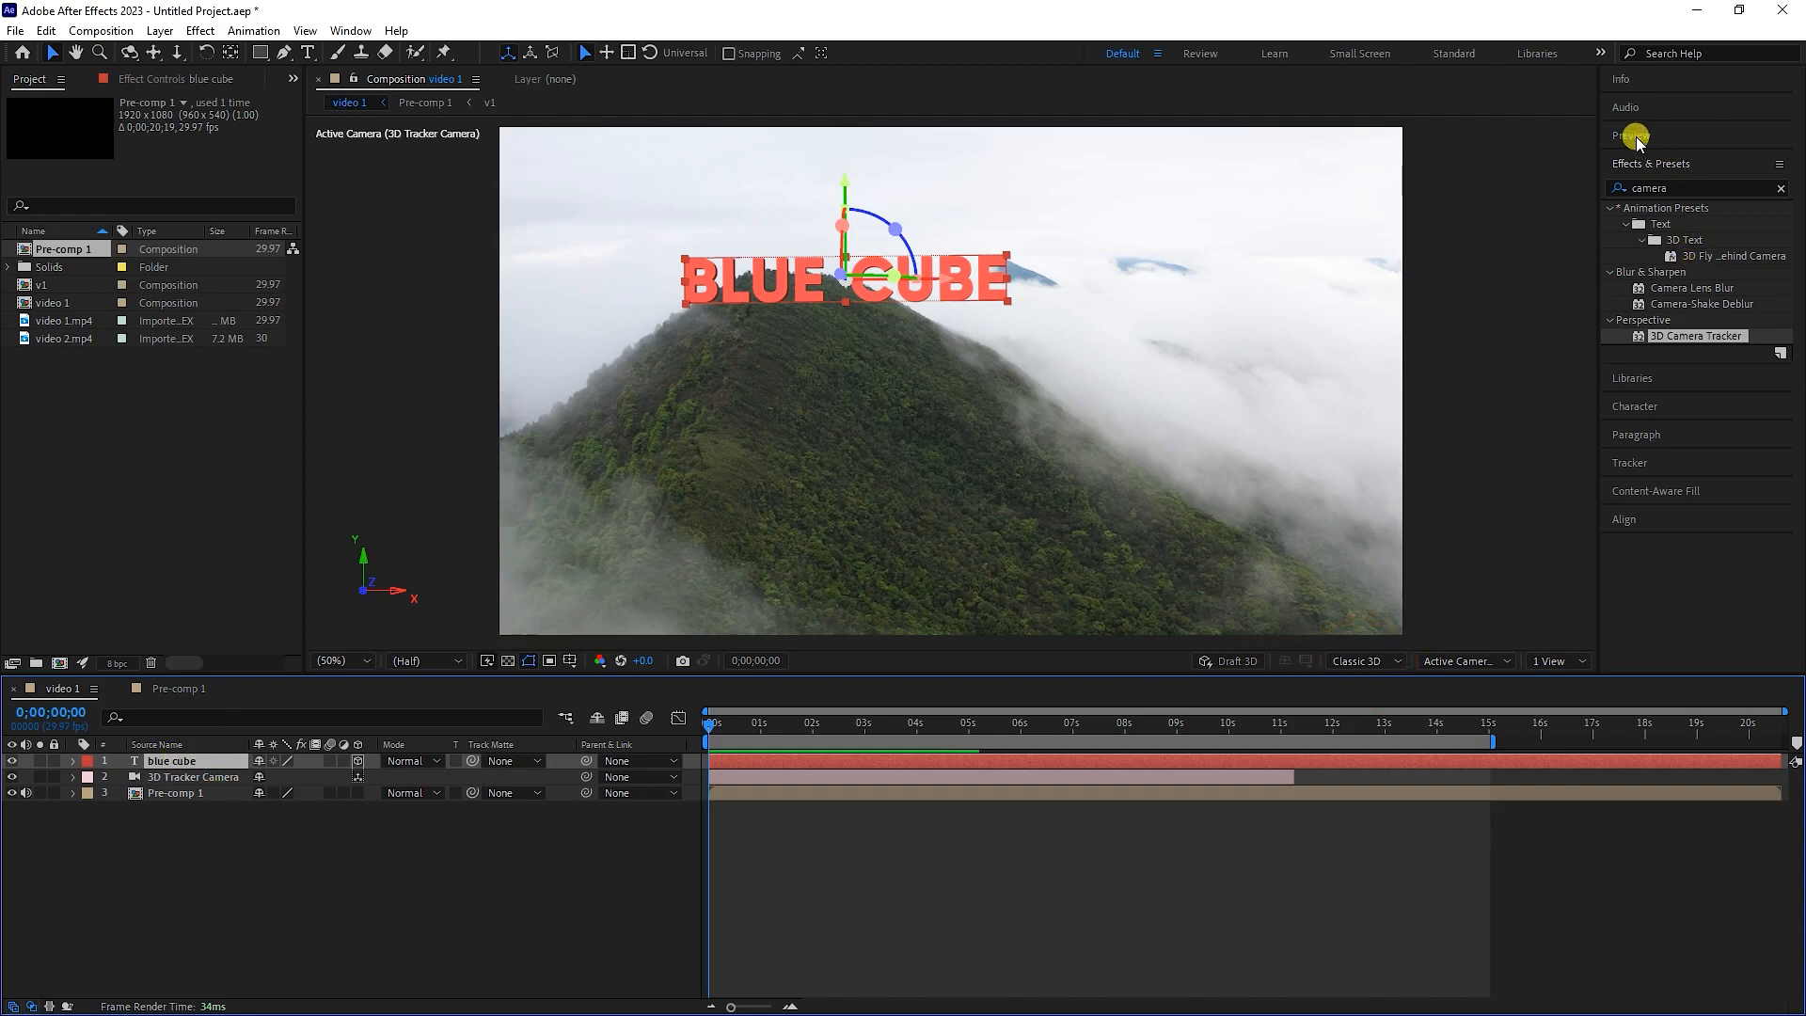
{"action": "left_click", "coordinate": [1628, 135]}
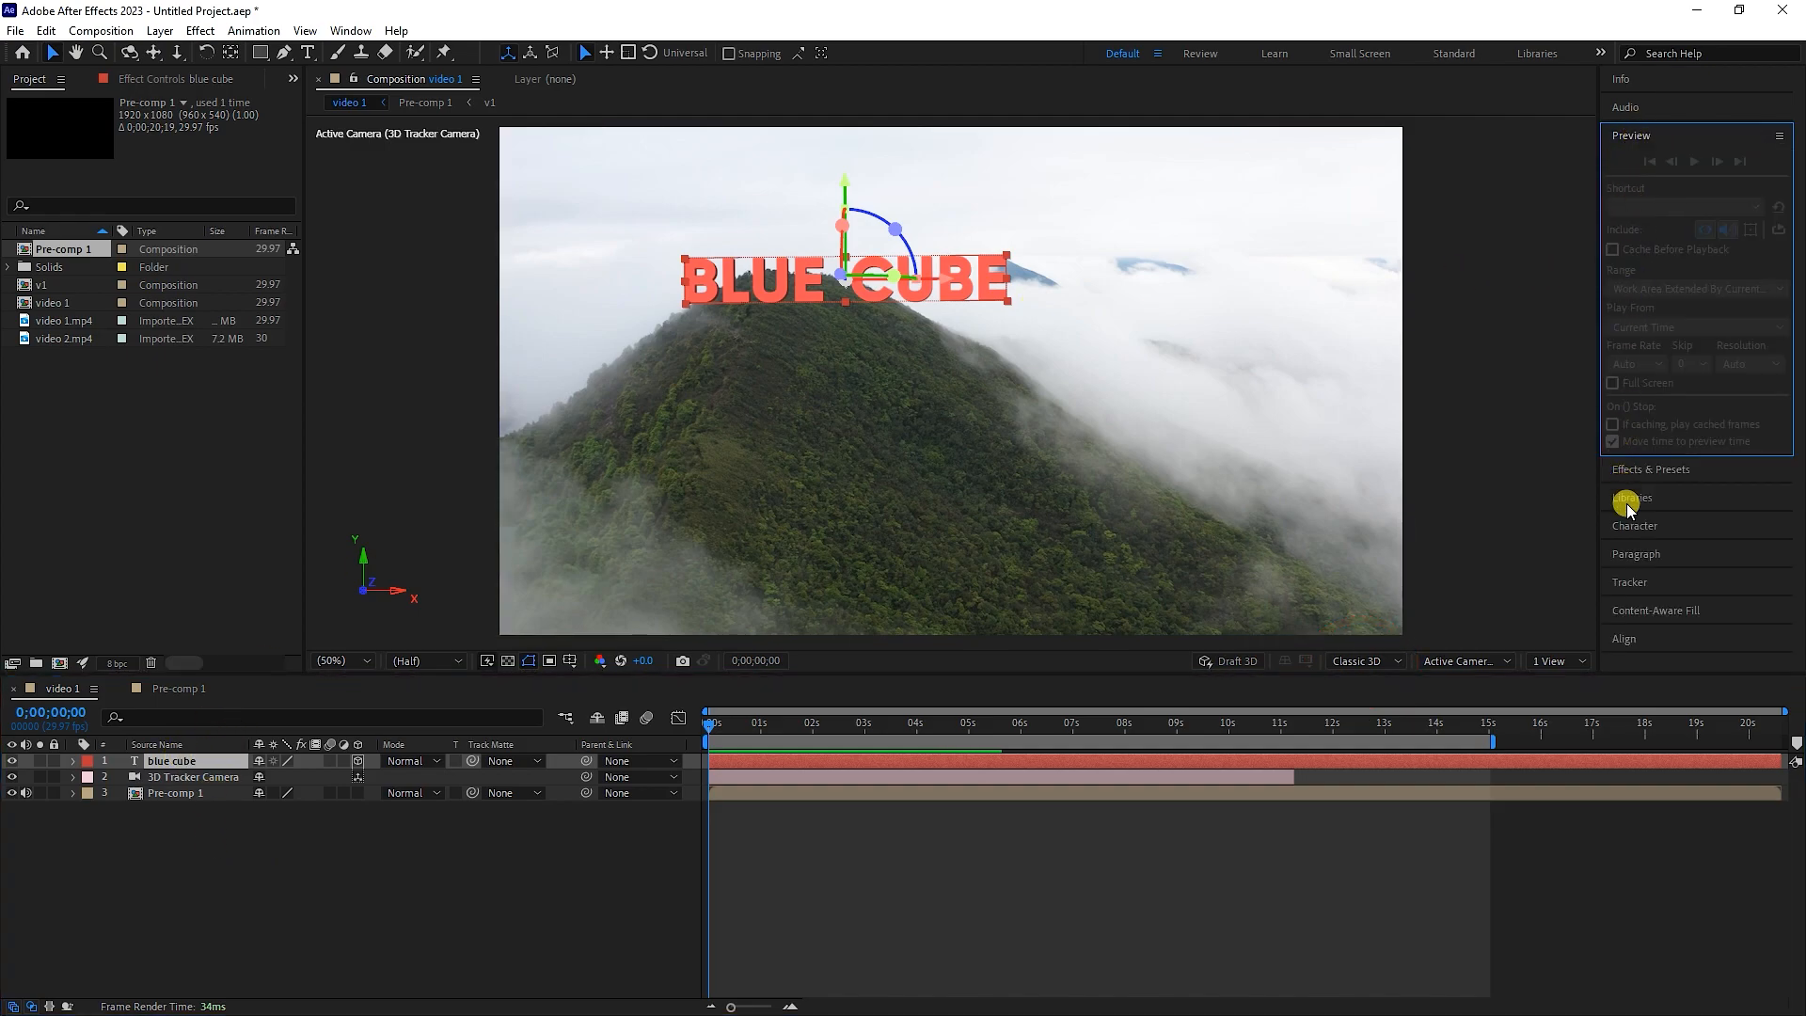
{"action": "left_click", "coordinate": [1777, 250]}
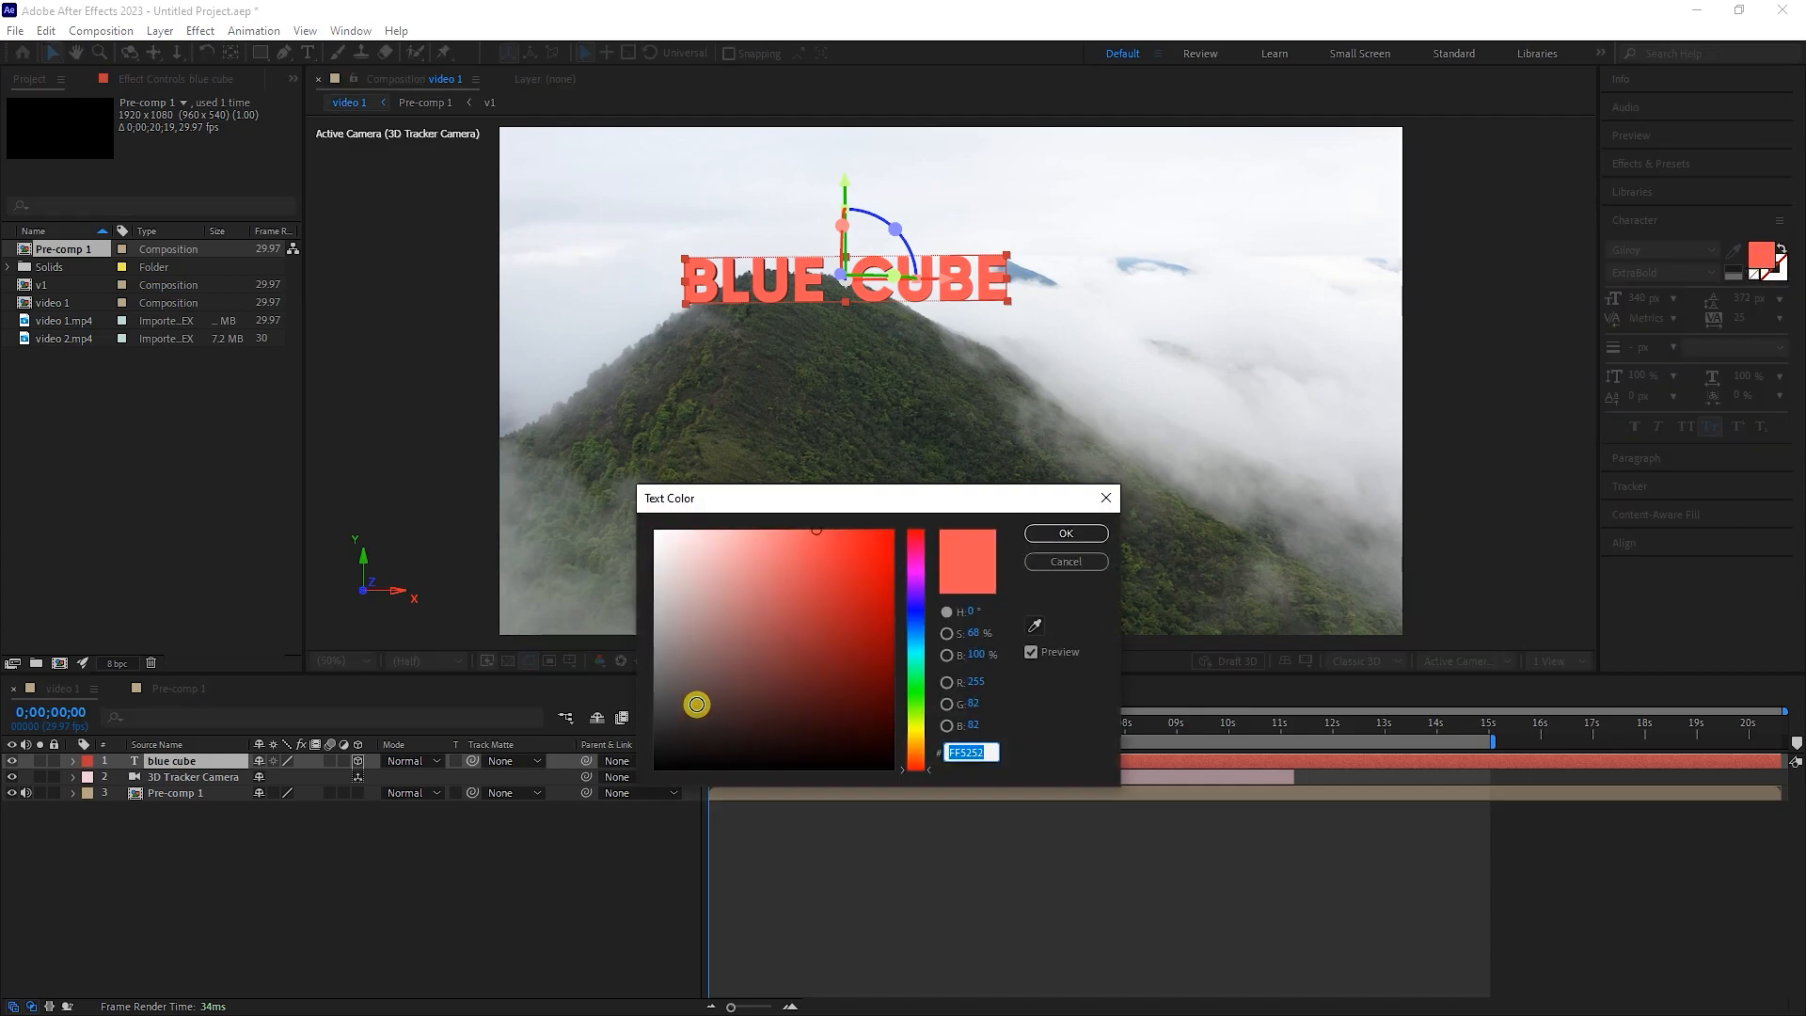
Colour the title copy black and lay it flat beneath the BLUE CUBE text as a shadow
{"action": "left_click", "coordinate": [1063, 533]}
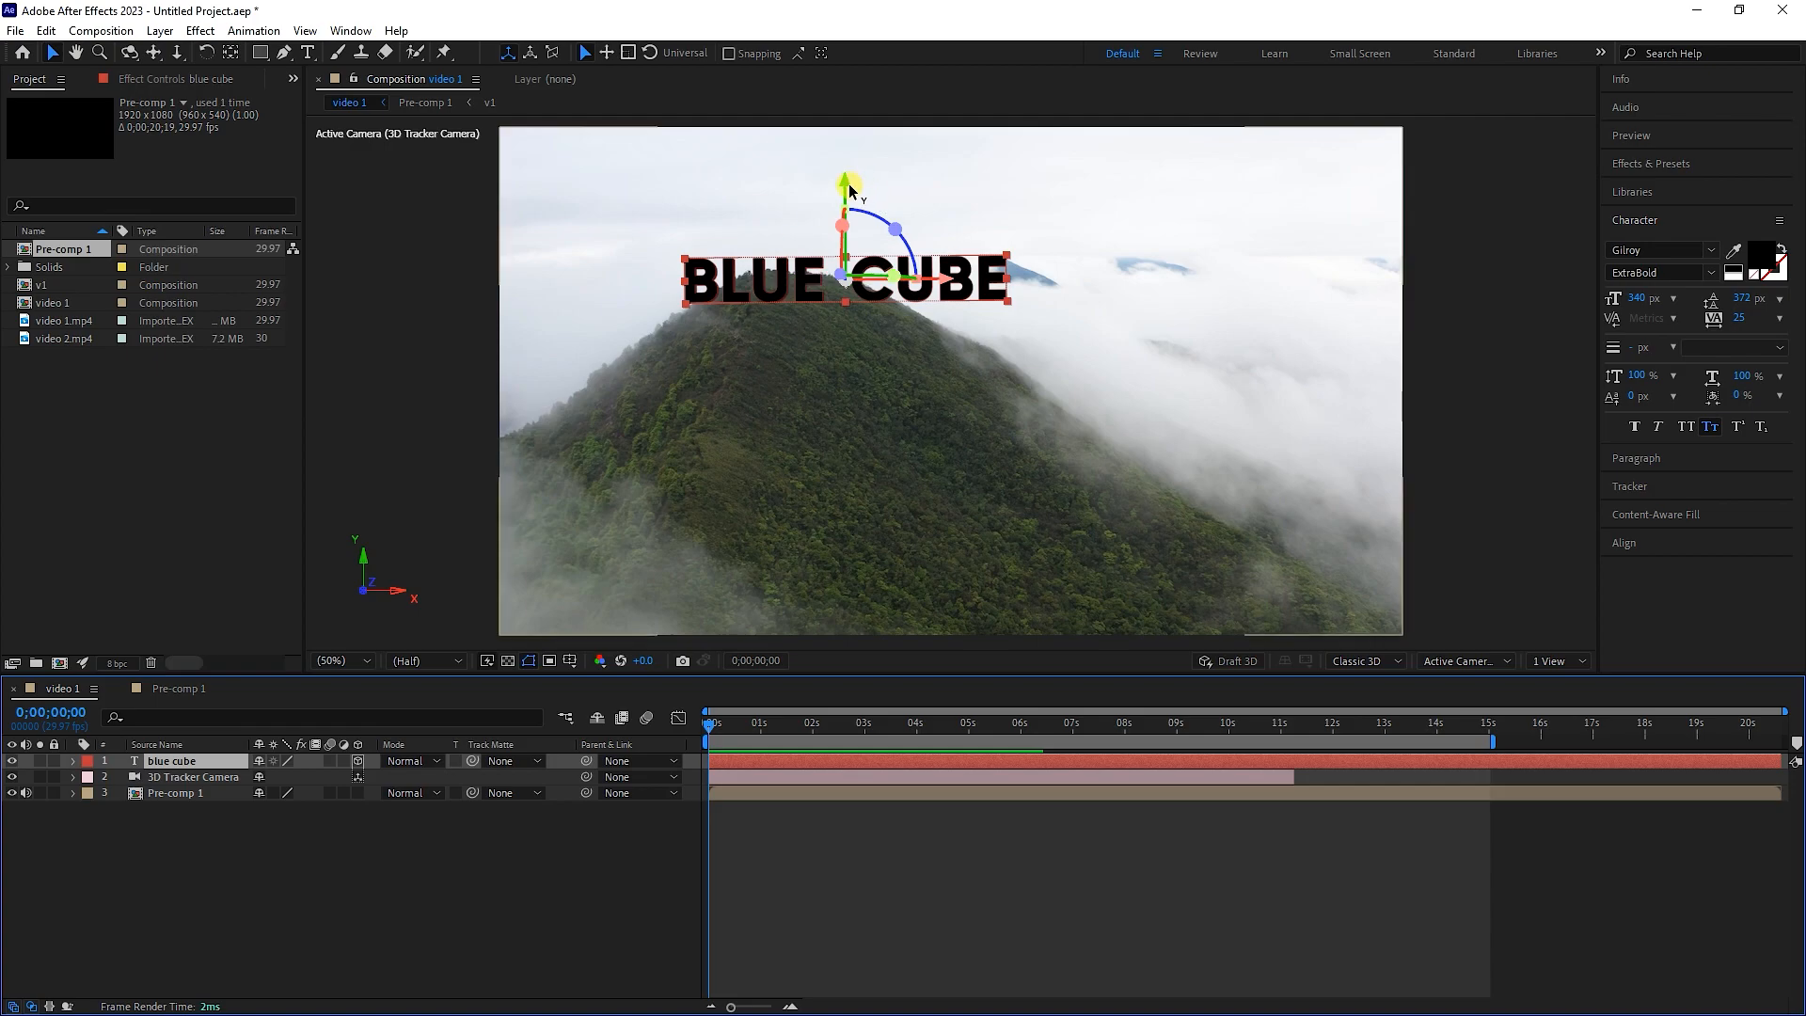
{"action": "left_click_drag", "start_coordinate": [844, 277], "coordinate": [844, 334]}
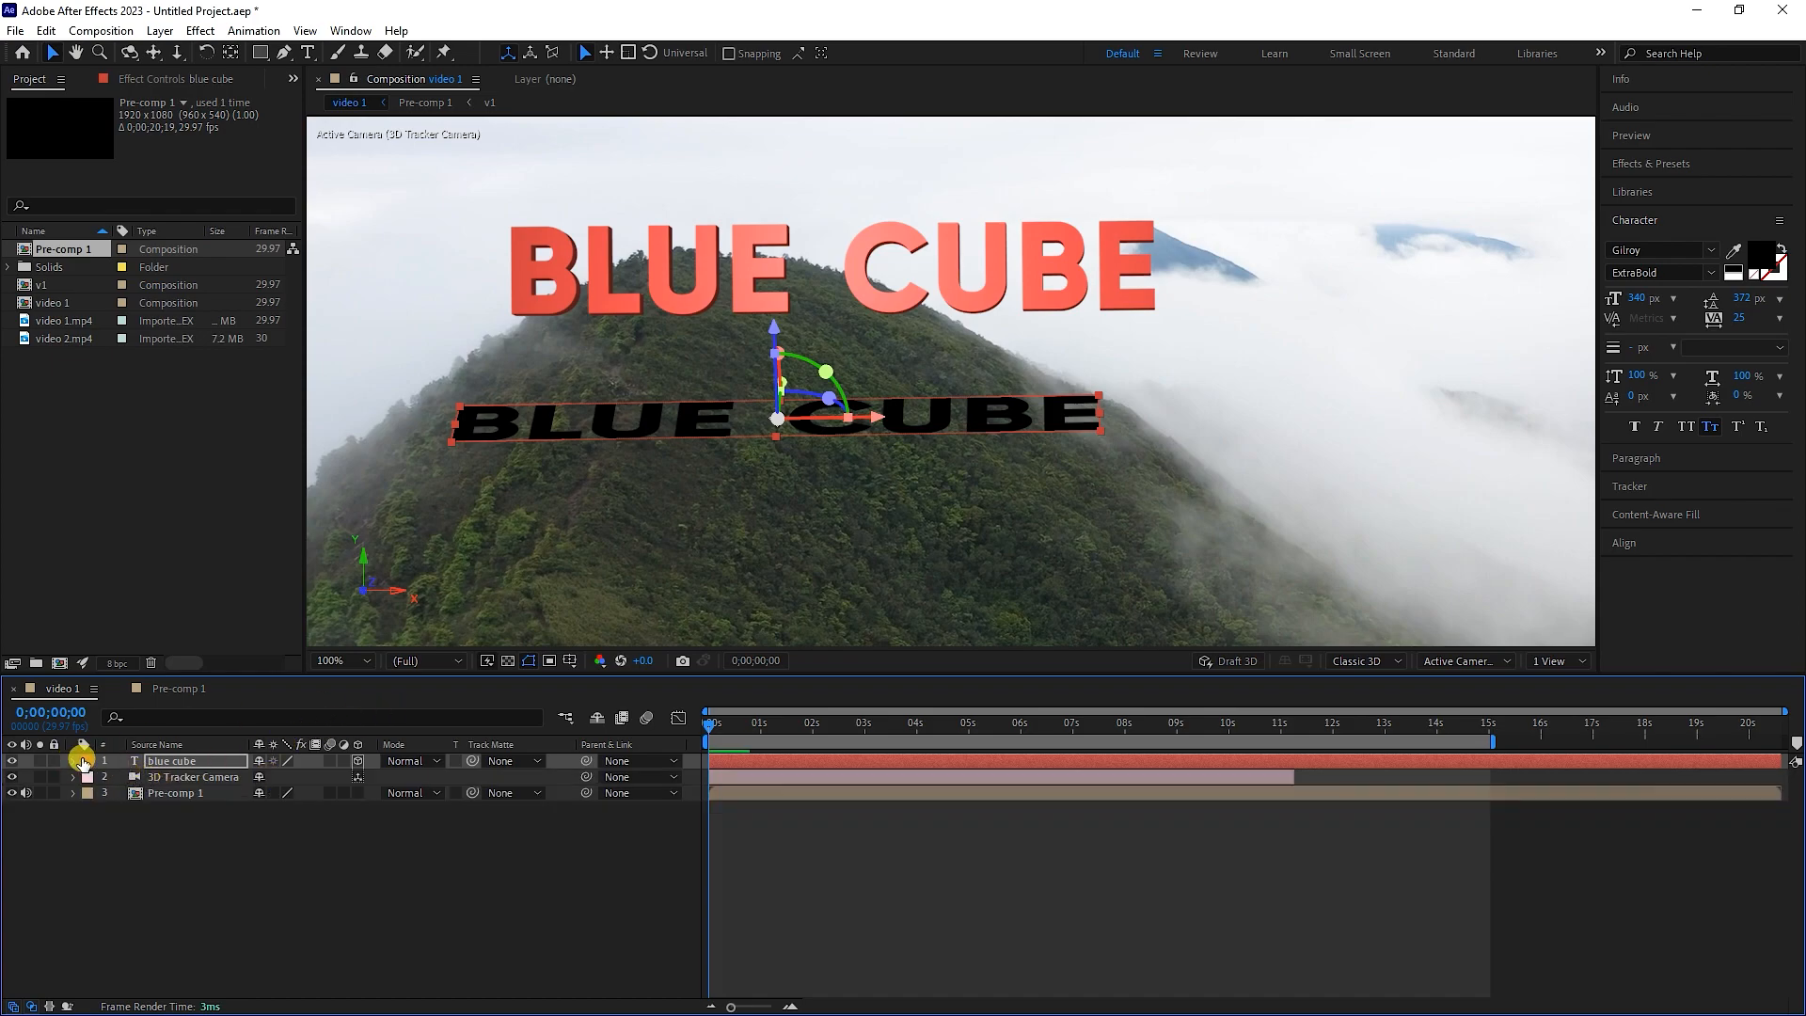
{"action": "left_click", "coordinate": [73, 760]}
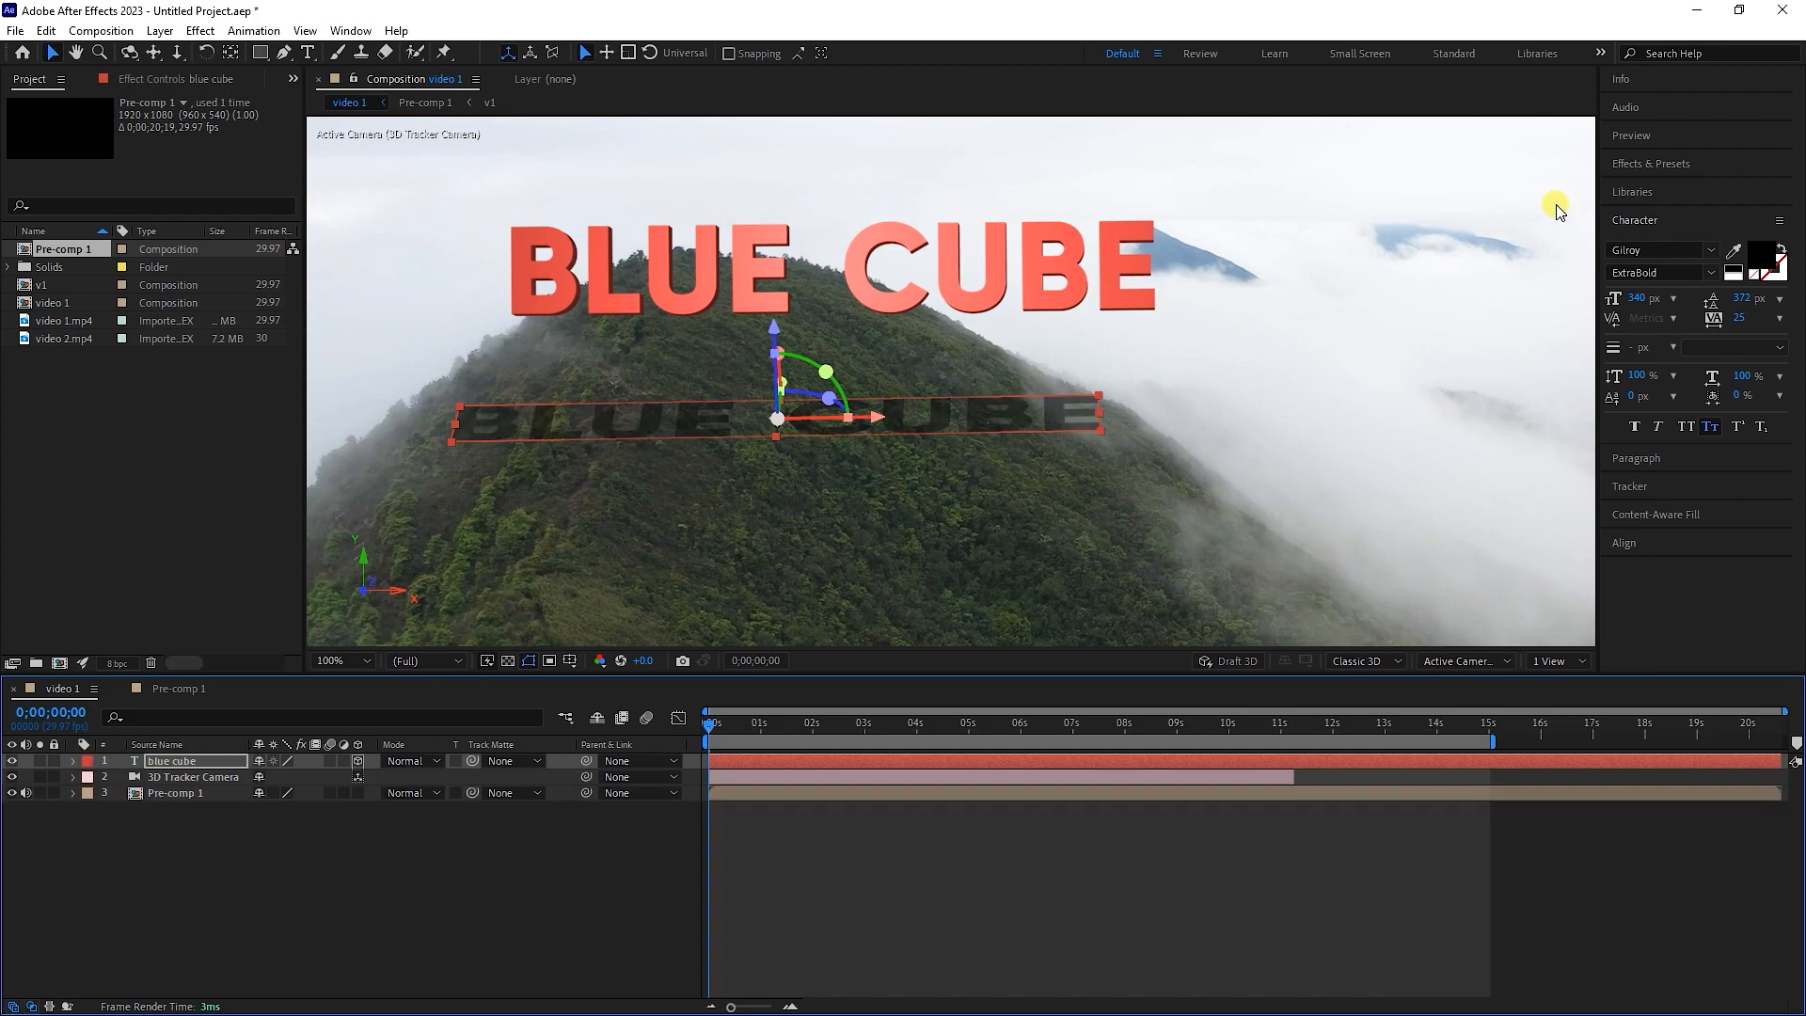
{"action": "type", "text": "b"}
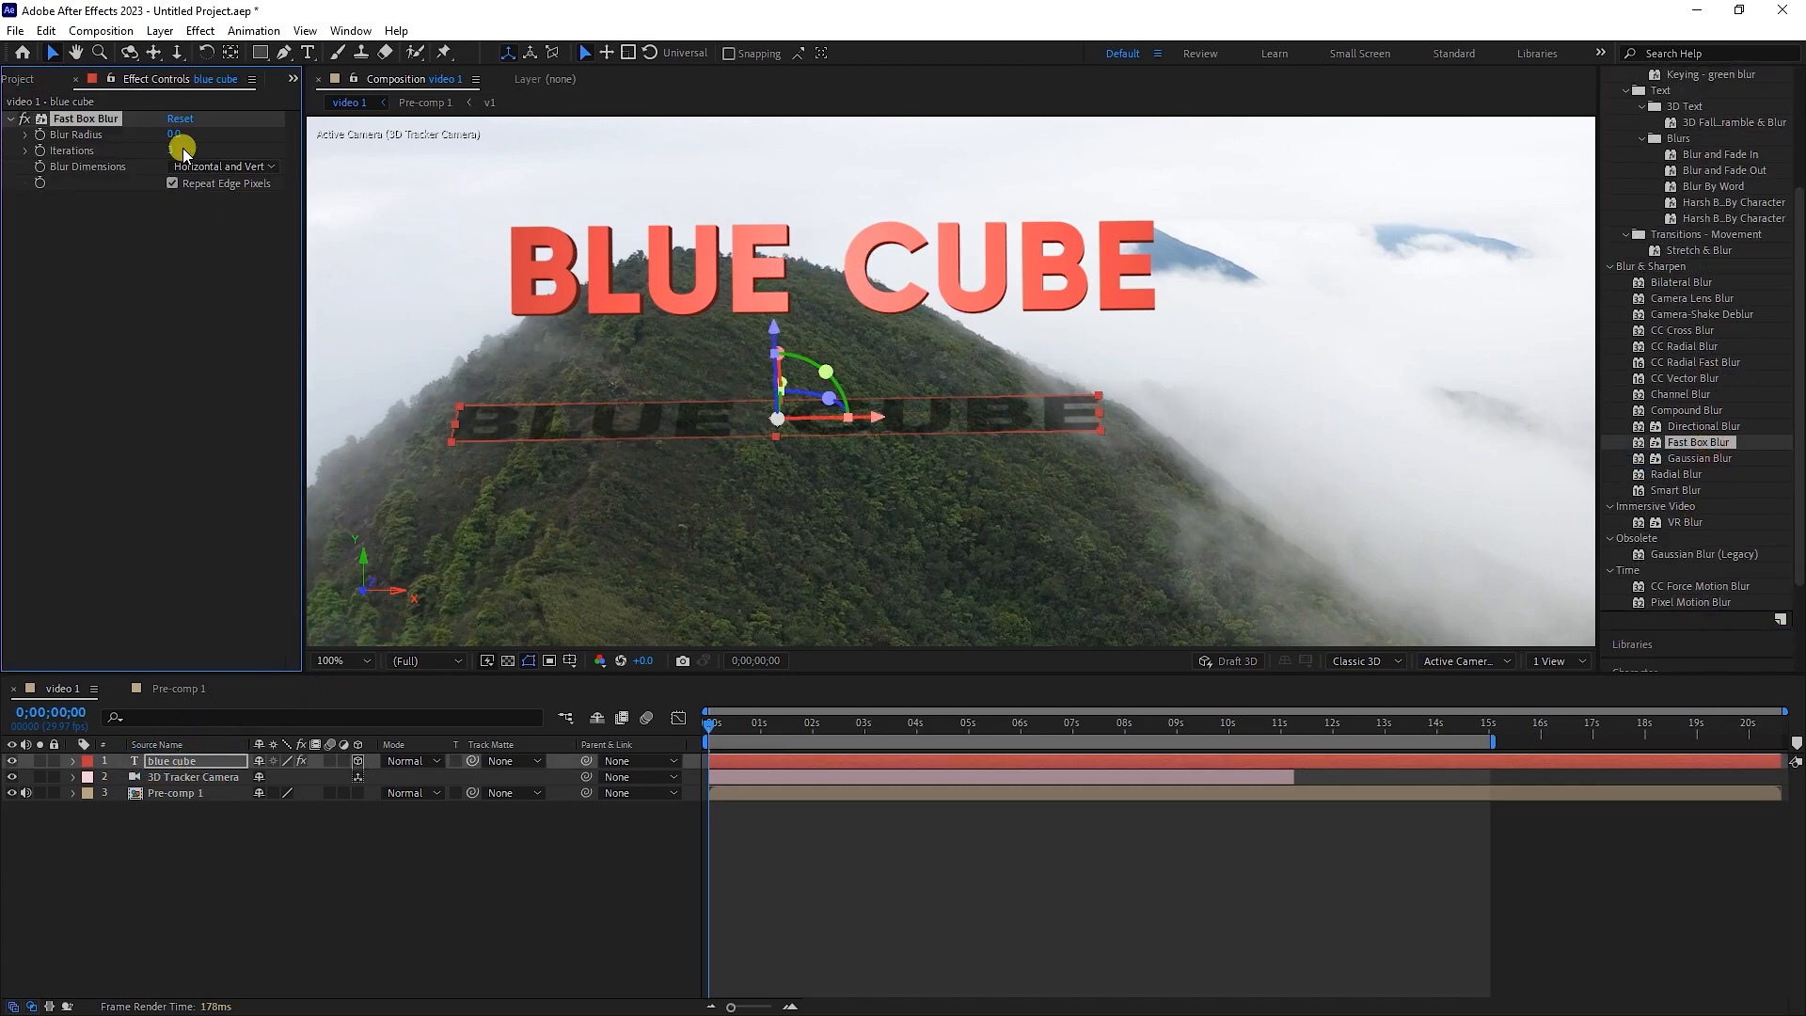
Raise the shadow's Fast Box Blur radius to 40 with more iterations and set opacity to 53%
{"action": "left_click_drag", "start_coordinate": [173, 133], "coordinate": [196, 133]}
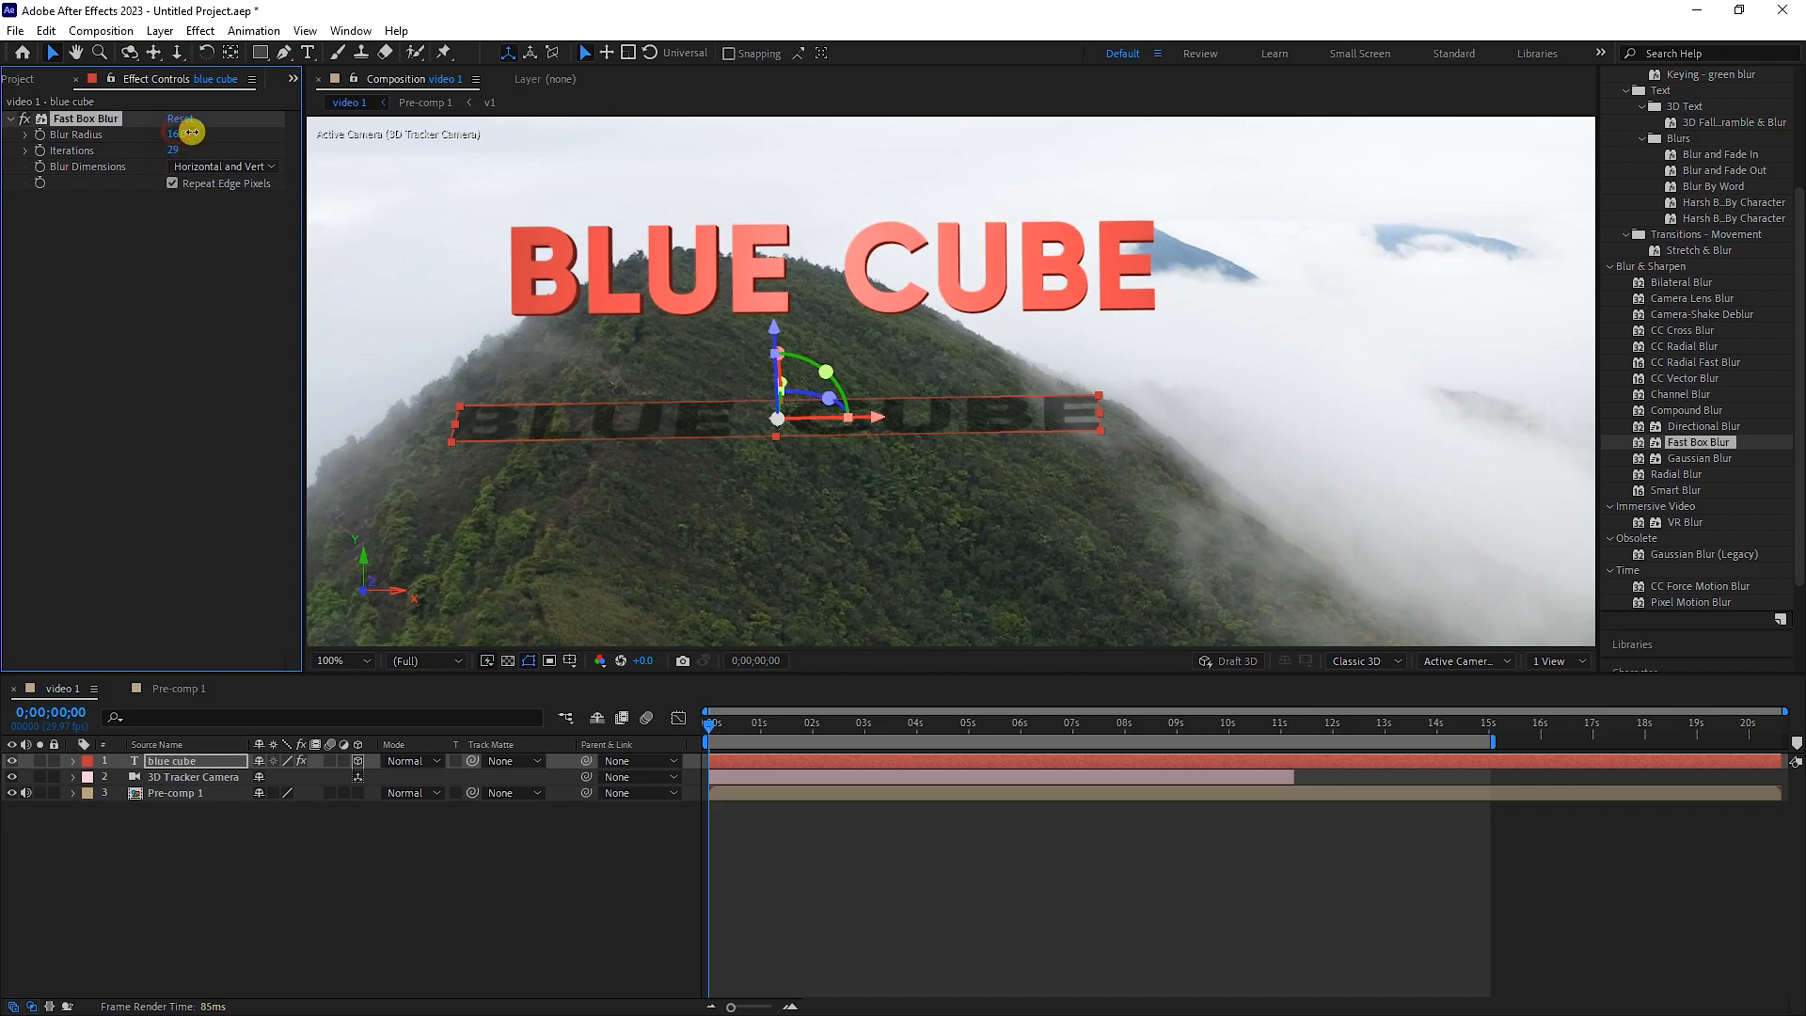
{"action": "left_click_drag", "start_coordinate": [173, 133], "coordinate": [173, 134]}
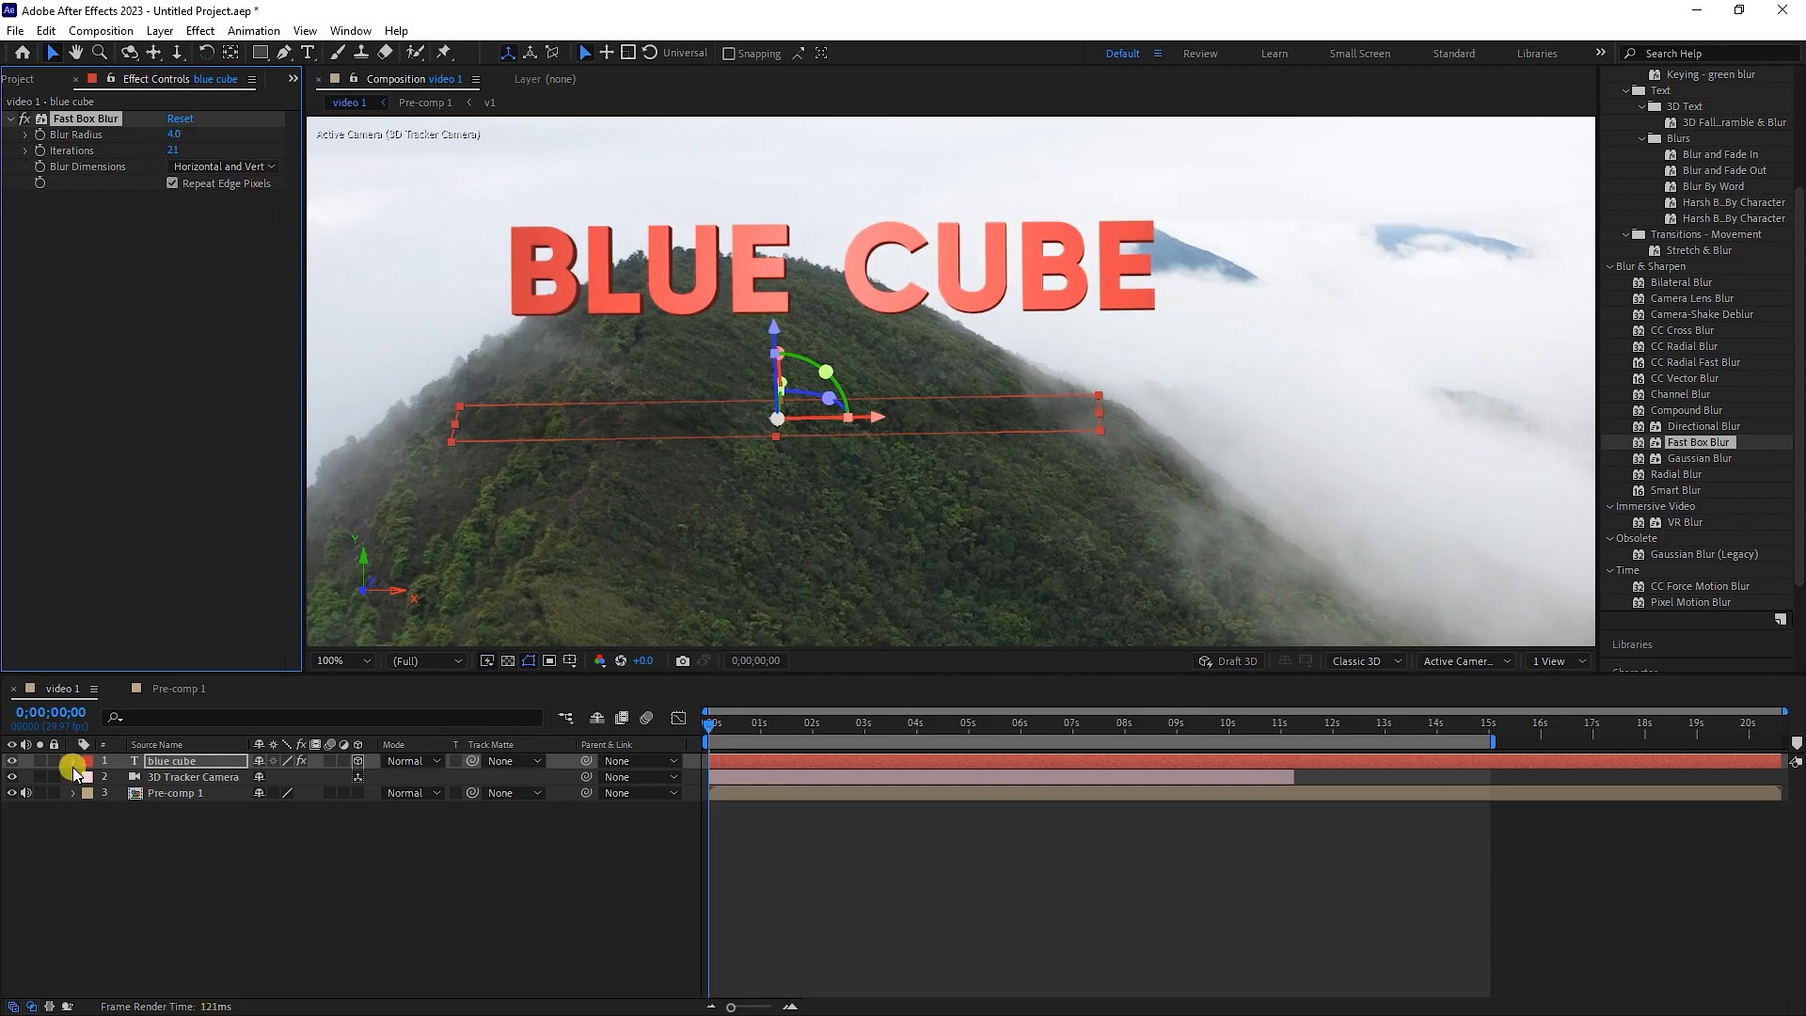
{"action": "left_click", "coordinate": [73, 760]}
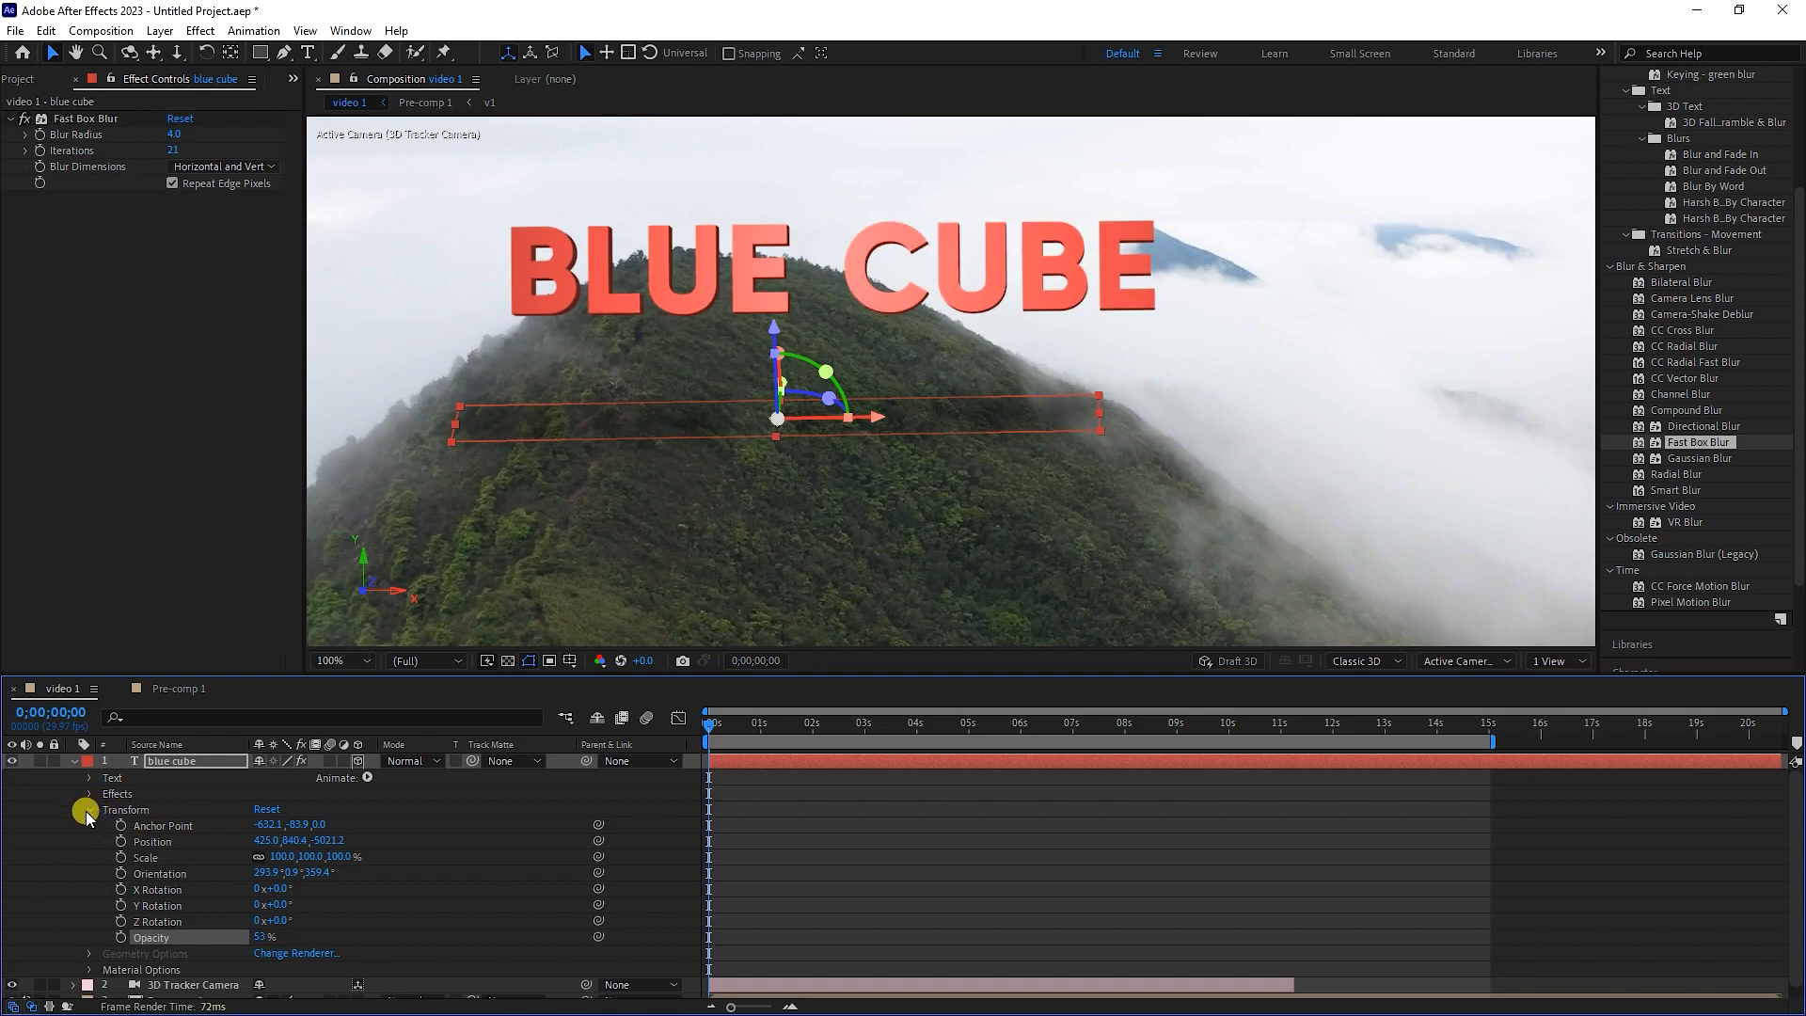
{"action": "left_click", "coordinate": [90, 810]}
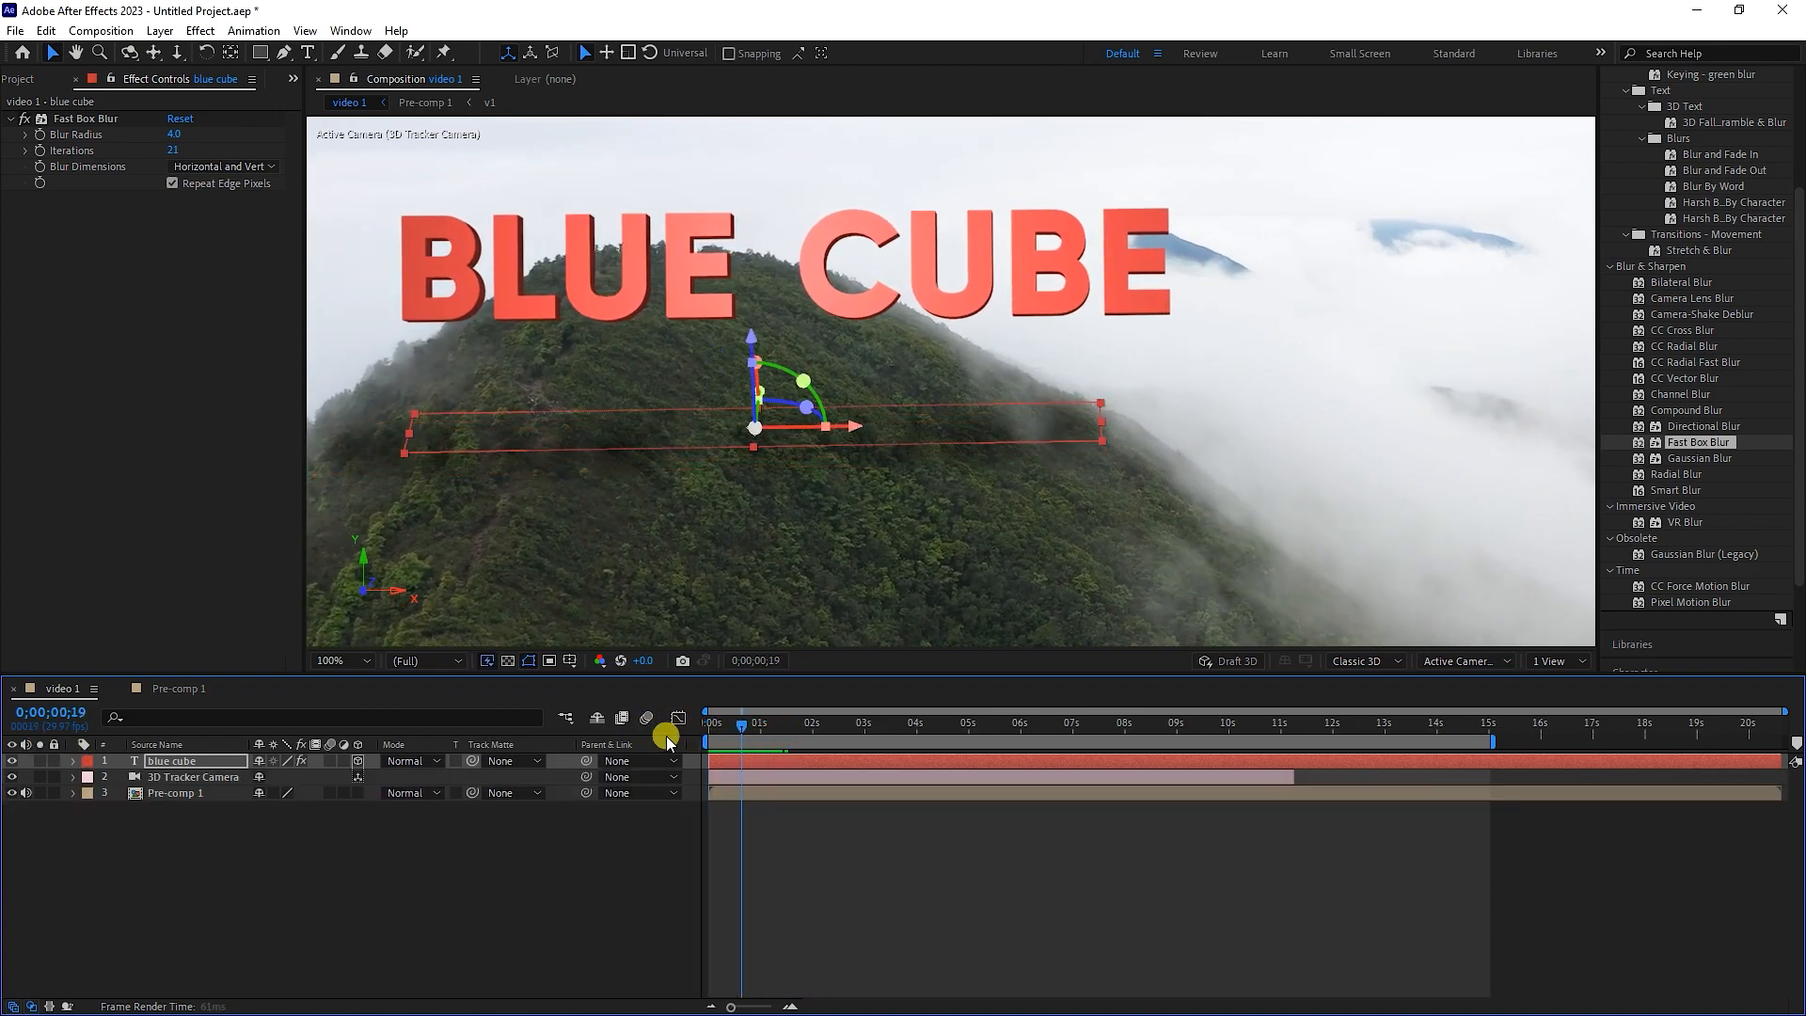
Set the Composition viewer magnification to 50% so the whole frame fits
{"action": "left_click", "coordinate": [340, 660]}
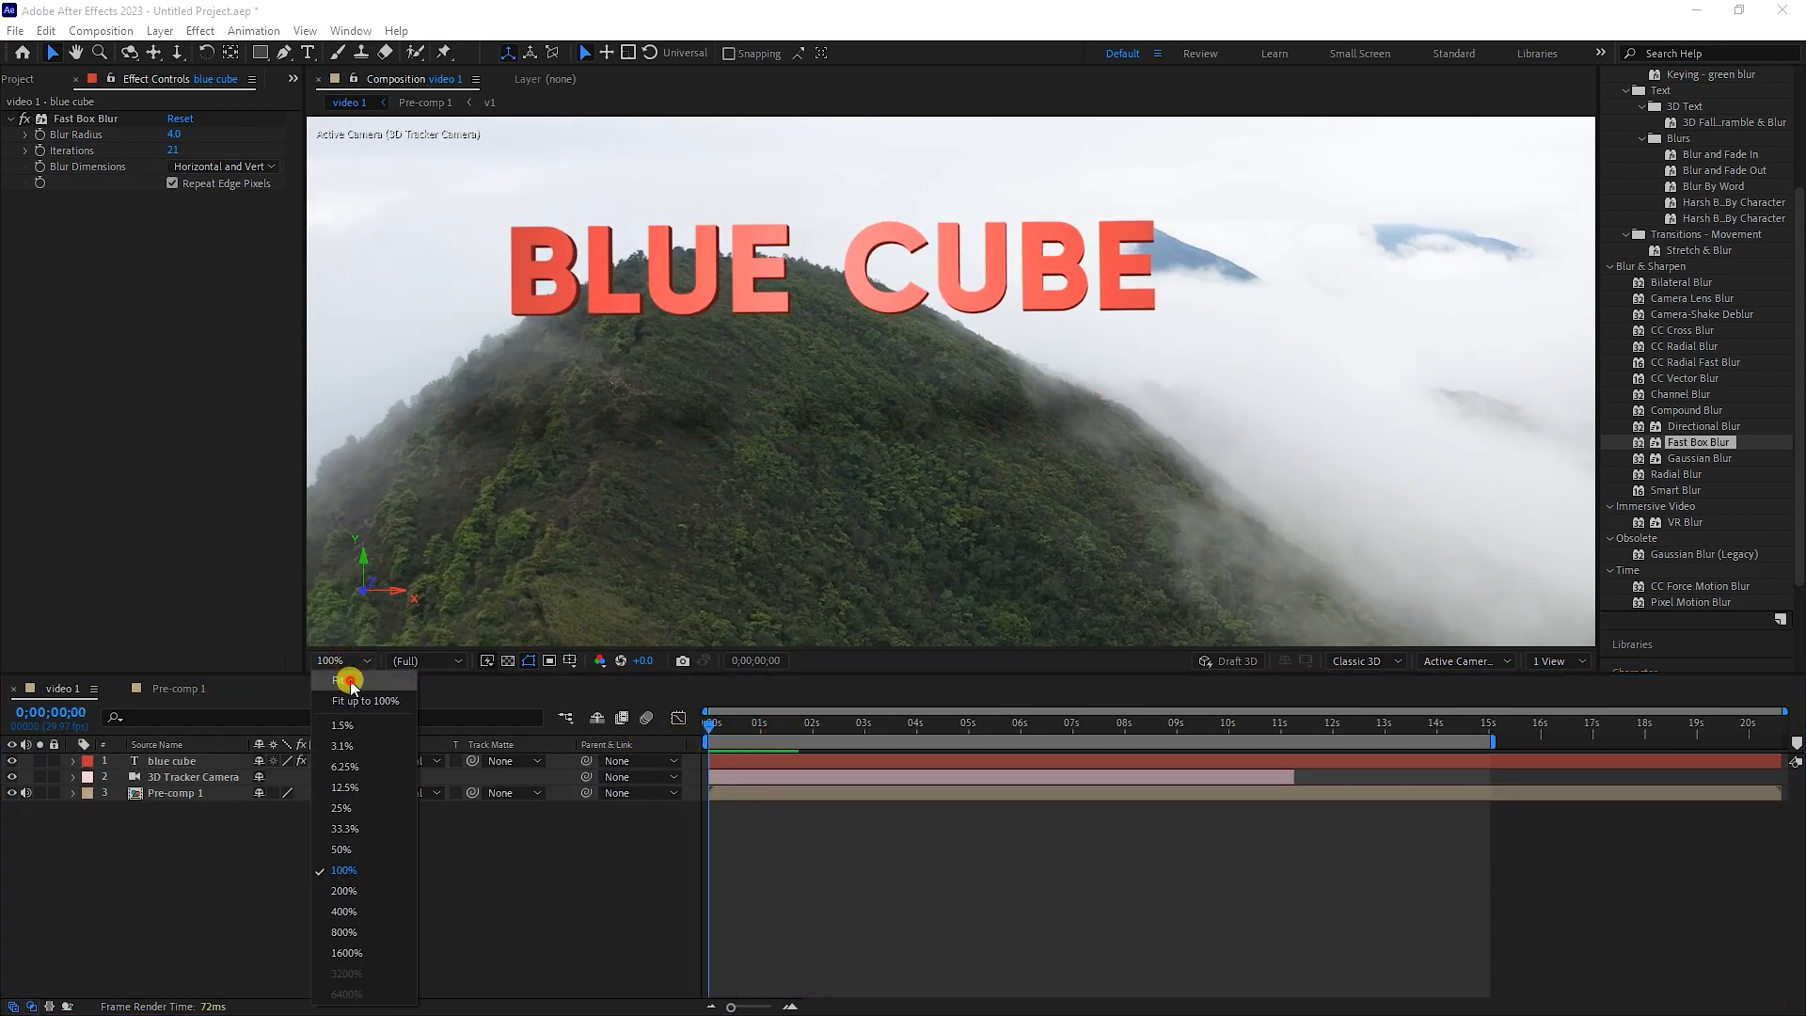
{"action": "left_click", "coordinate": [340, 848]}
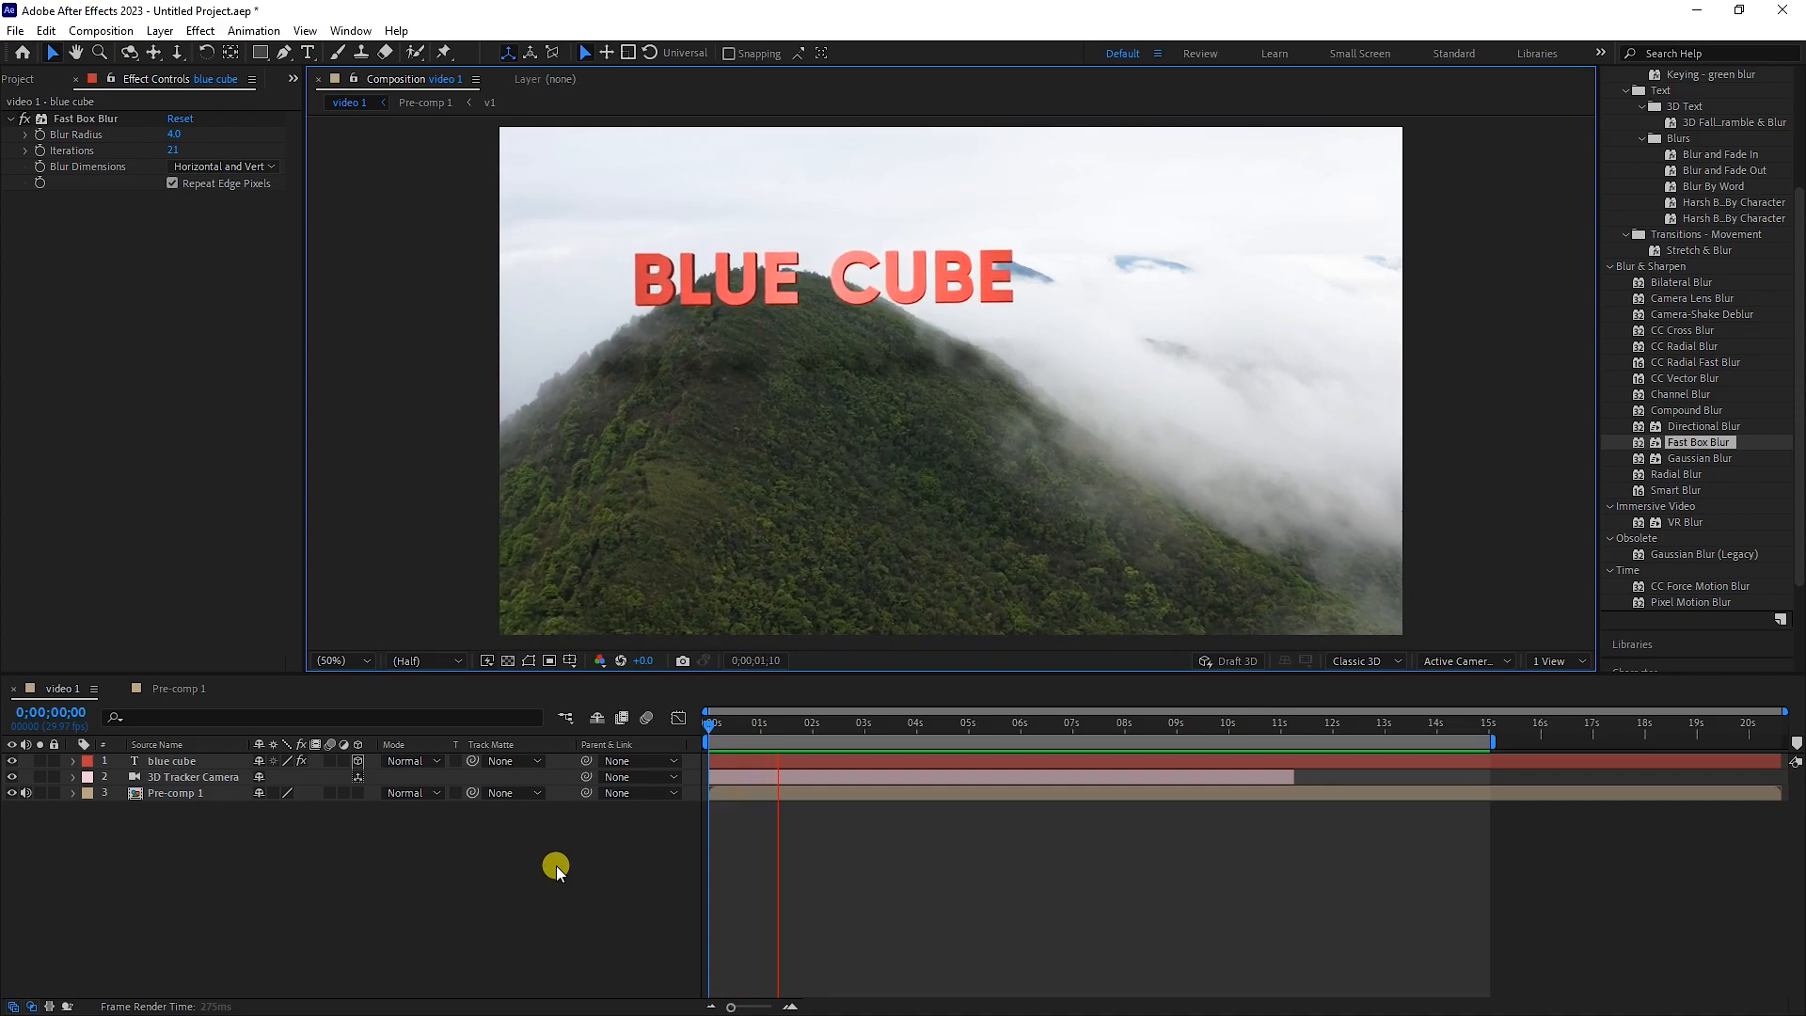